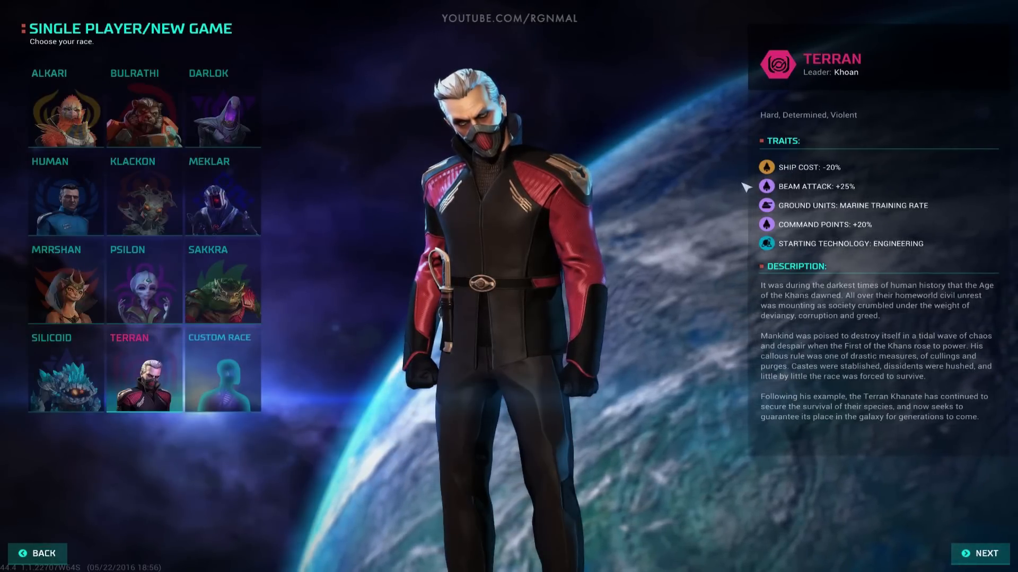
{"action": "mouse_move", "coordinate": [932, 168]}
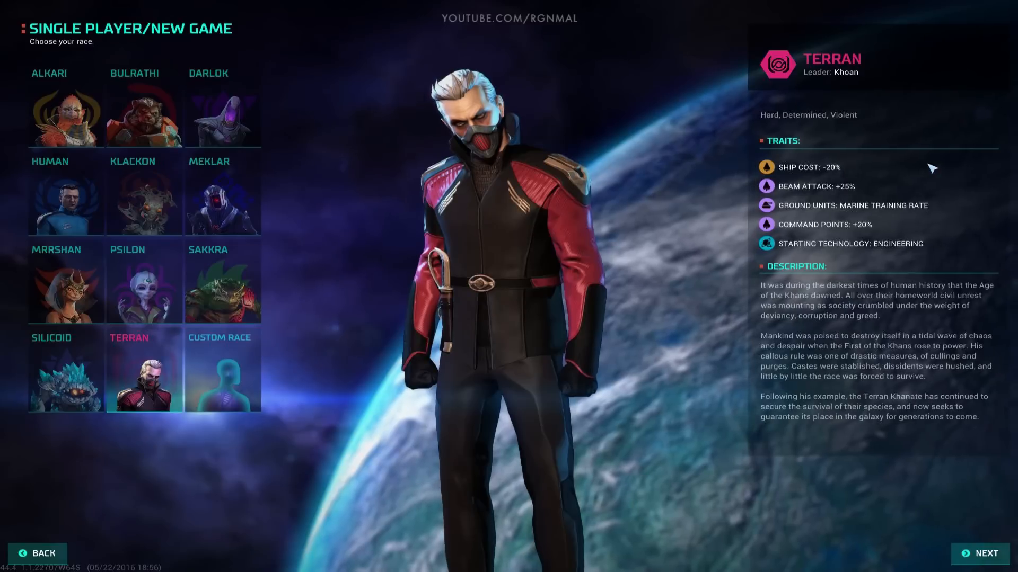
{"action": "mouse_move", "coordinate": [824, 167]}
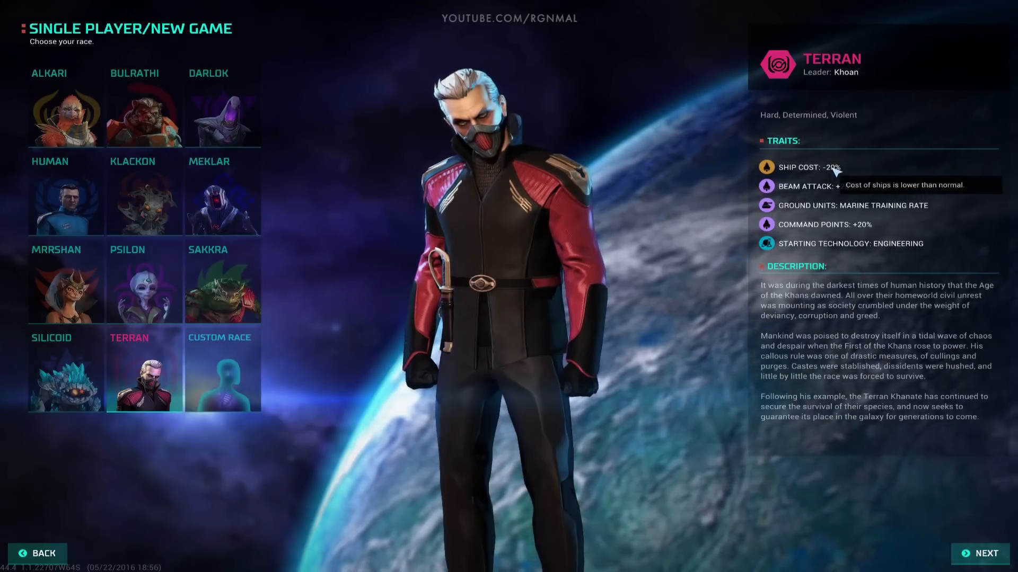
{"action": "mouse_move", "coordinate": [882, 179]}
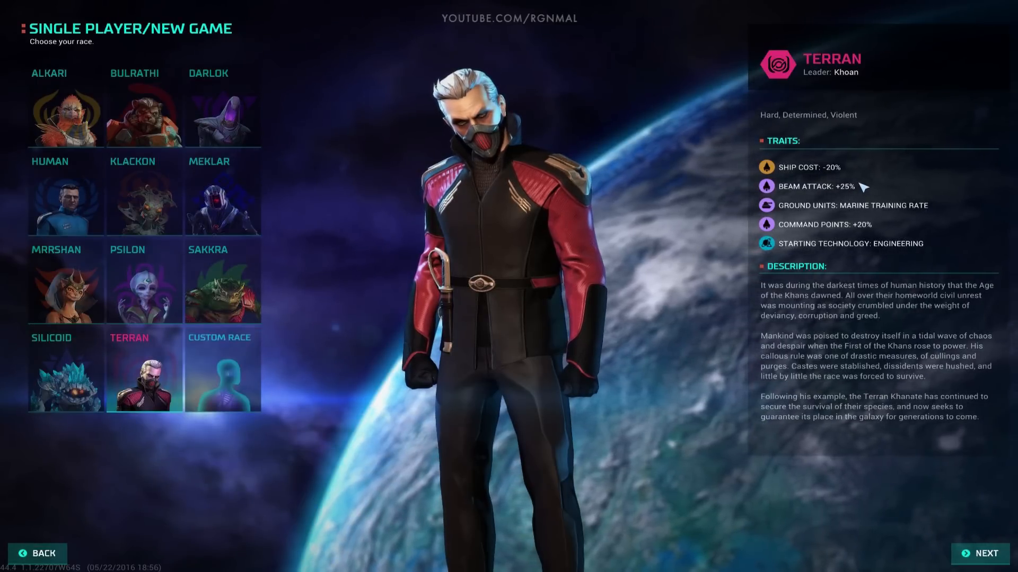
{"action": "mouse_move", "coordinate": [852, 205]}
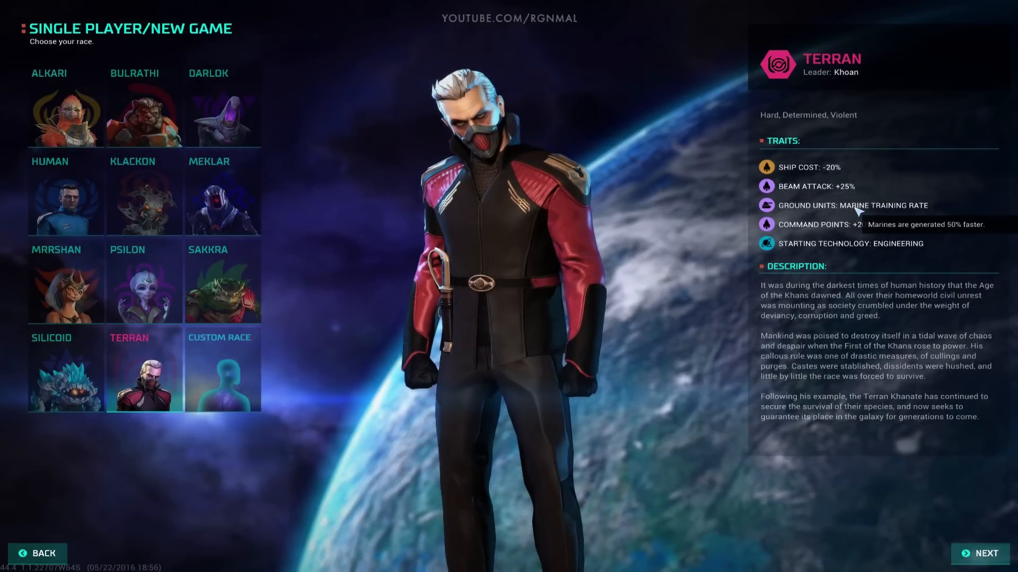
{"action": "mouse_move", "coordinate": [908, 209]}
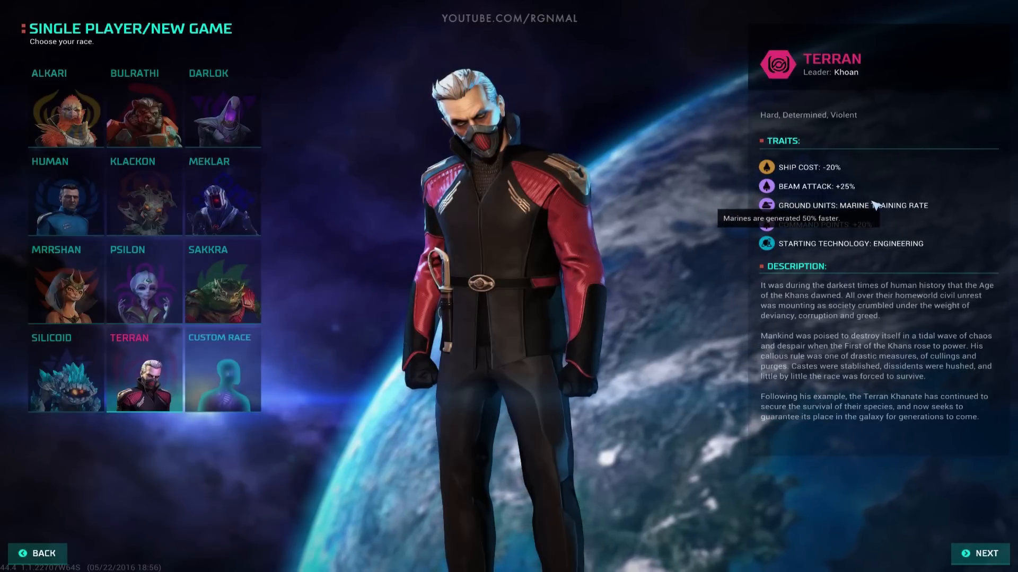
{"action": "mouse_move", "coordinate": [850, 225]}
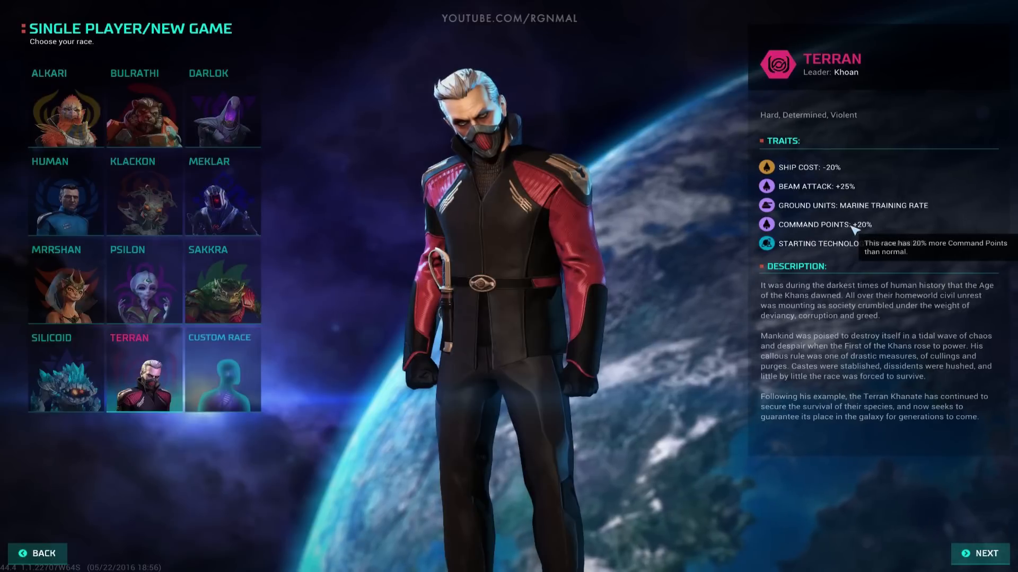
{"action": "mouse_move", "coordinate": [902, 245]}
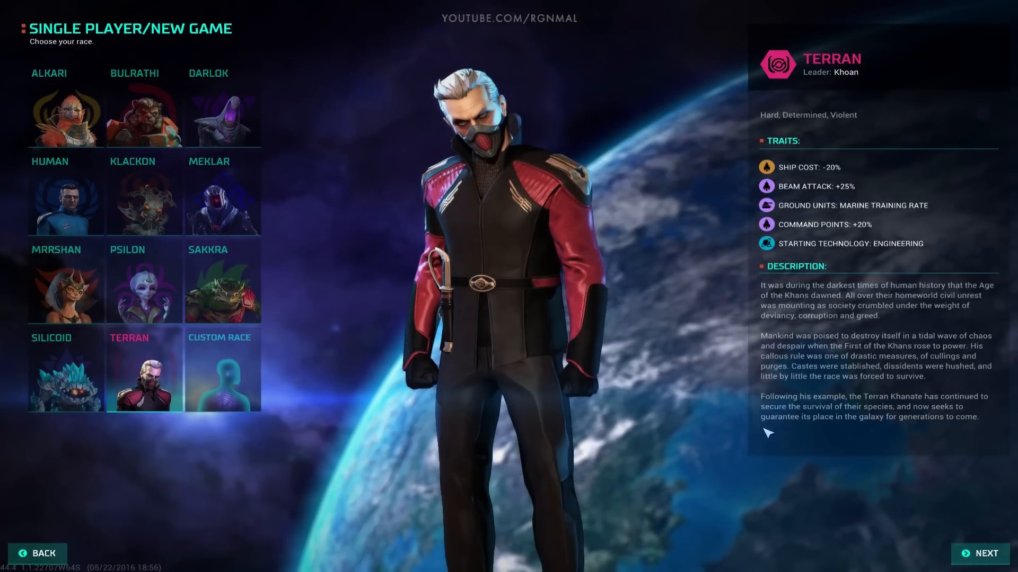
Step: Continue to match setup as the Terrans, choosing Pre-Warp starting age and Very Hard difficulty
{"action": "left_click", "coordinate": [977, 553]}
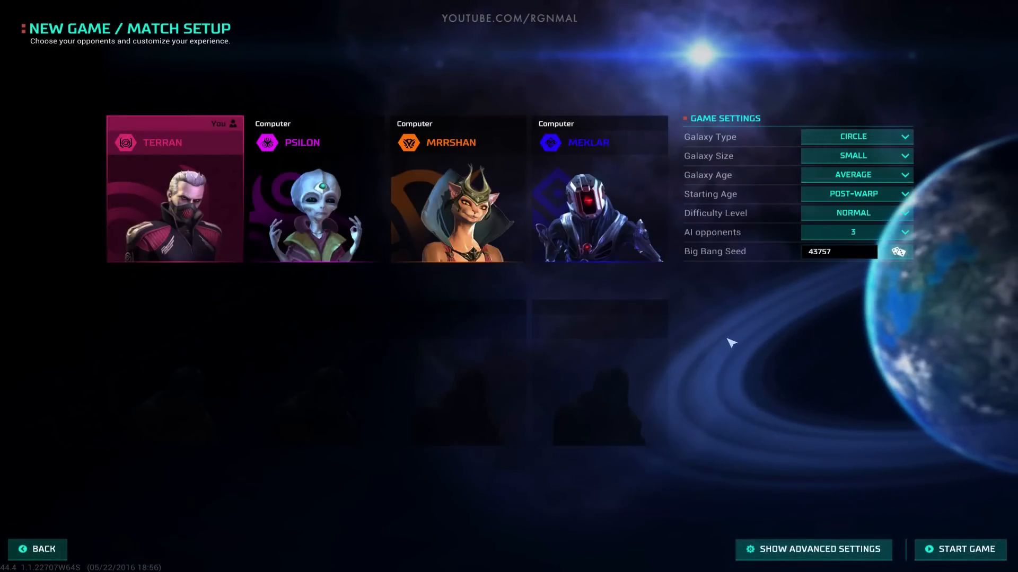
{"action": "mouse_move", "coordinate": [750, 315]}
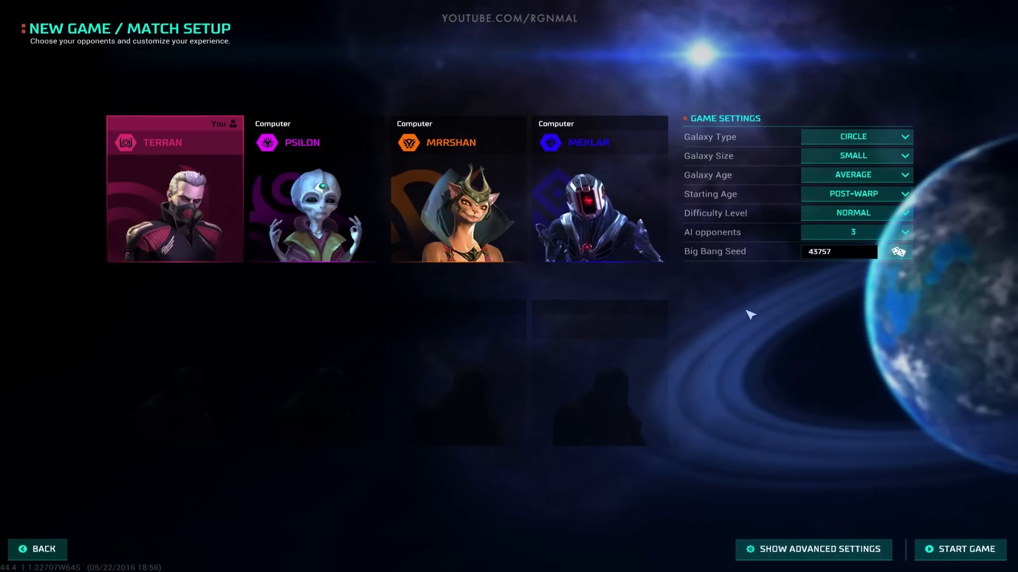
{"action": "mouse_move", "coordinate": [853, 194]}
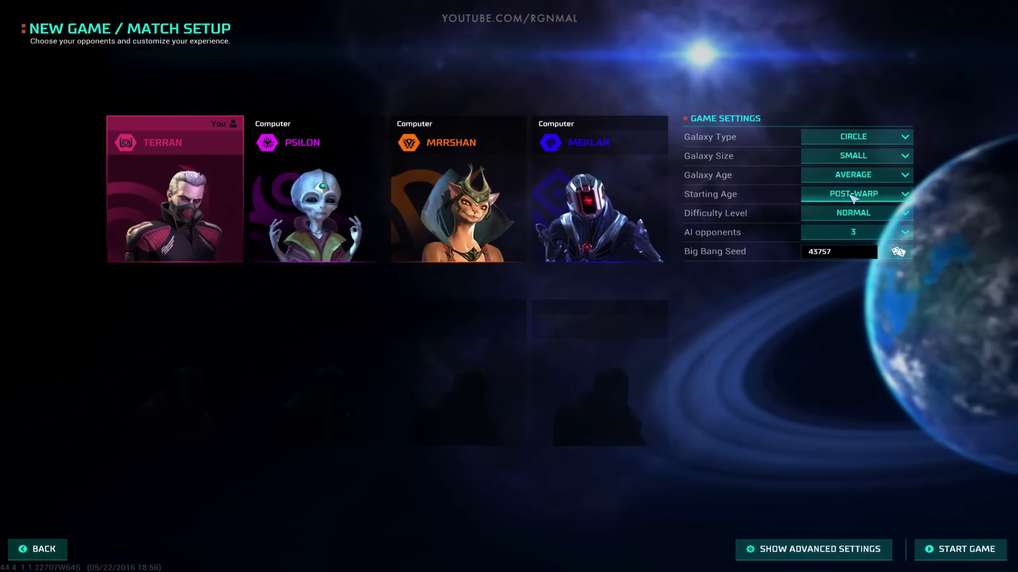
{"action": "left_click", "coordinate": [853, 193]}
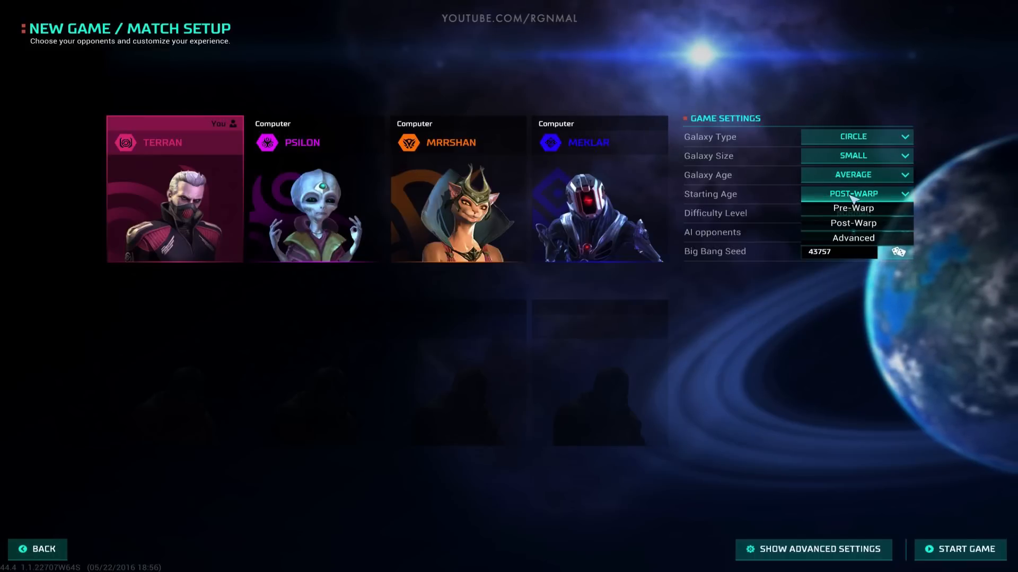
{"action": "left_click", "coordinate": [852, 222]}
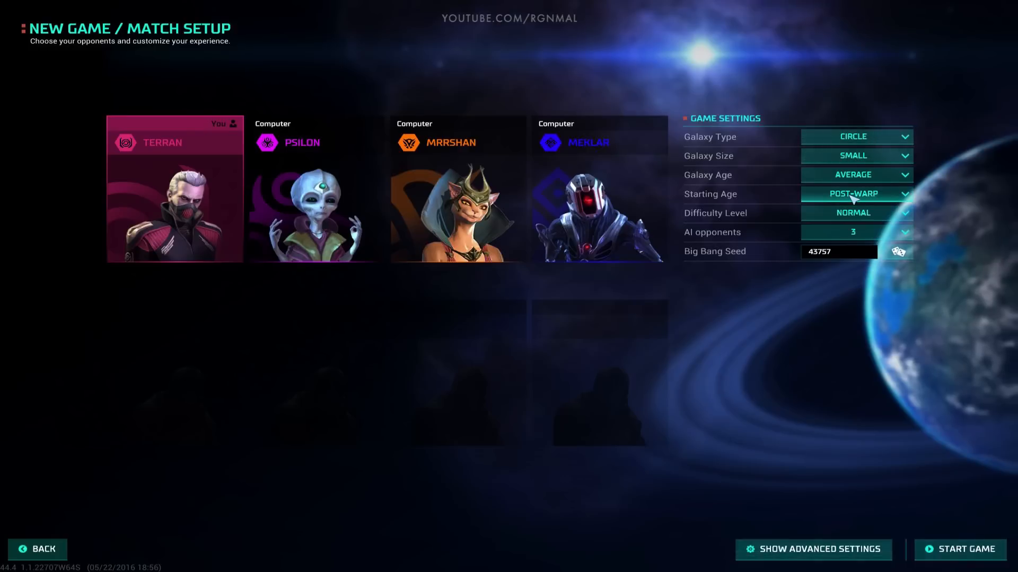
{"action": "mouse_move", "coordinate": [873, 204]}
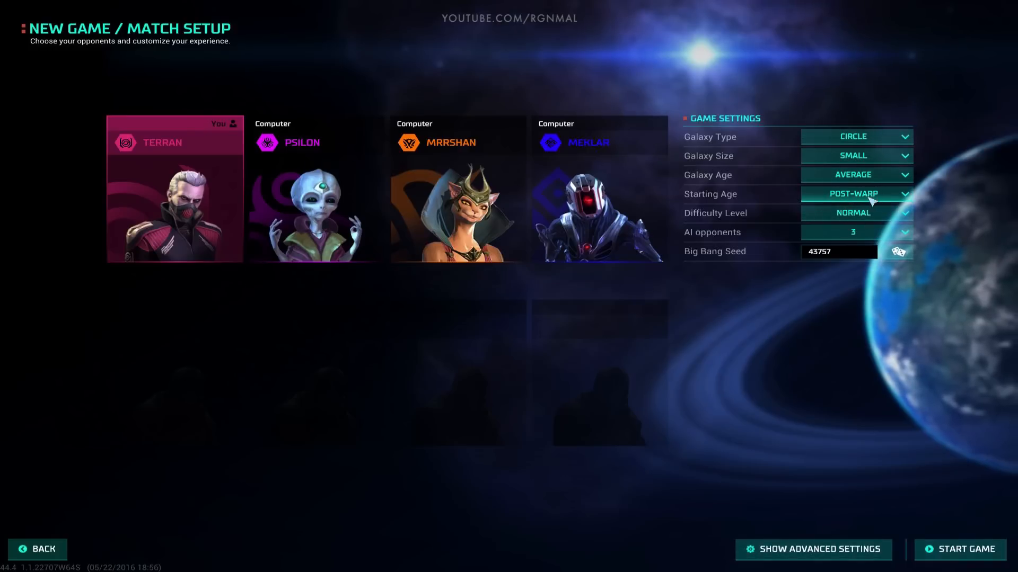
{"action": "left_click", "coordinate": [854, 194]}
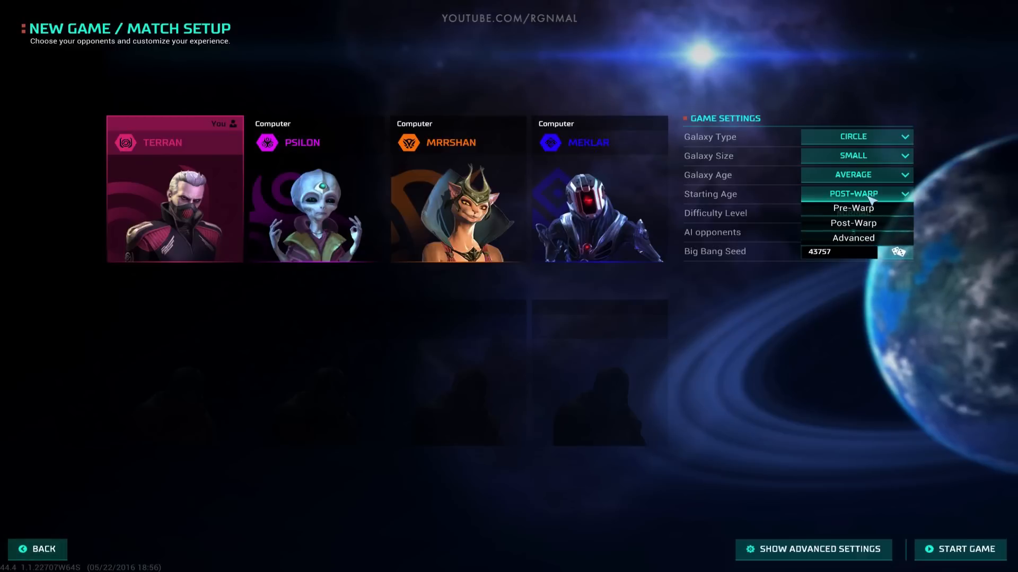
{"action": "mouse_move", "coordinate": [853, 208]}
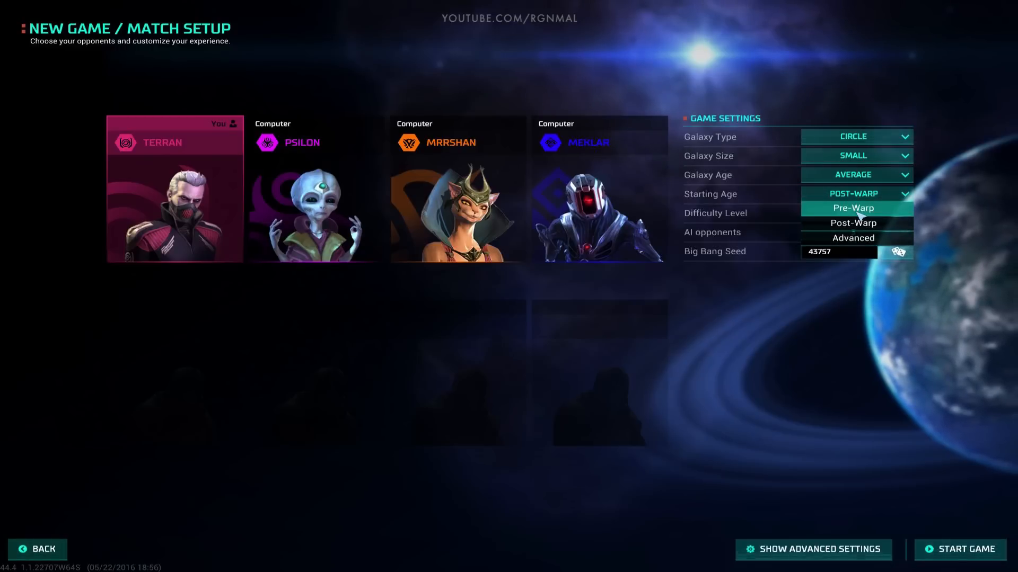
{"action": "left_click", "coordinate": [853, 208]}
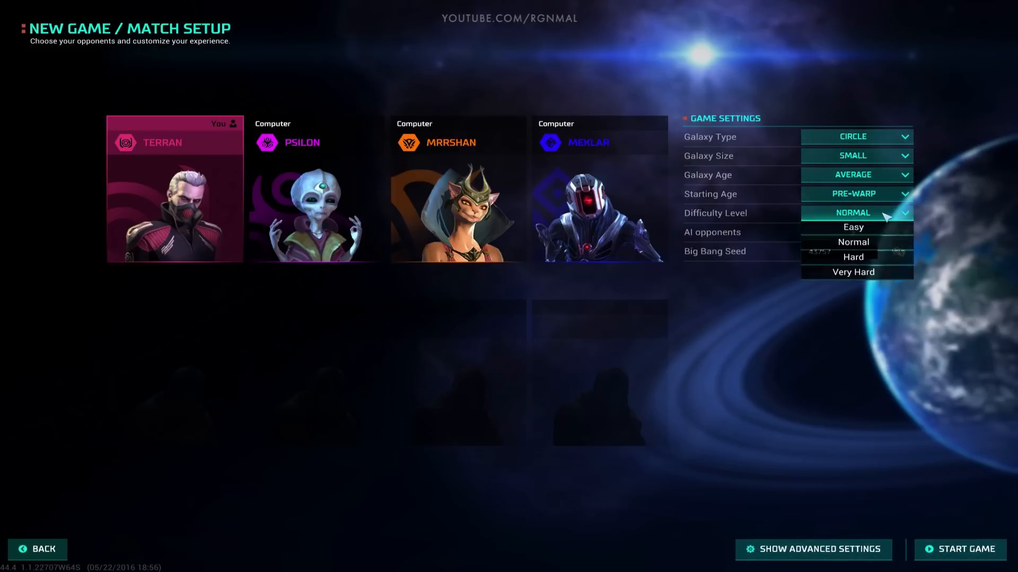
{"action": "left_click", "coordinate": [853, 271]}
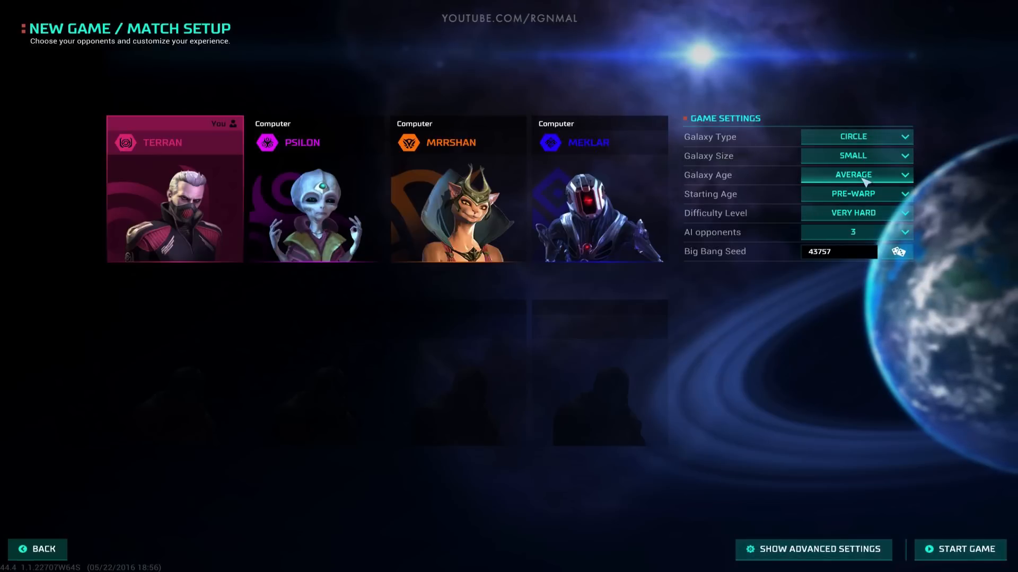
{"action": "mouse_move", "coordinate": [813, 550]}
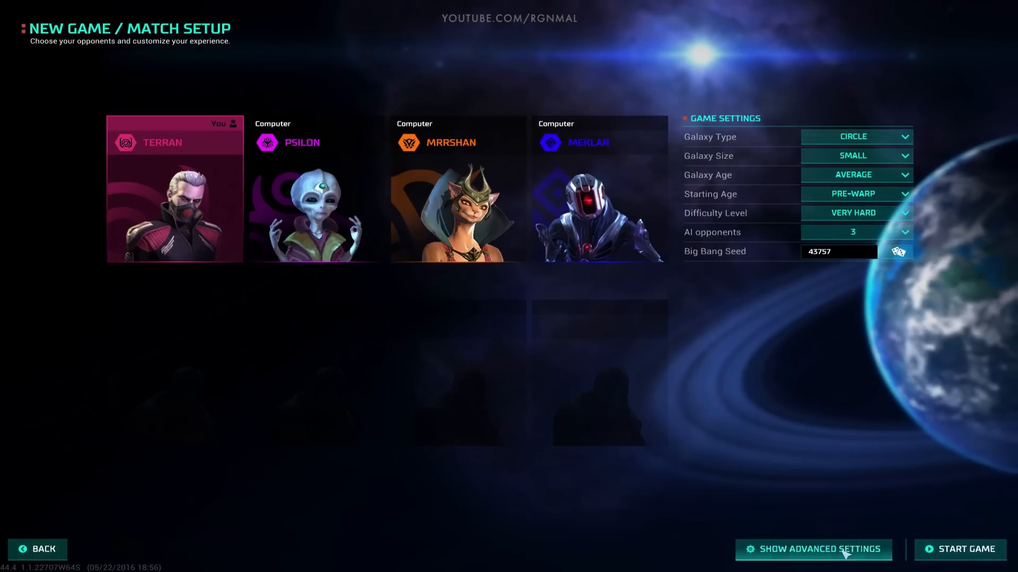
Step: Show advanced settings and set Production Speed to Fast and Research Speed to Slow
{"action": "left_click", "coordinate": [813, 550]}
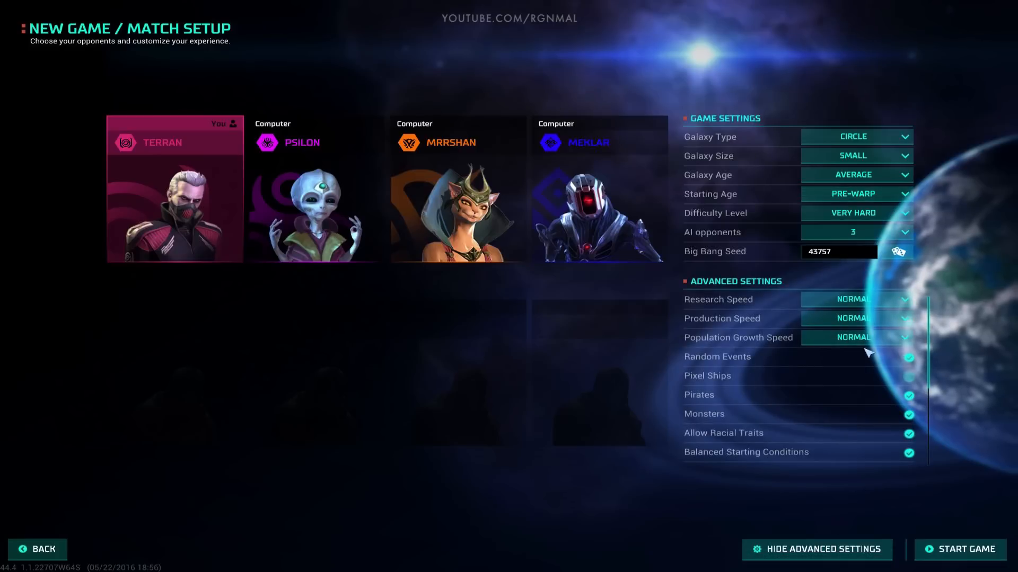
{"action": "mouse_move", "coordinate": [774, 339]}
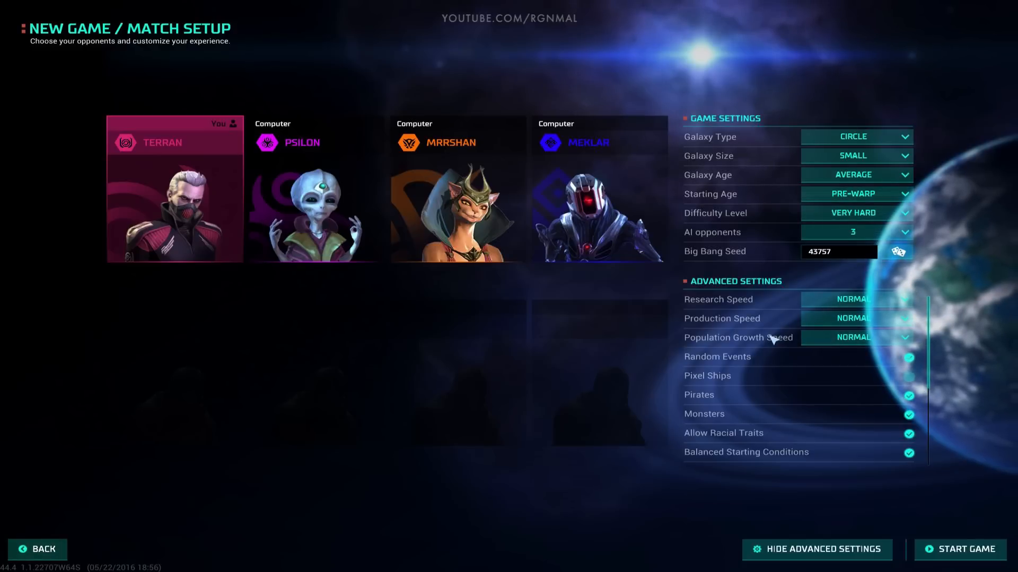
{"action": "mouse_move", "coordinate": [847, 318]}
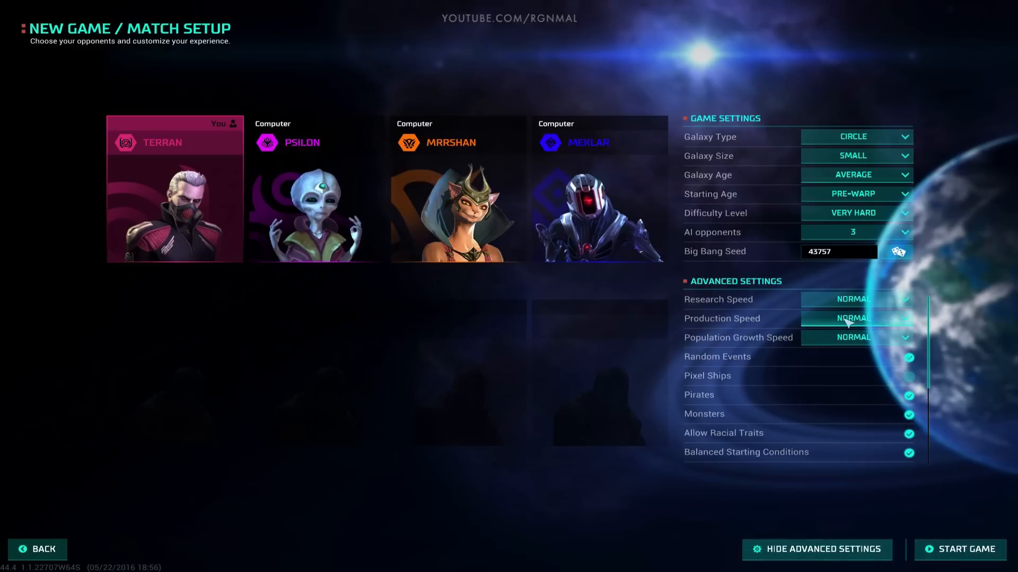
{"action": "left_click", "coordinate": [852, 318]}
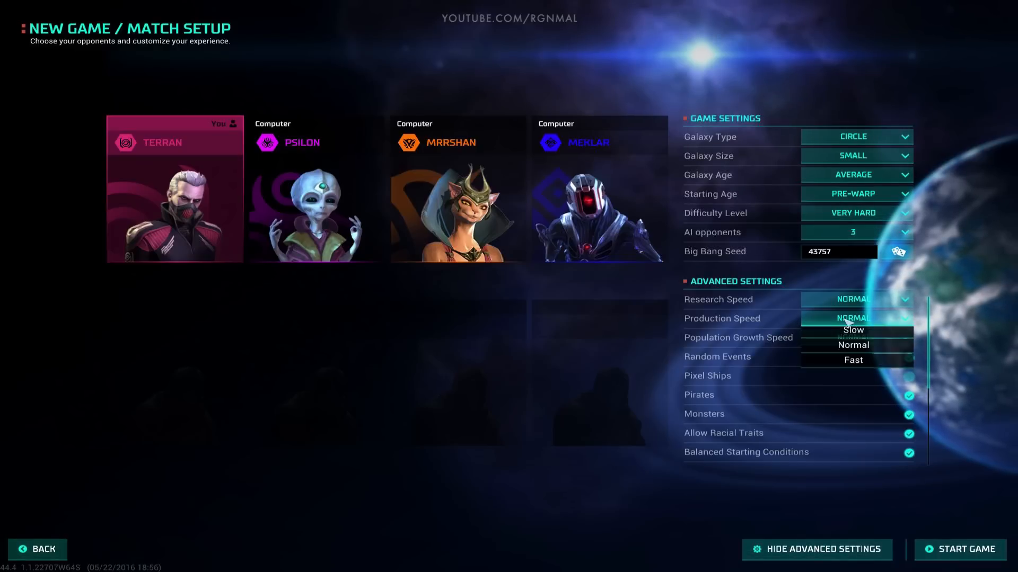
{"action": "left_click", "coordinate": [852, 359]}
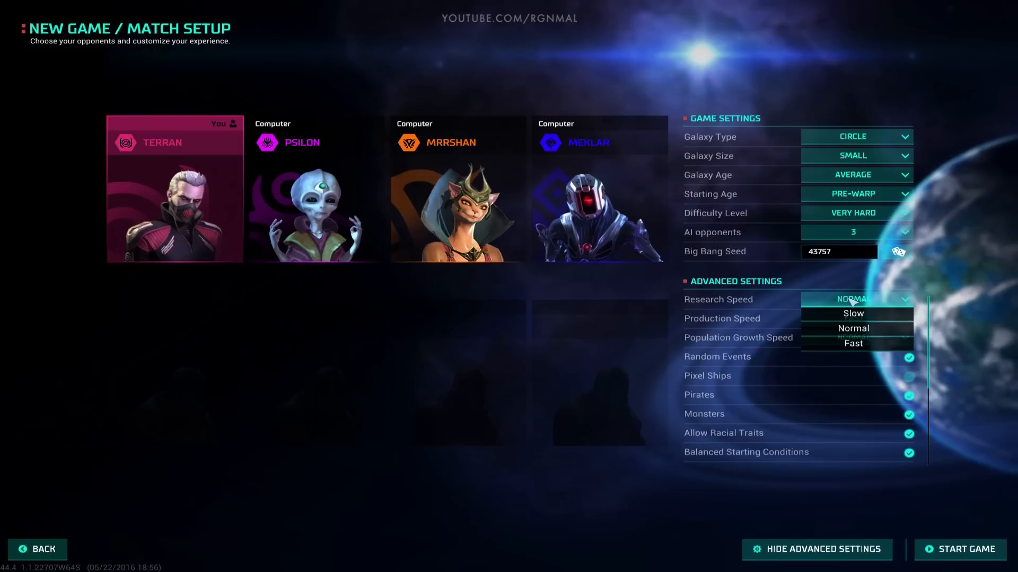
{"action": "mouse_move", "coordinate": [853, 313]}
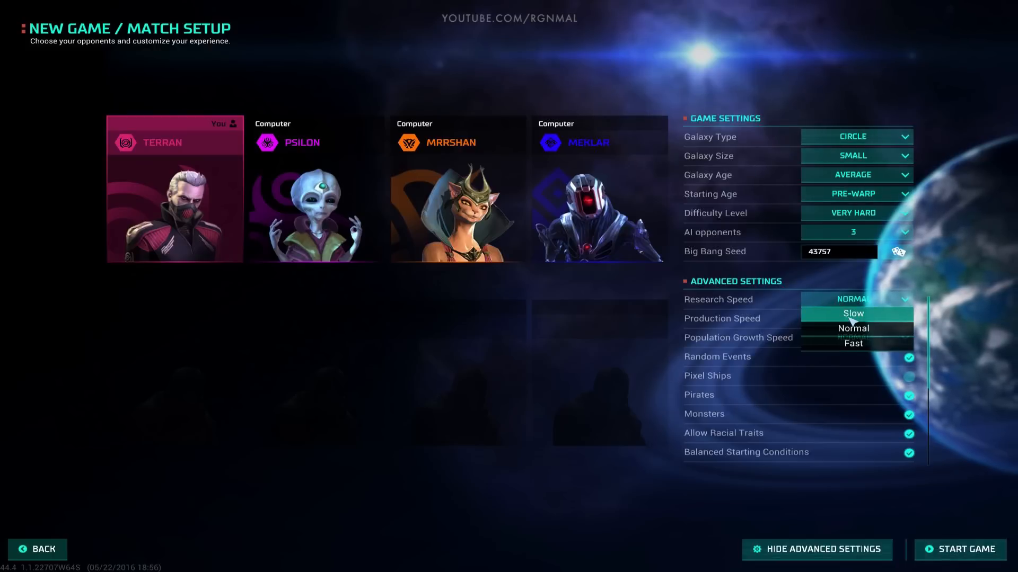
{"action": "left_click", "coordinate": [853, 313]}
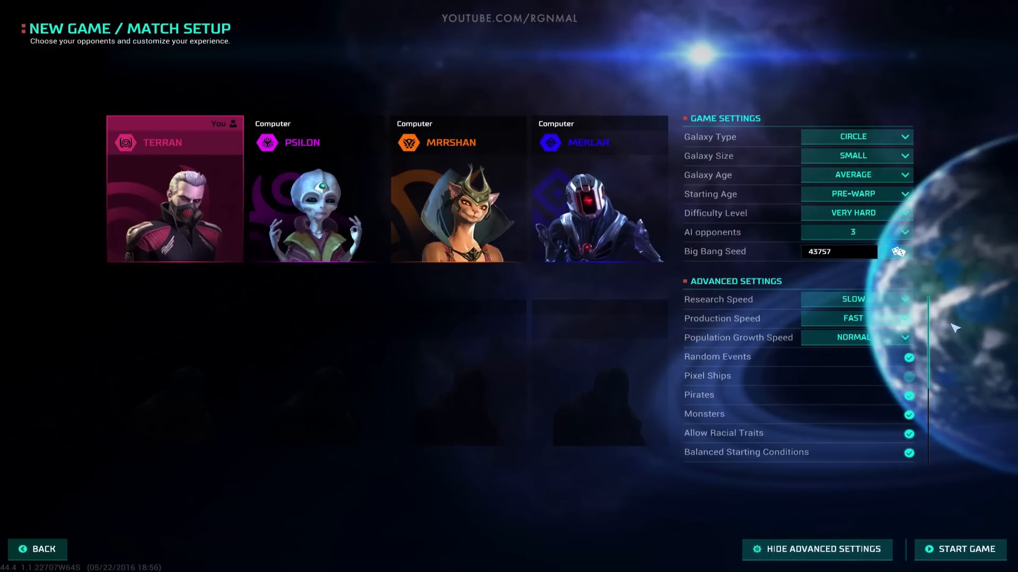
{"action": "mouse_move", "coordinate": [966, 374]}
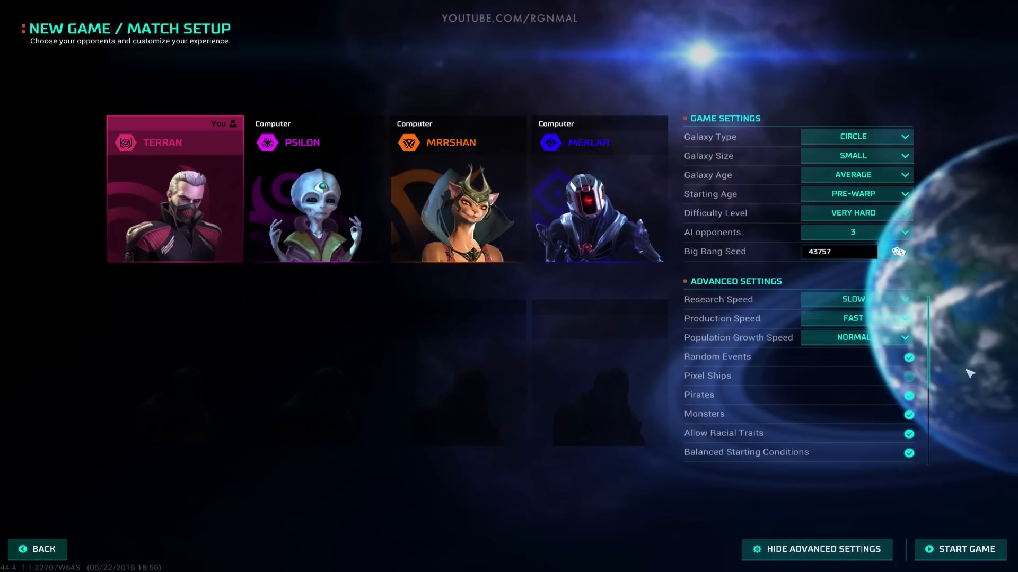
{"action": "mouse_move", "coordinate": [951, 409]}
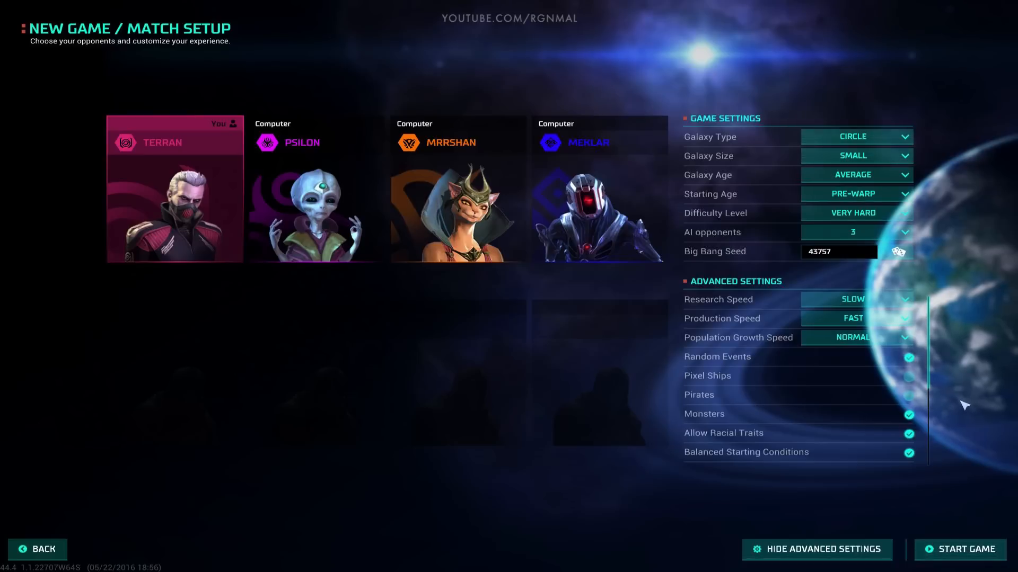
{"action": "mouse_move", "coordinate": [945, 408]}
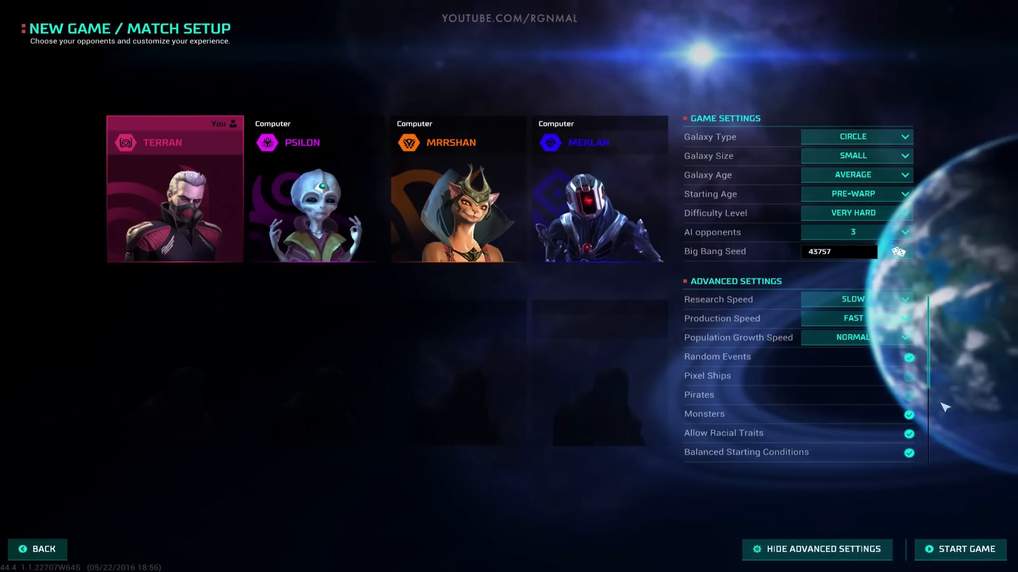
{"action": "mouse_move", "coordinate": [790, 418]}
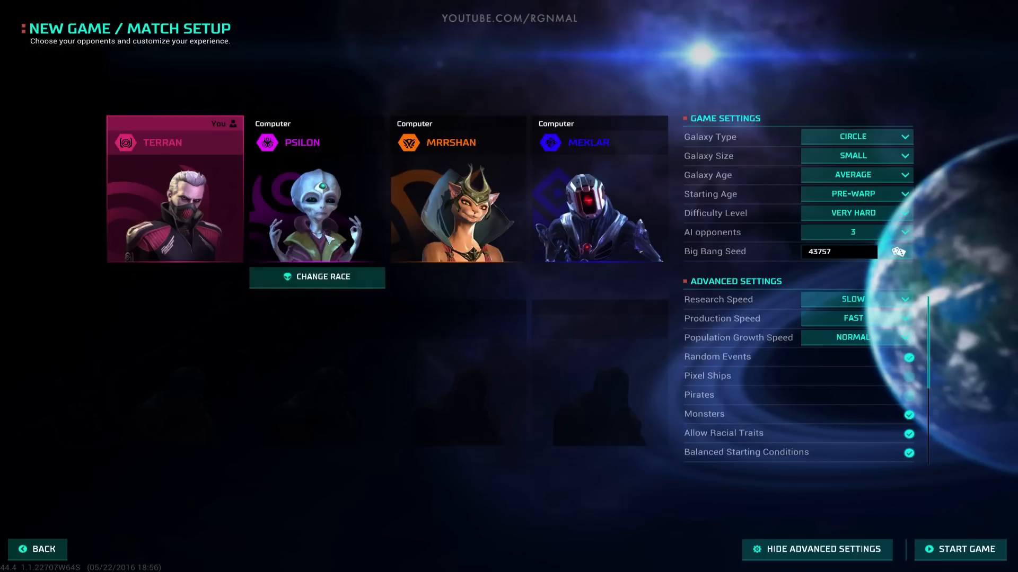
Step: Make the first two computer opponents the Klackon and the Sakkra
{"action": "left_click", "coordinate": [317, 277]}
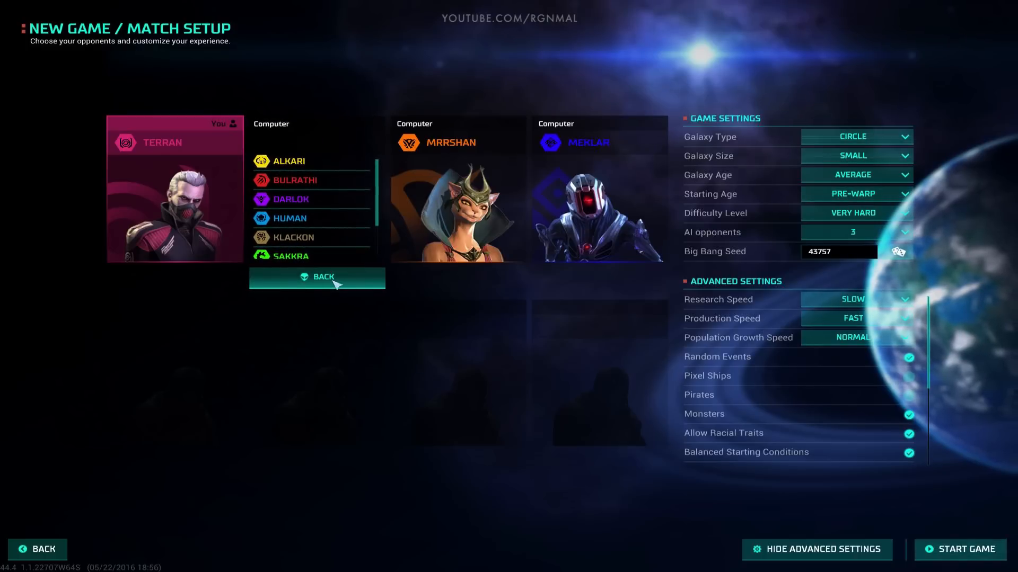
{"action": "scroll", "scroll_direction": "down", "scroll_amount": 3}
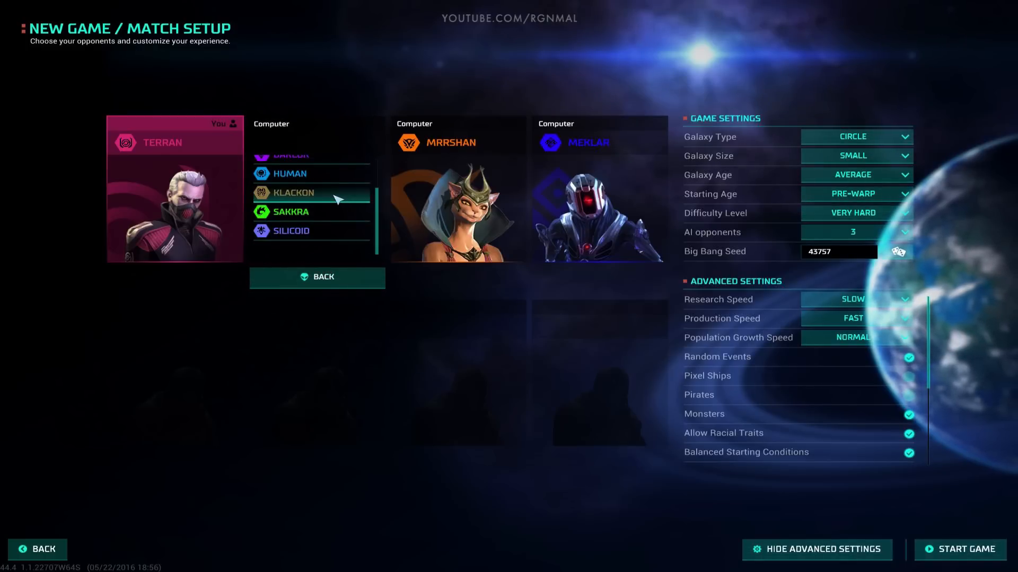
{"action": "left_click", "coordinate": [292, 192]}
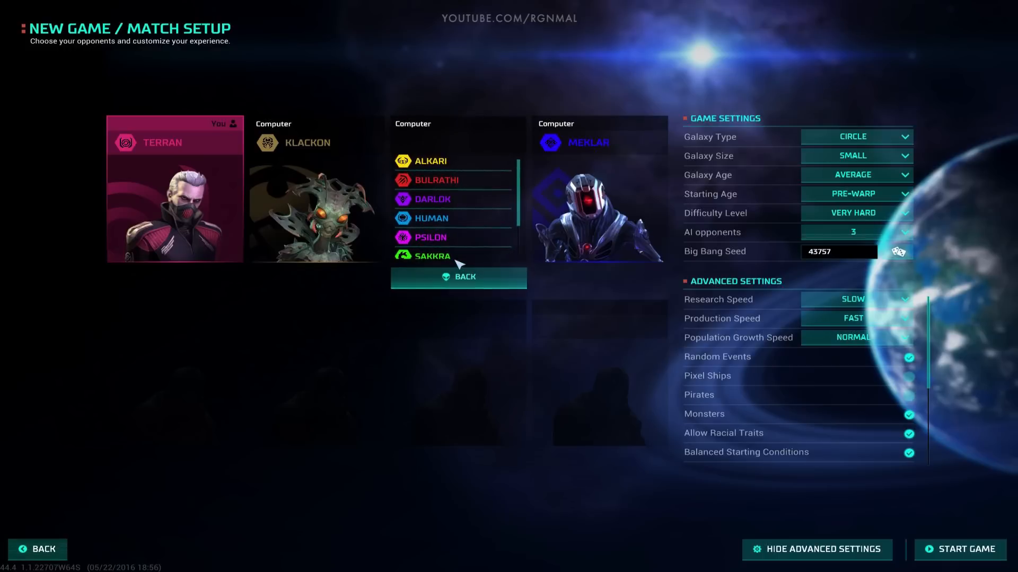
{"action": "left_click", "coordinate": [431, 255]}
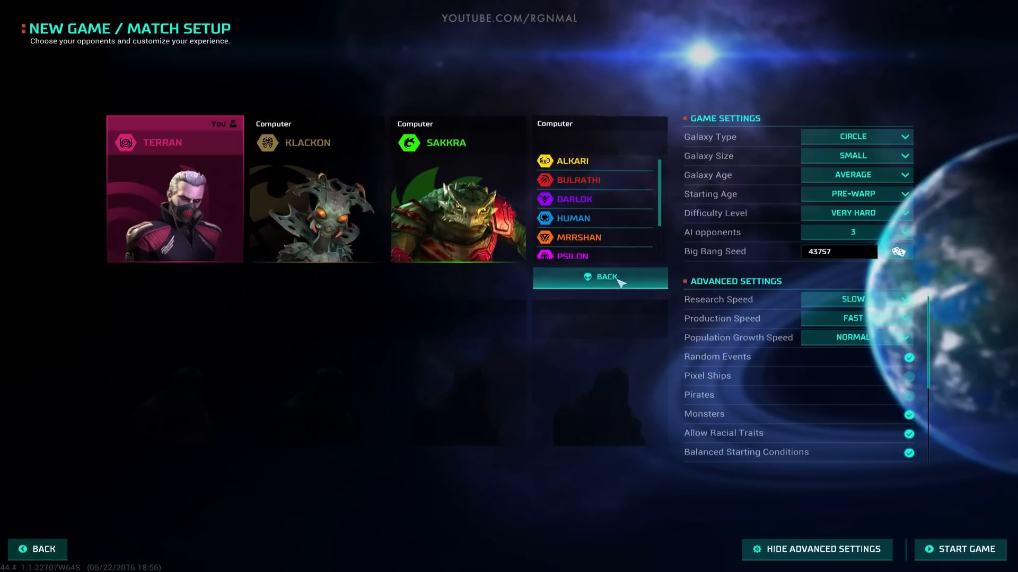
Step: Set the third opponent to Darlok, then switch it back to Meklar
{"action": "scroll", "scroll_direction": "down", "scroll_amount": 3}
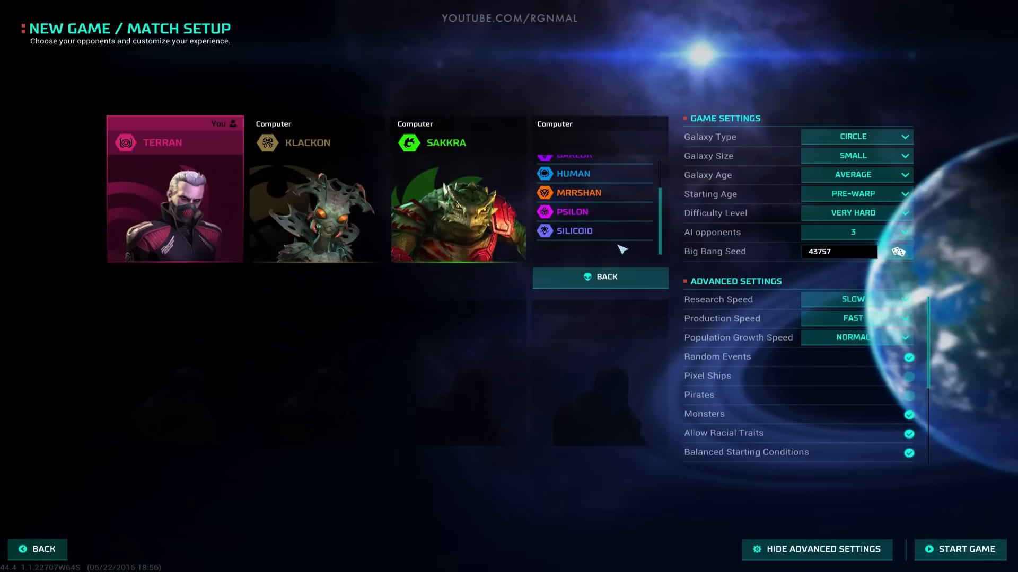
{"action": "scroll", "scroll_direction": "up", "scroll_amount": 3}
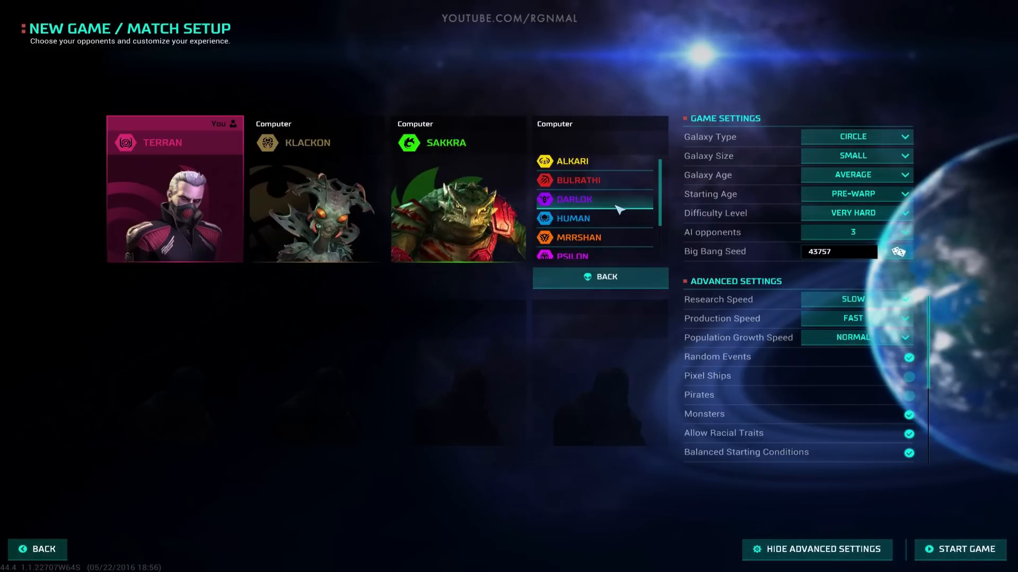
{"action": "left_click", "coordinate": [573, 199]}
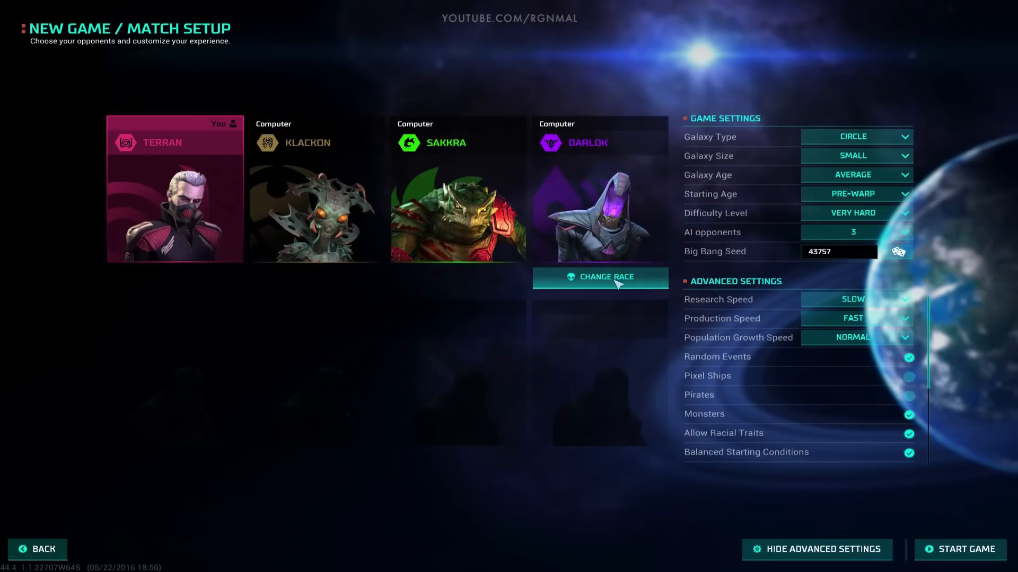
{"action": "left_click", "coordinate": [599, 277]}
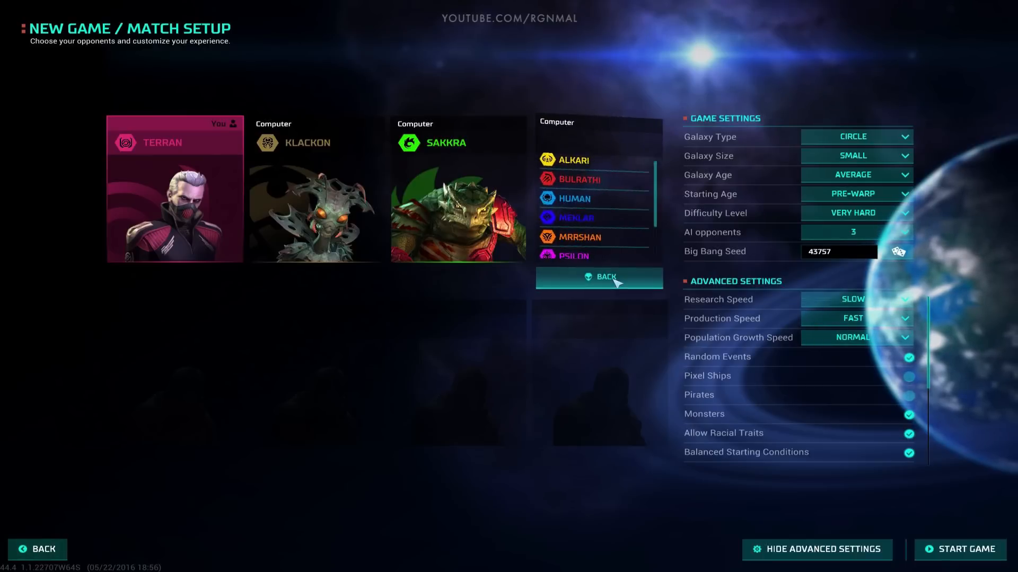
{"action": "left_click", "coordinate": [575, 217]}
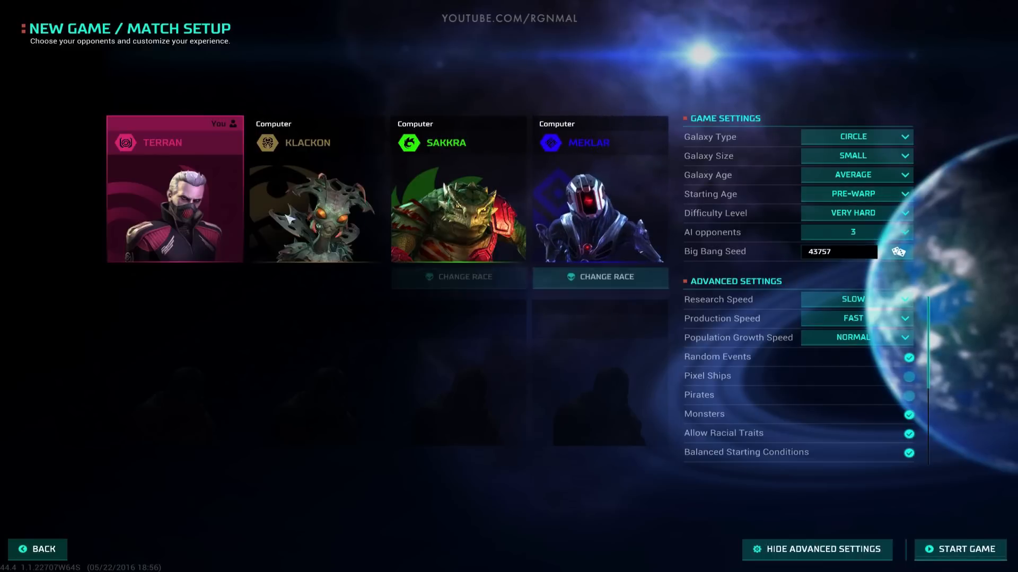
{"action": "mouse_move", "coordinate": [608, 195]}
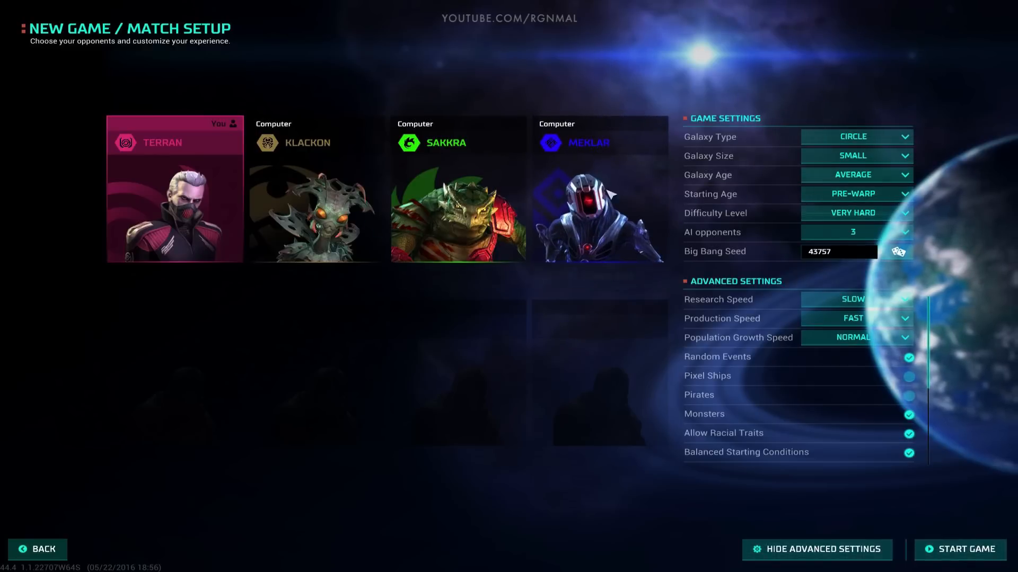
{"action": "mouse_move", "coordinate": [573, 349]}
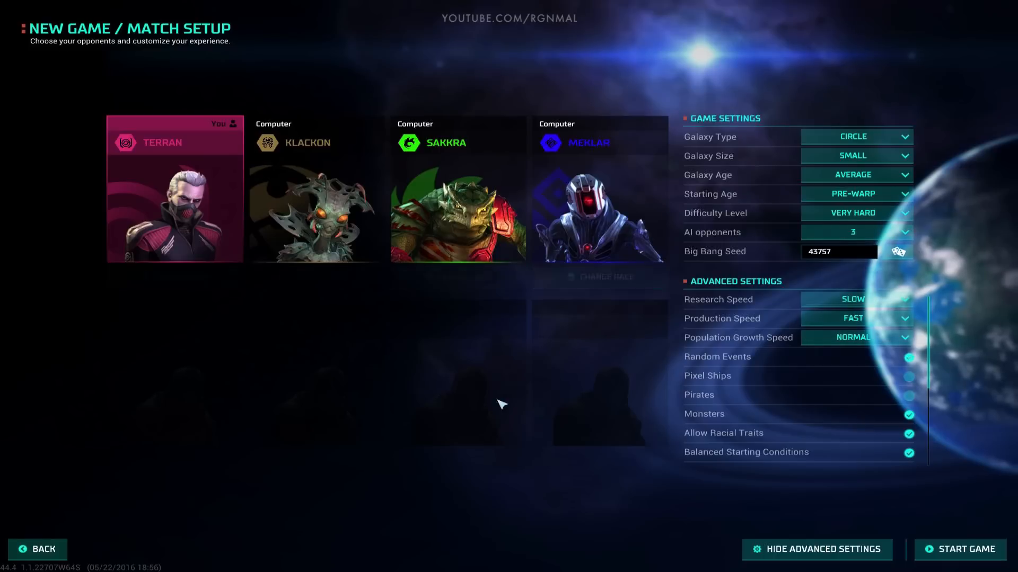
Step: Start the game, dismiss the adviser's welcome, and open Alpha Ceti Prime's colony screen
{"action": "left_click", "coordinate": [963, 550]}
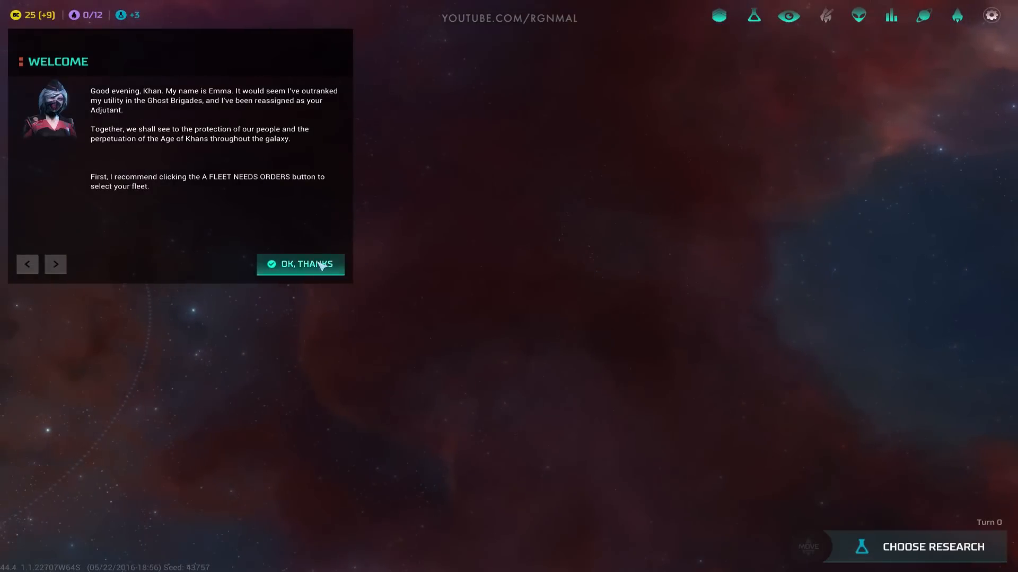
{"action": "left_click", "coordinate": [300, 264]}
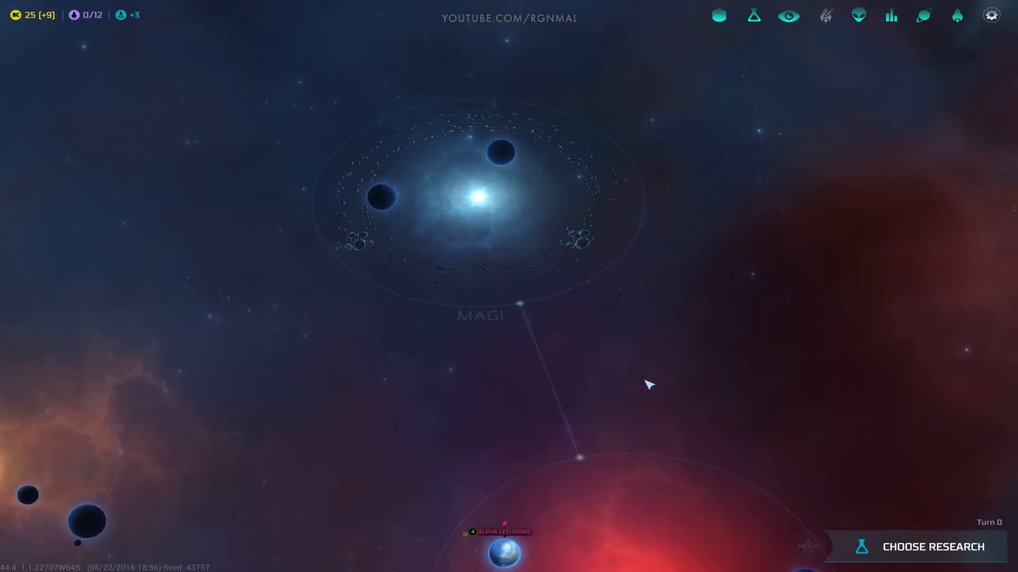
{"action": "left_click", "coordinate": [505, 550]}
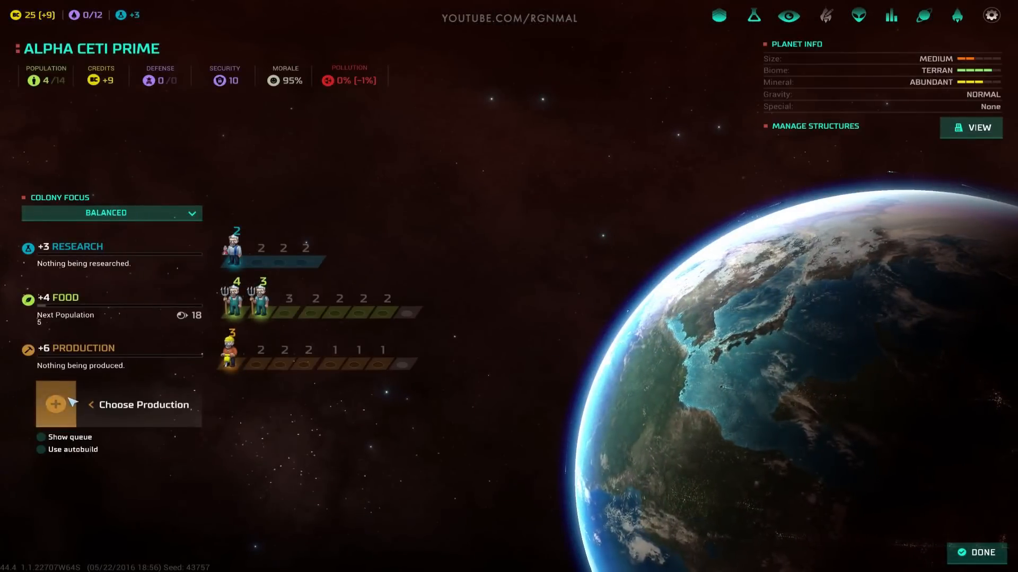
Step: Shift Alpha Ceti Prime's workers into research for +7 research, then return to the map
{"action": "left_click", "coordinate": [144, 405]}
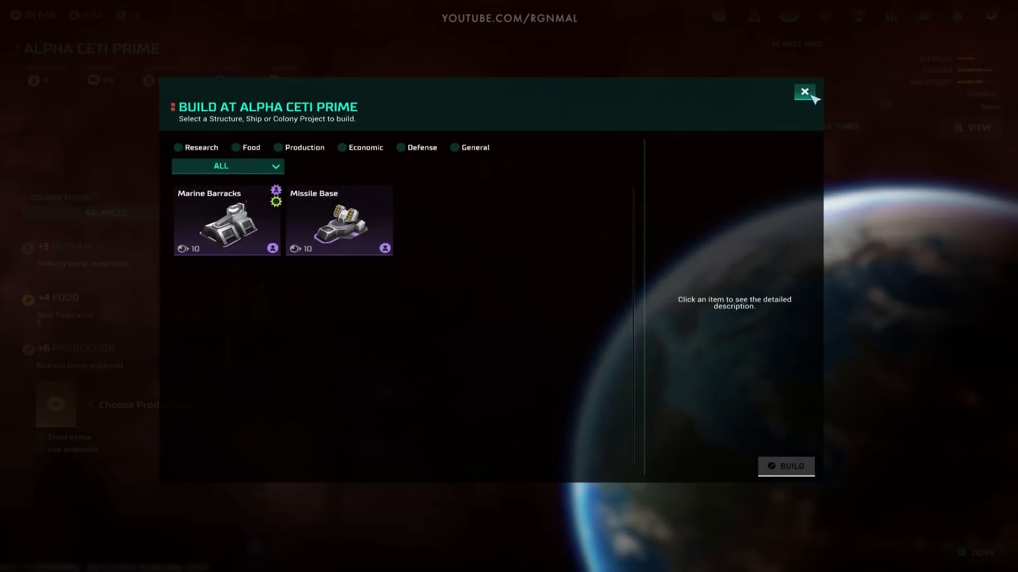
{"action": "left_click", "coordinate": [804, 92]}
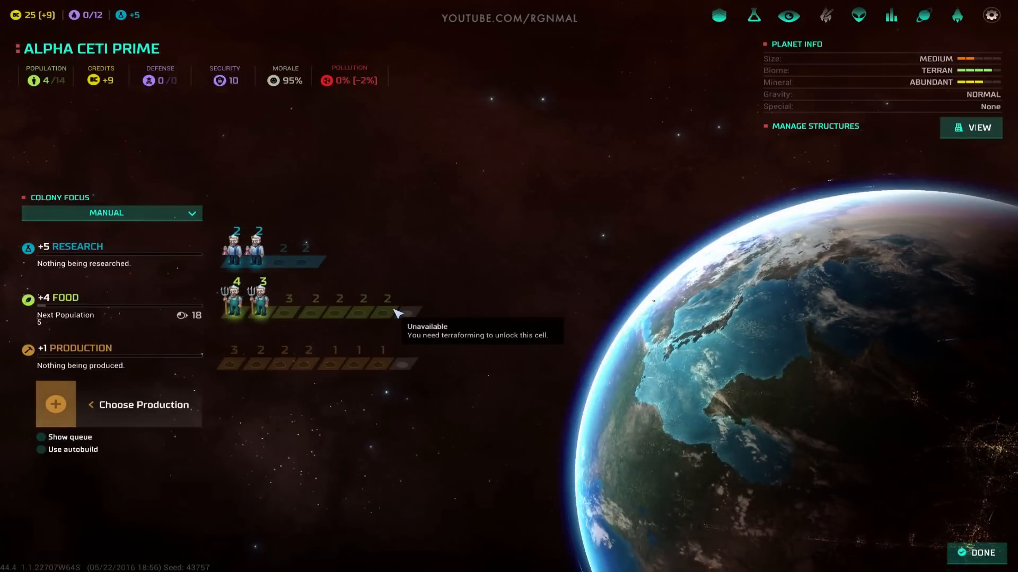
{"action": "left_click", "coordinate": [231, 298]}
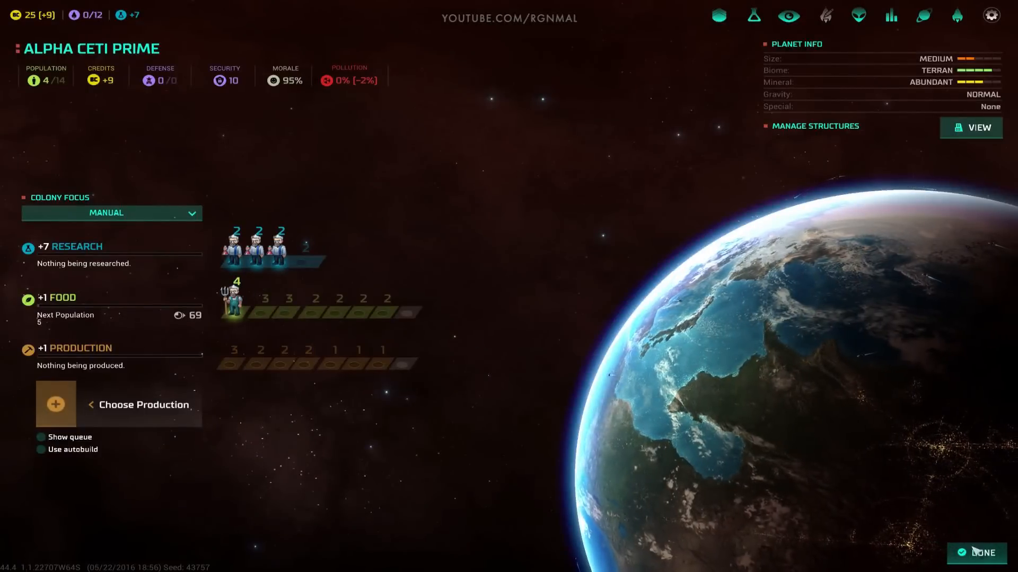
{"action": "left_click", "coordinate": [981, 552]}
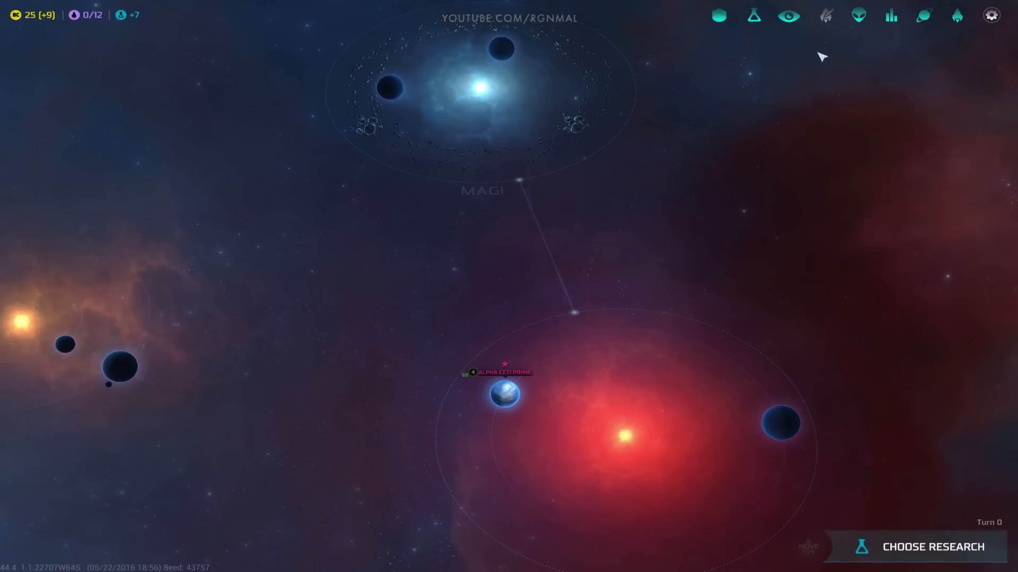
Step: Keep Space Travel (8 turns) as the research project and view the technology tree
{"action": "left_click", "coordinate": [933, 547]}
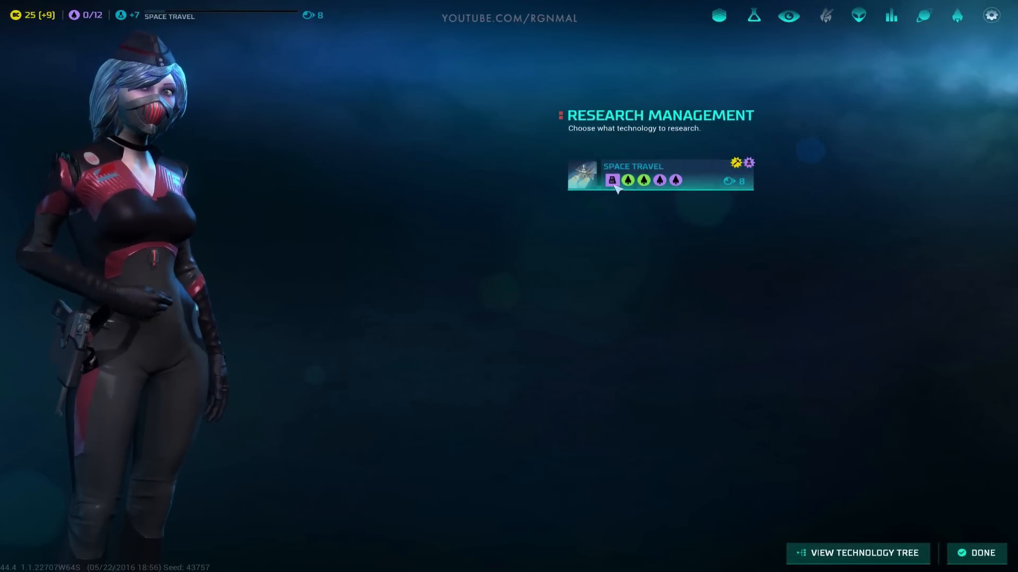
{"action": "mouse_move", "coordinate": [642, 180]}
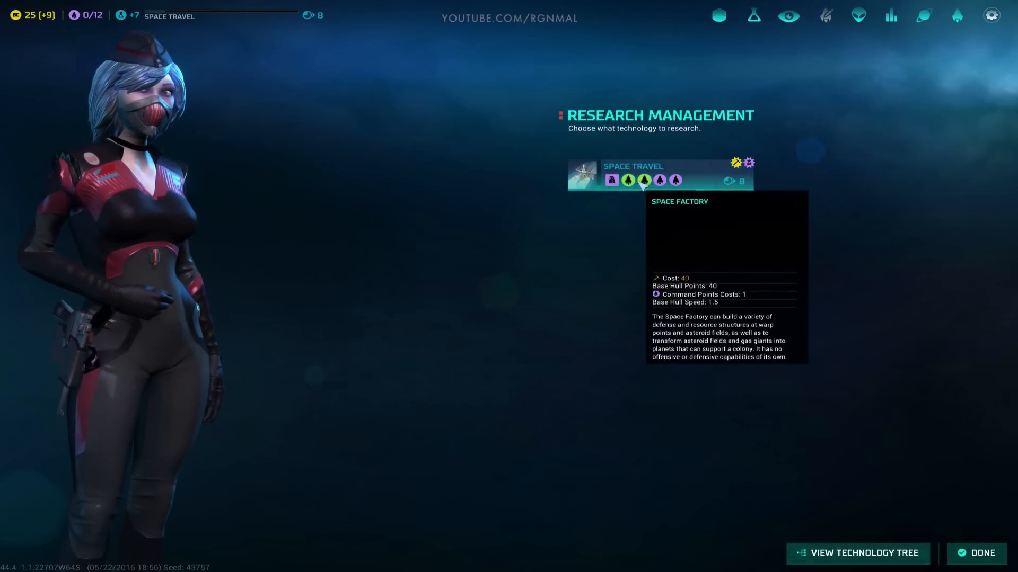
{"action": "mouse_move", "coordinate": [675, 181]}
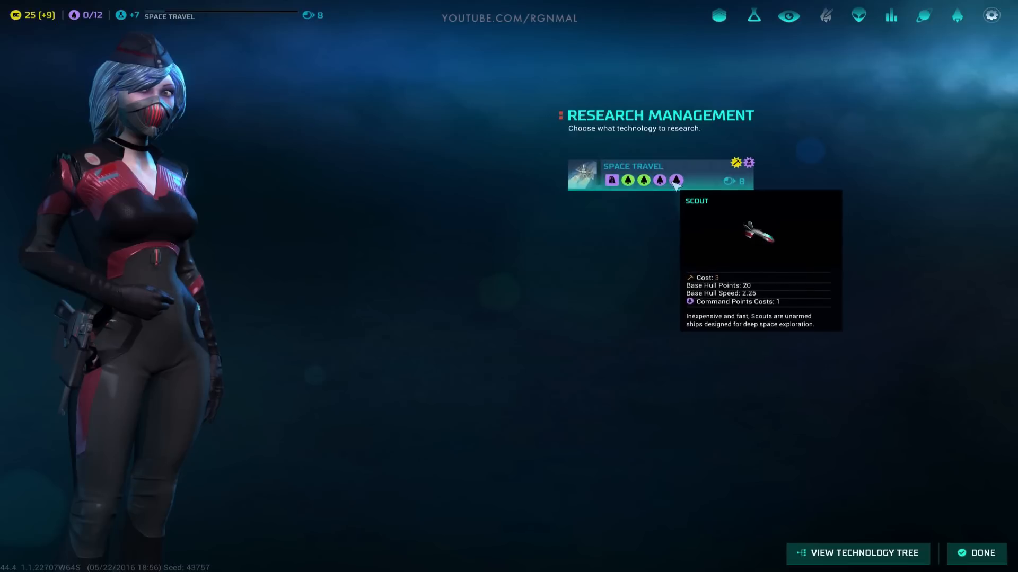
{"action": "mouse_move", "coordinate": [772, 515]}
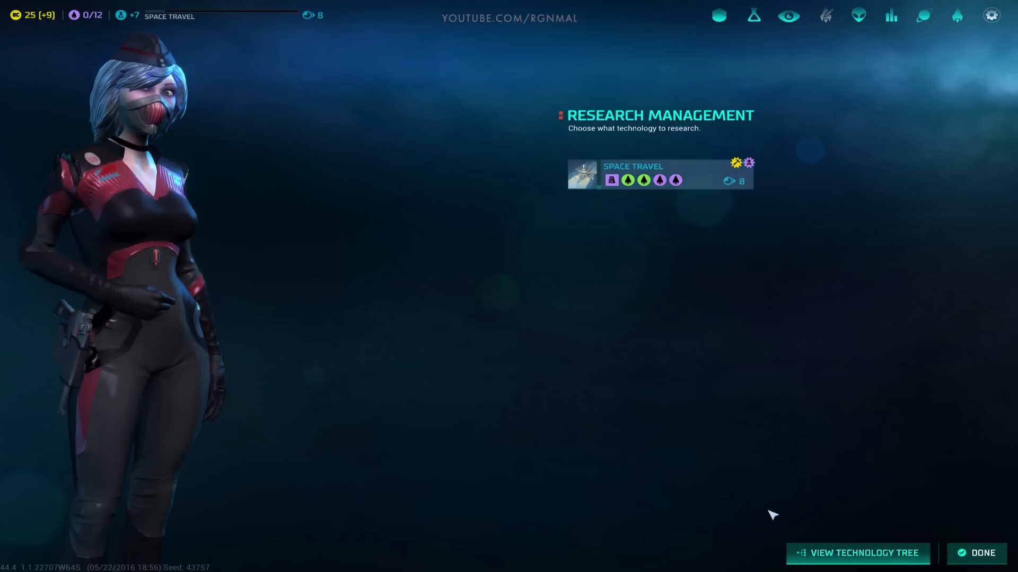
{"action": "left_click", "coordinate": [857, 552]}
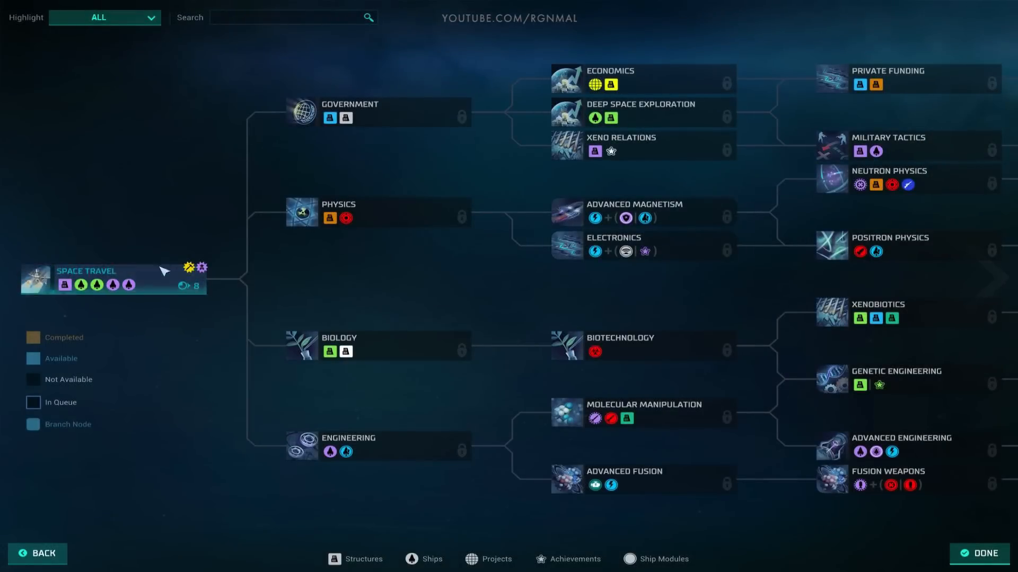
{"action": "mouse_move", "coordinate": [203, 238]}
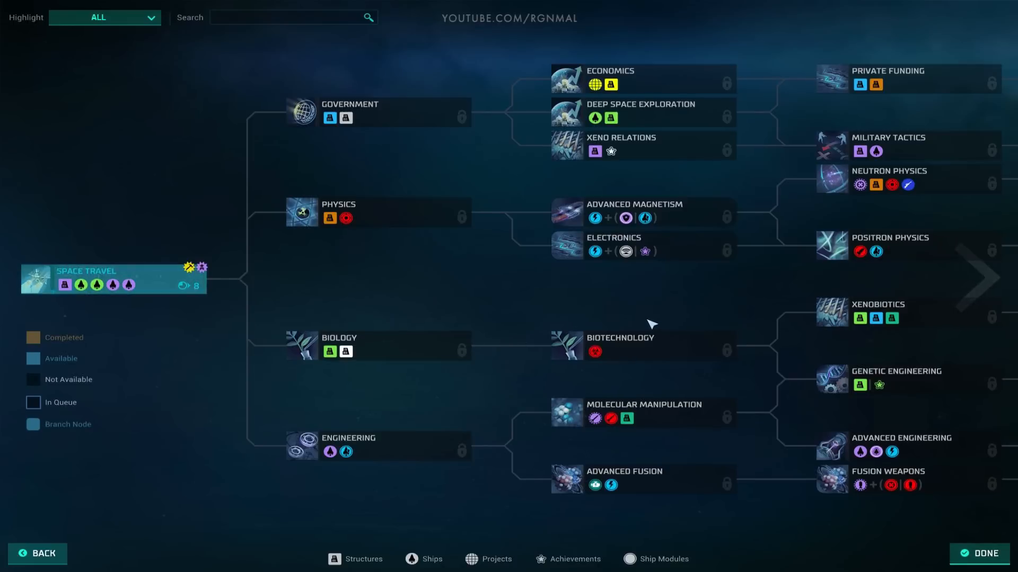
{"action": "mouse_move", "coordinate": [195, 350]}
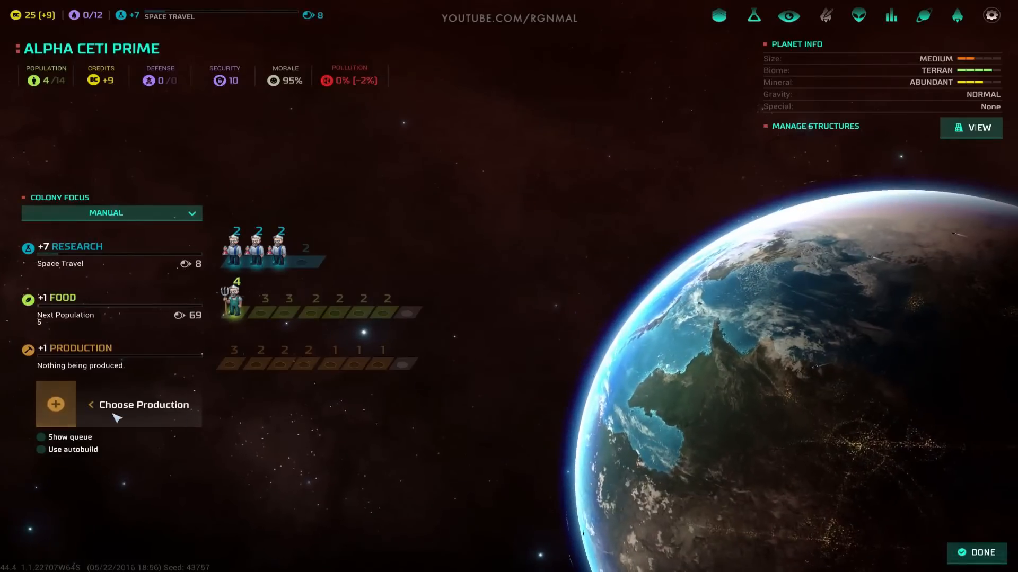
Step: Leave Alpha Ceti Prime's colony screen without building and dismiss the economic advice
{"action": "left_click", "coordinate": [139, 404]}
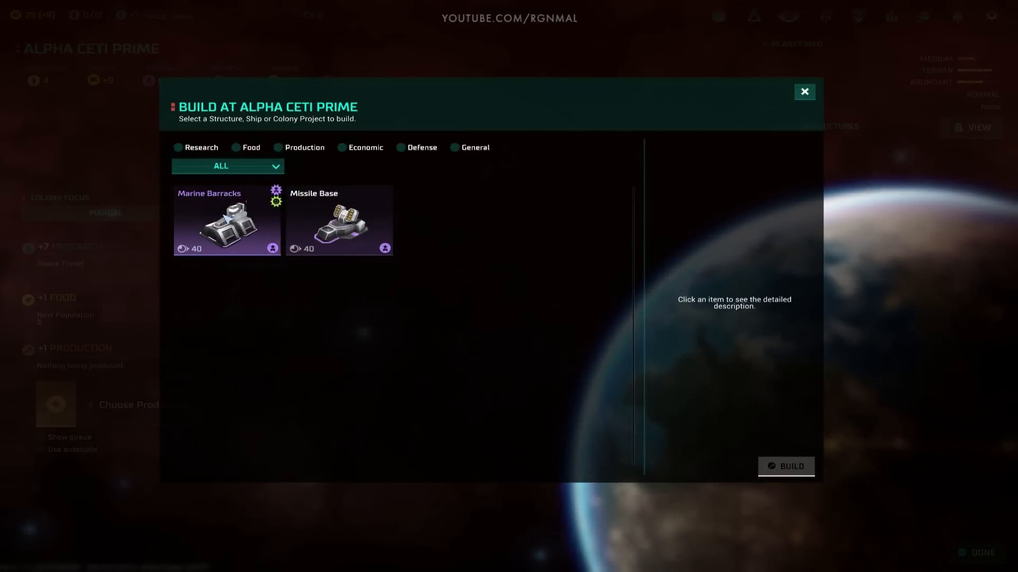
{"action": "left_click", "coordinate": [228, 221]}
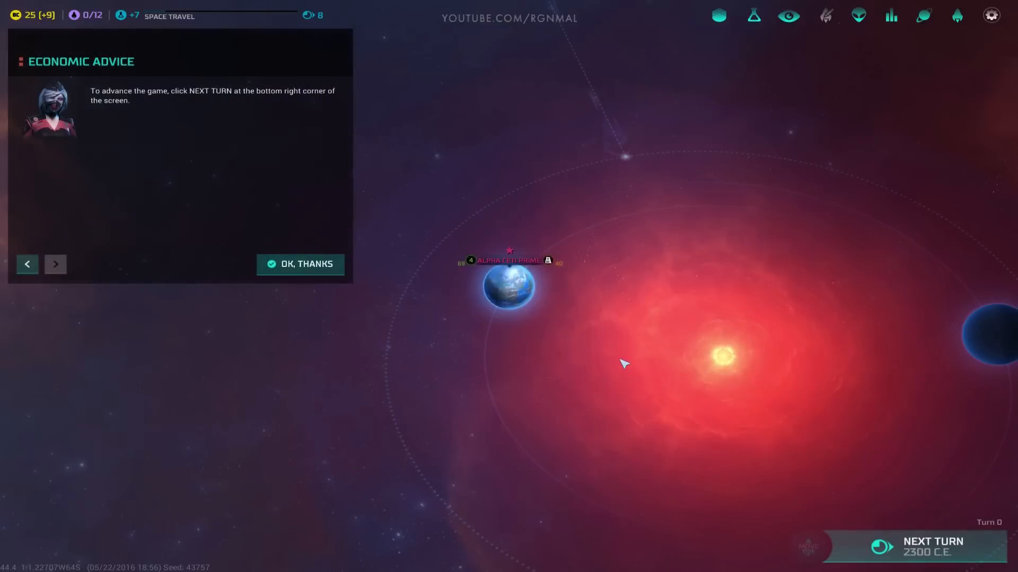
{"action": "left_click", "coordinate": [300, 265]}
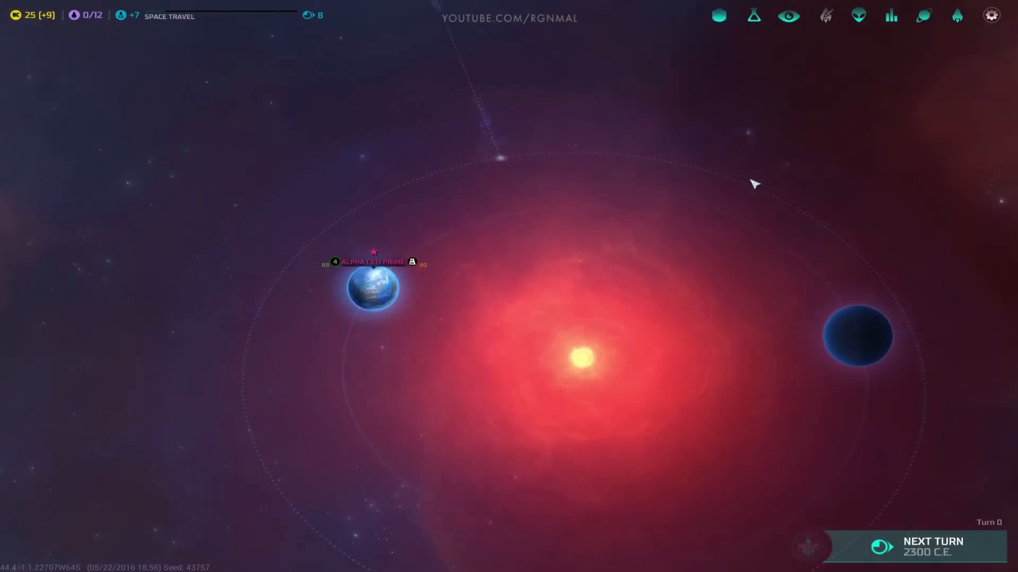
Step: Advance turns to Turn 8 until Space Travel research completes
{"action": "left_click", "coordinate": [932, 547]}
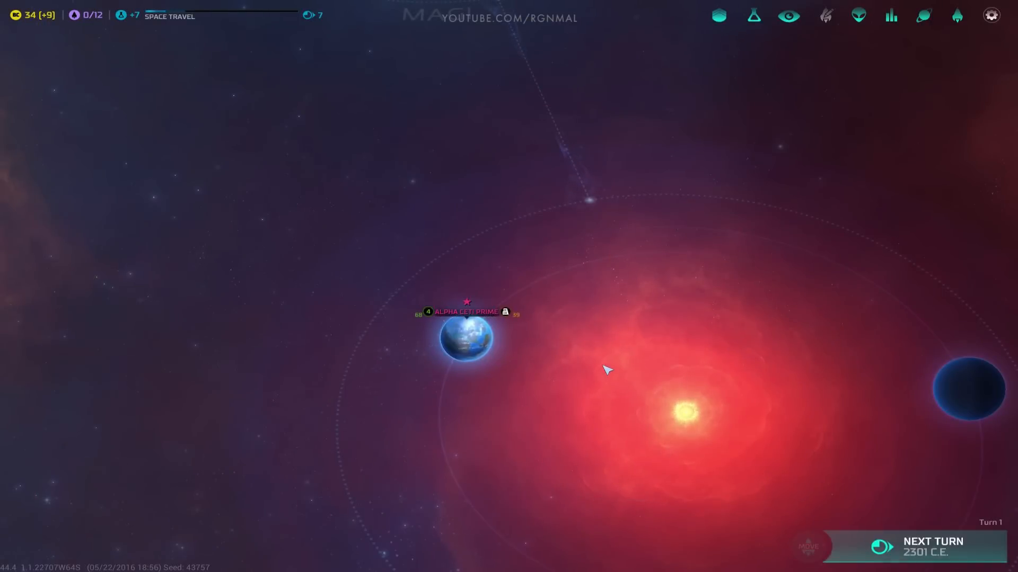
{"action": "mouse_move", "coordinate": [906, 551]}
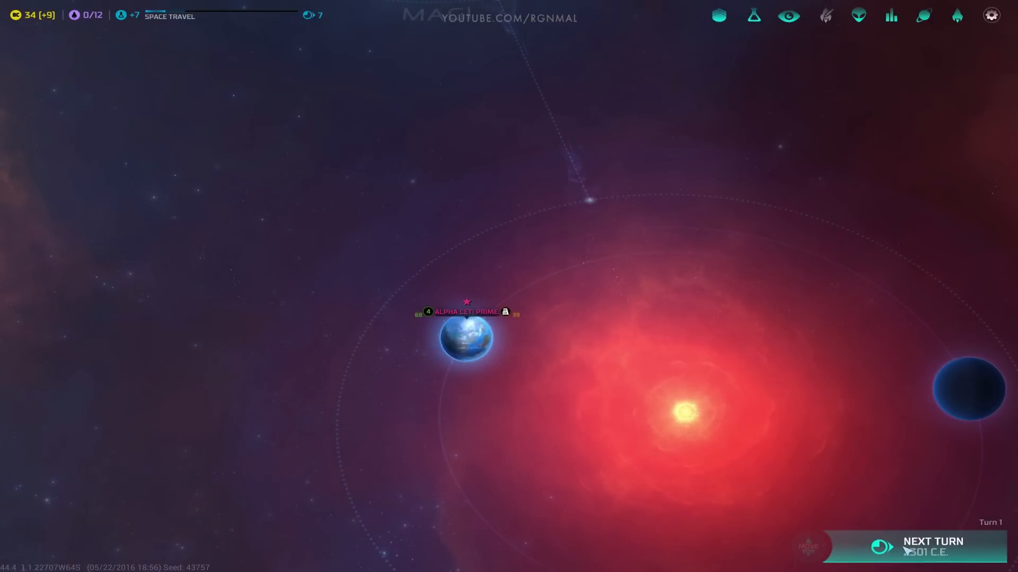
{"action": "left_click", "coordinate": [933, 541]}
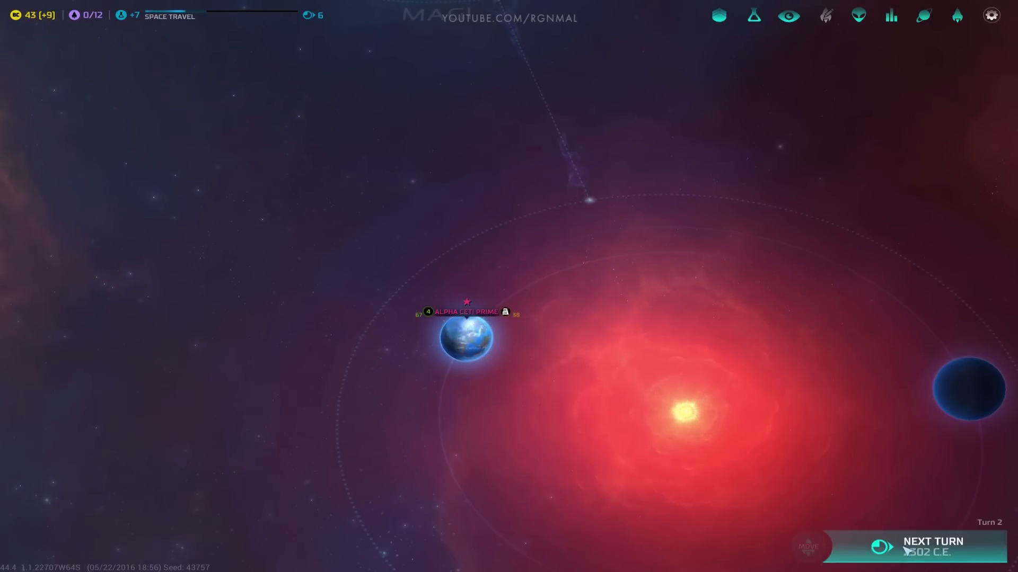
{"action": "left_click", "coordinate": [933, 541]}
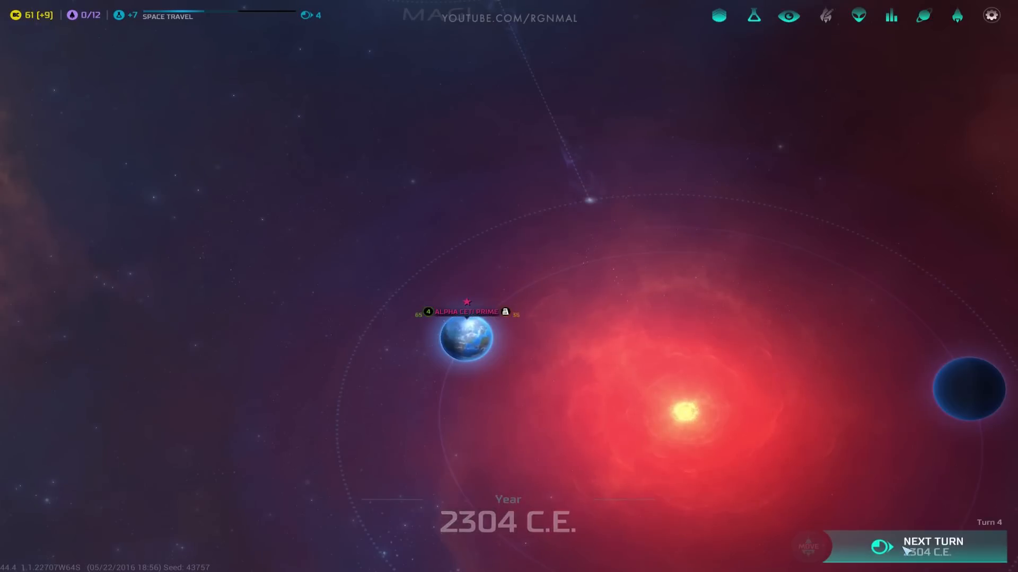
{"action": "left_click", "coordinate": [933, 541]}
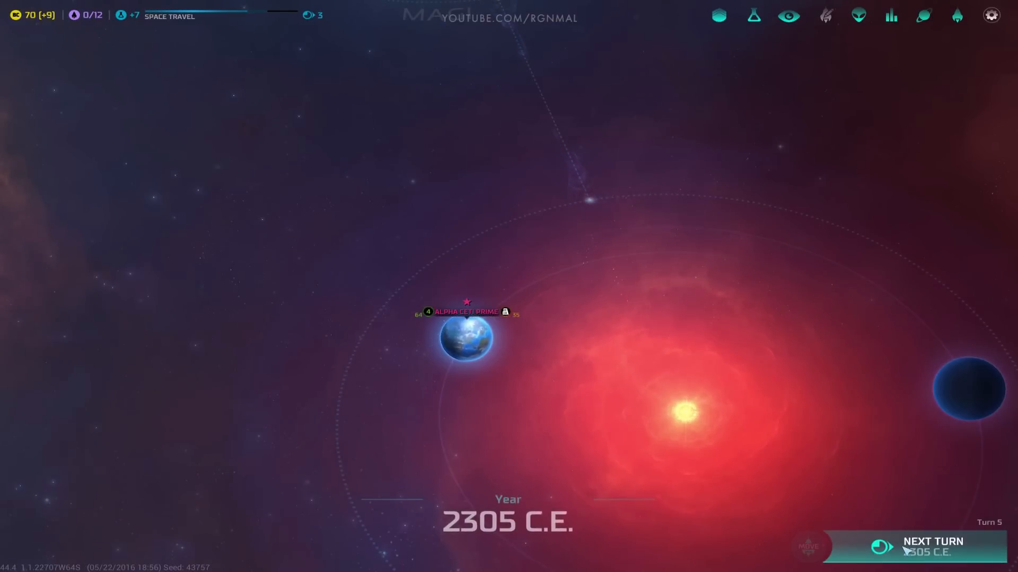
{"action": "left_click", "coordinate": [933, 541]}
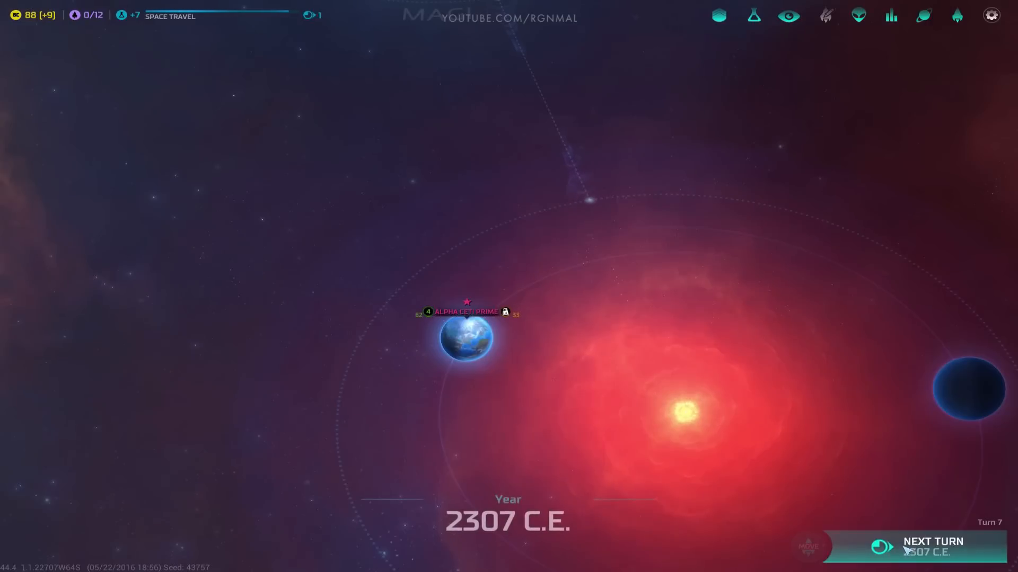
{"action": "left_click", "coordinate": [933, 546]}
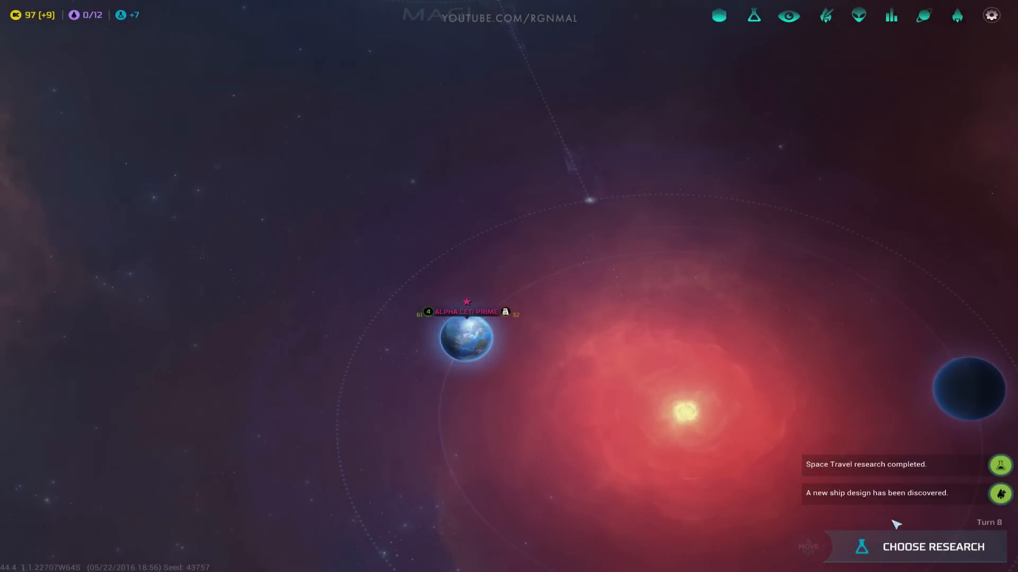
Step: Acknowledge the completed Space Travel research and pick Physics from the technology tree
{"action": "left_click", "coordinate": [932, 546]}
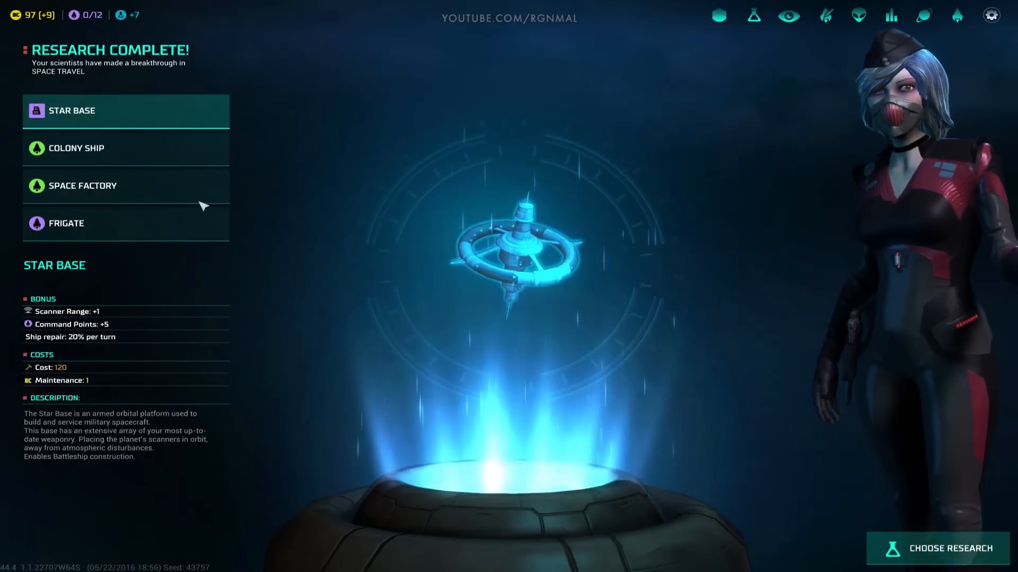
{"action": "left_click", "coordinate": [951, 548]}
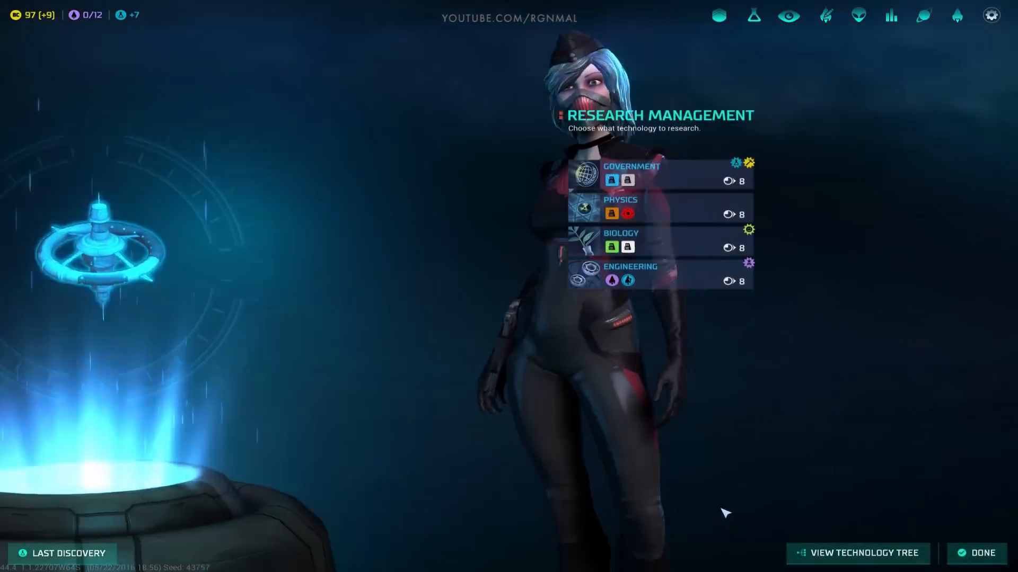
{"action": "mouse_move", "coordinate": [660, 280]}
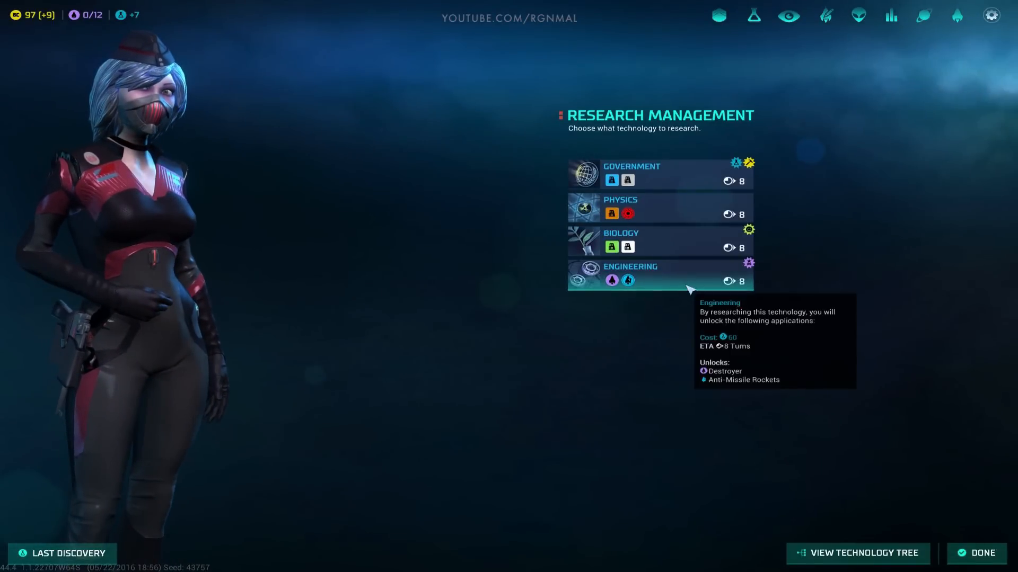
{"action": "mouse_move", "coordinate": [628, 280]}
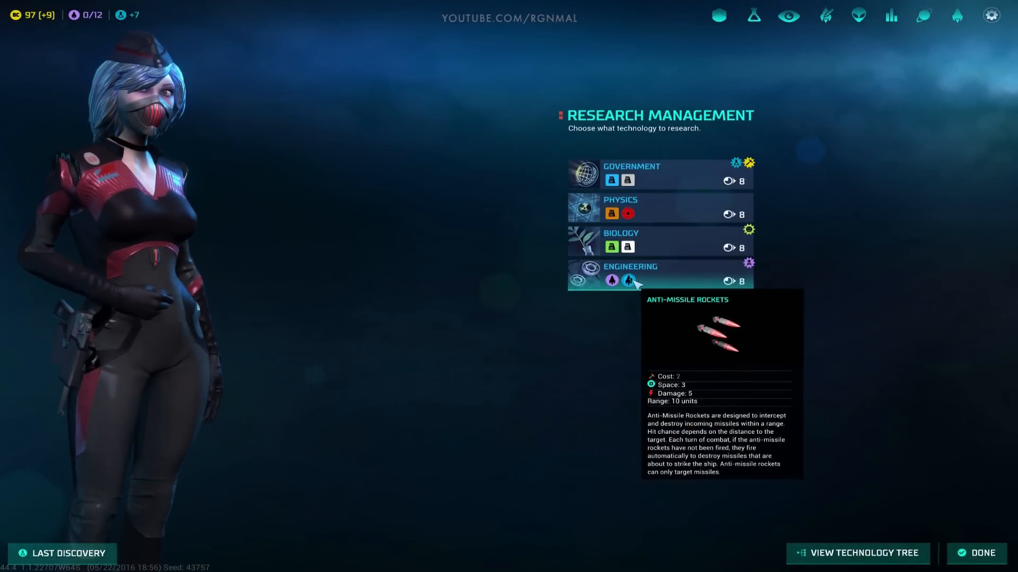
{"action": "mouse_move", "coordinate": [669, 281]}
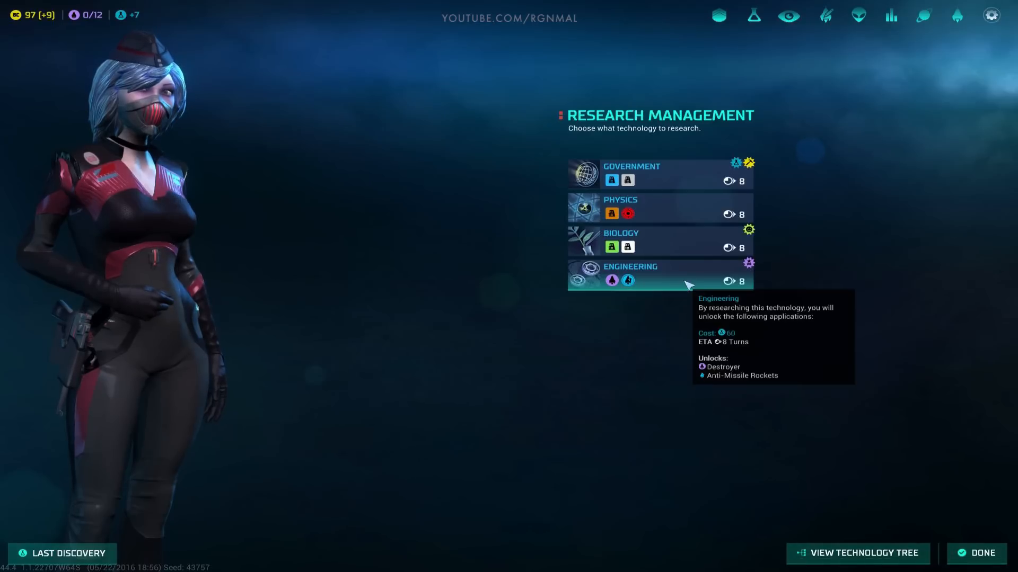
{"action": "mouse_move", "coordinate": [648, 281]}
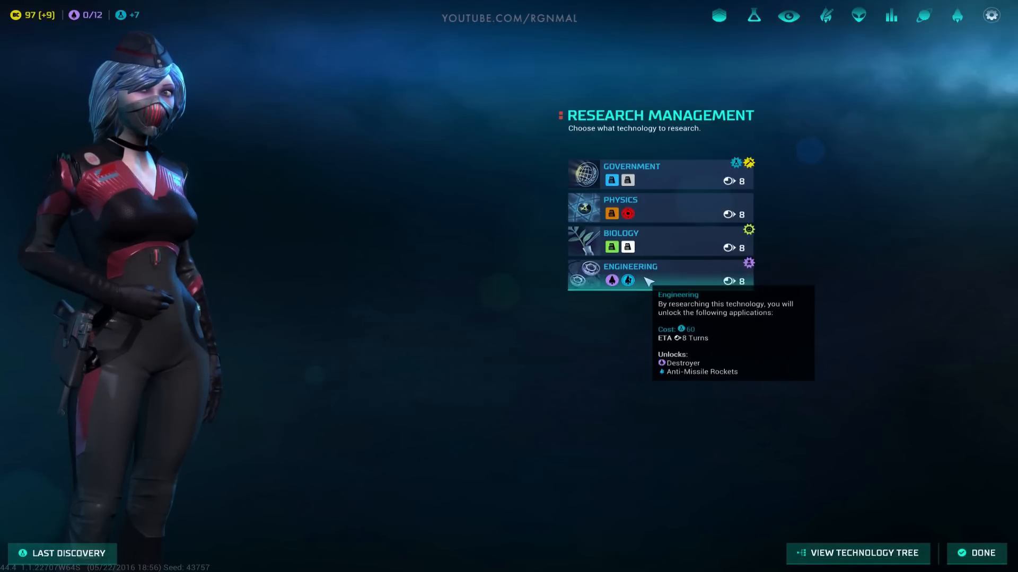
{"action": "mouse_move", "coordinate": [694, 283]}
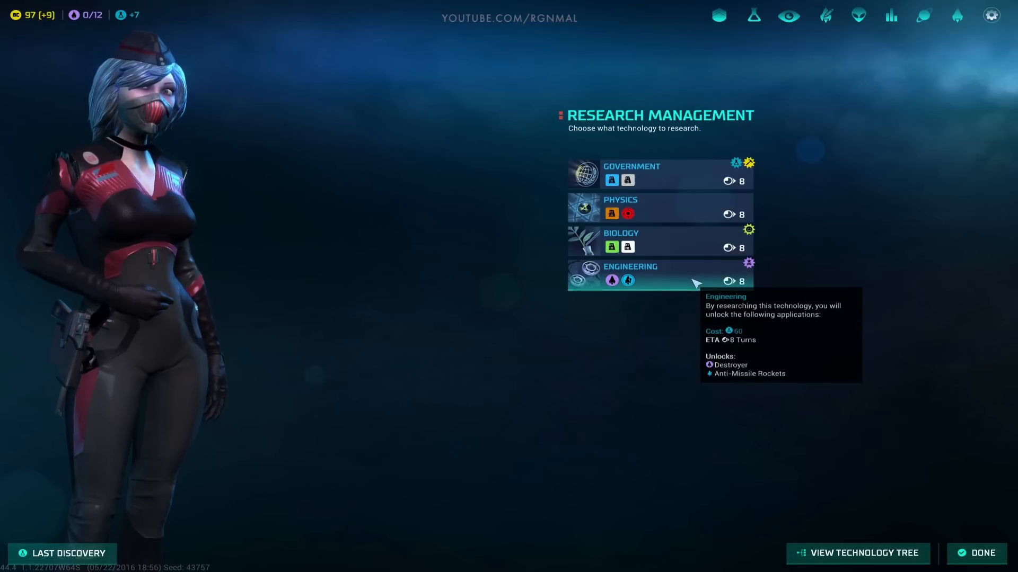
{"action": "mouse_move", "coordinate": [873, 542]}
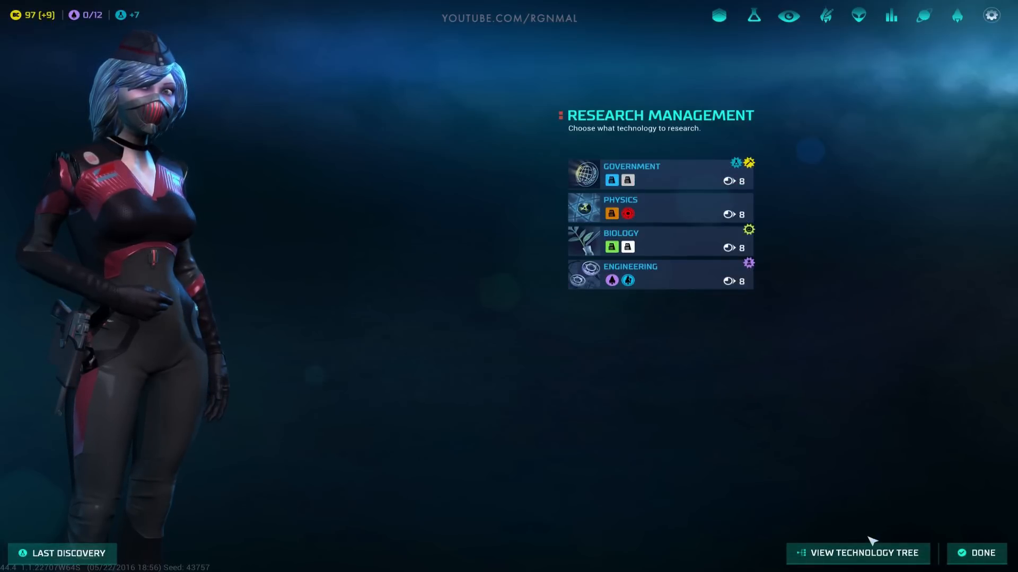
{"action": "left_click", "coordinate": [857, 553]}
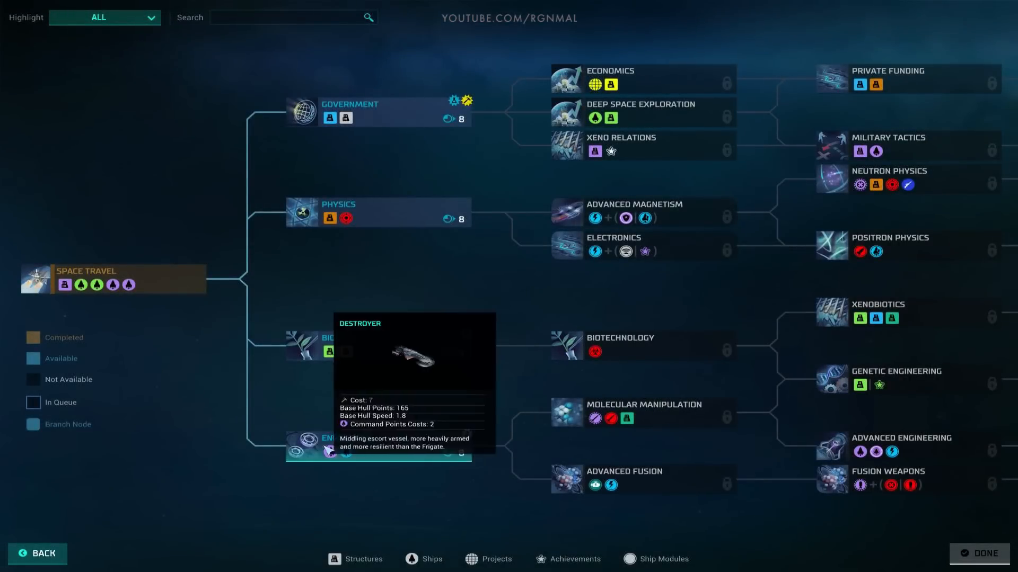
{"action": "mouse_move", "coordinate": [402, 216]}
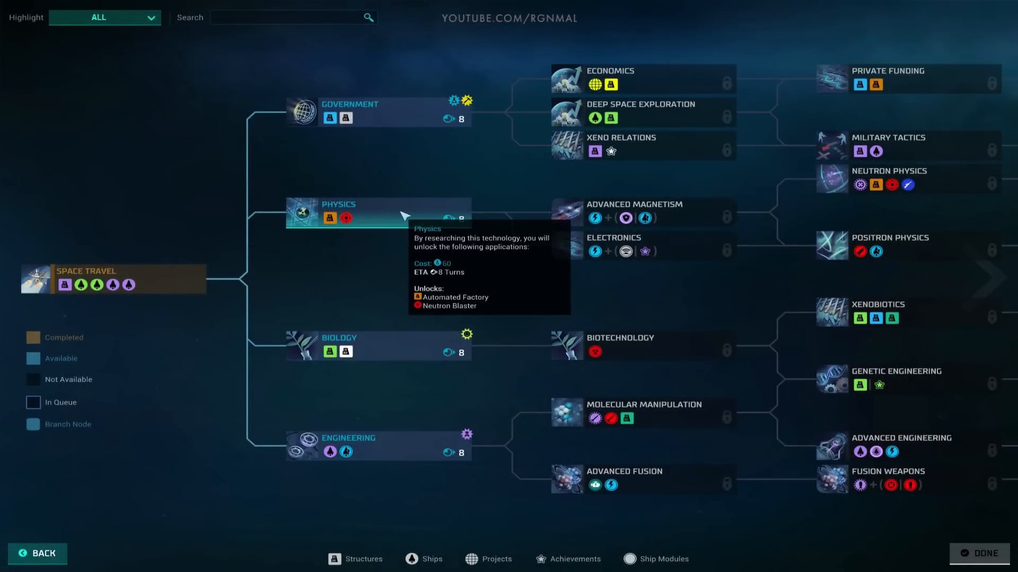
{"action": "left_click", "coordinate": [980, 553]}
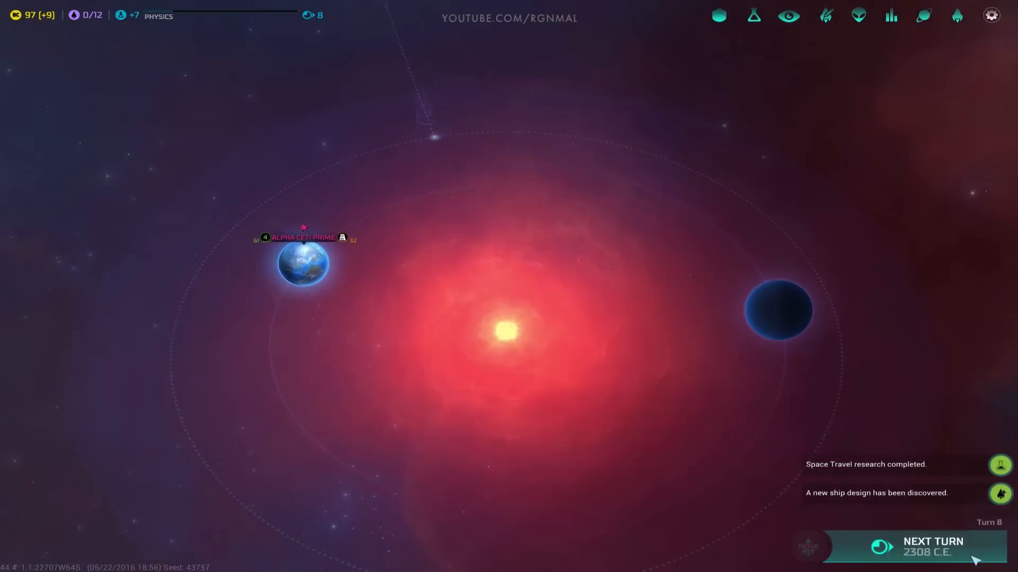
Step: End turns up to Turn 16, skipping the news broadcast, until Physics completes
{"action": "left_click", "coordinate": [931, 546]}
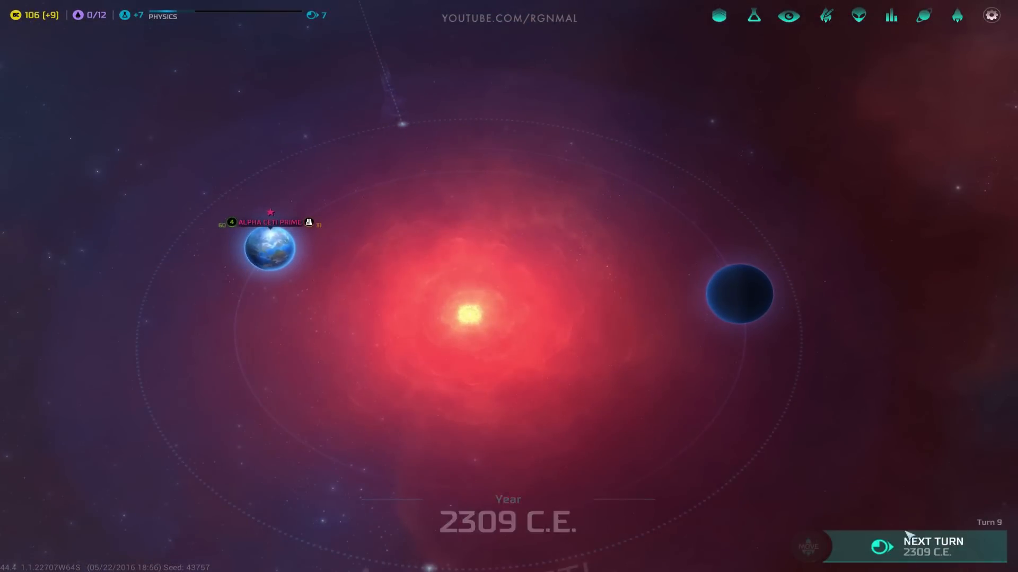
{"action": "left_click", "coordinate": [932, 546]}
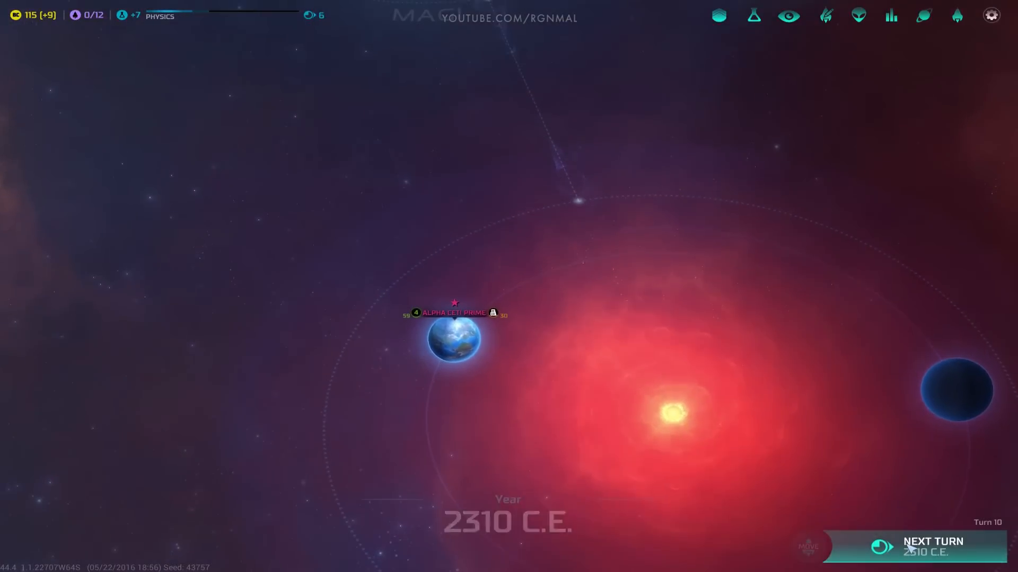
{"action": "left_click", "coordinate": [933, 541]}
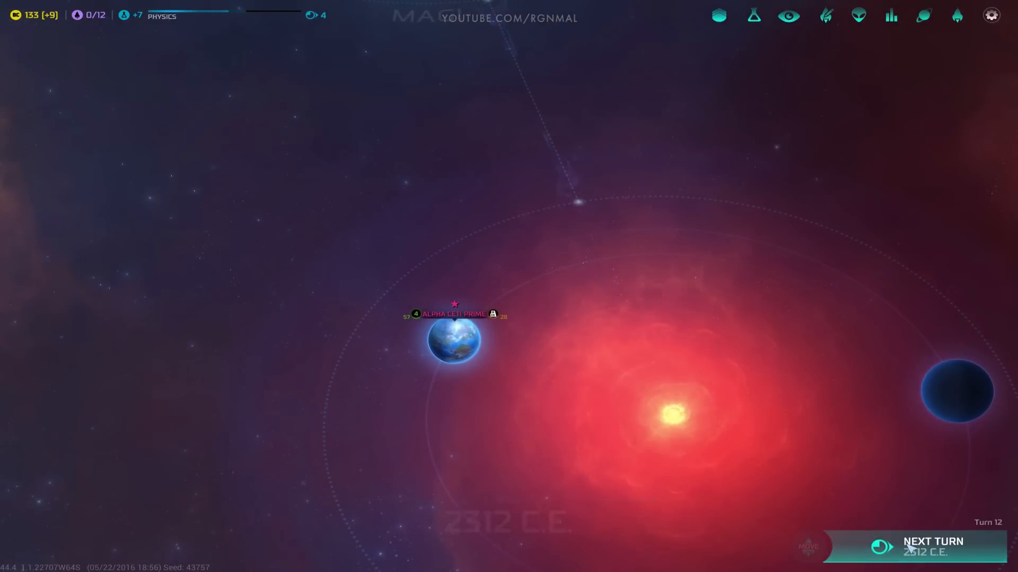
{"action": "left_click", "coordinate": [932, 542]}
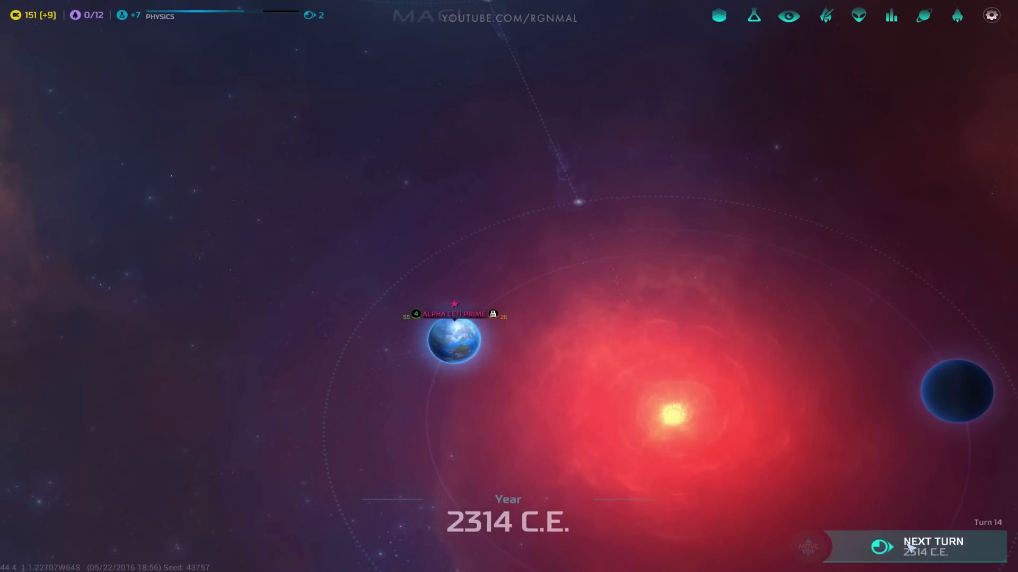
{"action": "left_click", "coordinate": [933, 541]}
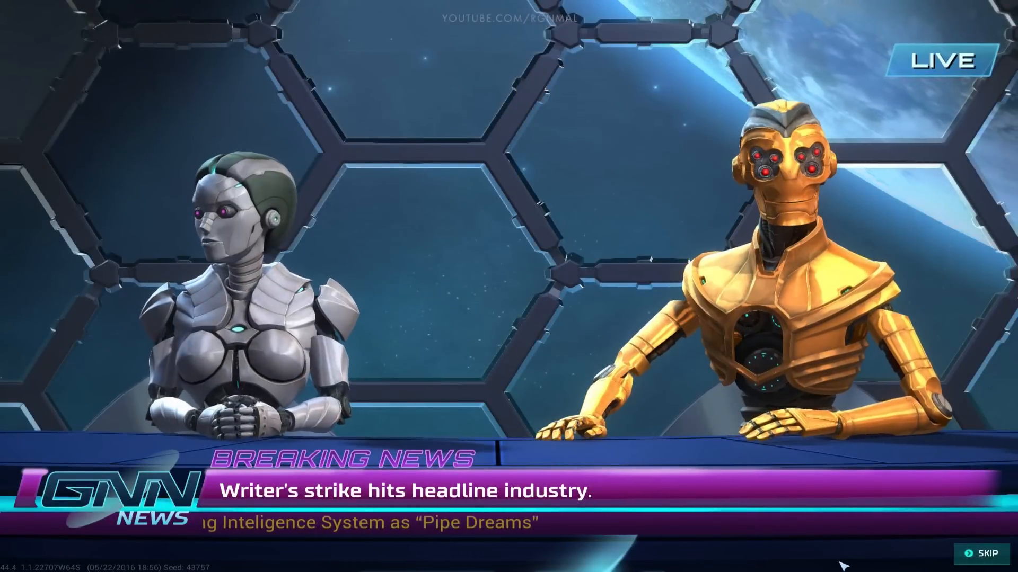
{"action": "left_click", "coordinate": [990, 552]}
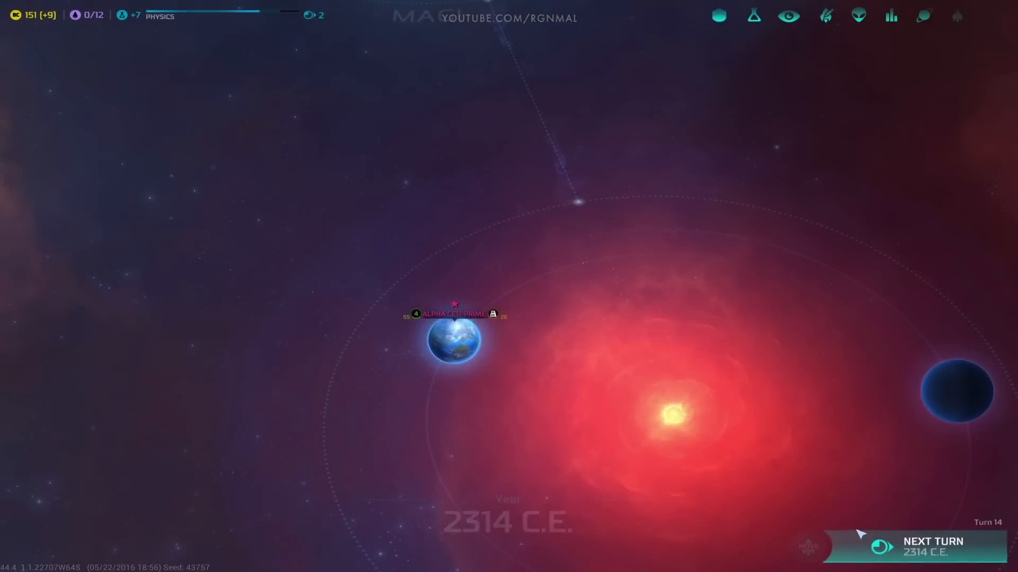
{"action": "left_click", "coordinate": [933, 545]}
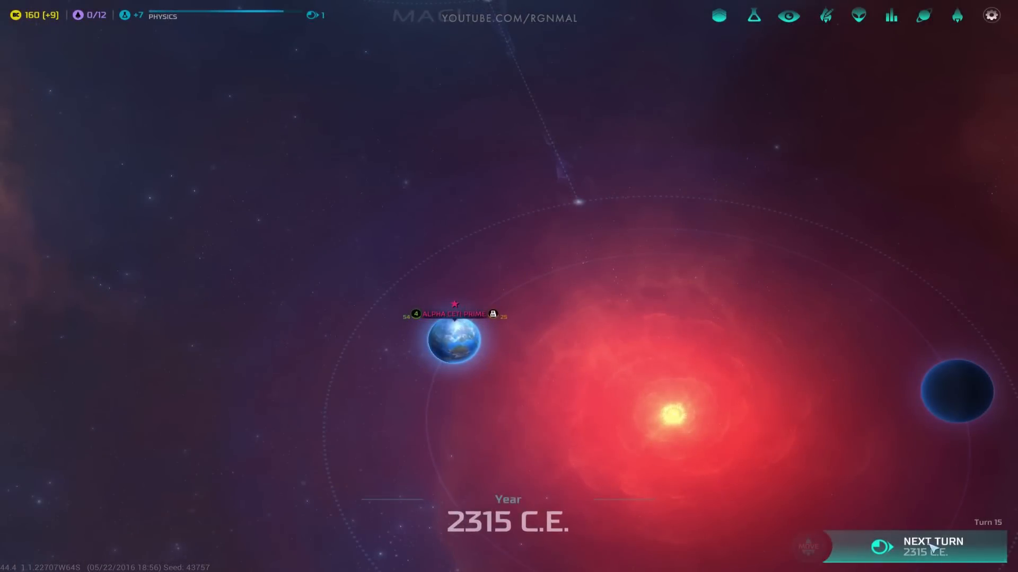
{"action": "left_click", "coordinate": [933, 545]}
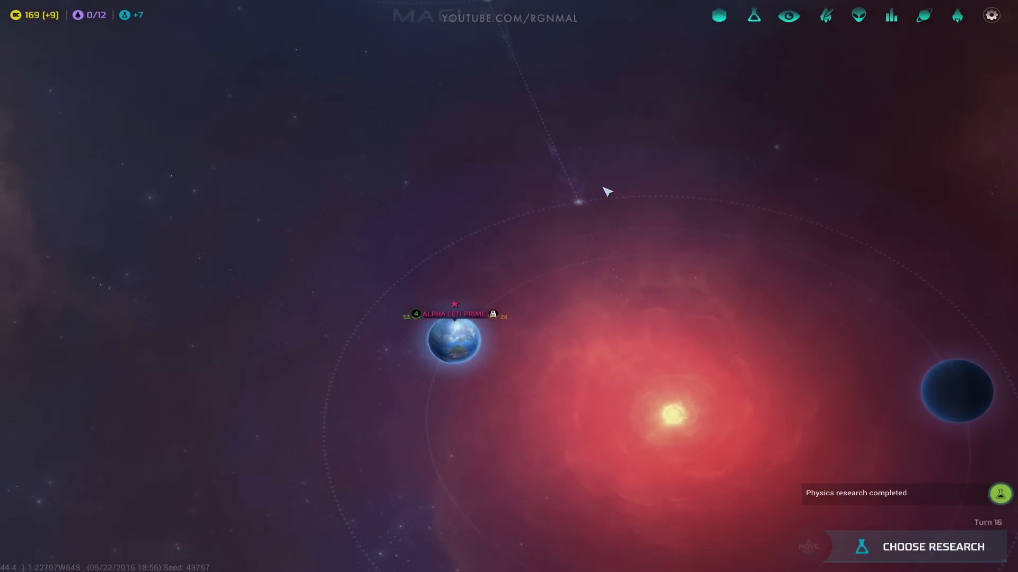
Step: Open the technology tree and select Electronics (18 turns) as the next research
{"action": "left_click", "coordinate": [932, 546]}
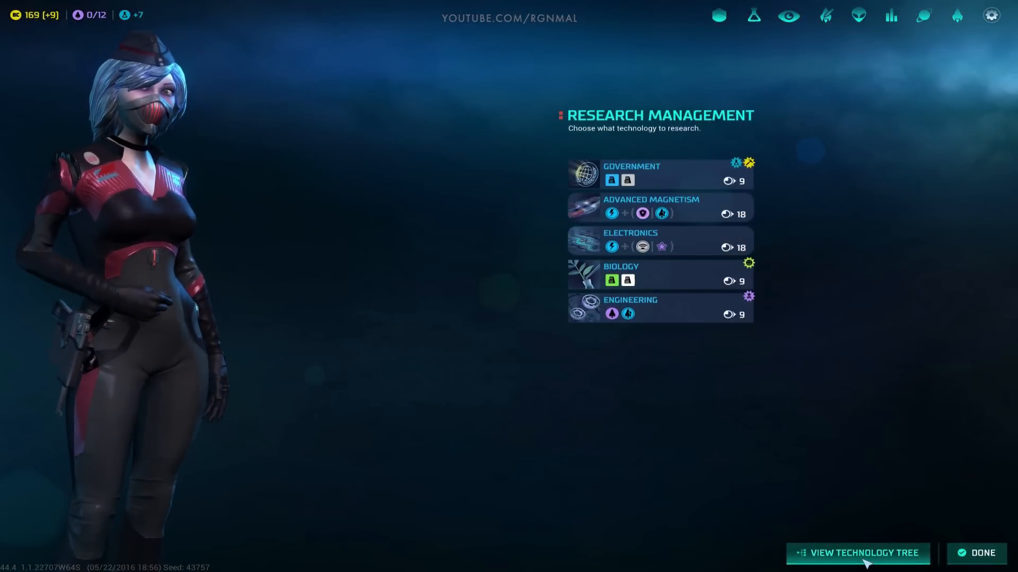
{"action": "left_click", "coordinate": [858, 553]}
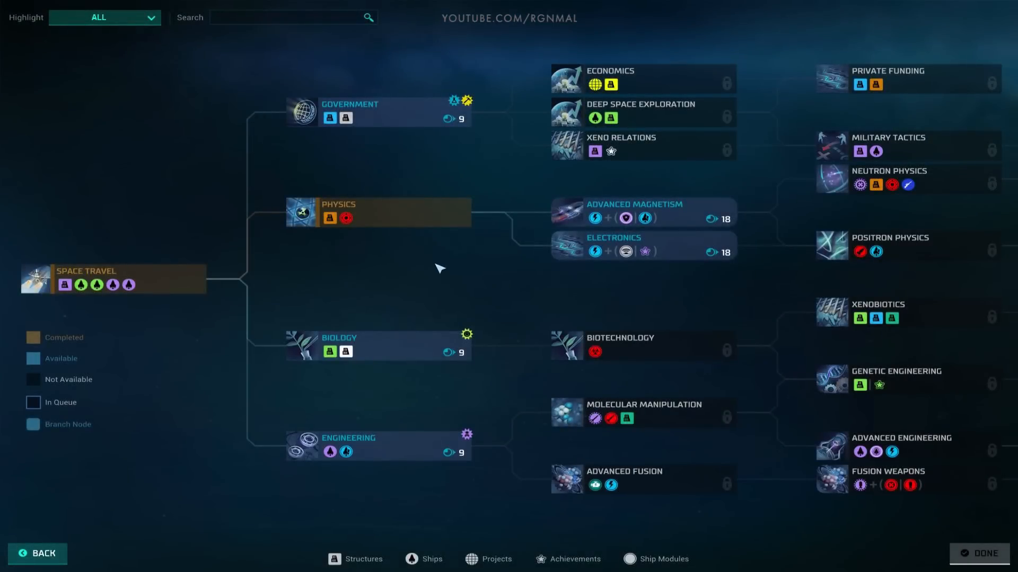
{"action": "mouse_move", "coordinate": [624, 252]}
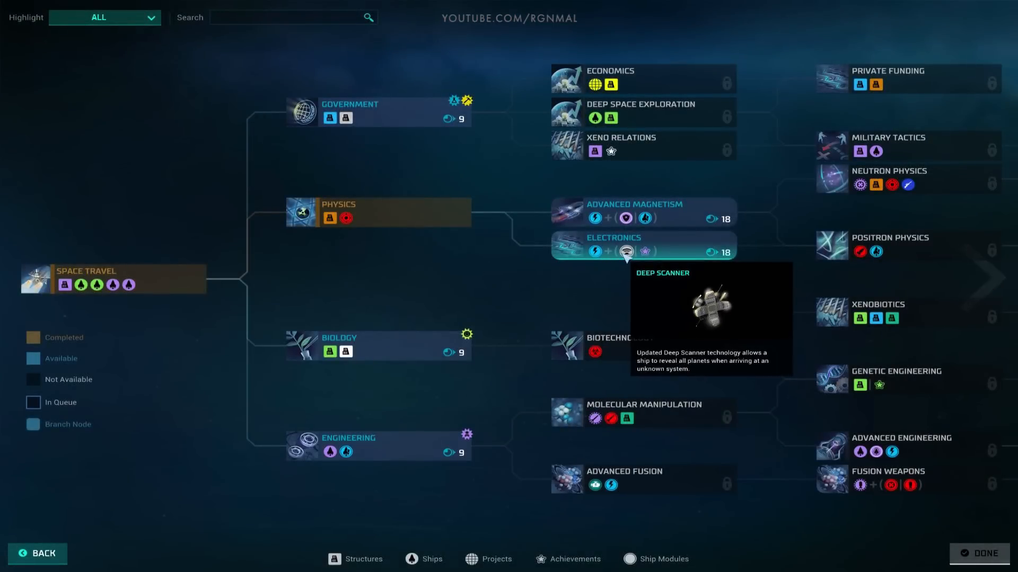
{"action": "mouse_move", "coordinate": [618, 297]}
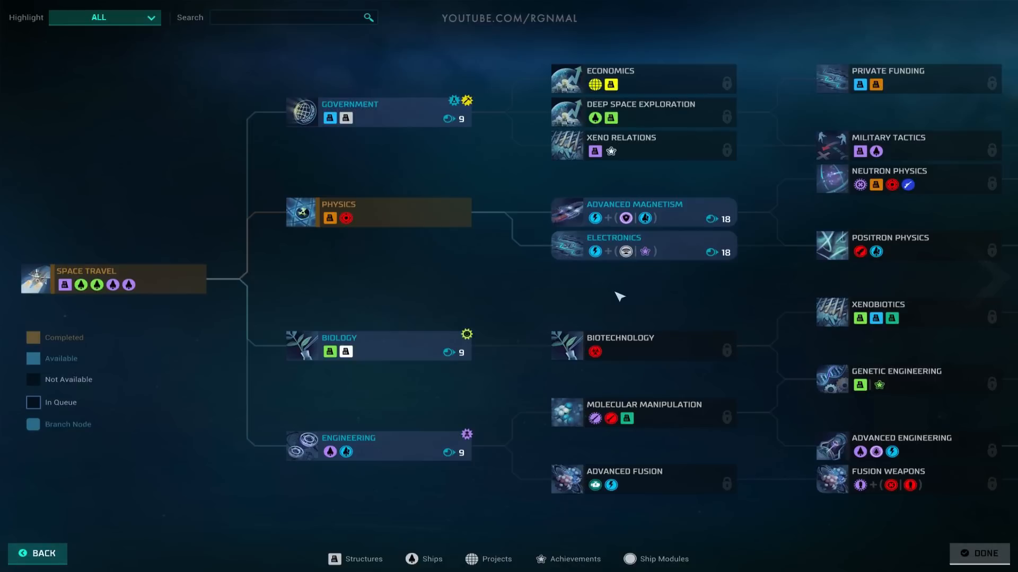
{"action": "mouse_move", "coordinate": [642, 251]}
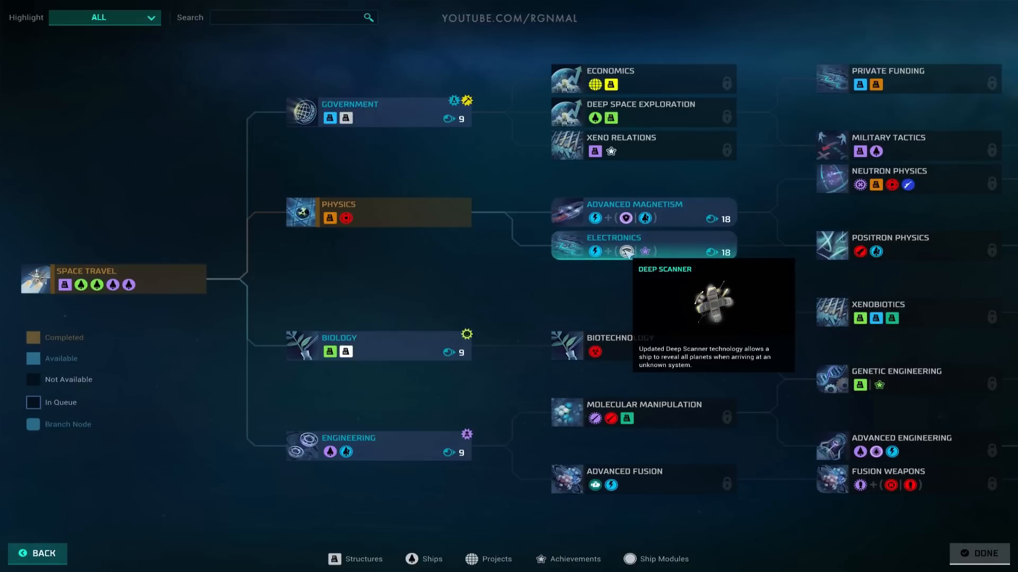
{"action": "mouse_move", "coordinate": [971, 278]}
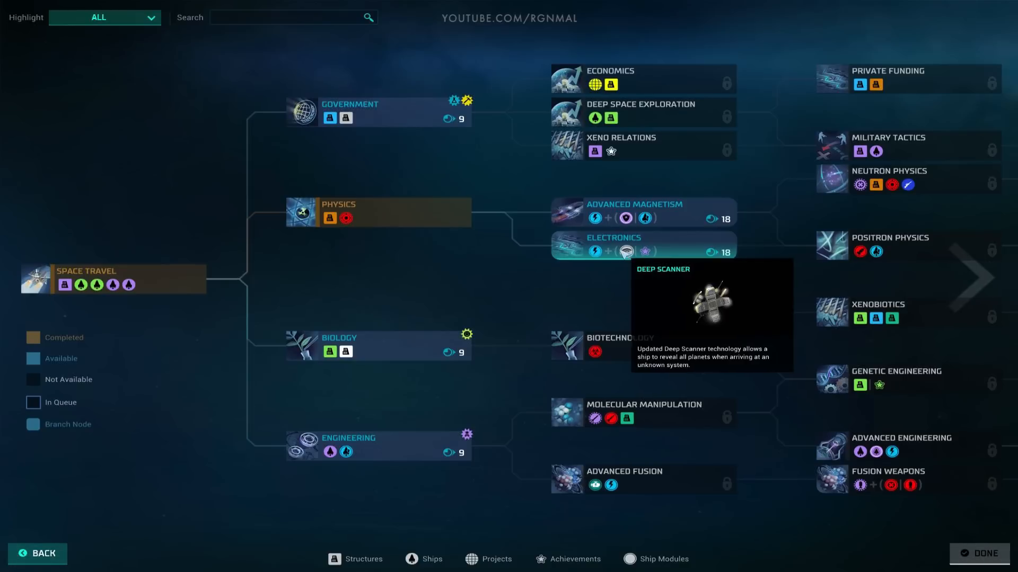
{"action": "mouse_move", "coordinate": [350, 112]}
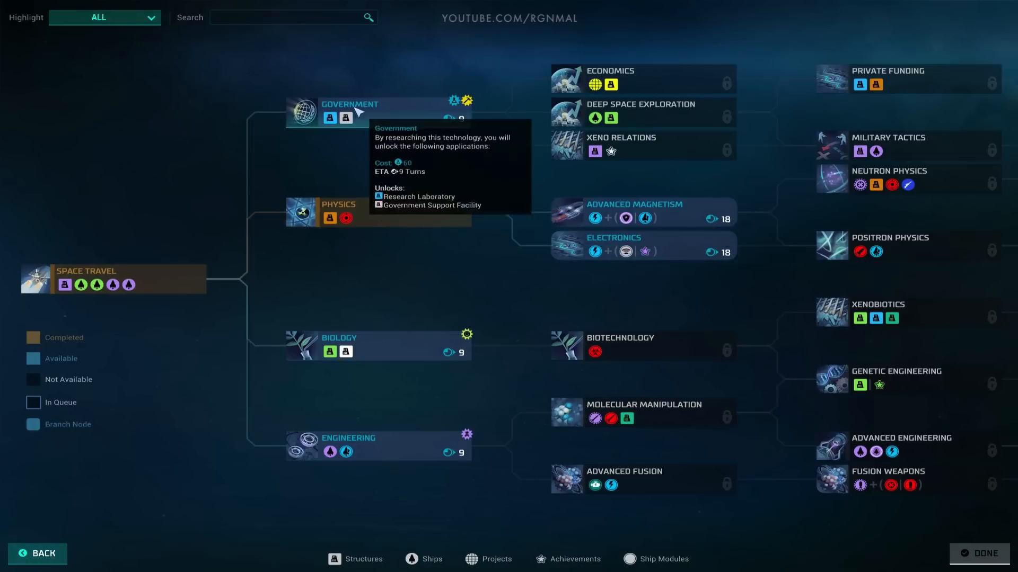
{"action": "mouse_move", "coordinate": [330, 118]}
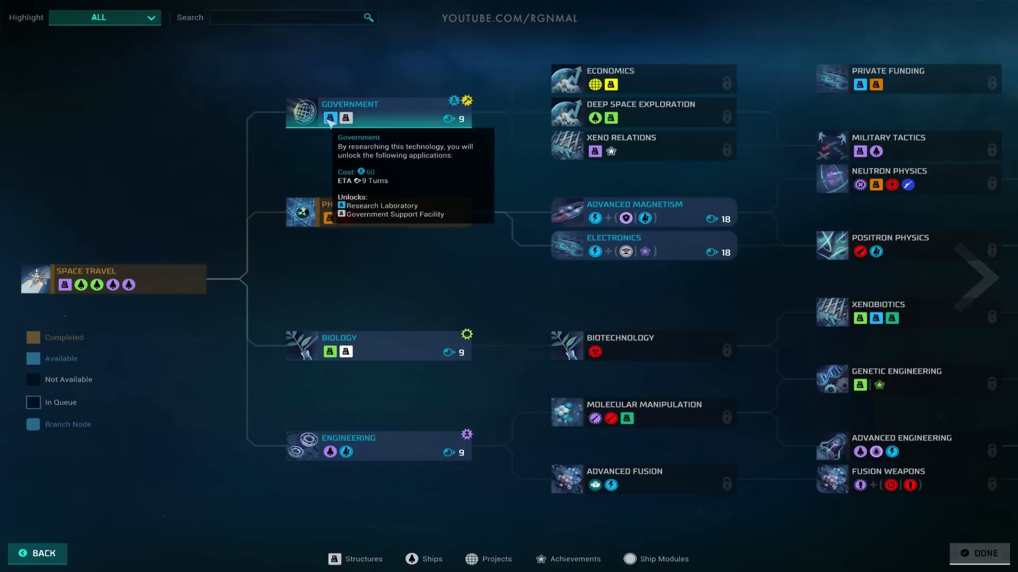
{"action": "mouse_move", "coordinate": [346, 118]}
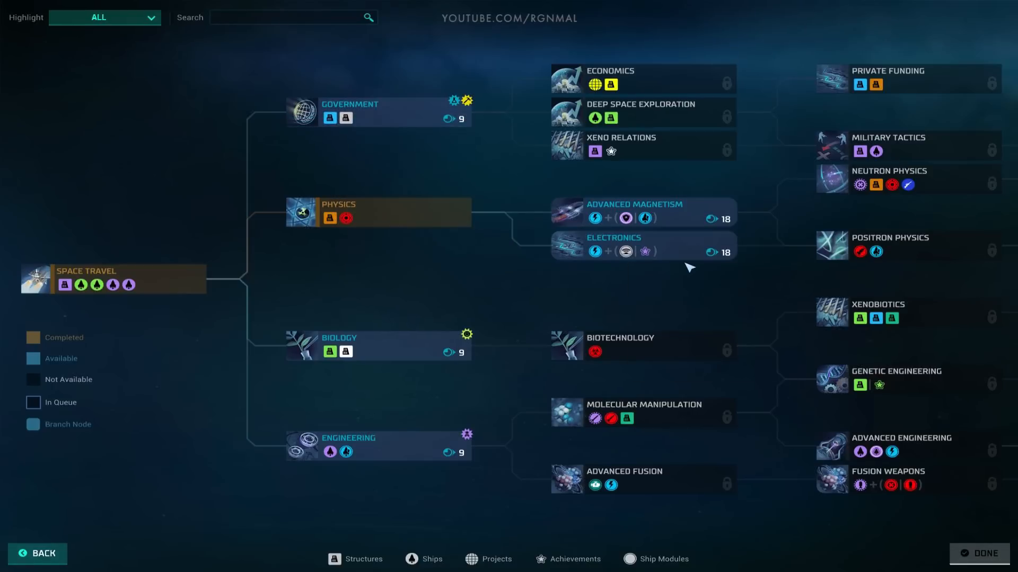
{"action": "mouse_move", "coordinate": [643, 252]}
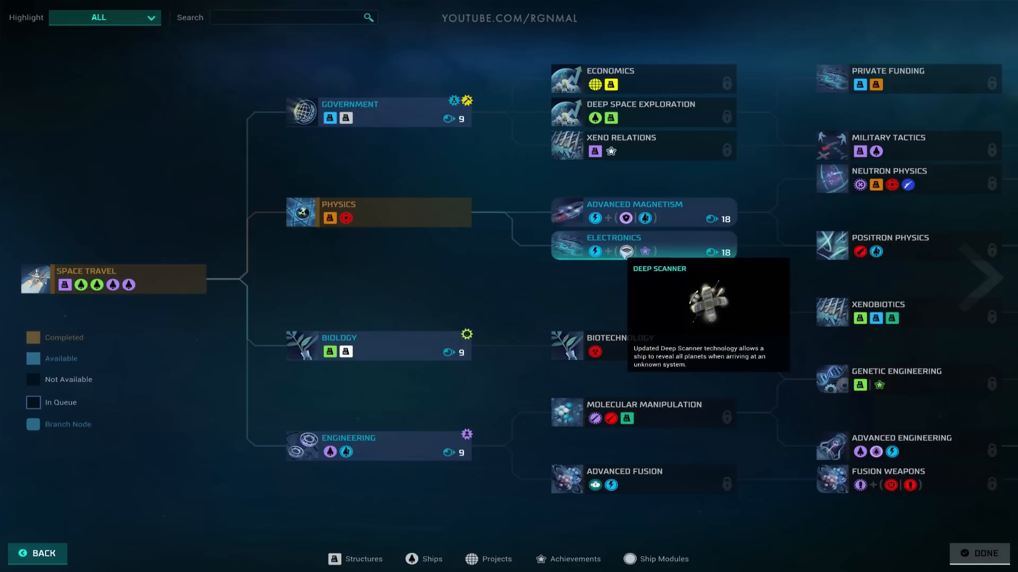
{"action": "mouse_move", "coordinate": [586, 300]}
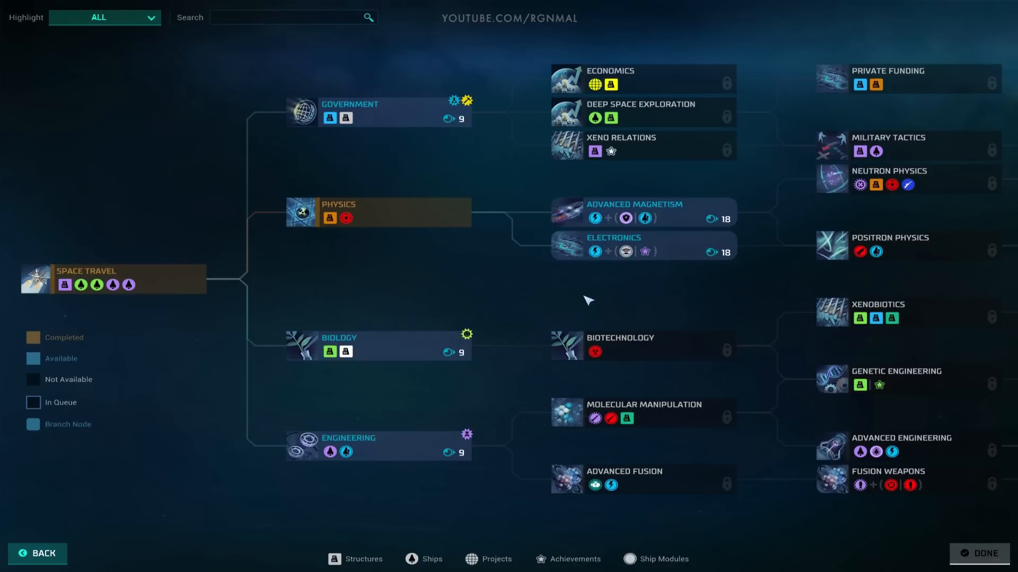
{"action": "left_click", "coordinate": [643, 246]}
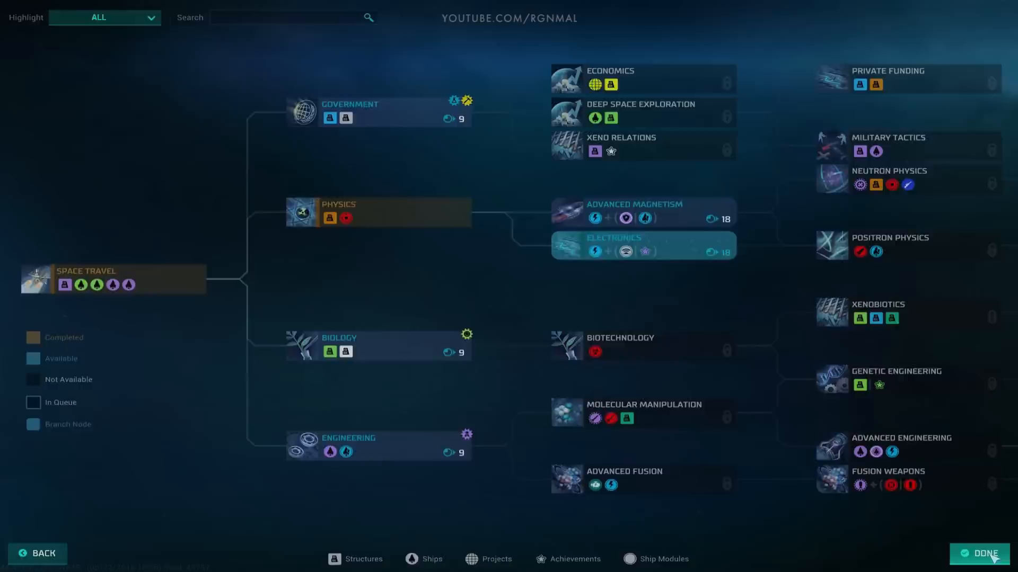
Step: Add three Scouts after the Automated Factory in Alpha Ceti Prime's build queue, then close the colony
{"action": "left_click", "coordinate": [982, 553]}
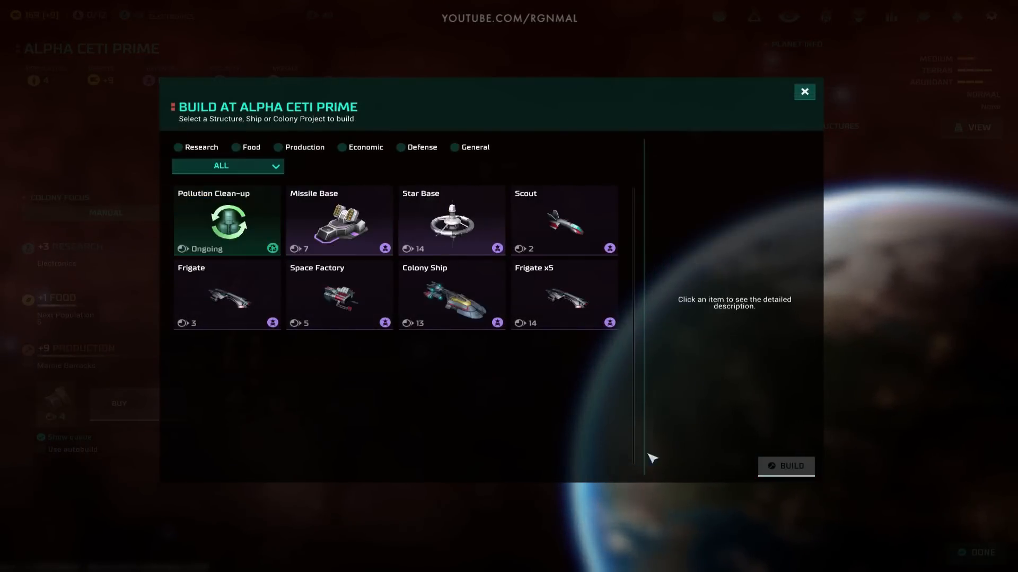
{"action": "left_click", "coordinate": [804, 91]}
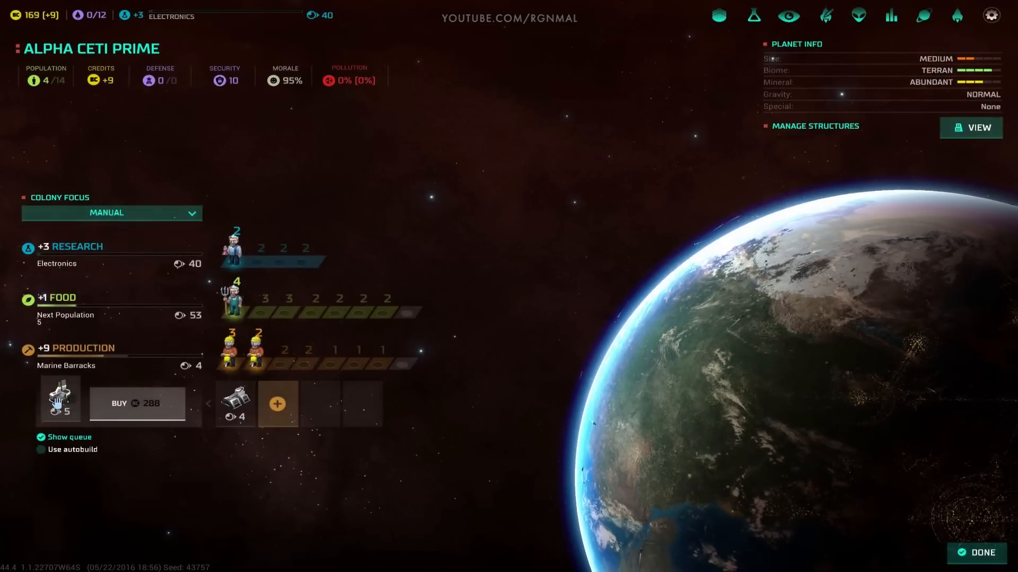
{"action": "left_click", "coordinate": [277, 404]}
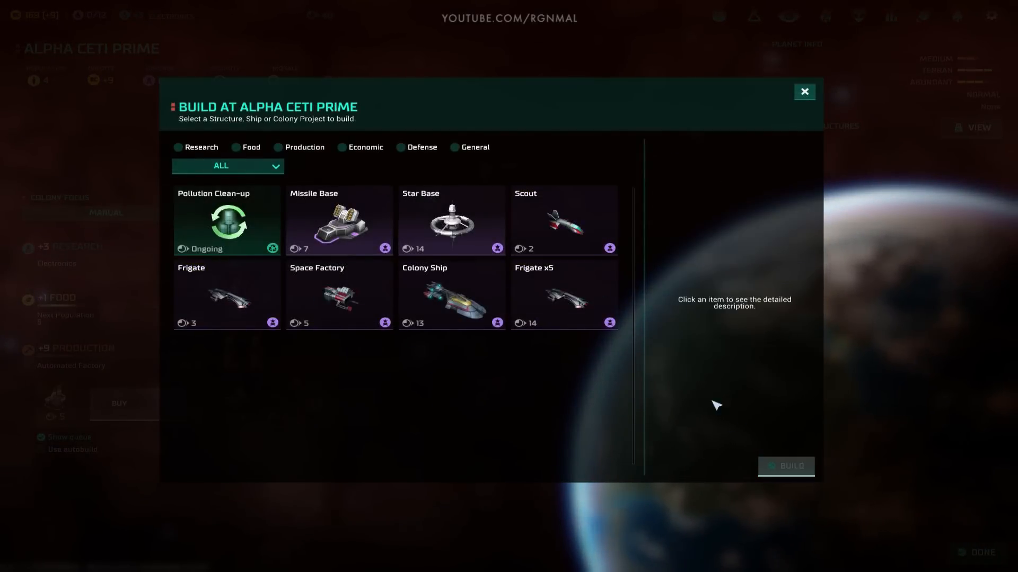
{"action": "left_click", "coordinate": [563, 221]}
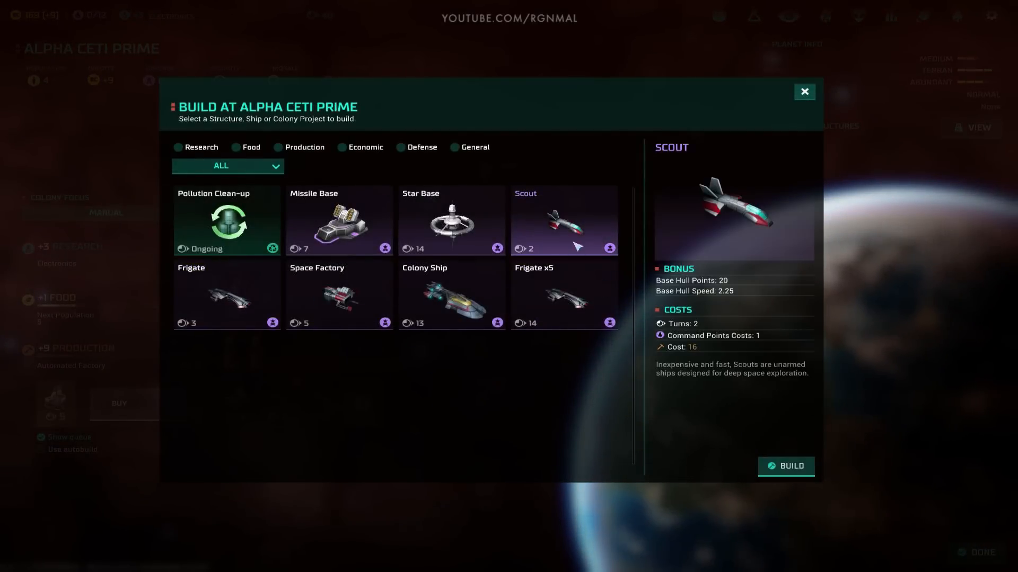
{"action": "left_click", "coordinate": [804, 90]}
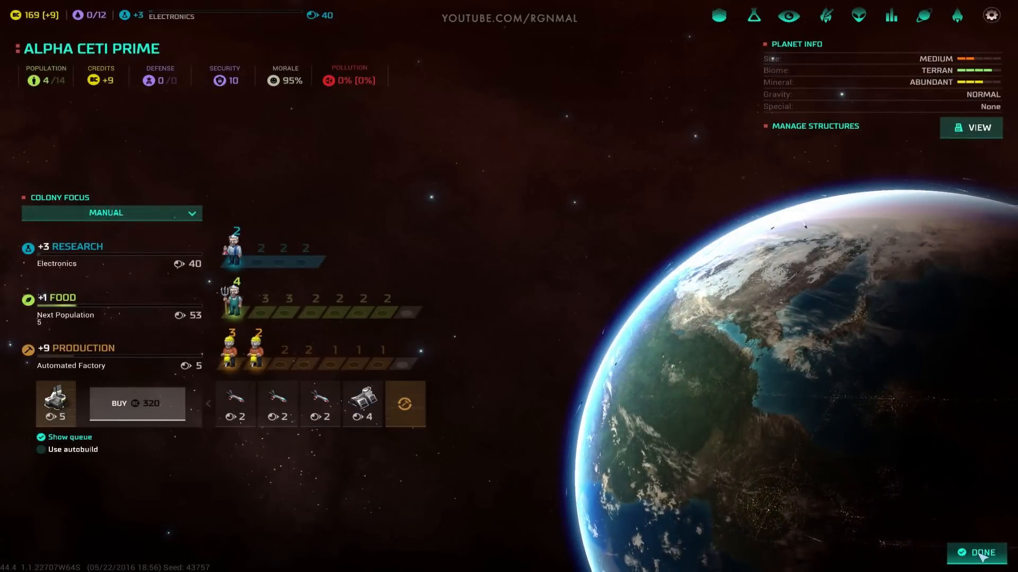
{"action": "mouse_move", "coordinate": [58, 318]}
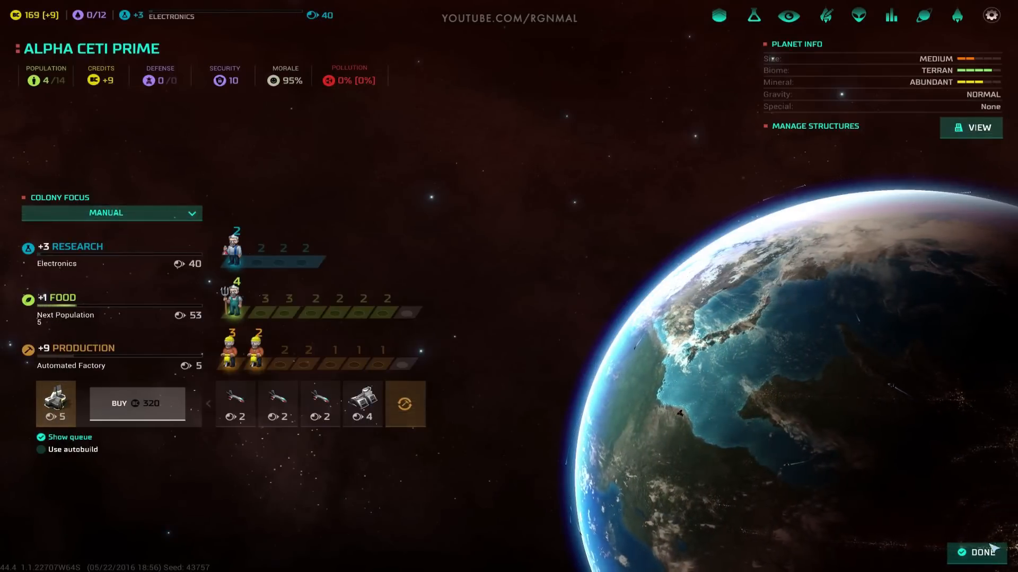
{"action": "left_click", "coordinate": [983, 552]}
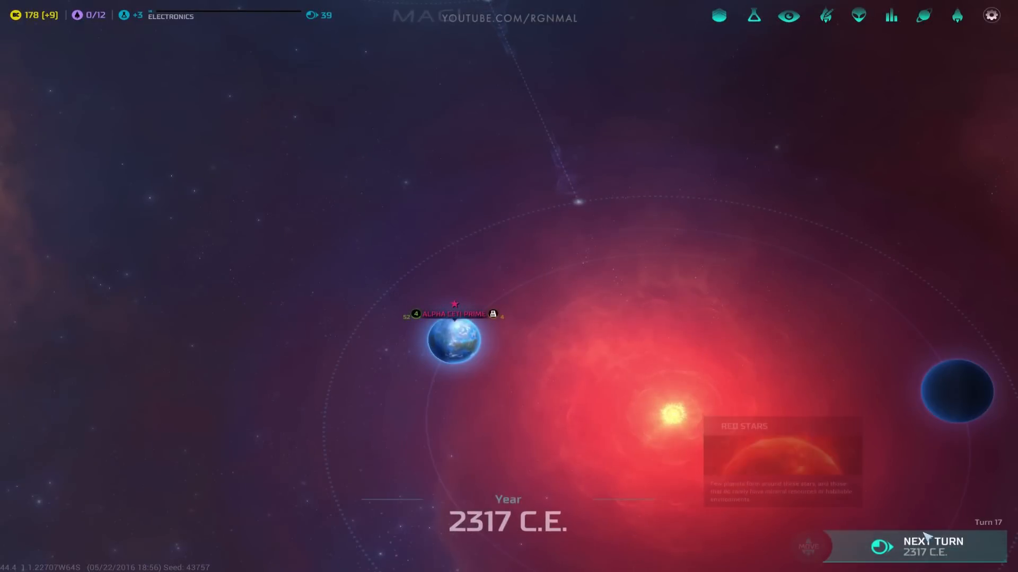
Step: Set taxes to 4 BC per population unit from the economic advice and end turns to 22
{"action": "left_click", "coordinate": [931, 546]}
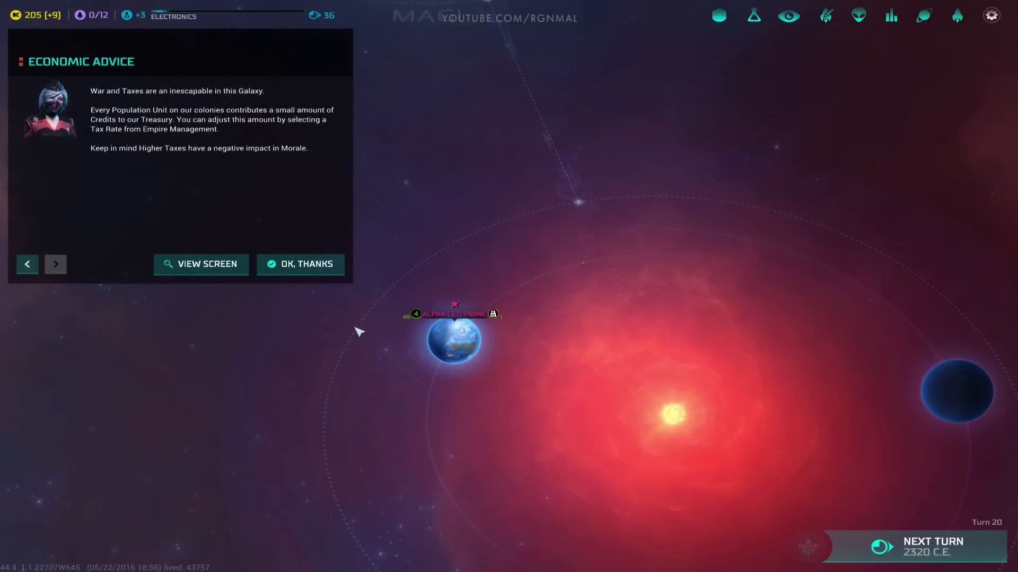
{"action": "left_click", "coordinate": [299, 264]}
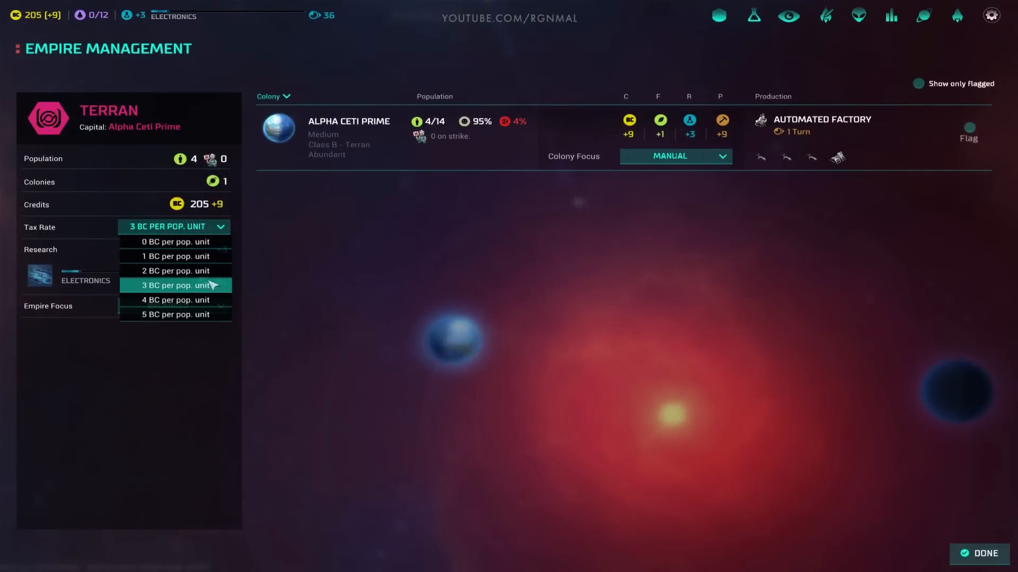
{"action": "left_click", "coordinate": [174, 300]}
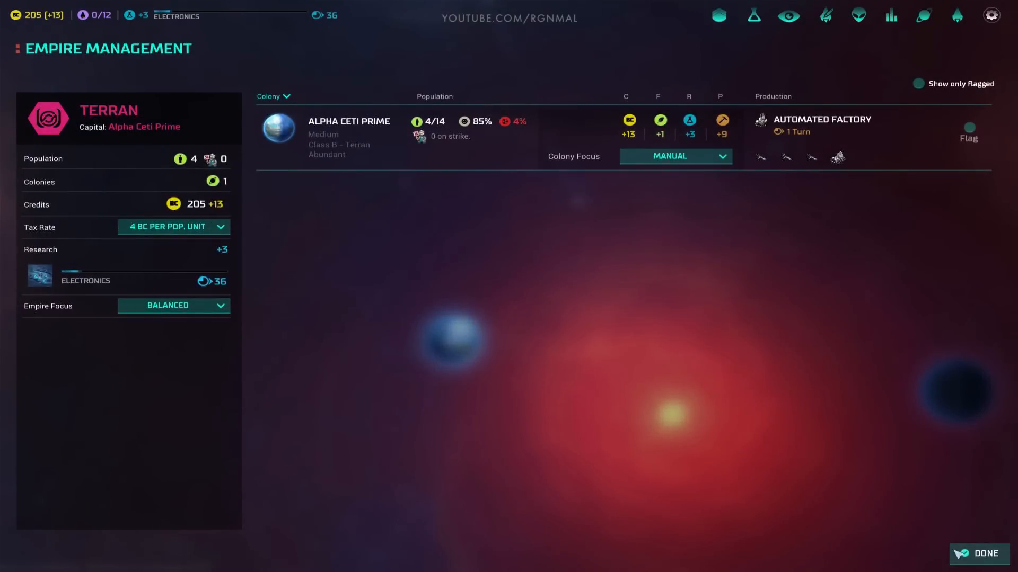
{"action": "left_click", "coordinate": [982, 554]}
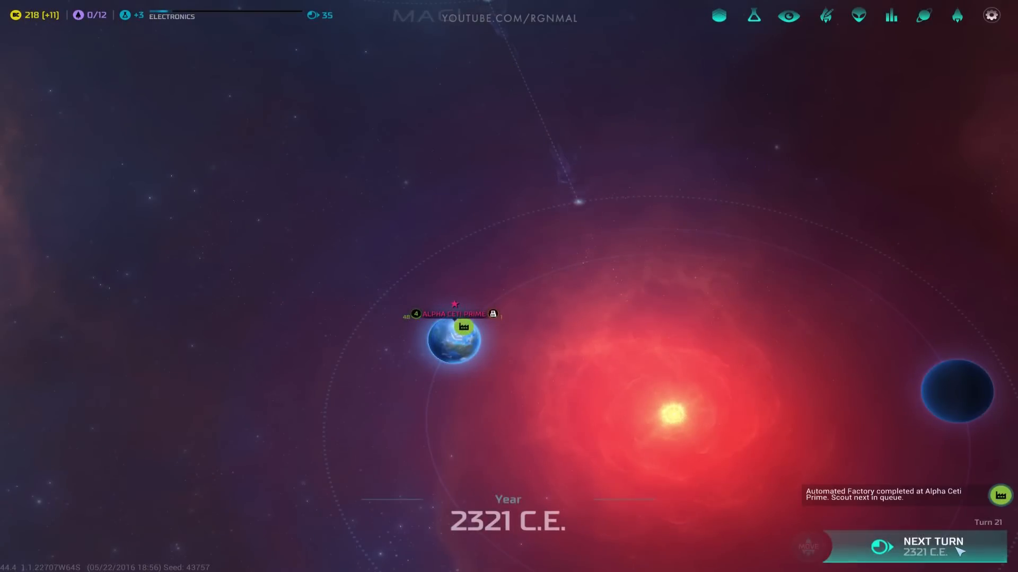
{"action": "left_click", "coordinate": [933, 547]}
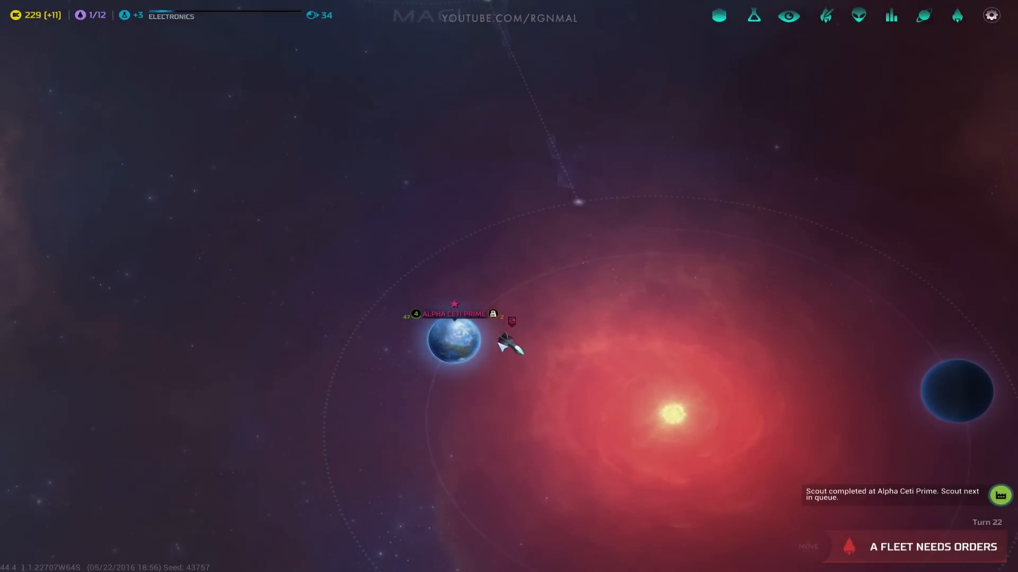
Step: Route the first scout to the southern warp point and the second toward Magi
{"action": "left_click", "coordinate": [508, 341]}
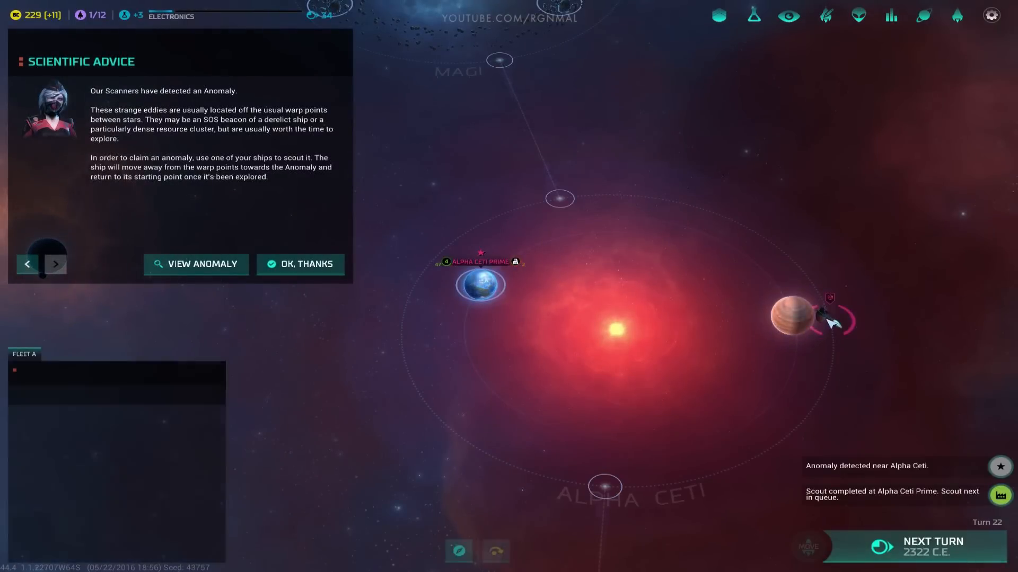
{"action": "left_click", "coordinate": [300, 264]}
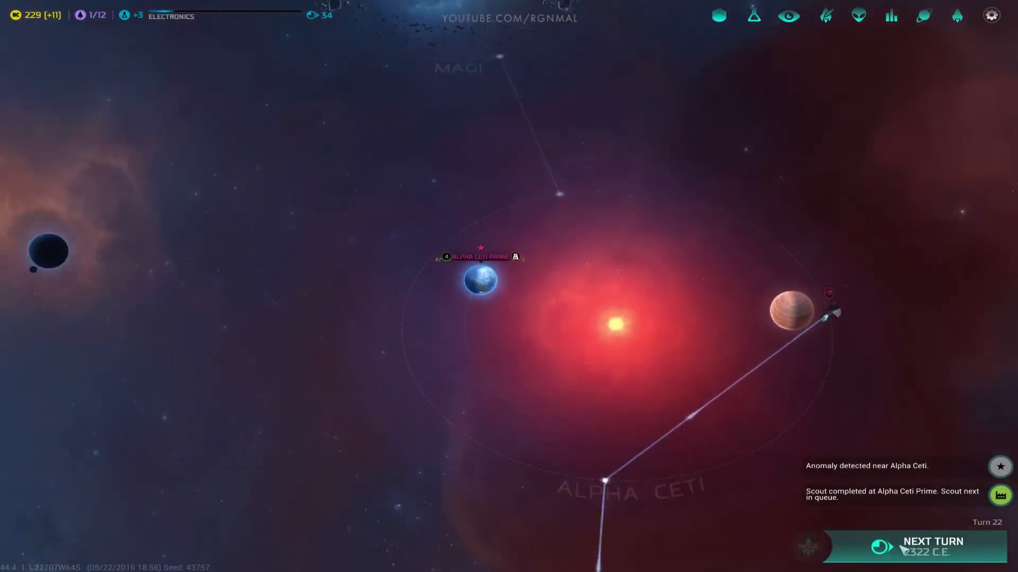
{"action": "left_click", "coordinate": [933, 541]}
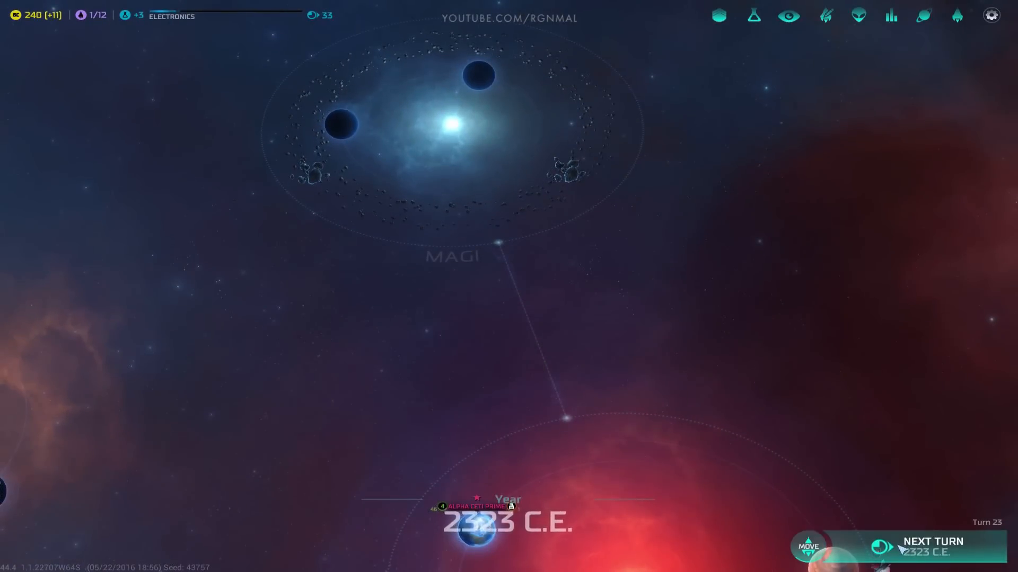
{"action": "left_click", "coordinate": [931, 547]}
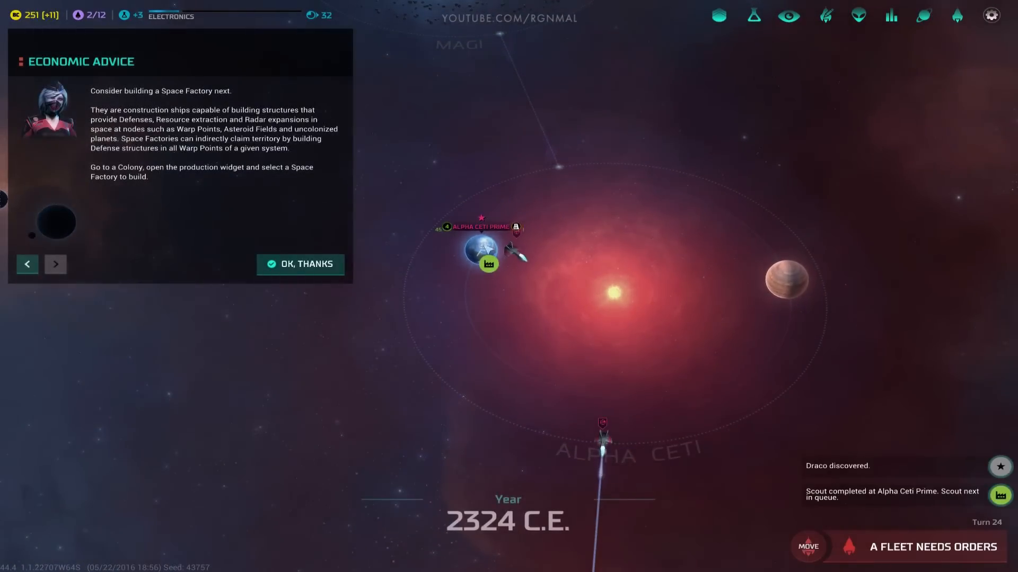
{"action": "left_click", "coordinate": [300, 264]}
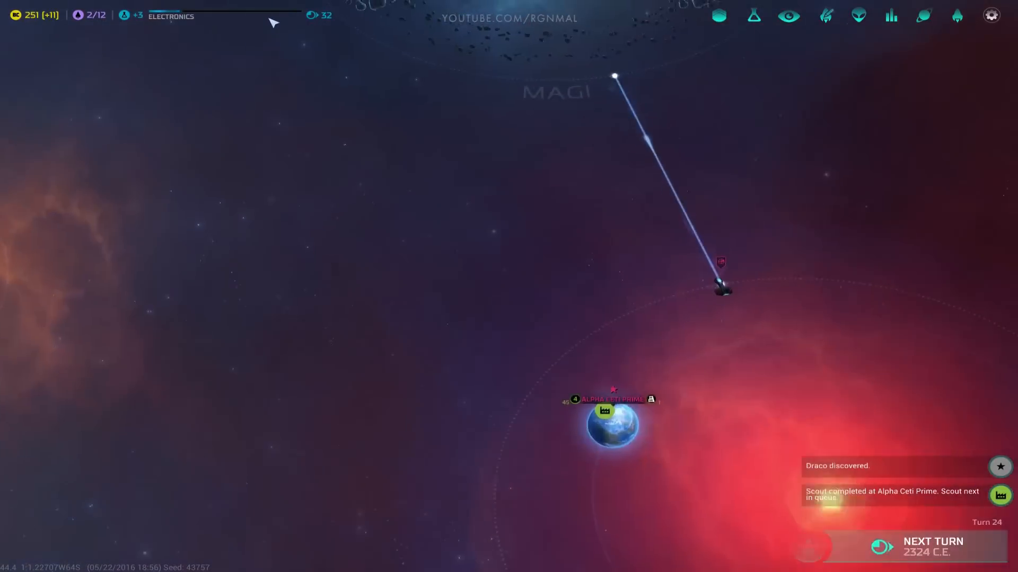
Step: Review Alpha Ceti Prime's colony screen and send the idle scout fleet to a warp point
{"action": "left_click", "coordinate": [611, 425]}
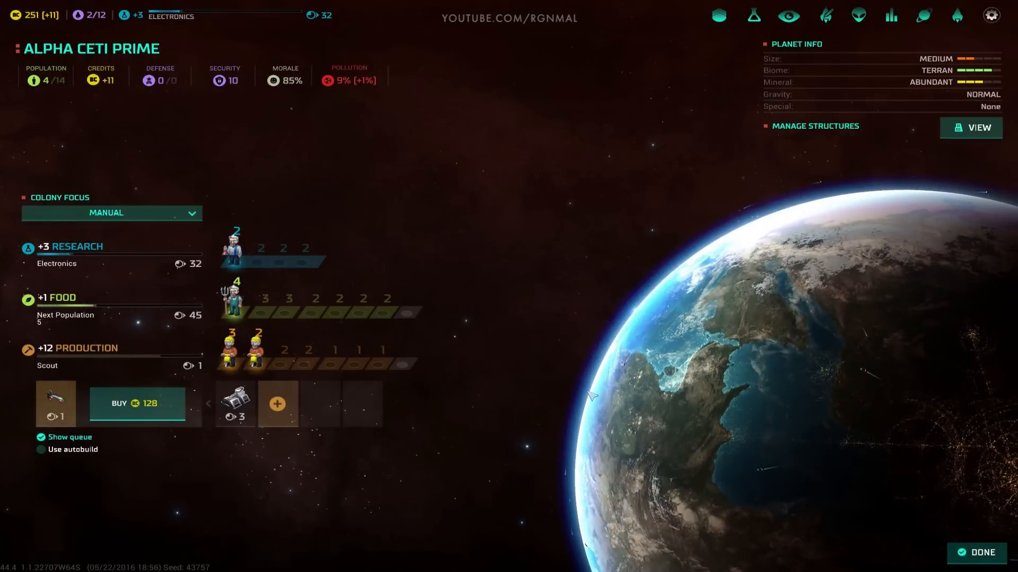
{"action": "mouse_move", "coordinate": [511, 286]}
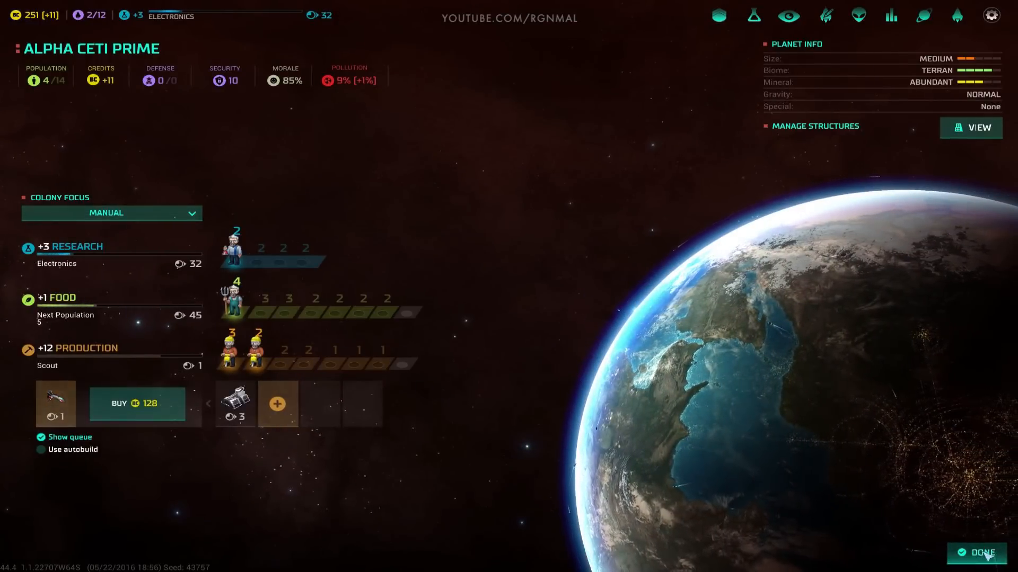
{"action": "left_click", "coordinate": [983, 552]}
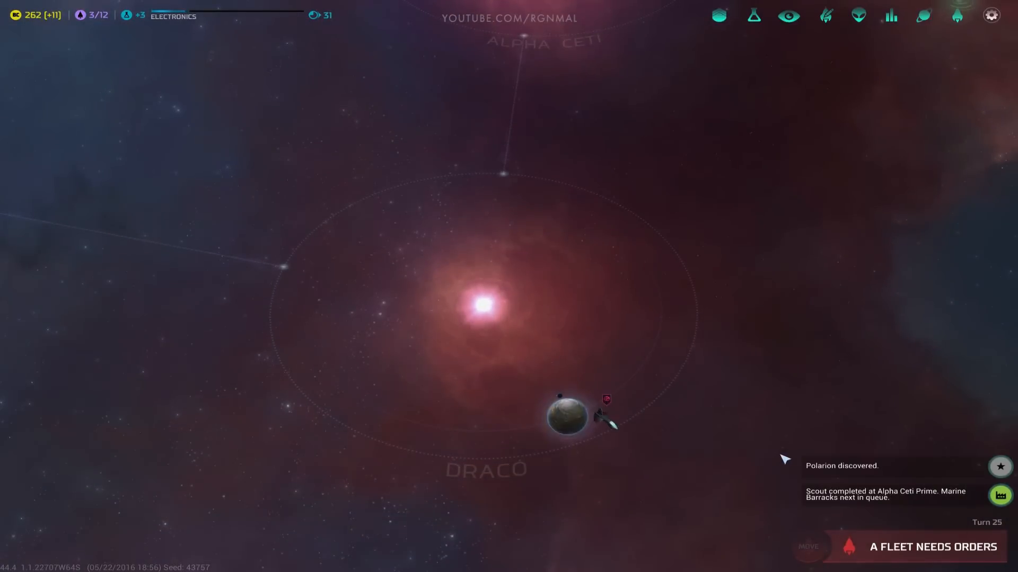
{"action": "left_click", "coordinate": [566, 416]}
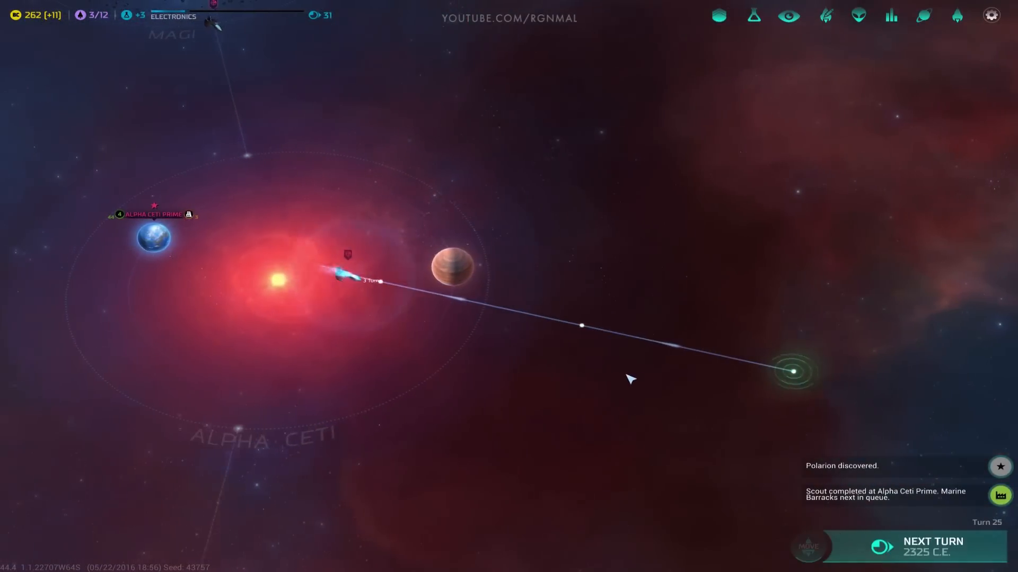
Step: Play through to turn 27, discovering Polarion and exploring the anomaly
{"action": "left_click", "coordinate": [933, 546]}
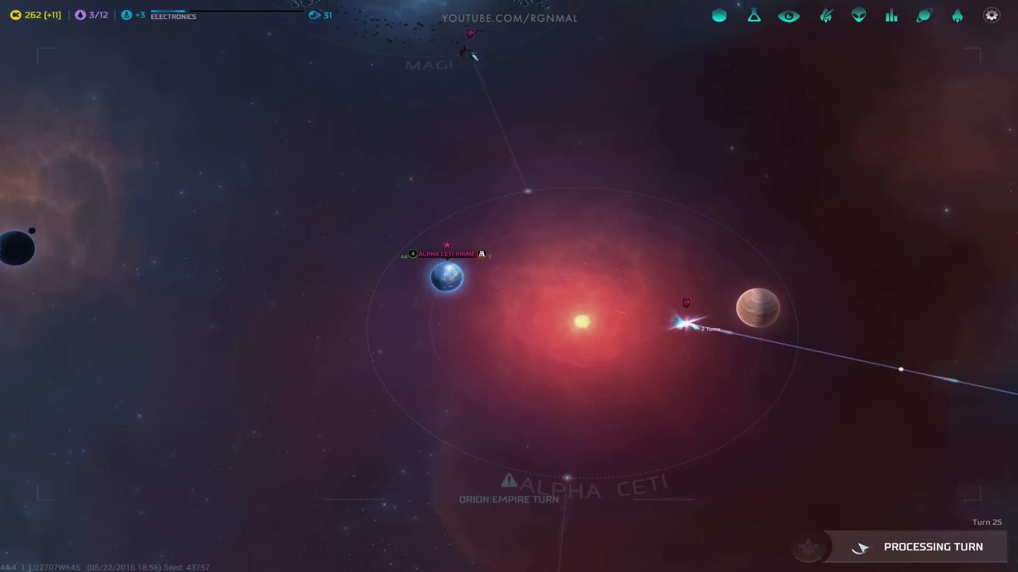
{"action": "left_click", "coordinate": [933, 547]}
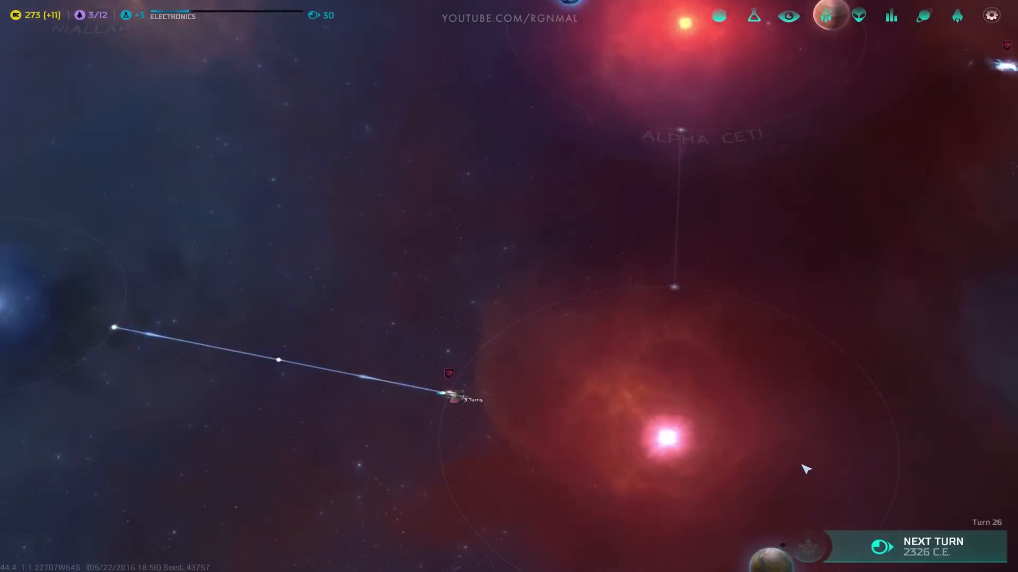
{"action": "left_click", "coordinate": [932, 546]}
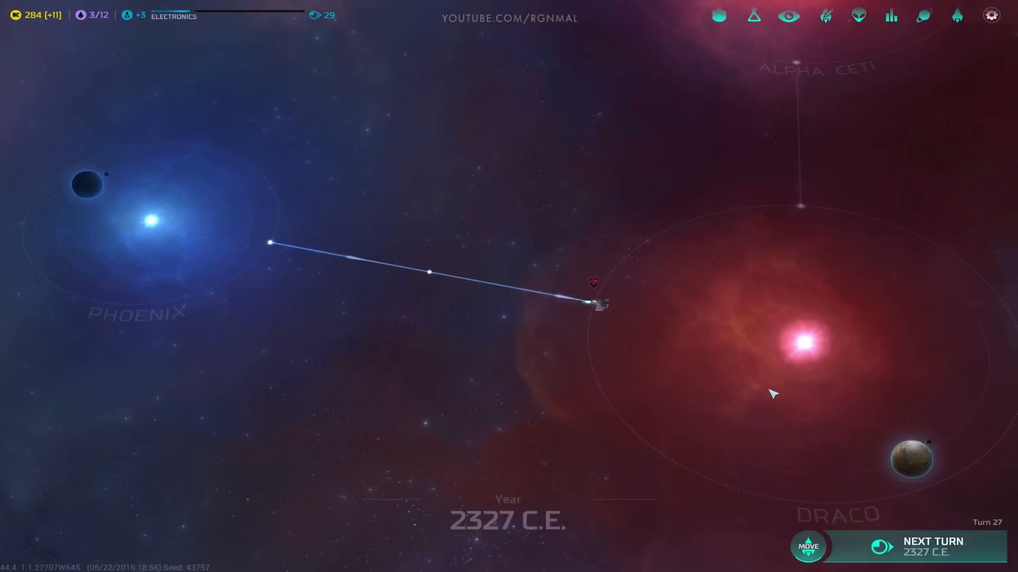
{"action": "left_click", "coordinate": [933, 546]}
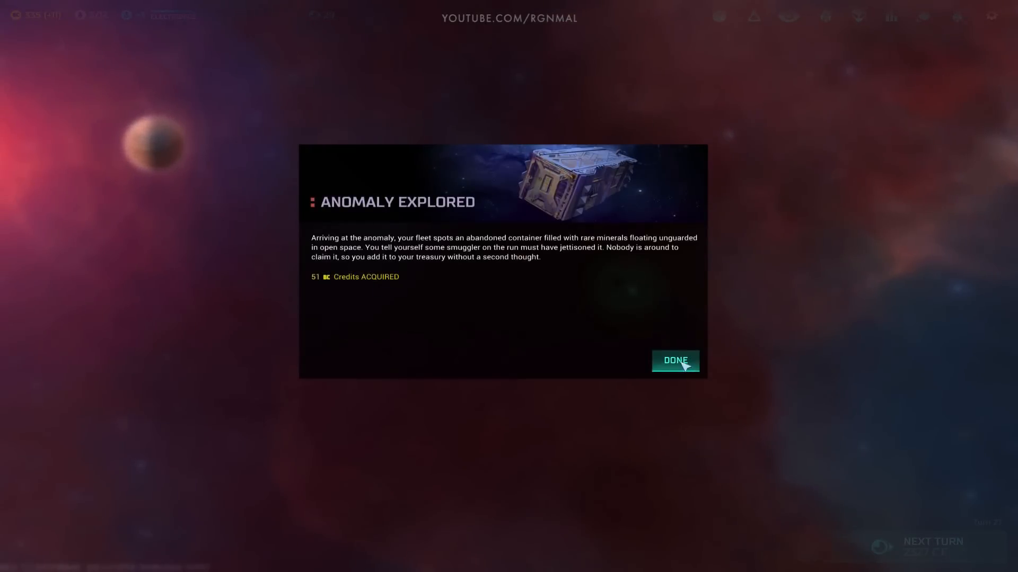
Step: Keep the anomaly's 51 credits, recentre on Alpha Ceti, and end turn 27
{"action": "left_click", "coordinate": [675, 361]}
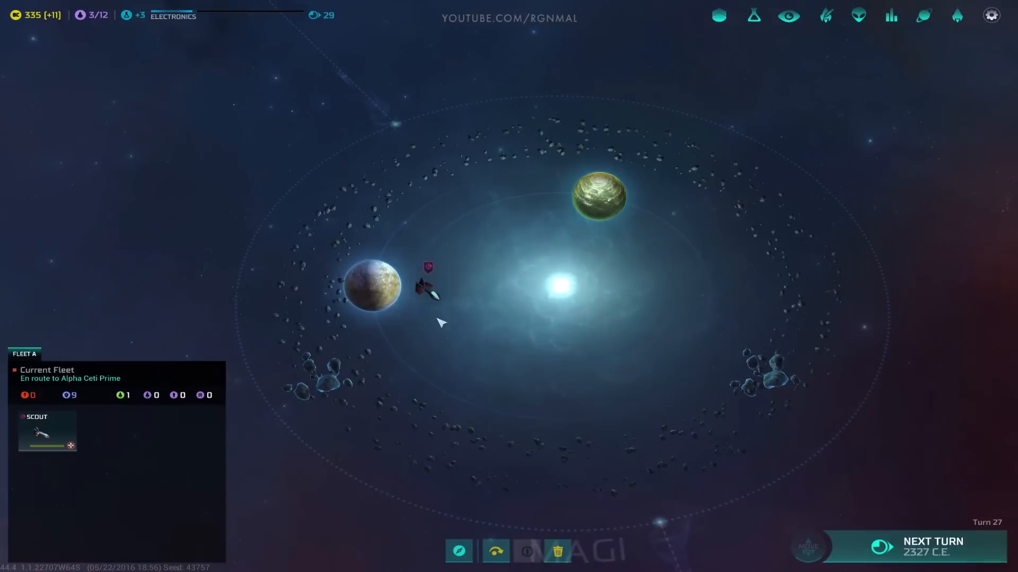
{"action": "left_click", "coordinate": [373, 286]}
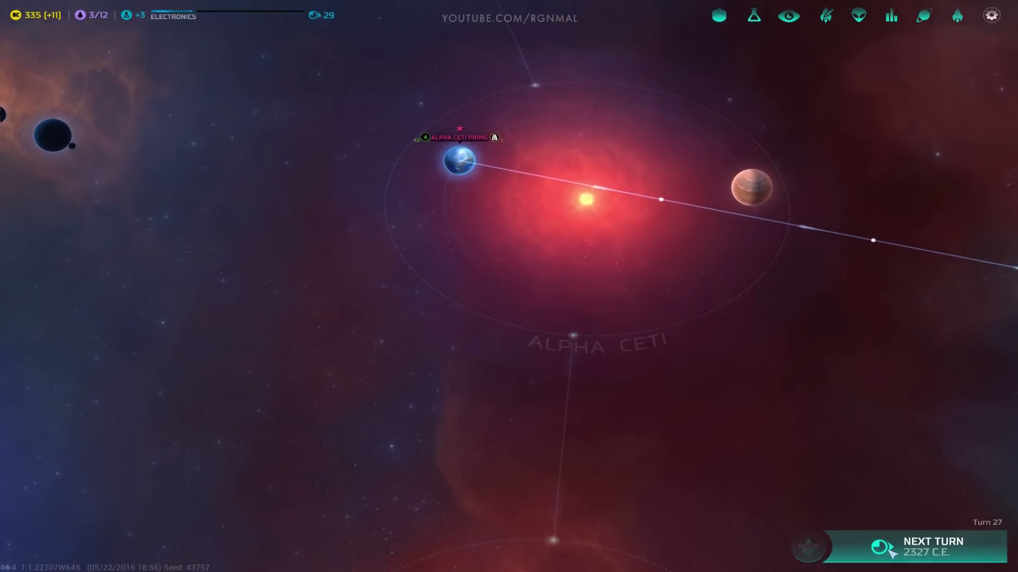
{"action": "left_click", "coordinate": [933, 546]}
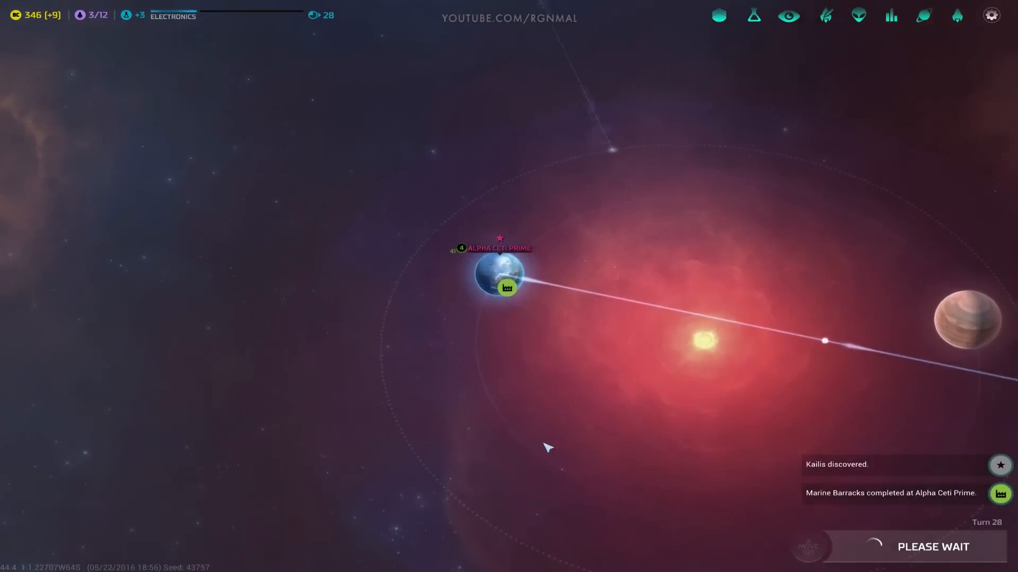
Step: Review Alpha Ceti Prime, end the turn, then move a research worker into production
{"action": "left_click", "coordinate": [500, 285]}
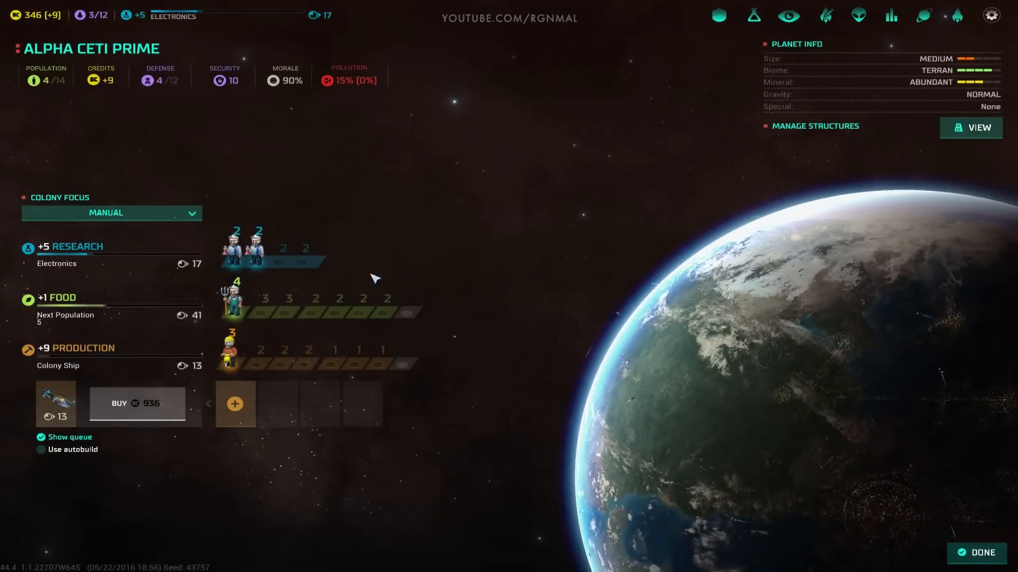
{"action": "left_click", "coordinate": [982, 552]}
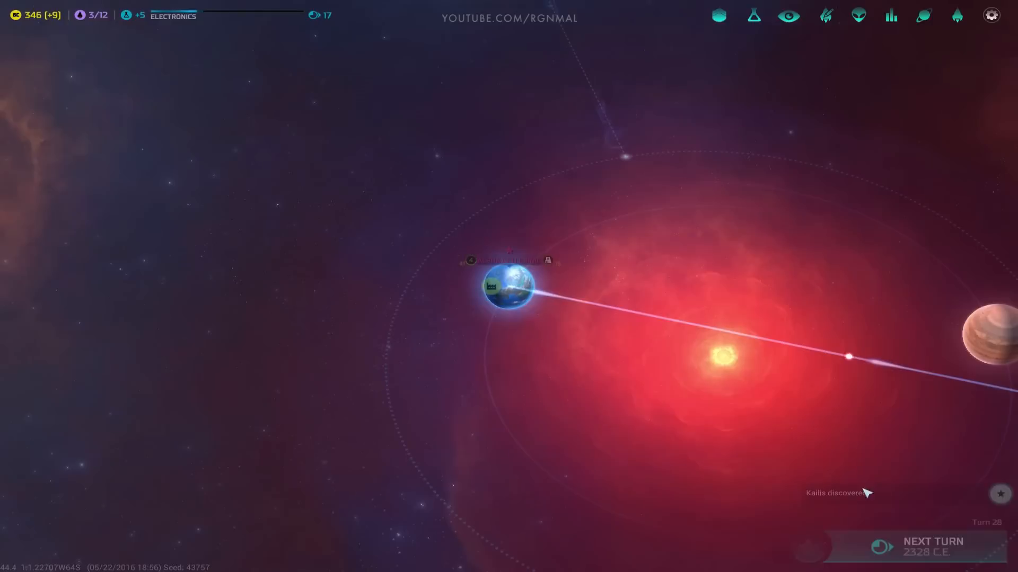
{"action": "left_click", "coordinate": [929, 542]}
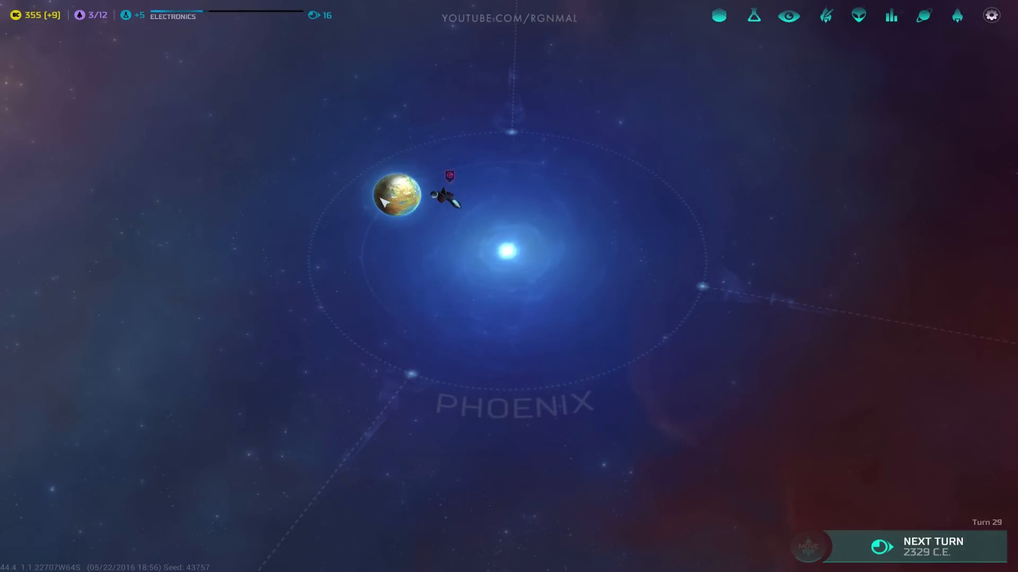
{"action": "left_click", "coordinate": [396, 194]}
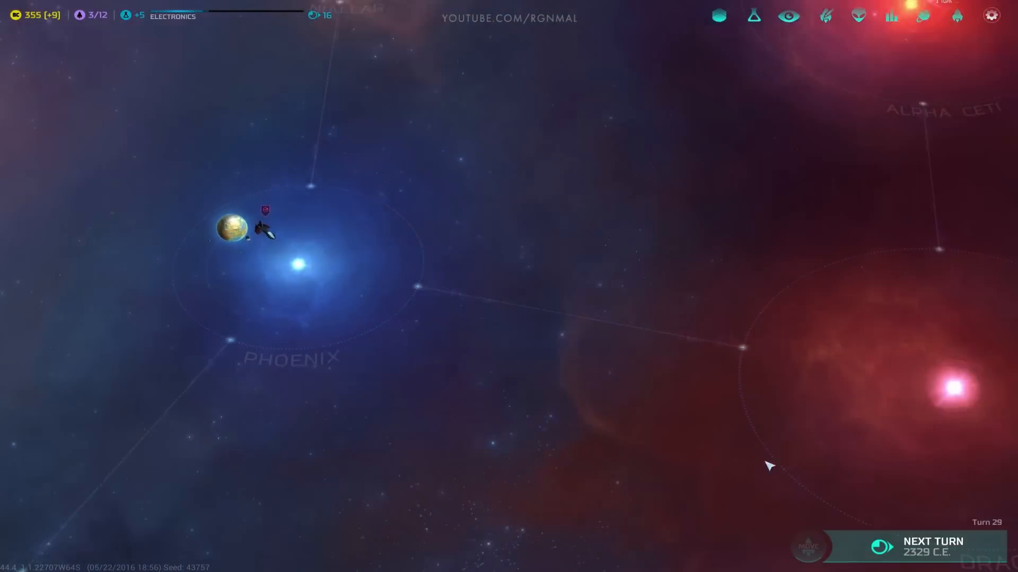
{"action": "left_click", "coordinate": [229, 229]}
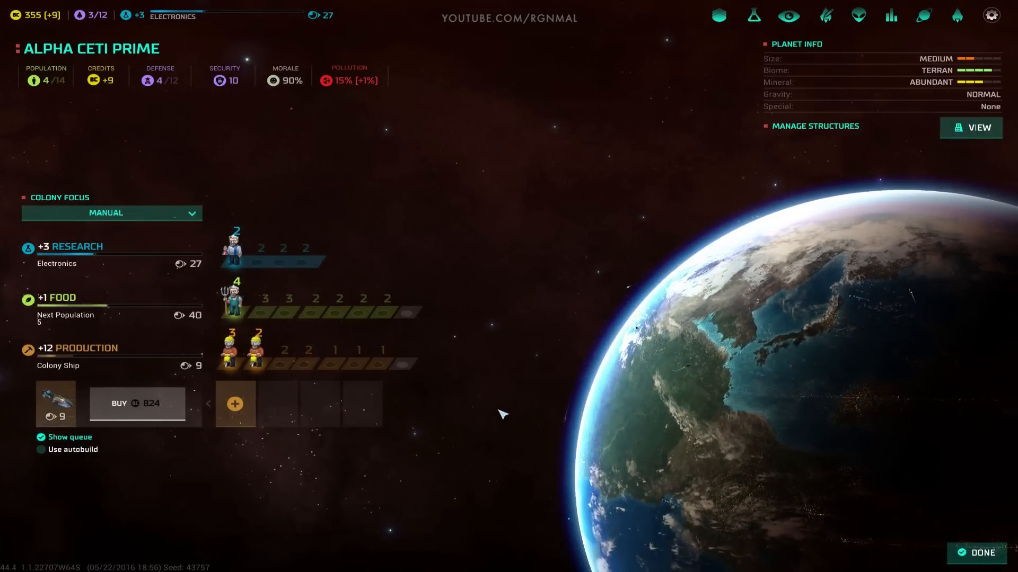
Step: Close the colony screen and review the empire overview
{"action": "left_click", "coordinate": [981, 553]}
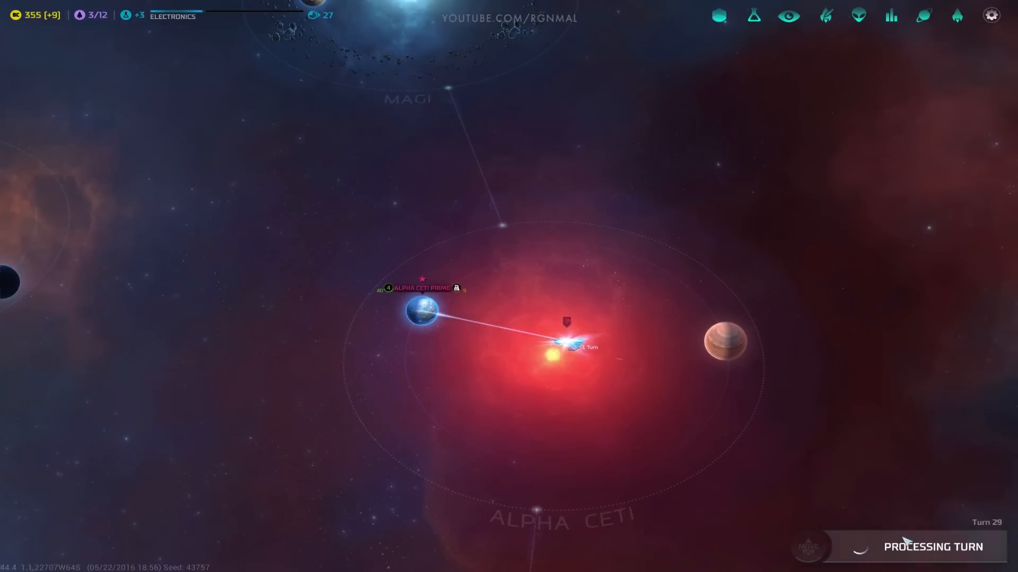
{"action": "left_click", "coordinate": [809, 547]}
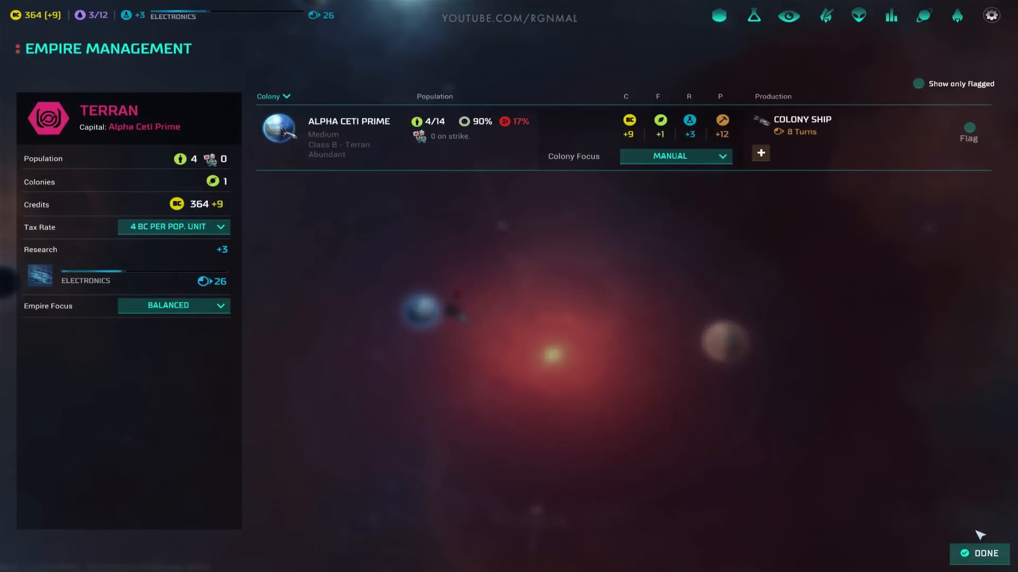
{"action": "left_click", "coordinate": [982, 553]}
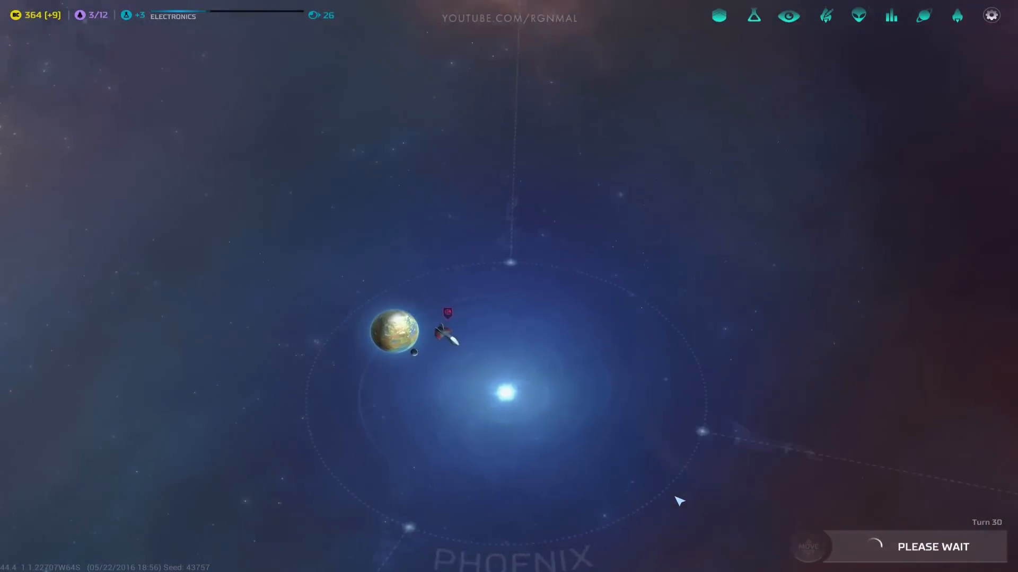
{"action": "left_click", "coordinate": [446, 331]}
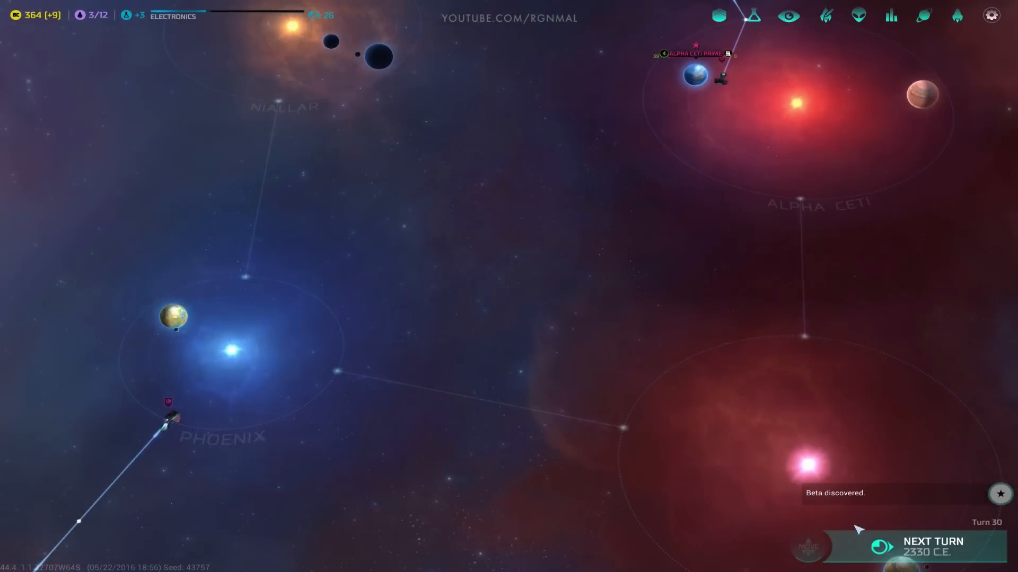
Step: Direct the waiting scout, inspect Kailis Prime, and play on to turn 32
{"action": "left_click", "coordinate": [932, 541]}
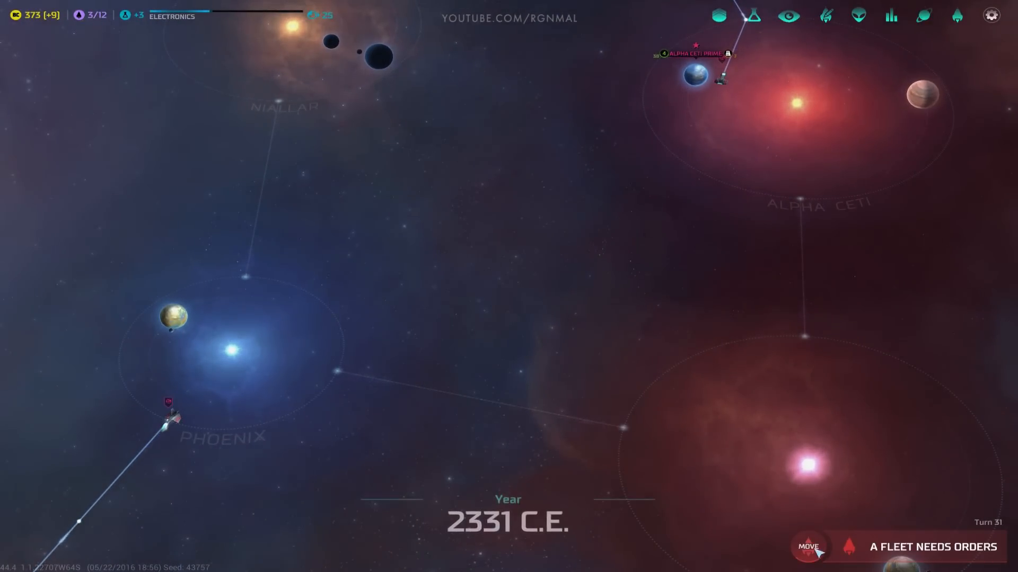
{"action": "left_click", "coordinate": [808, 546]}
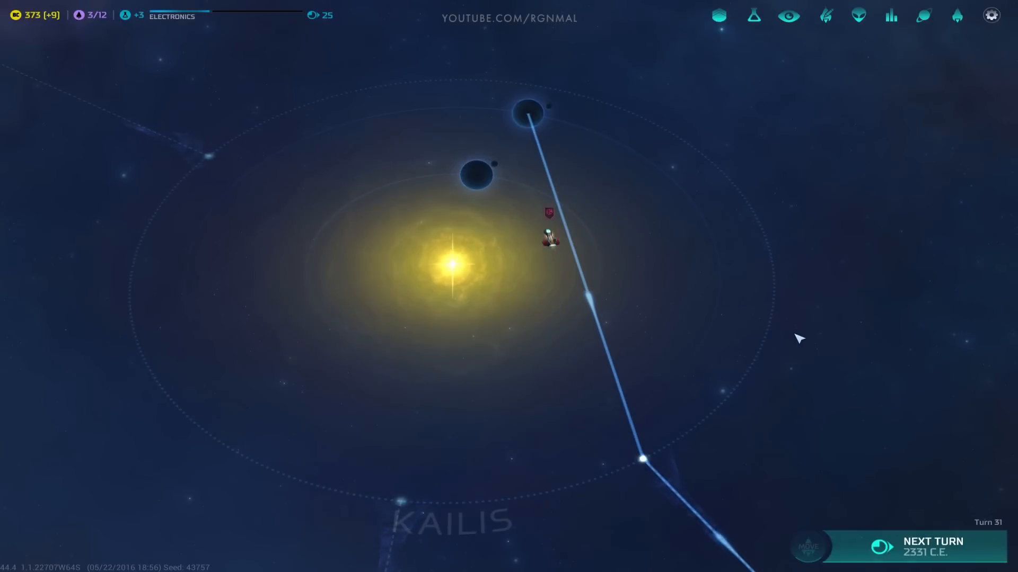
{"action": "left_click", "coordinate": [475, 175]}
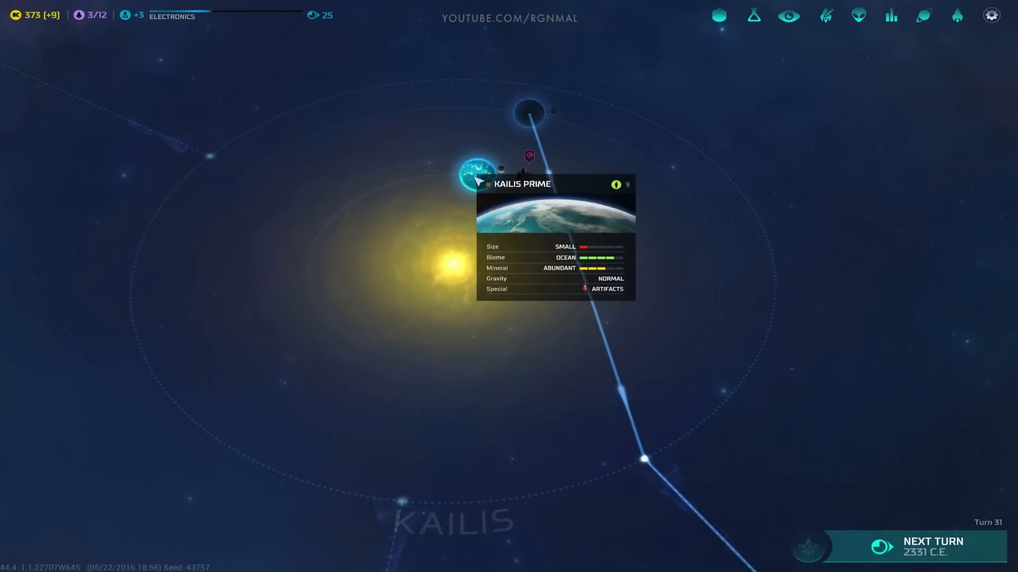
{"action": "left_click", "coordinate": [619, 174]}
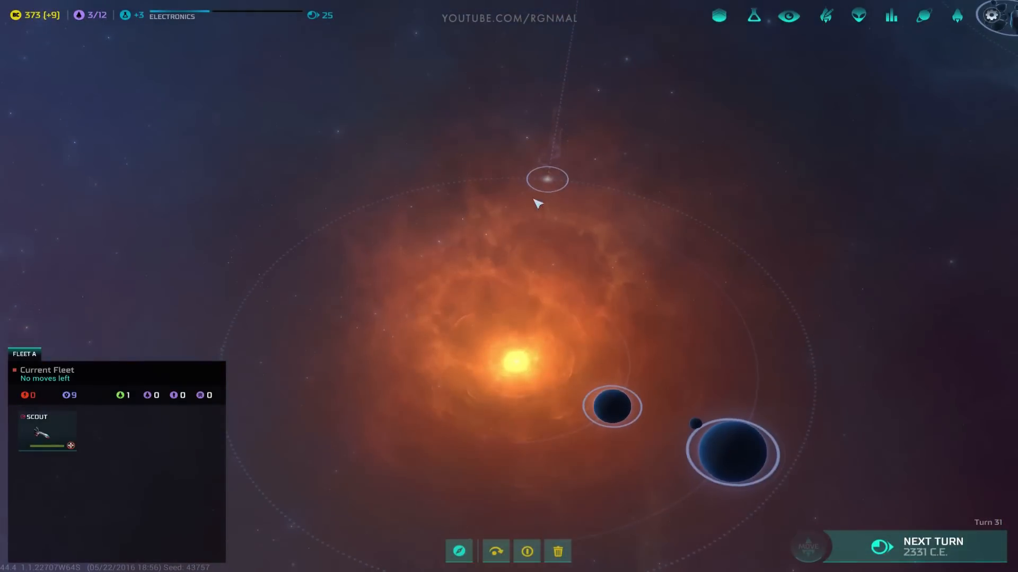
{"action": "left_click", "coordinate": [933, 542]}
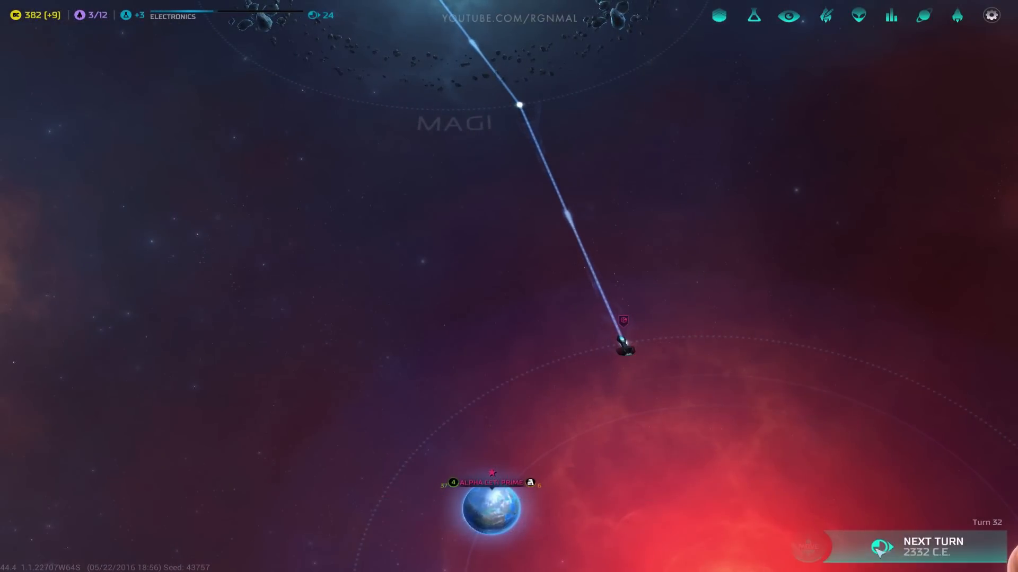
Step: End the turn and say goodbye to the Klackon at first contact
{"action": "left_click", "coordinate": [934, 541]}
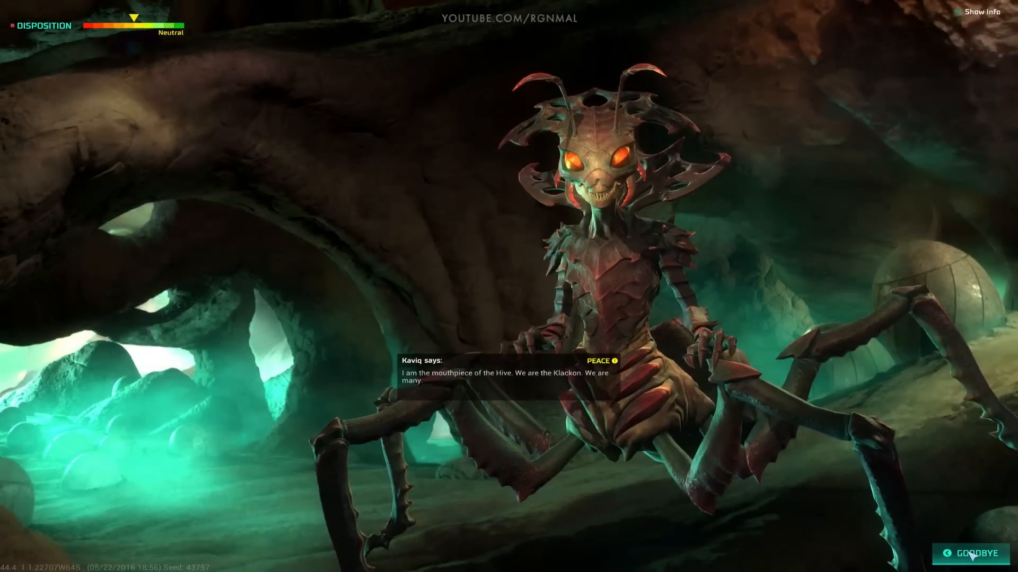
{"action": "left_click", "coordinate": [970, 552]}
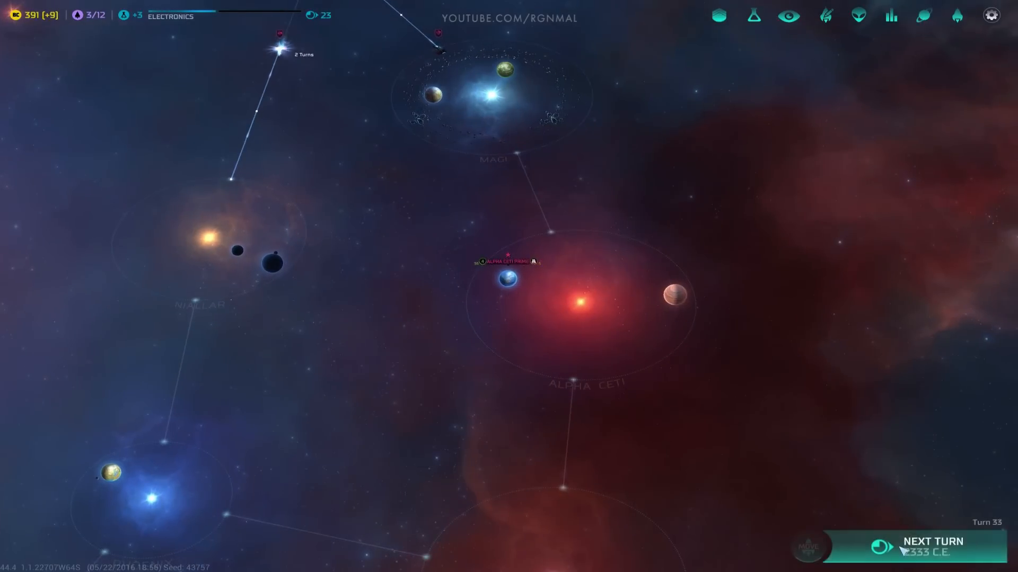
Step: Play three turns, then focus the Niallar system and inspect Niallar II
{"action": "left_click", "coordinate": [933, 541]}
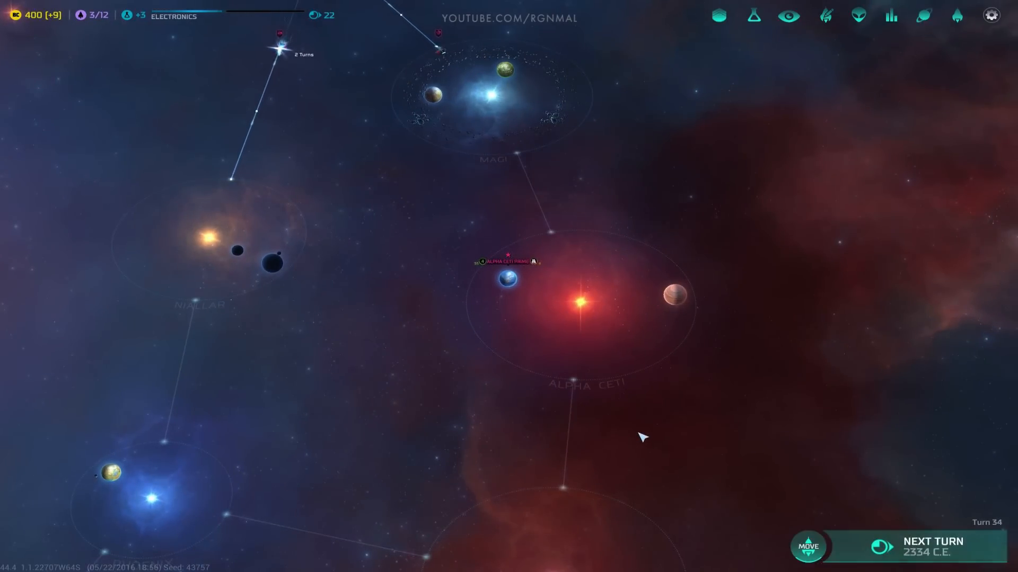
{"action": "left_click", "coordinate": [932, 547]}
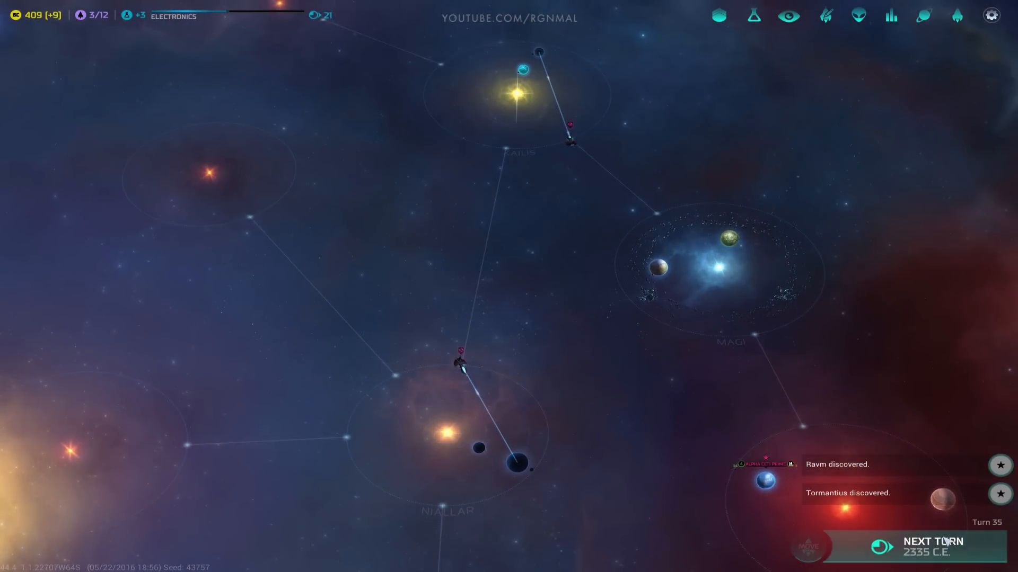
{"action": "left_click", "coordinate": [933, 542]}
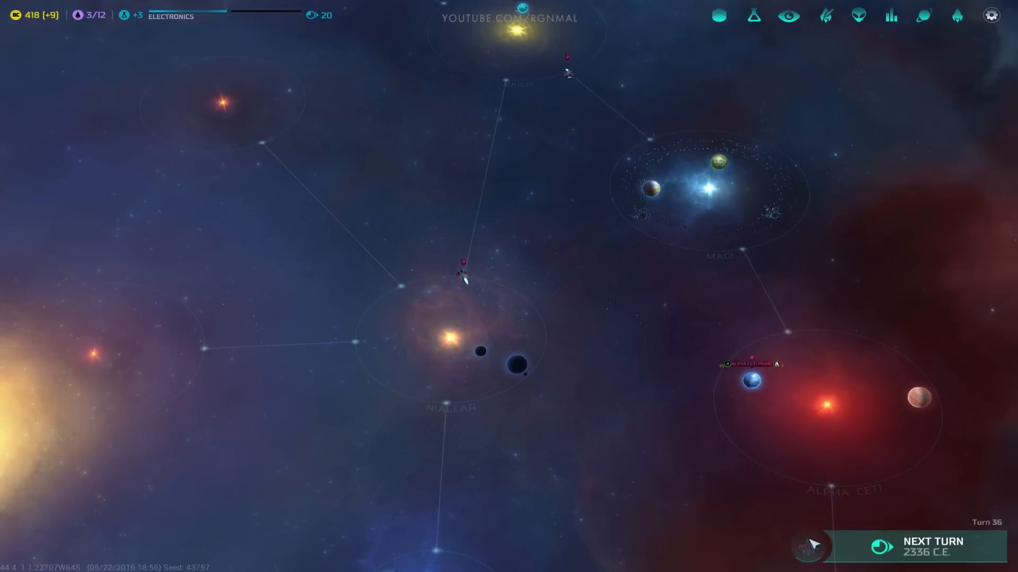
{"action": "left_click", "coordinate": [520, 367]}
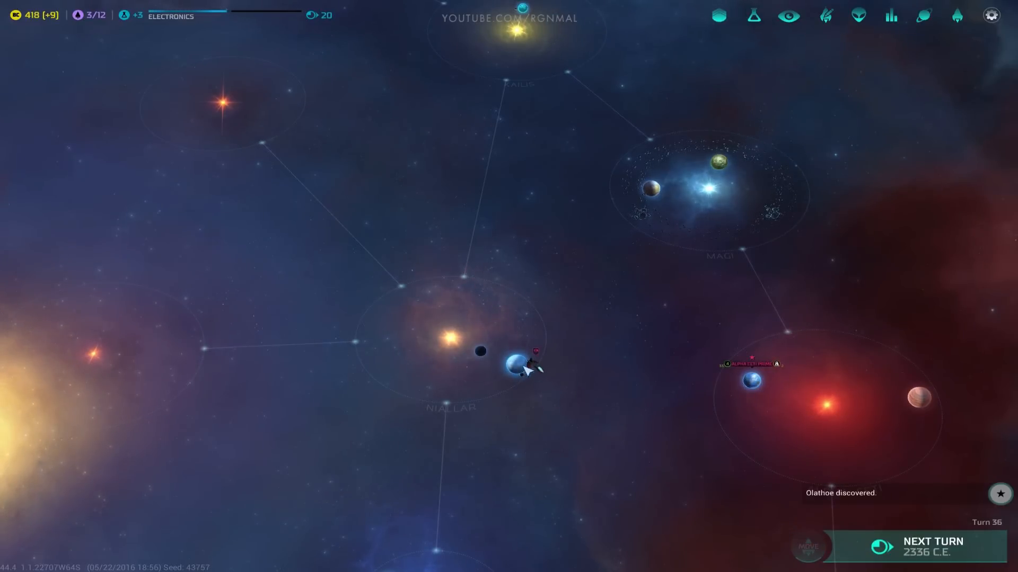
{"action": "left_click", "coordinate": [513, 367]}
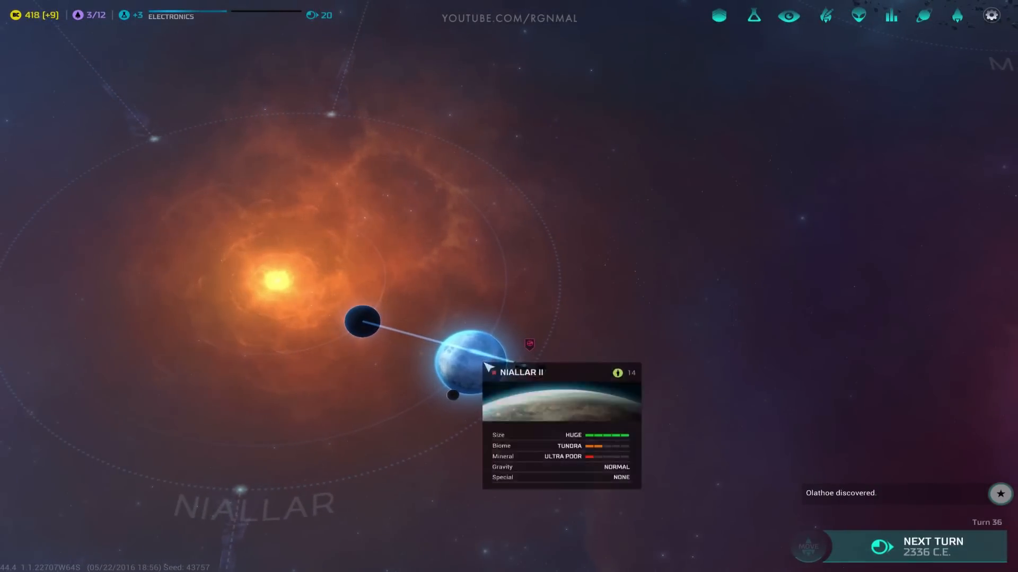
Step: Send the waiting scout westward and end turns until the Colony Ship completes
{"action": "left_click", "coordinate": [933, 541]}
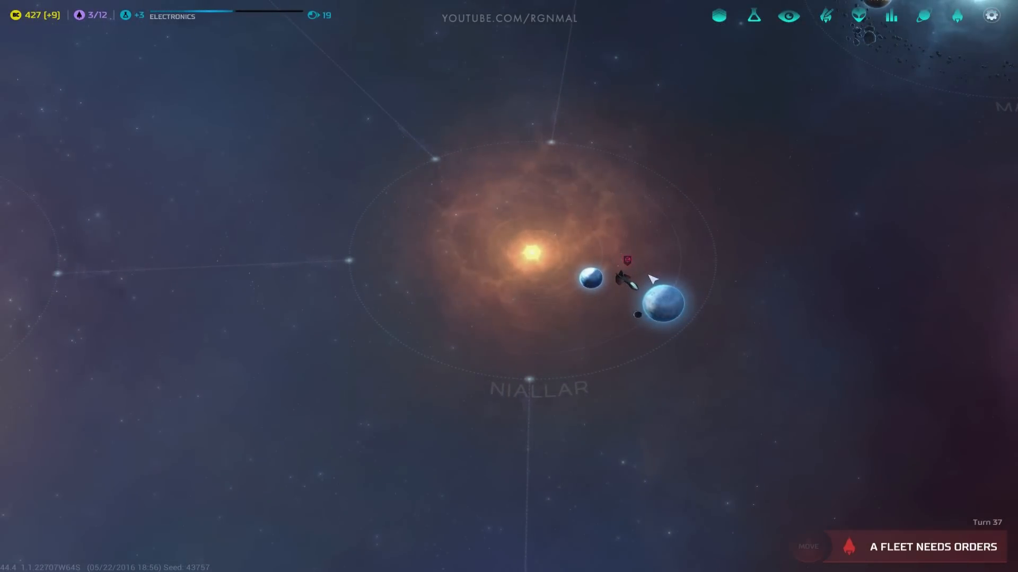
{"action": "left_click", "coordinate": [623, 279]}
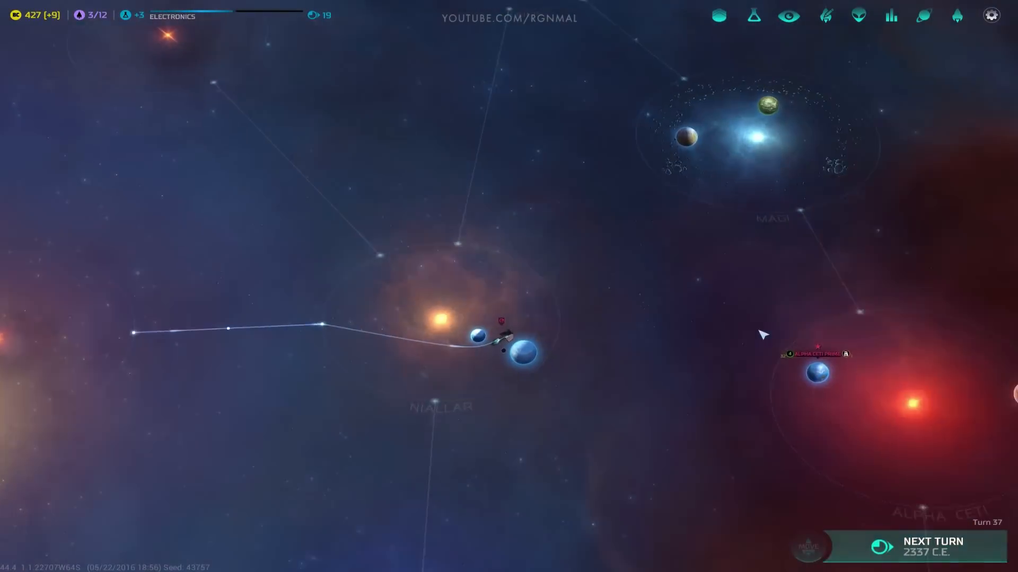
{"action": "left_click", "coordinate": [933, 546]}
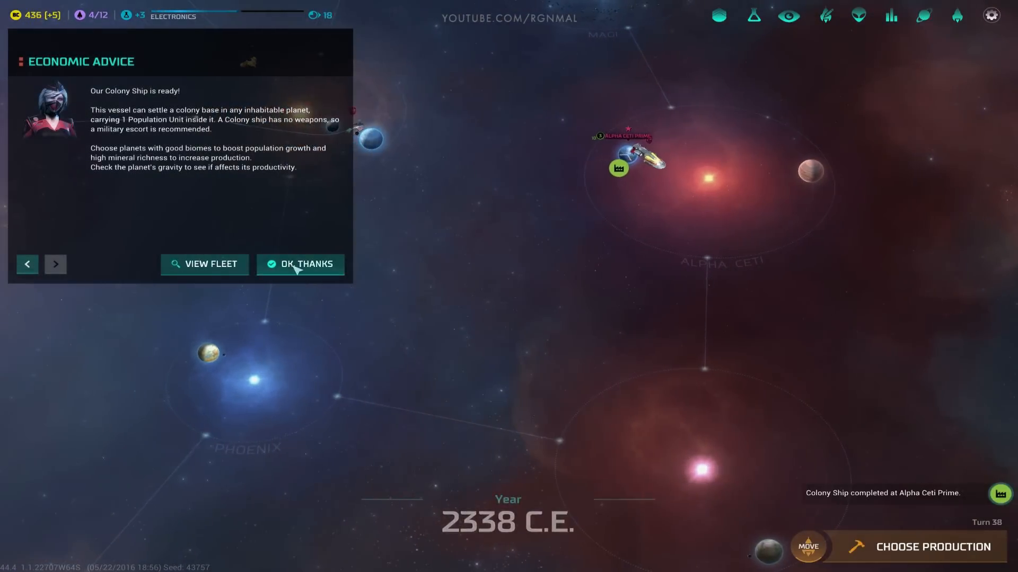
Step: Dismiss the colony ship advice, select the new Colony Ship, and reach Alpha Ceti Prime
{"action": "left_click", "coordinate": [300, 264]}
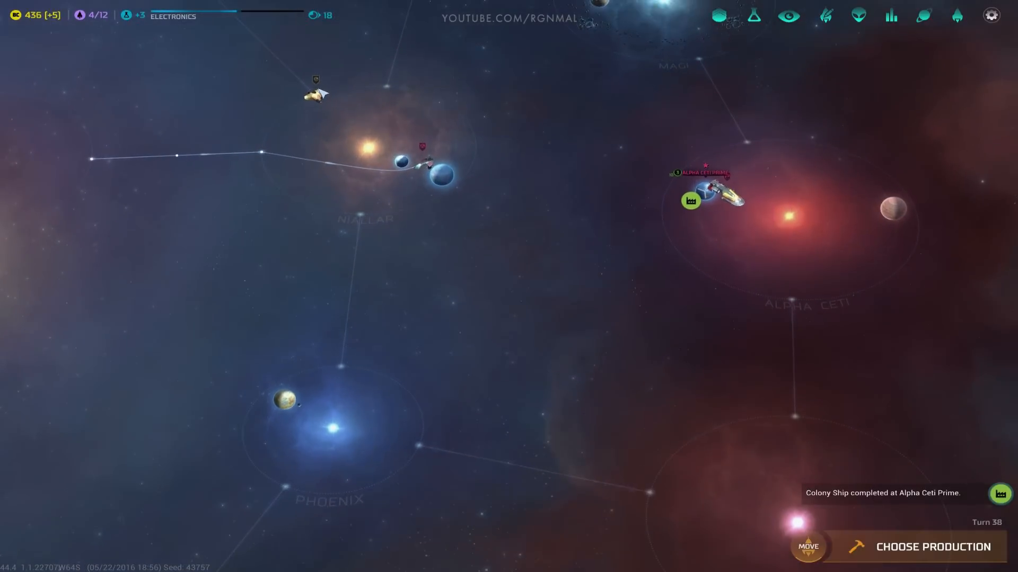
{"action": "left_click", "coordinate": [315, 98]}
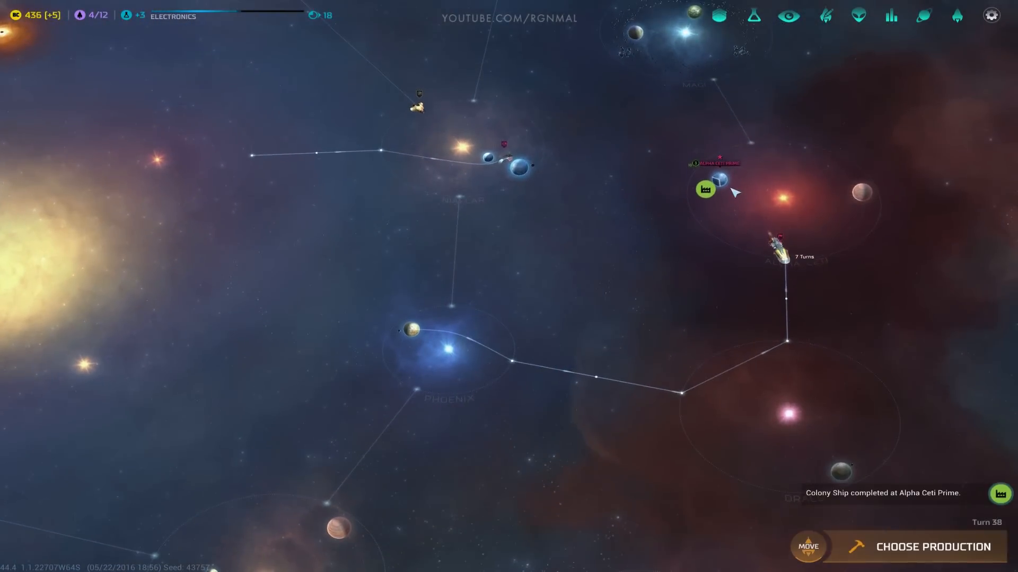
{"action": "left_click", "coordinate": [933, 547]}
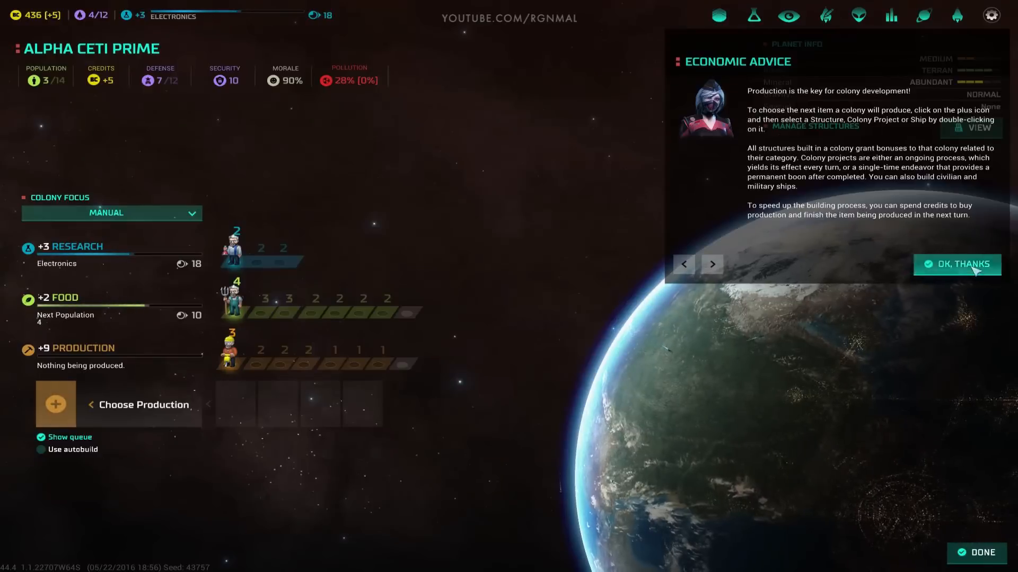
Step: Queue a Space Factory (4 turns) at Alpha Ceti Prime and return to the map
{"action": "left_click", "coordinate": [956, 264]}
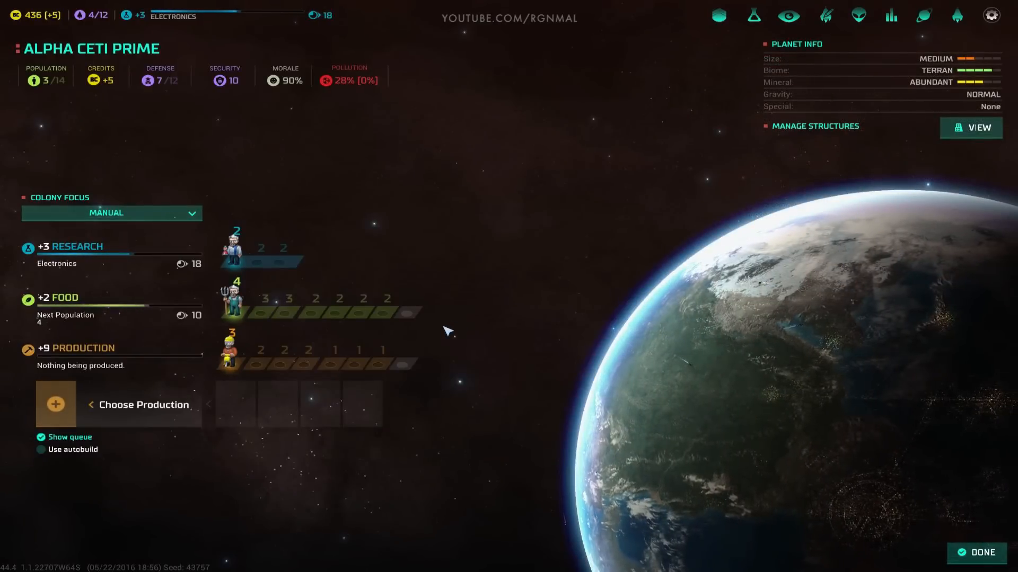
{"action": "mouse_move", "coordinate": [204, 447]}
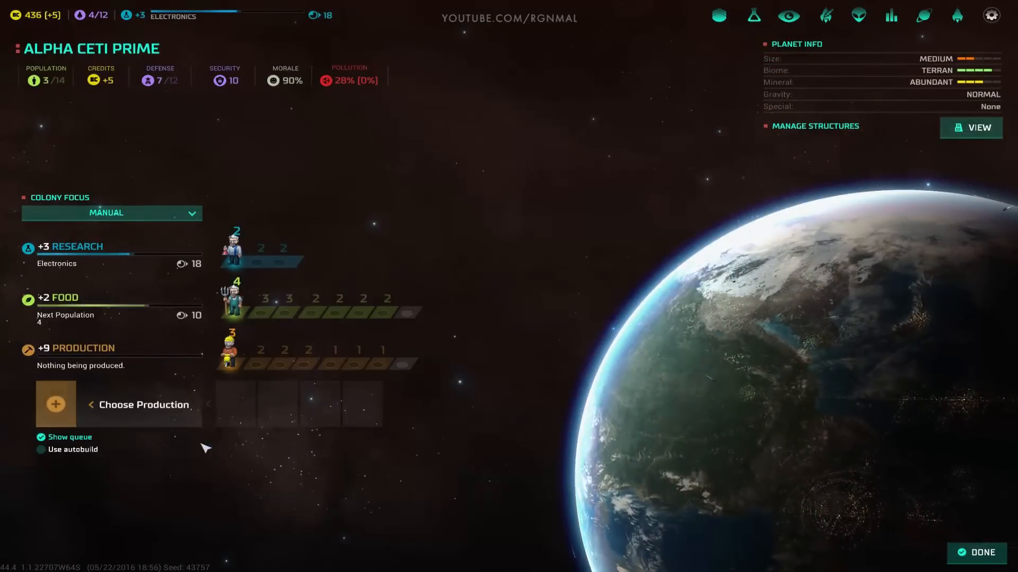
{"action": "left_click", "coordinate": [144, 404]}
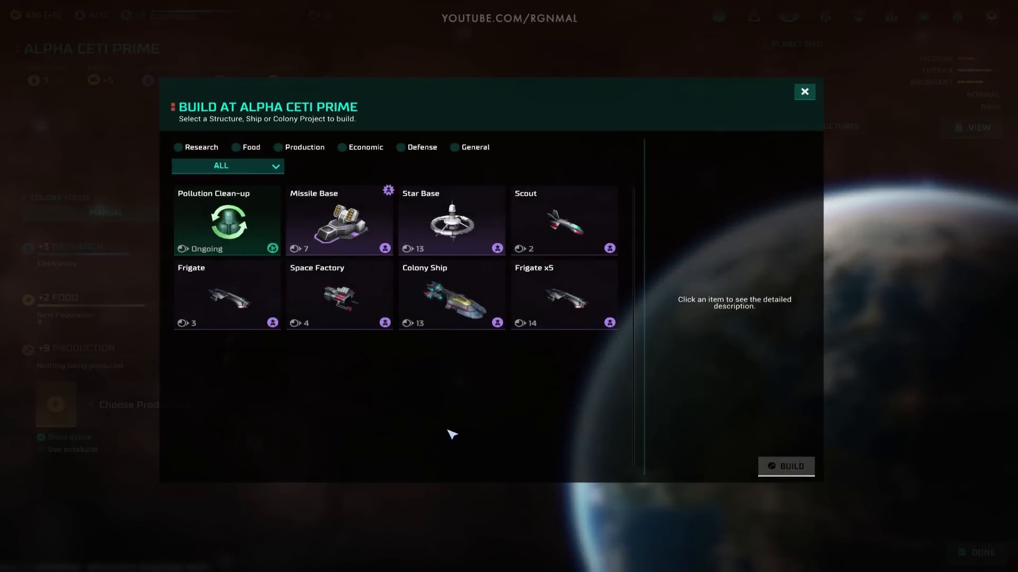
{"action": "left_click", "coordinate": [338, 294]}
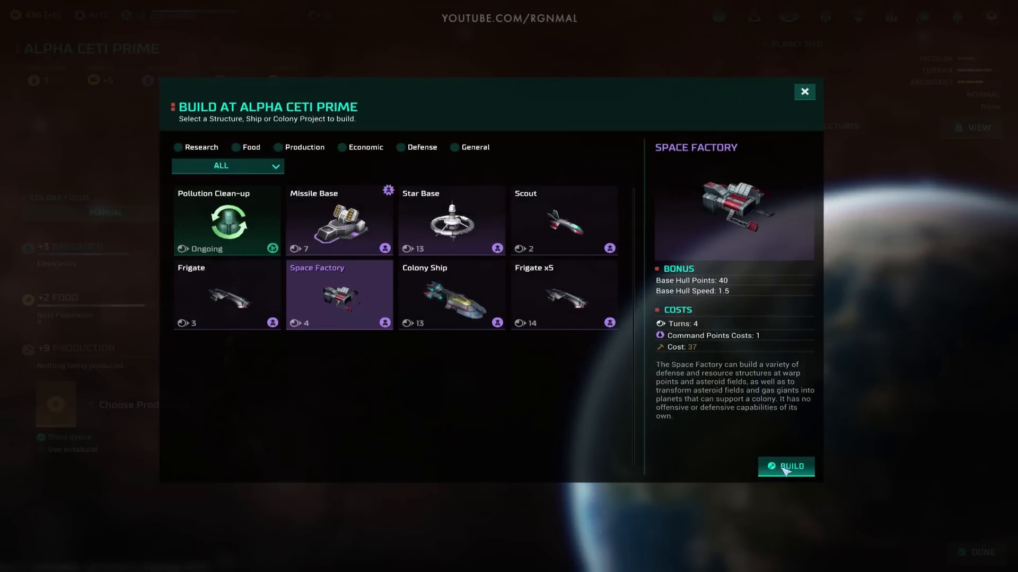
{"action": "left_click", "coordinate": [786, 466]}
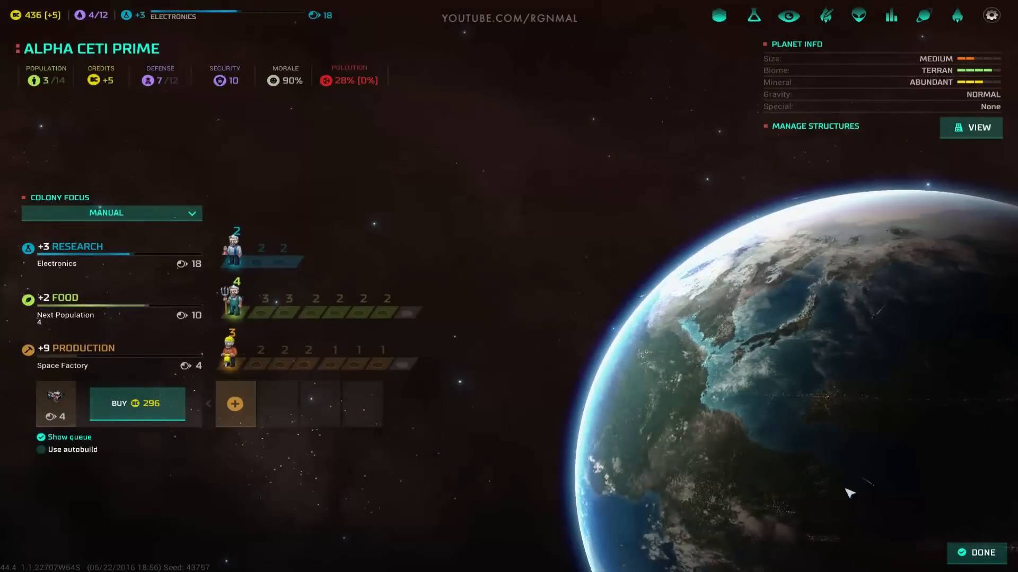
{"action": "left_click", "coordinate": [982, 553]}
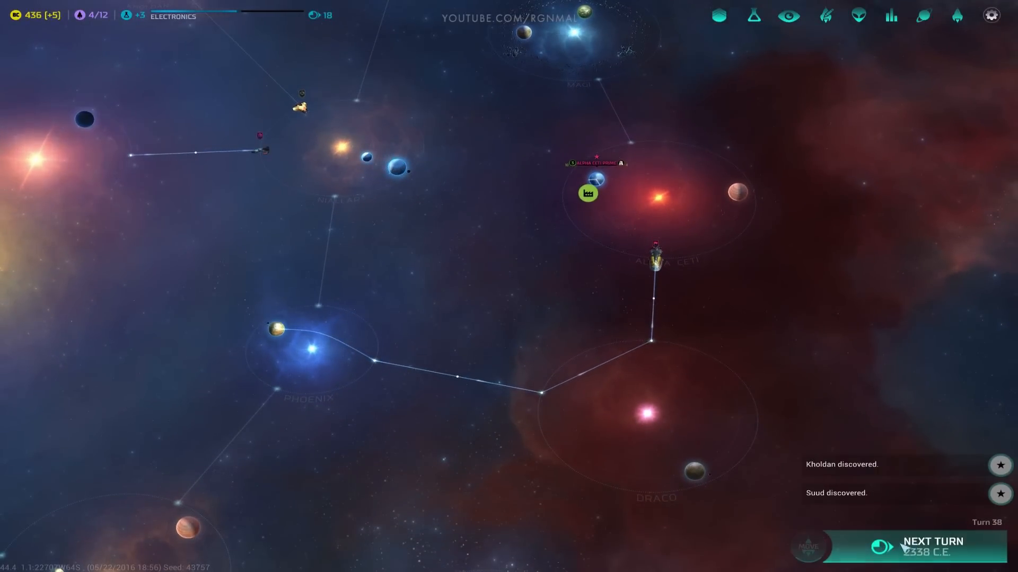
Step: End the turn and send the idle fleet toward Olathoe Prime
{"action": "left_click", "coordinate": [933, 541]}
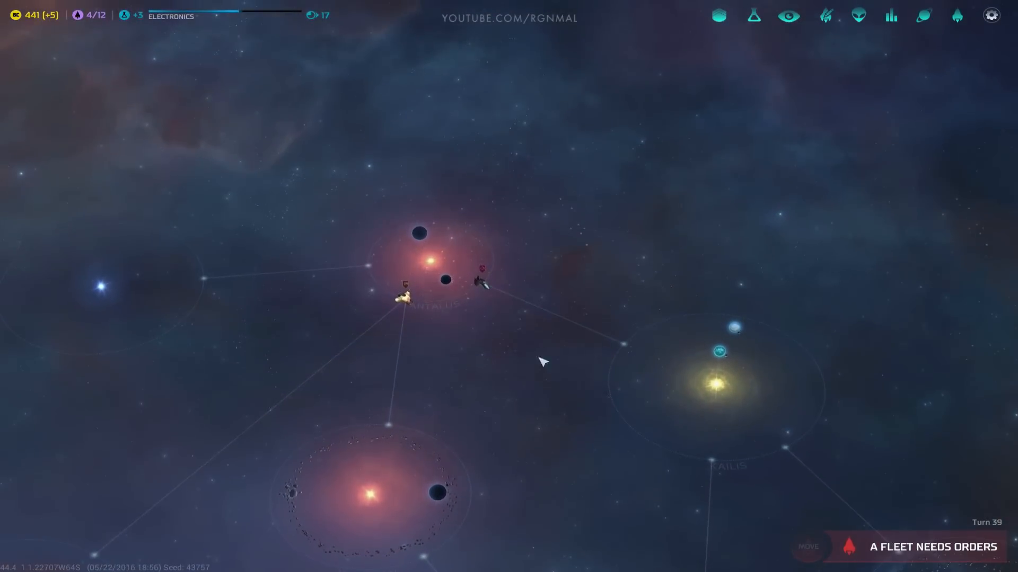
{"action": "left_click", "coordinate": [446, 280]}
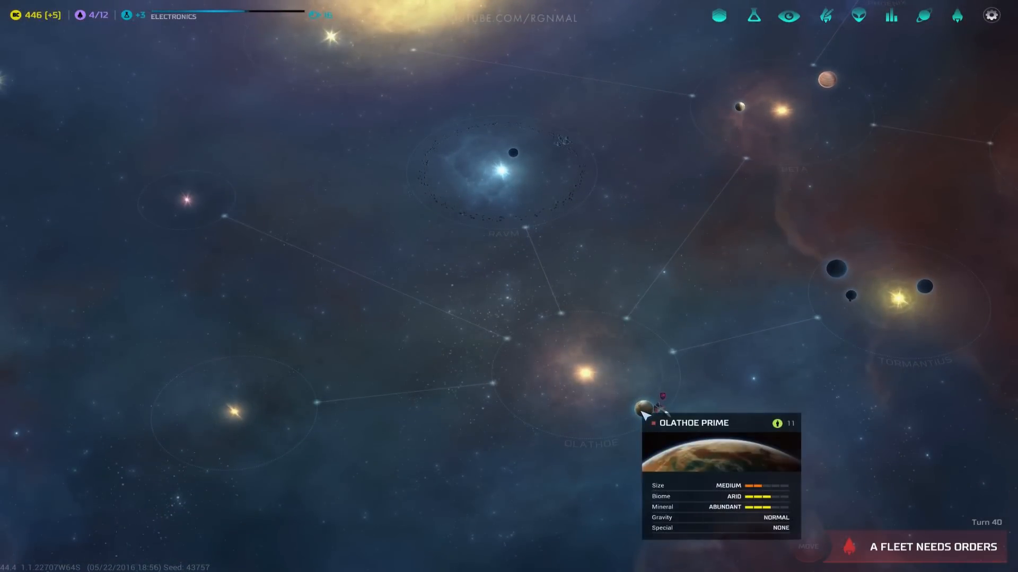
{"action": "left_click", "coordinate": [643, 409]}
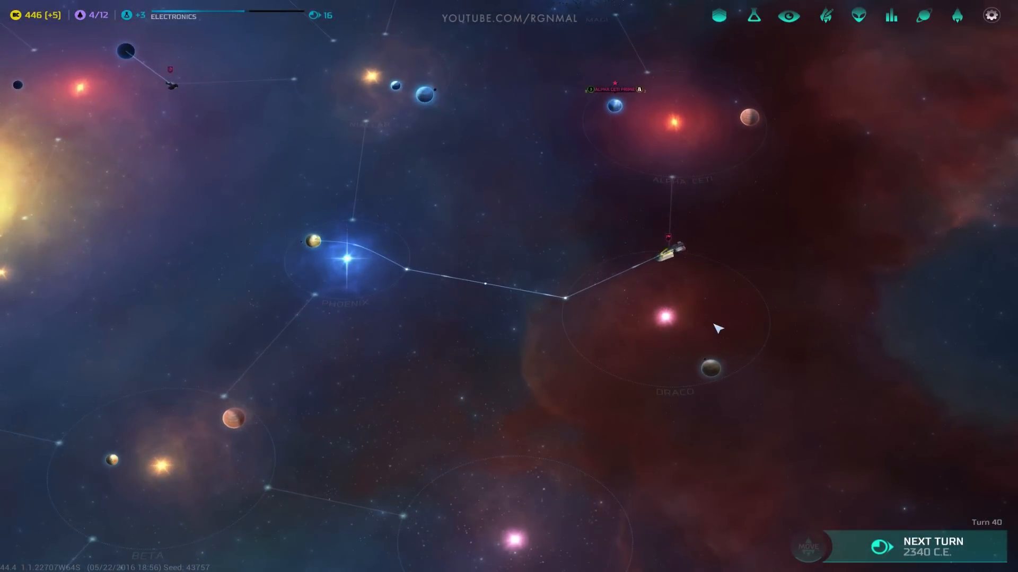
Step: Keep ending turns until turn 42, when the Space Factory completes
{"action": "left_click", "coordinate": [933, 546]}
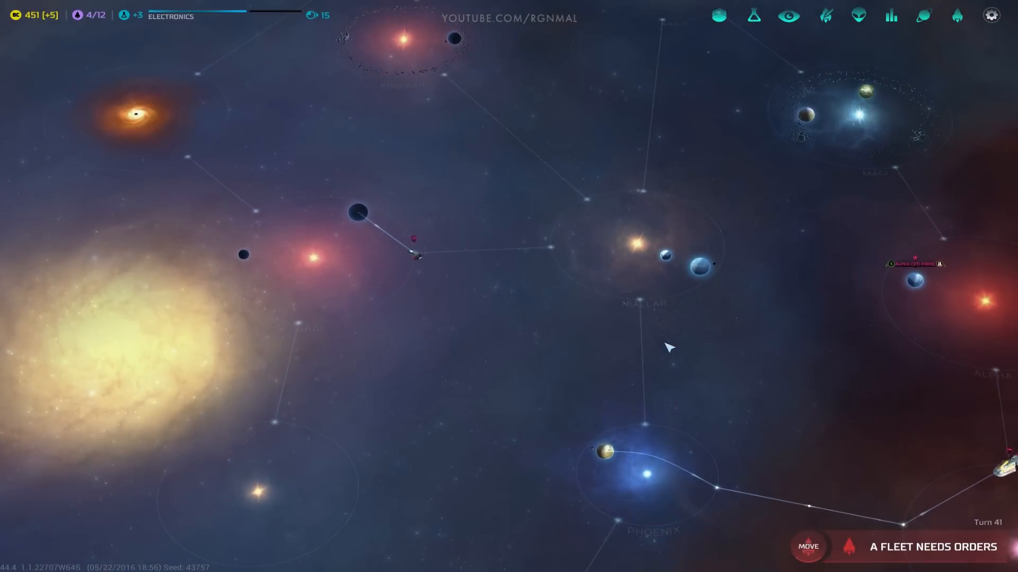
{"action": "scroll", "scroll_direction": "down", "scroll_amount": 3}
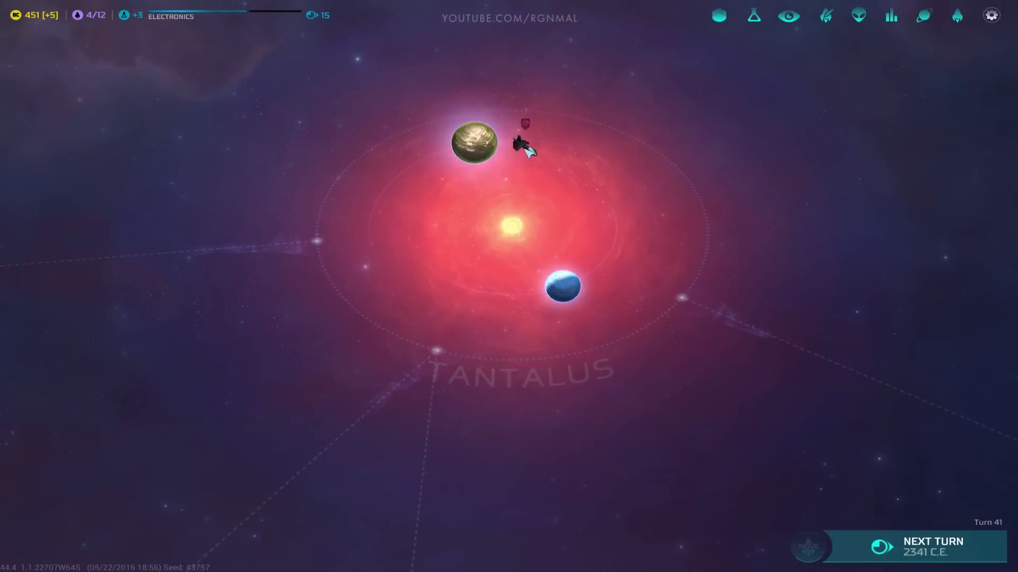
{"action": "left_click", "coordinate": [524, 144]}
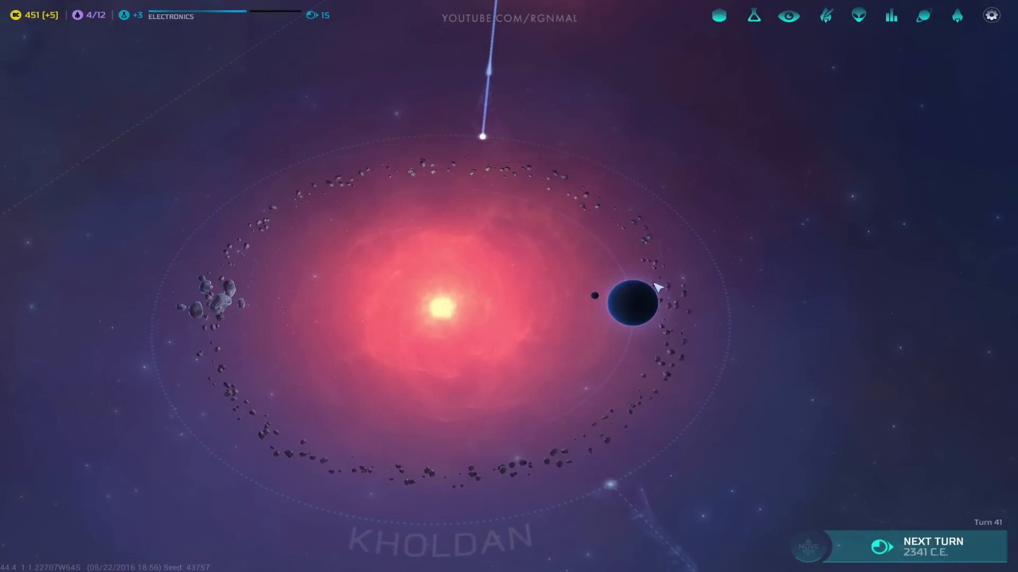
{"action": "left_click", "coordinate": [920, 547]}
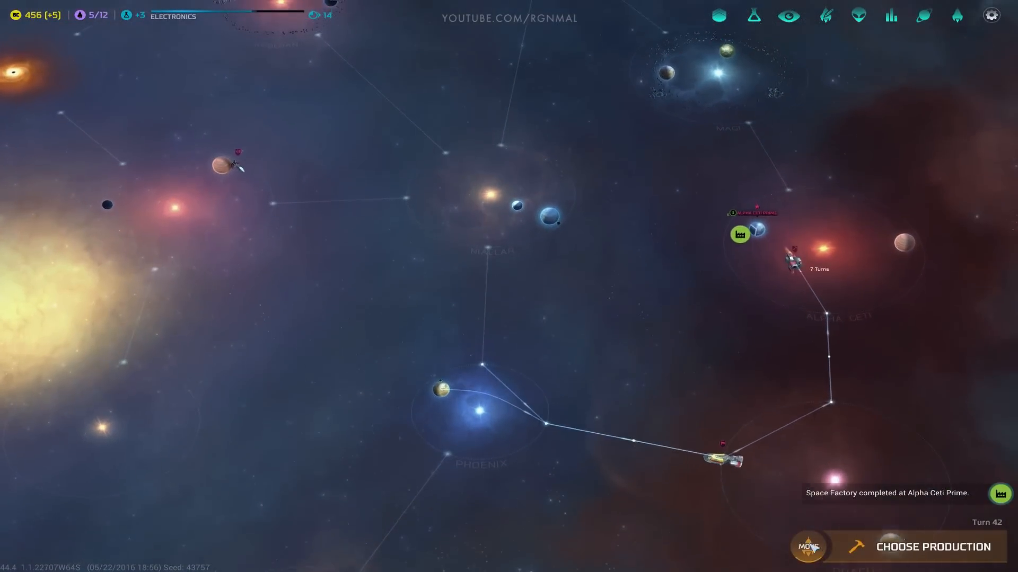
Step: Preview the Frigate, then queue one at Alpha Ceti Prime and return to the galaxy map
{"action": "left_click", "coordinate": [933, 547]}
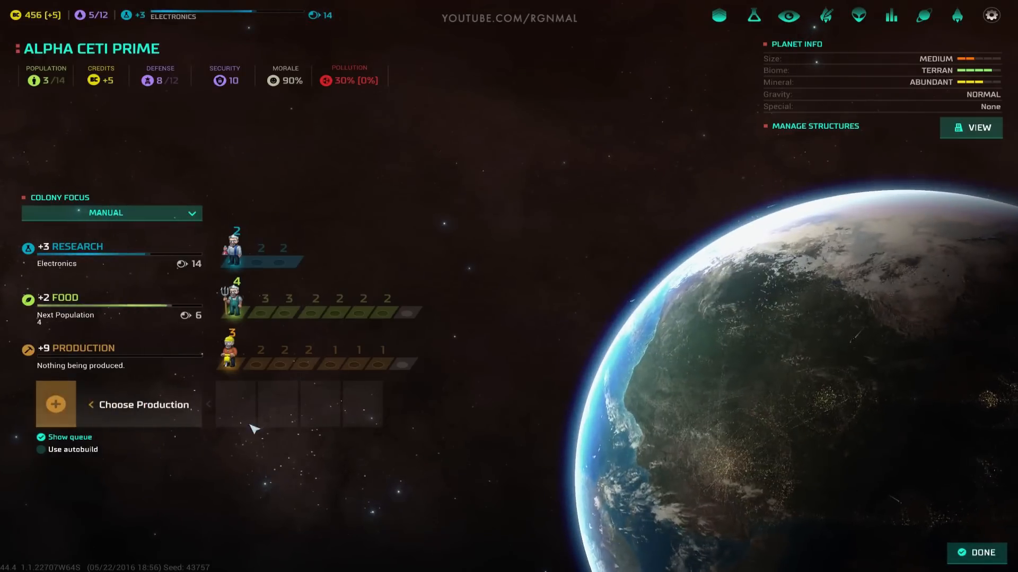
{"action": "left_click", "coordinate": [139, 404]}
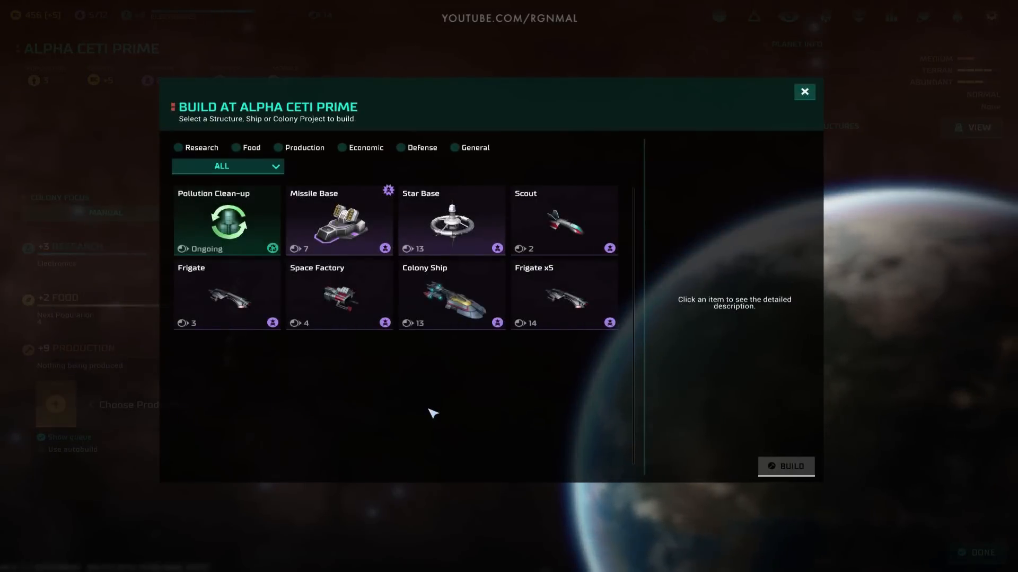
{"action": "mouse_move", "coordinate": [471, 407]}
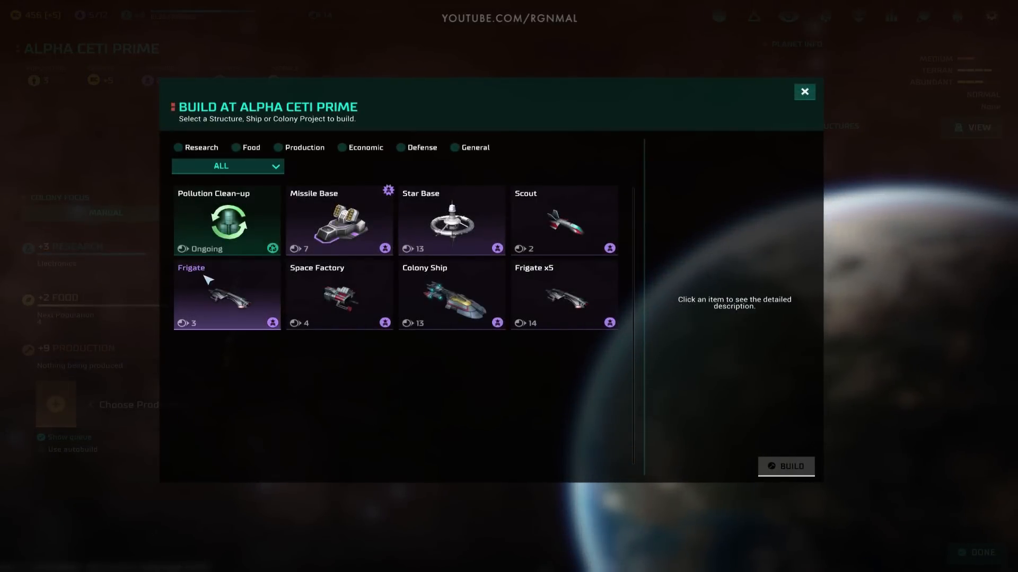
{"action": "left_click", "coordinate": [227, 294]}
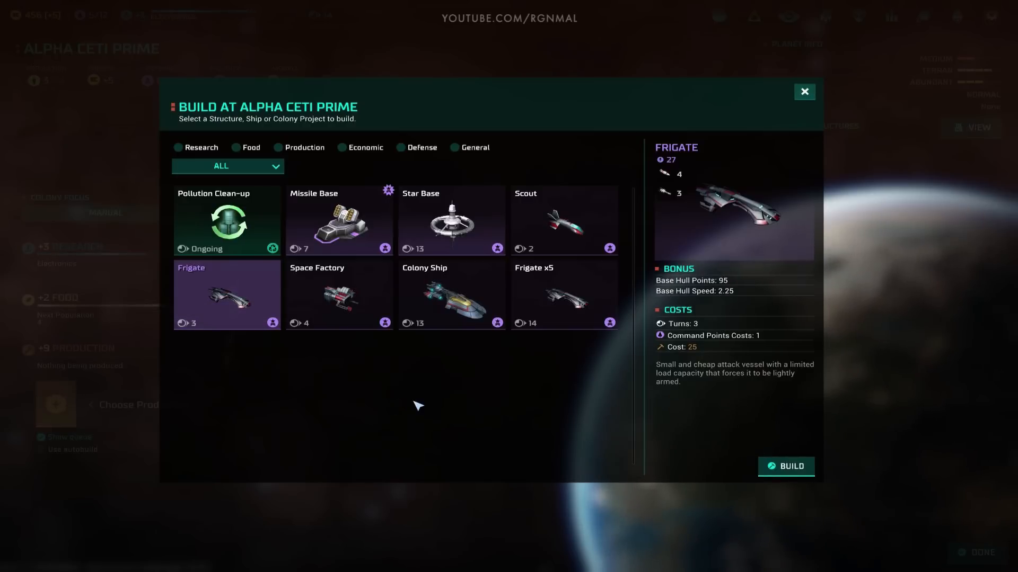
{"action": "left_click", "coordinate": [804, 91]}
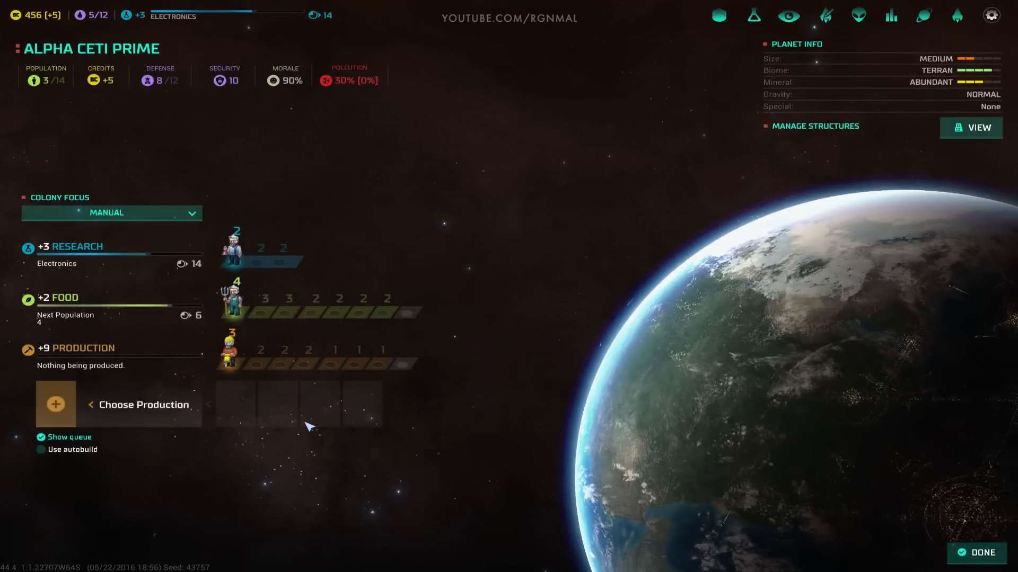
{"action": "mouse_move", "coordinate": [364, 414]}
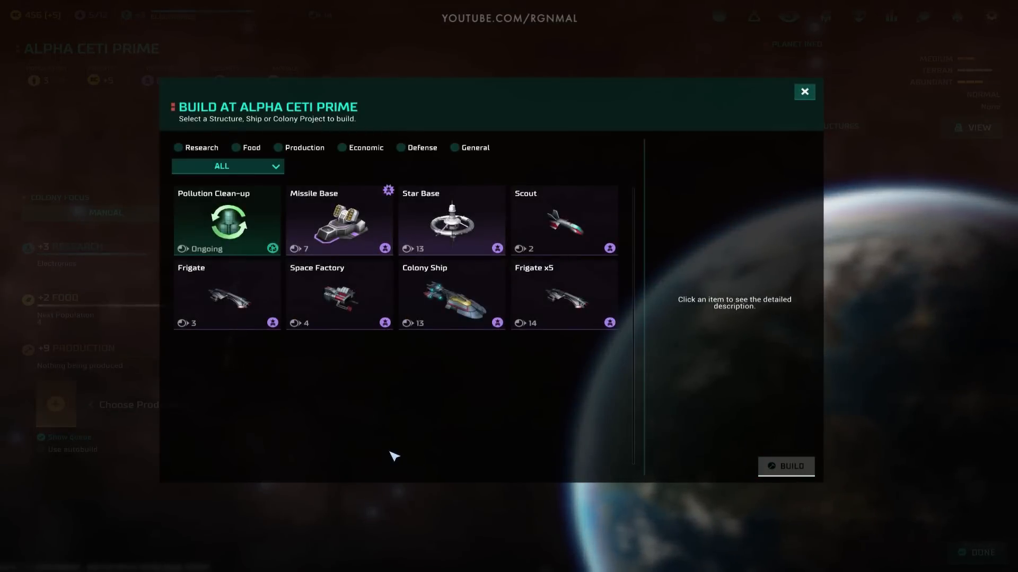
{"action": "left_click", "coordinate": [226, 295]}
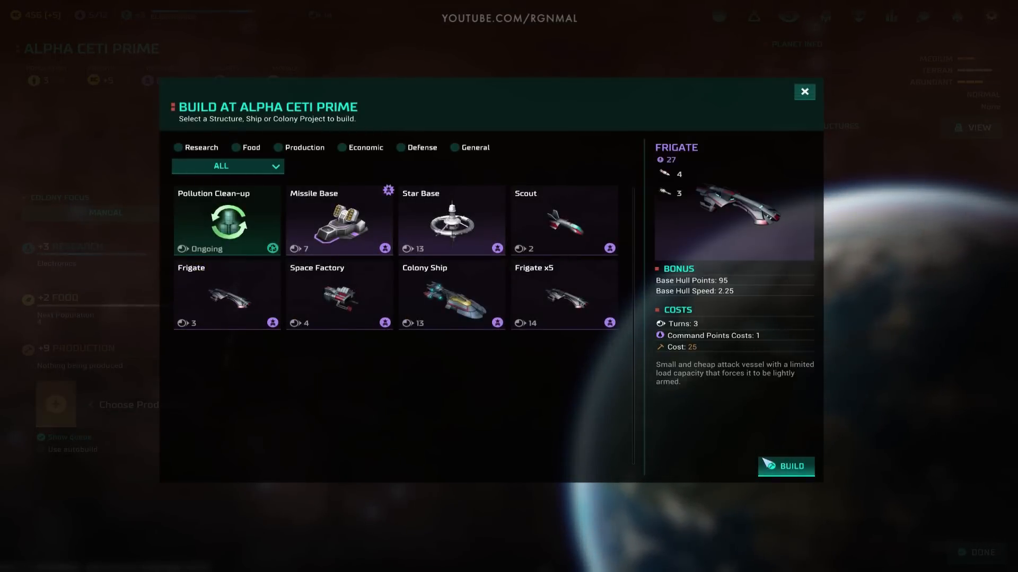
{"action": "left_click", "coordinate": [785, 466]}
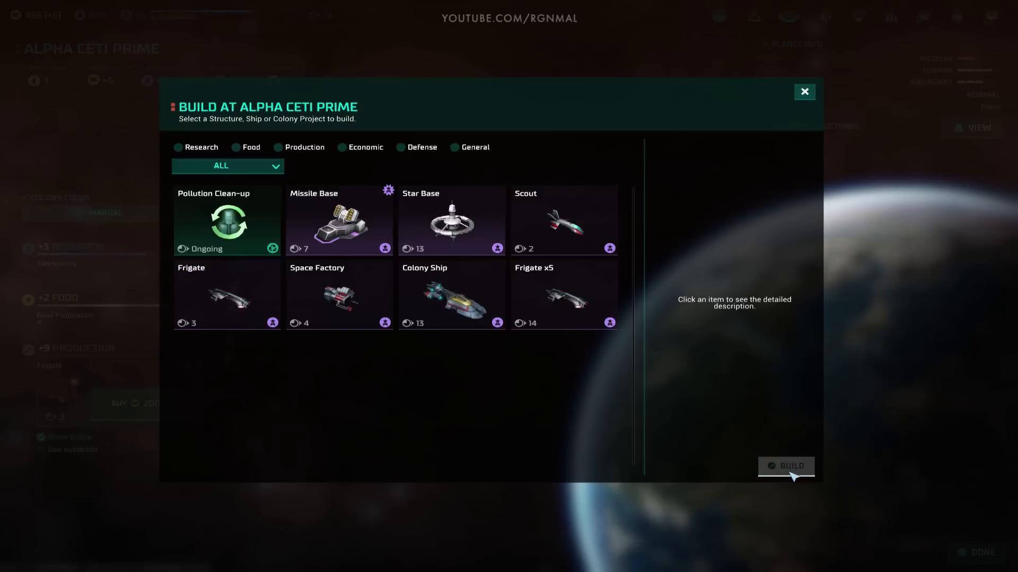
{"action": "left_click", "coordinate": [804, 91]}
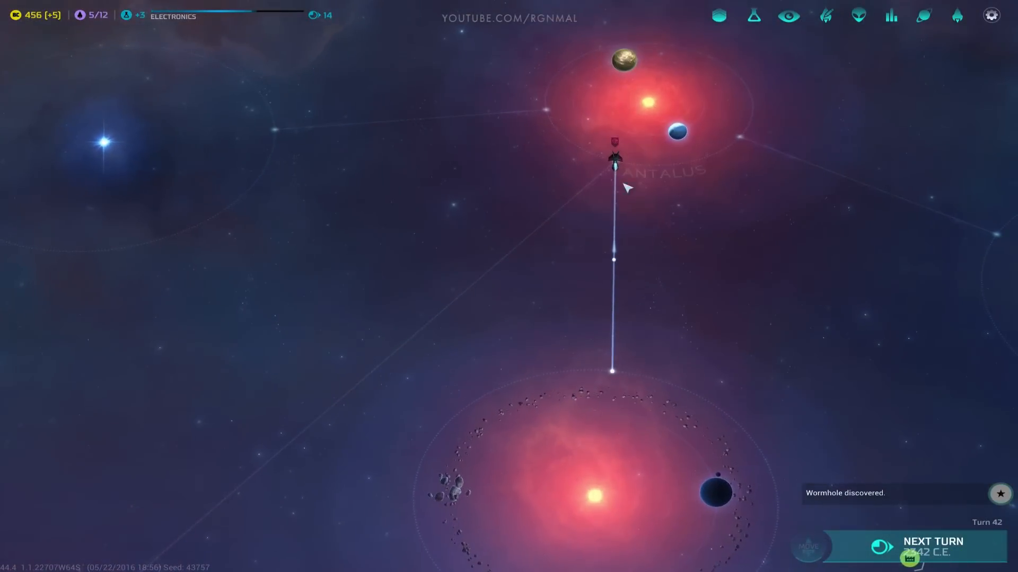
Step: End the turn, send the scout fleet near Kholdan to Tormantius, and reach turn 44
{"action": "left_click", "coordinate": [933, 542]}
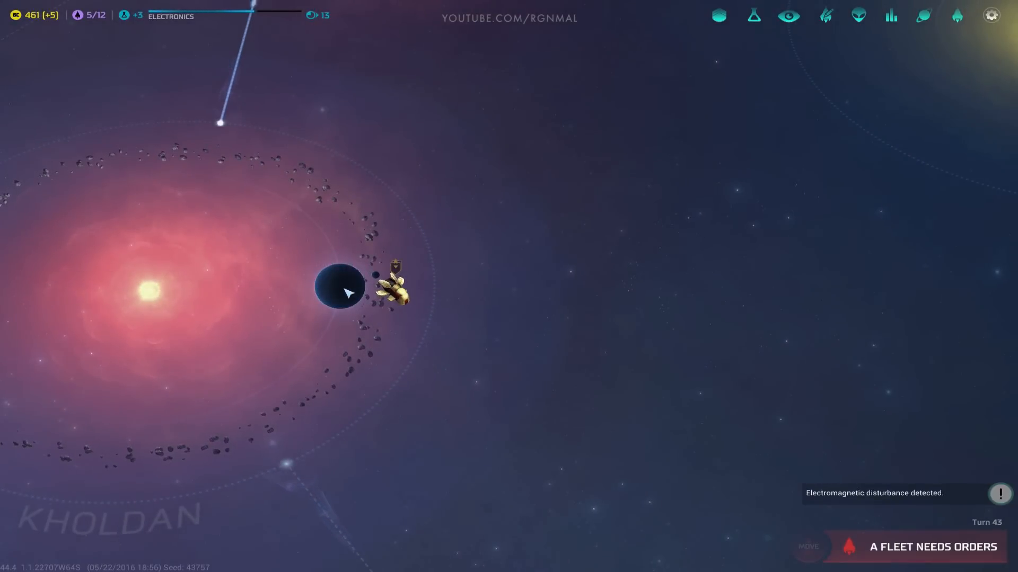
{"action": "left_click", "coordinate": [395, 288]}
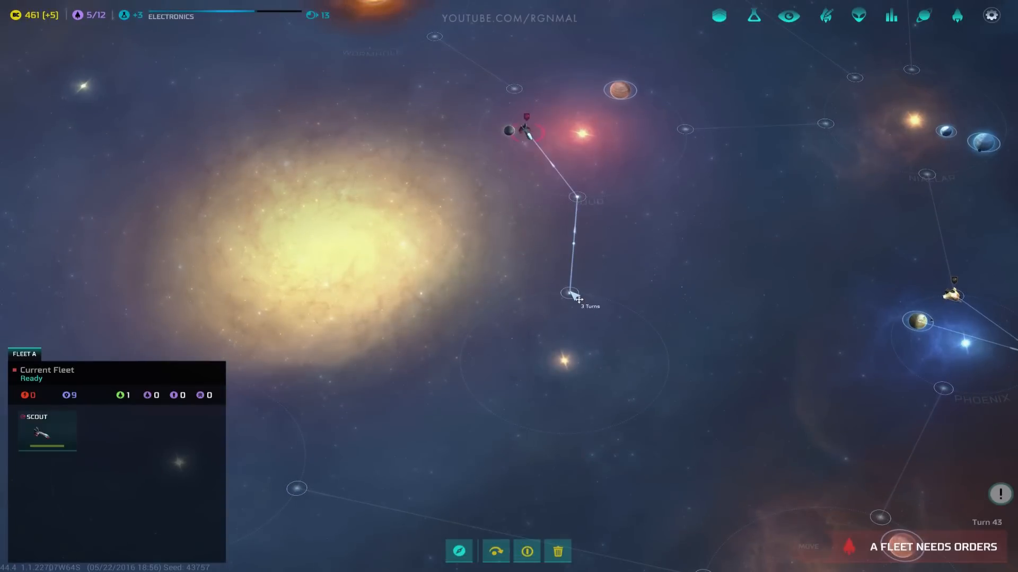
{"action": "mouse_move", "coordinate": [573, 298]}
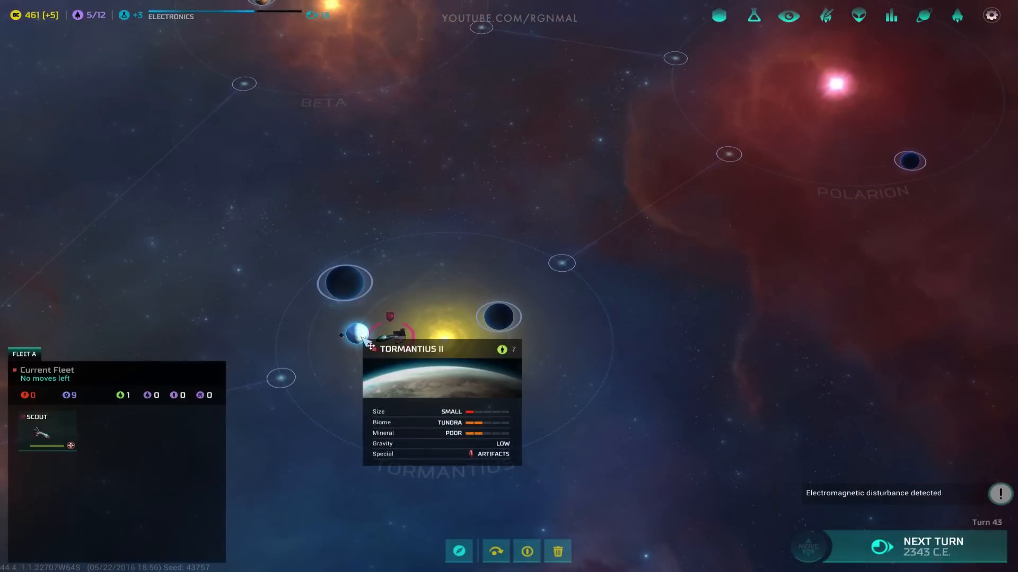
{"action": "left_click", "coordinate": [587, 358]}
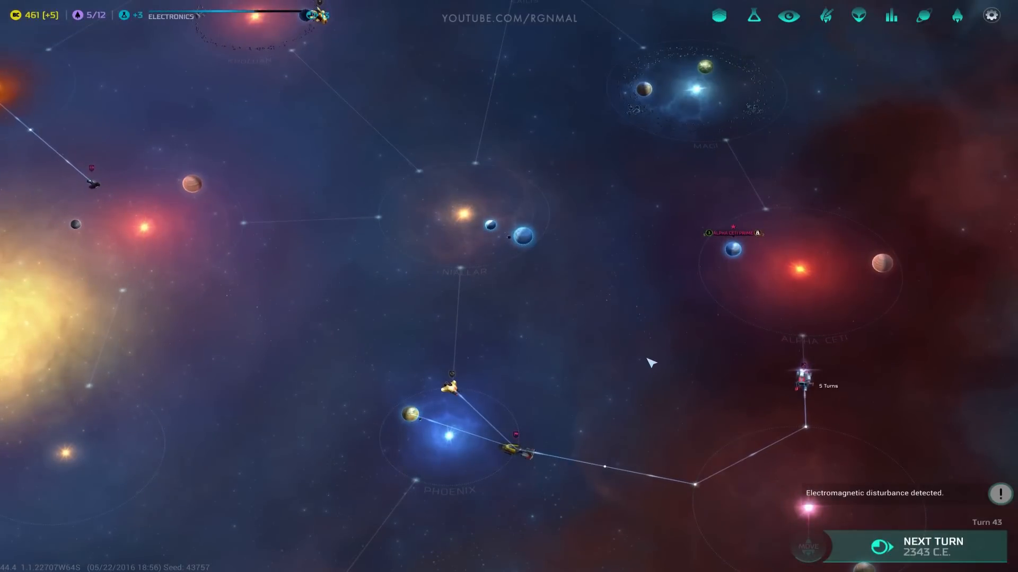
{"action": "left_click", "coordinate": [933, 541]}
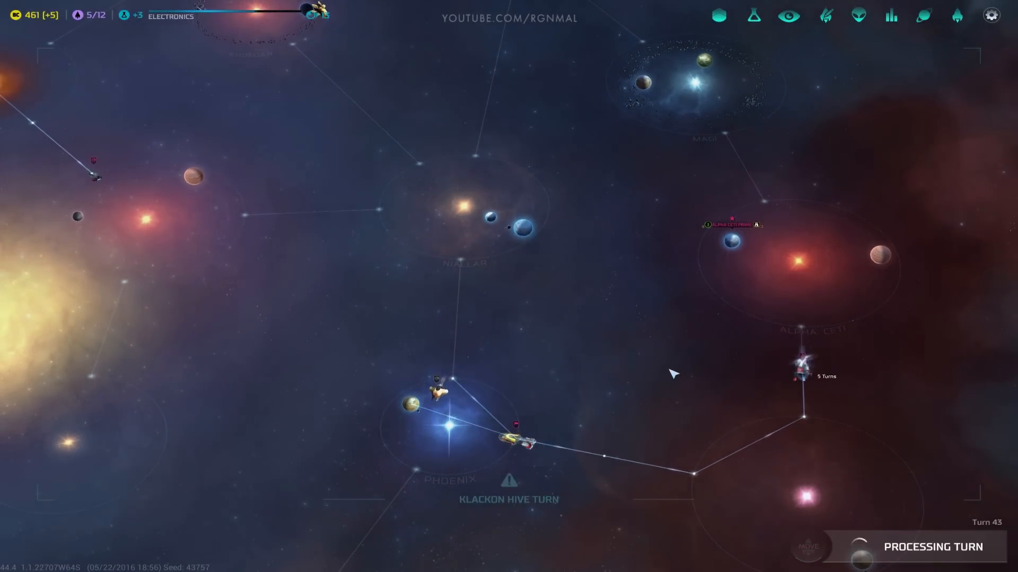
{"action": "left_click", "coordinate": [933, 546]}
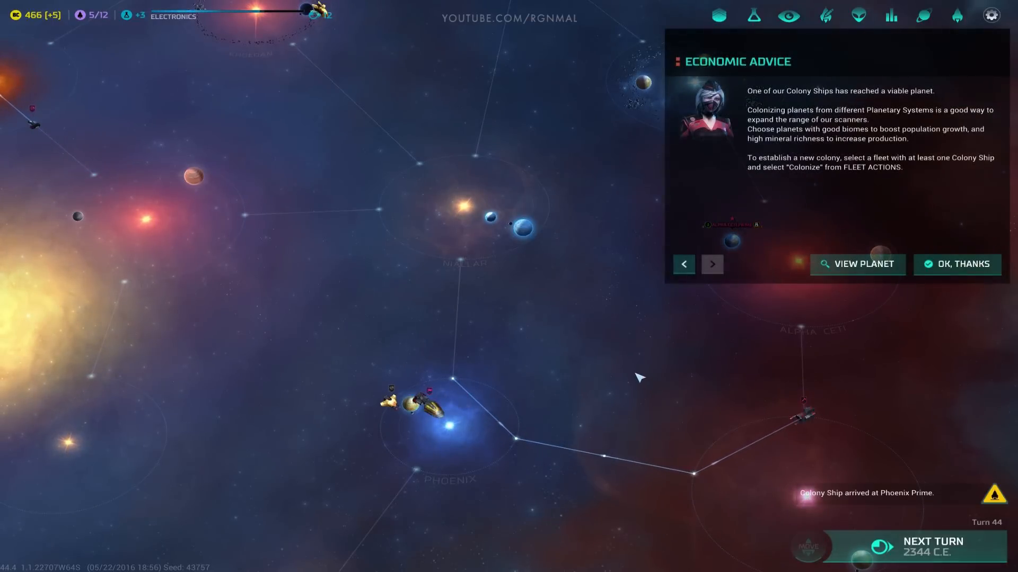
Step: Dismiss the colonization advice and queue a Missile Base behind Phoenix Prime's Automated Factory
{"action": "left_click", "coordinate": [956, 264]}
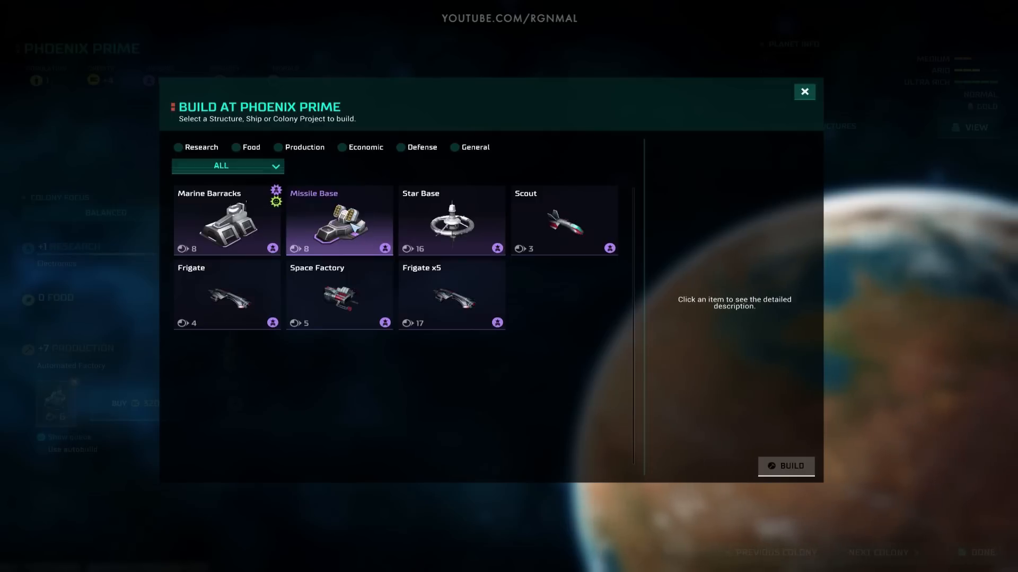
{"action": "left_click", "coordinate": [339, 221]}
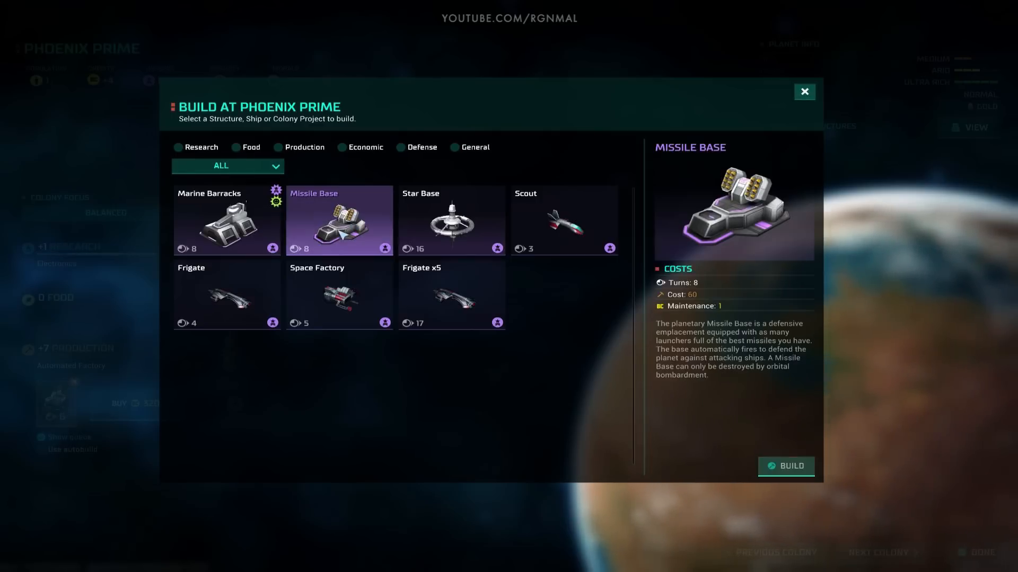
{"action": "mouse_move", "coordinate": [787, 466]}
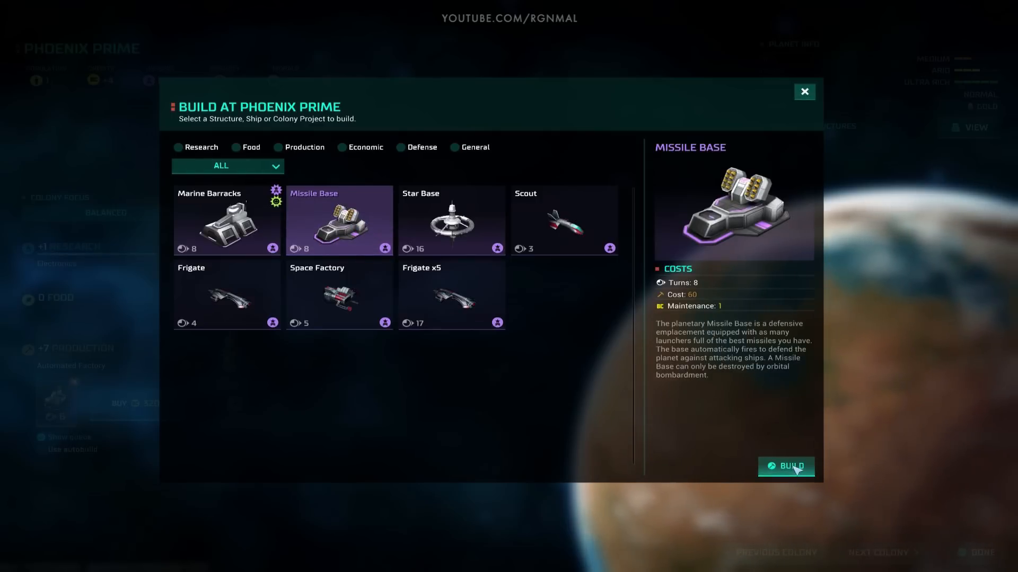
{"action": "left_click", "coordinate": [786, 466]}
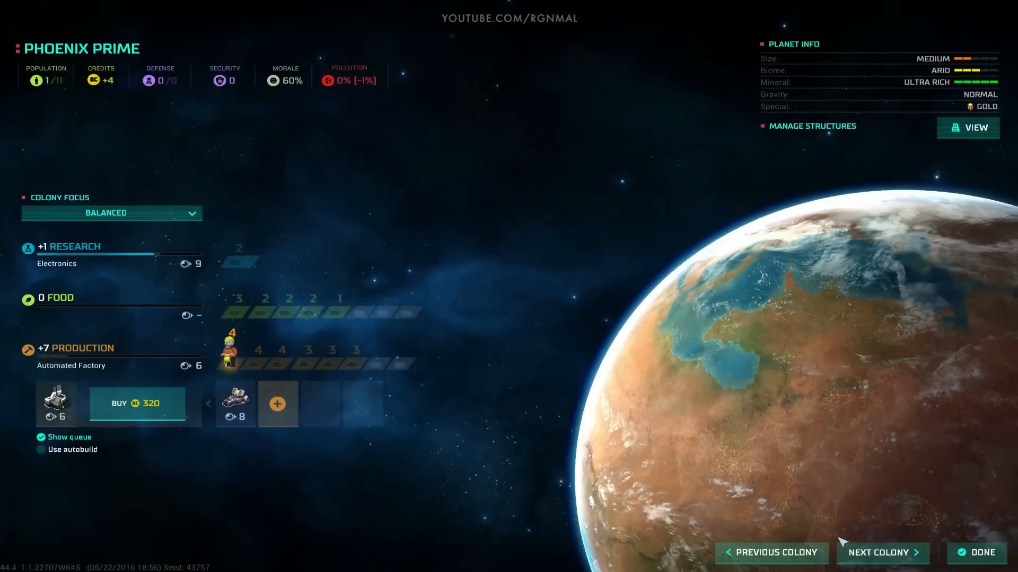
{"action": "left_click", "coordinate": [976, 552]}
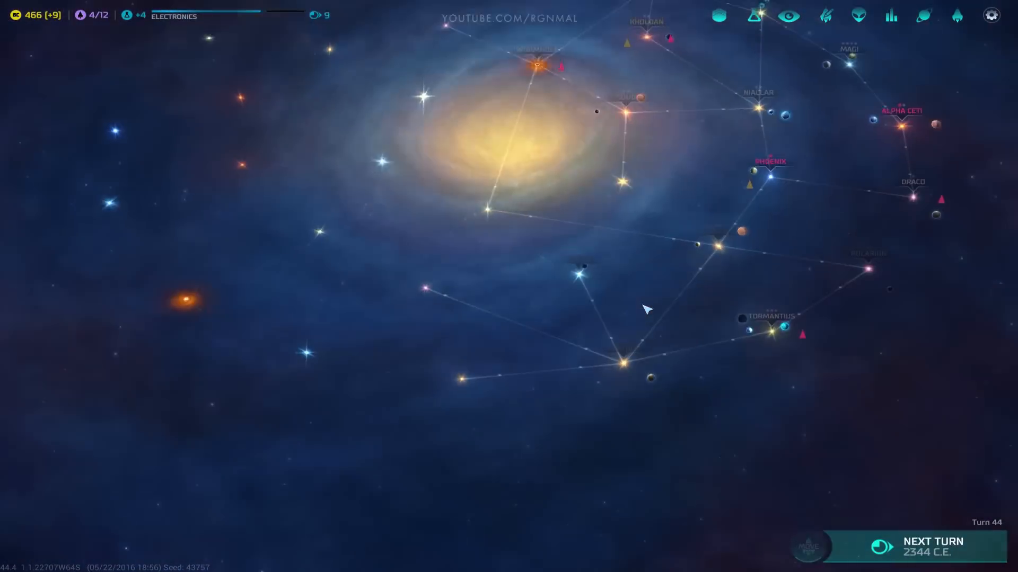
Step: Zoom in on Tormantius, end turn 44, and give the waiting fleet its orders
{"action": "left_click", "coordinate": [769, 331]}
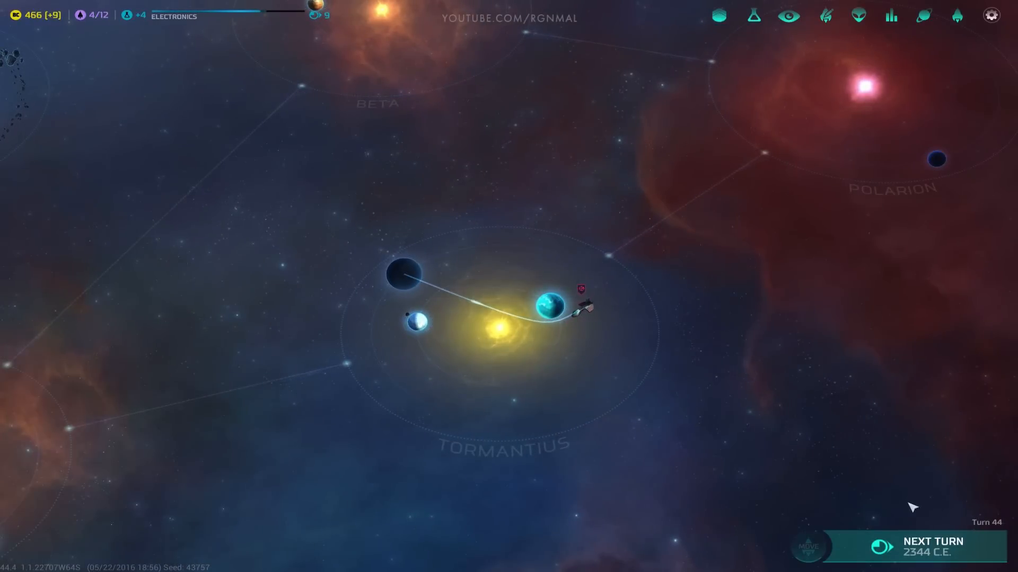
{"action": "left_click", "coordinate": [899, 546]}
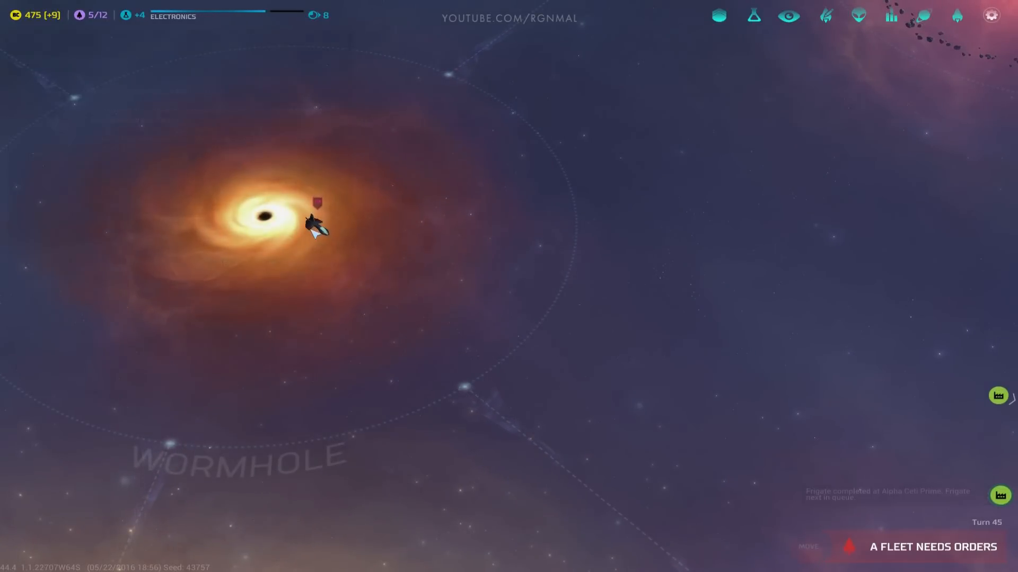
{"action": "left_click", "coordinate": [317, 226]}
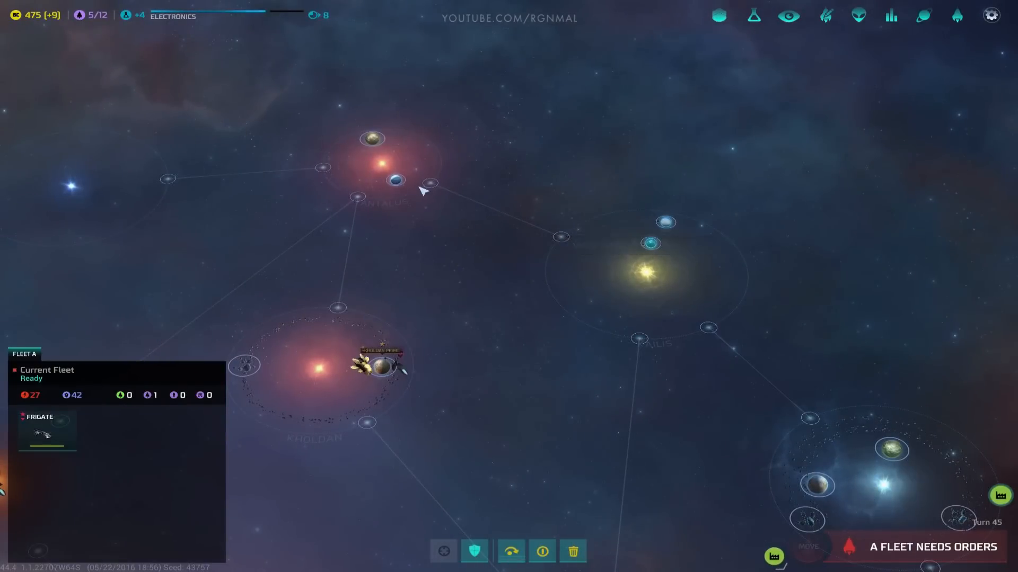
{"action": "left_click", "coordinate": [395, 180]}
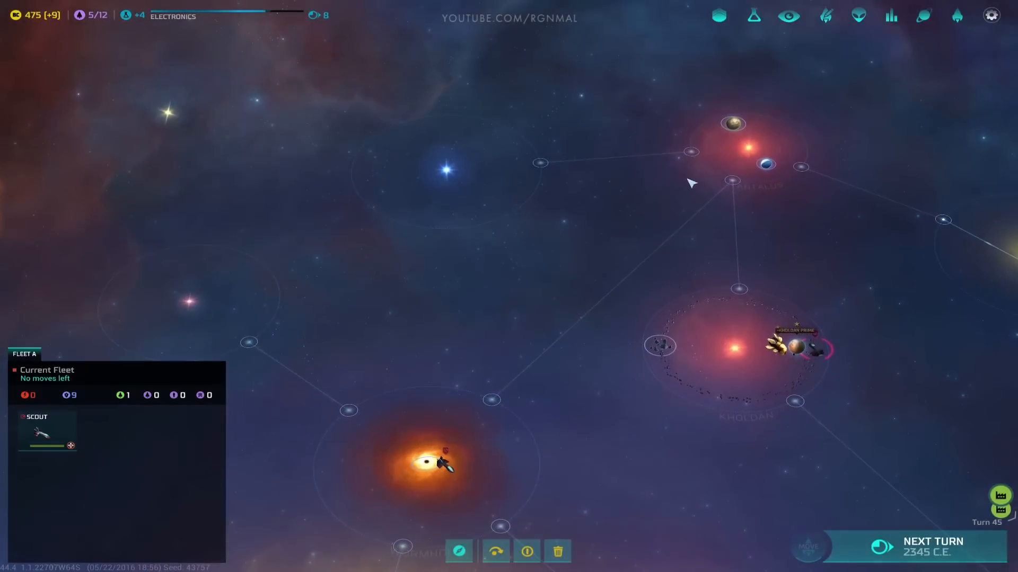
Step: End turn 45 and select the next fleet needing orders on turn 46
{"action": "left_click", "coordinate": [933, 546]}
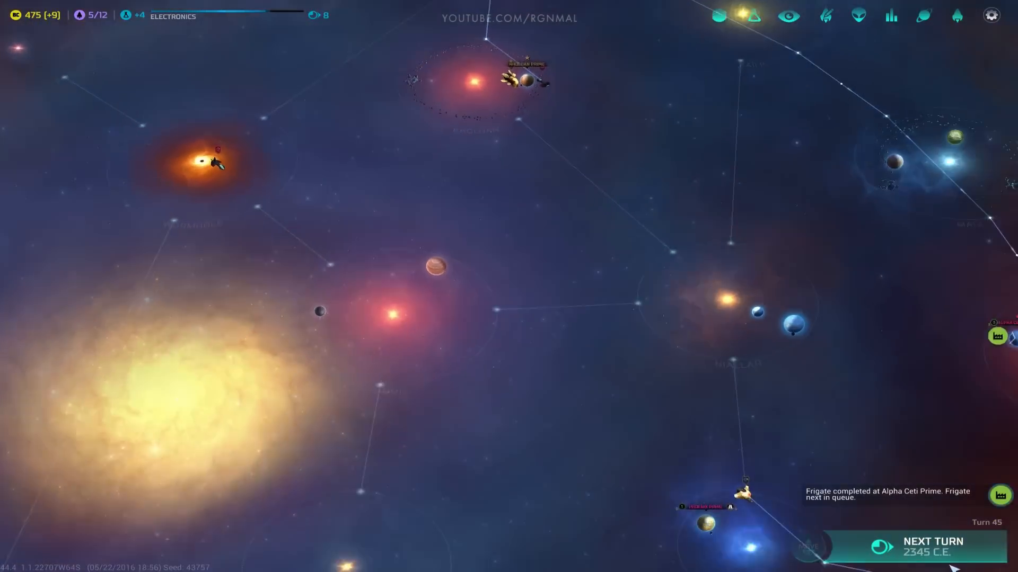
{"action": "left_click", "coordinate": [934, 541]}
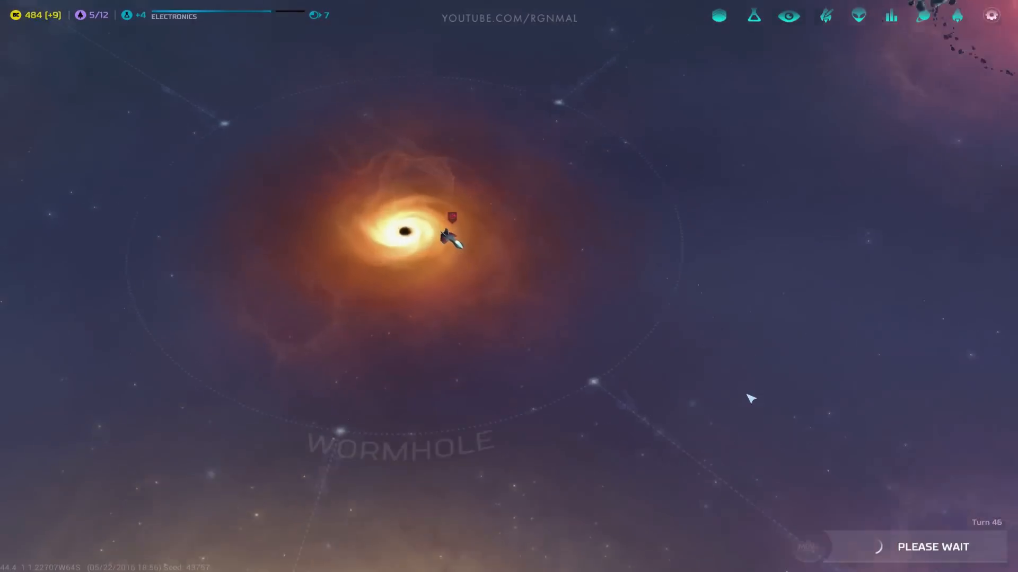
{"action": "left_click", "coordinate": [450, 238]}
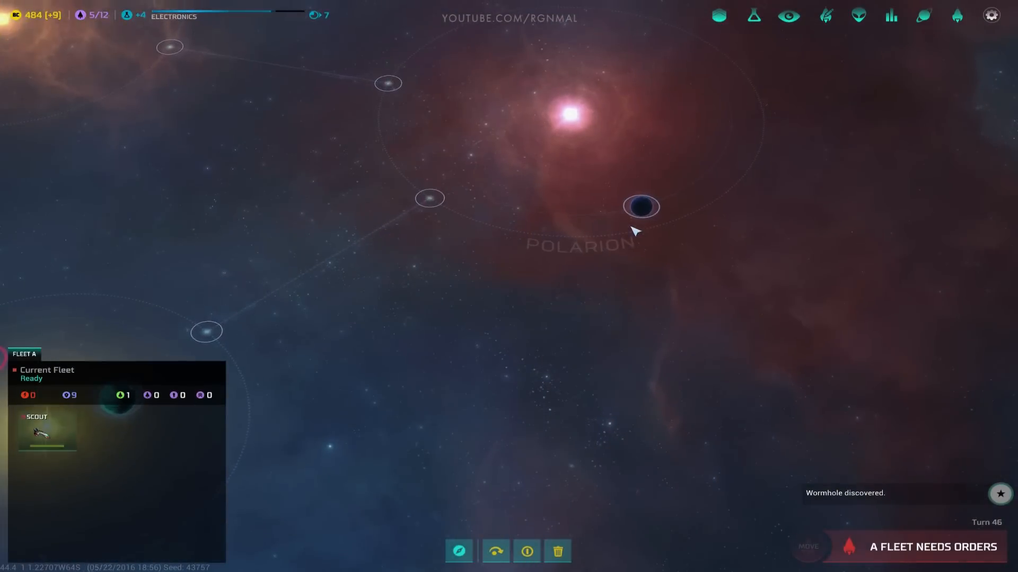
{"action": "scroll", "scroll_direction": "down", "scroll_amount": 3}
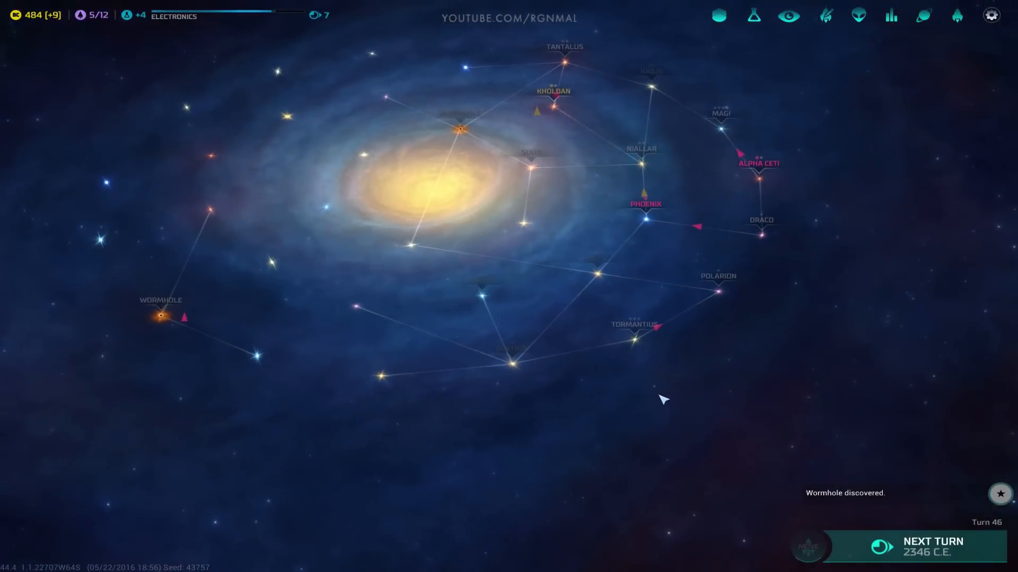
Step: Advance two turns to turn 48 and dismiss the population growth advice
{"action": "left_click", "coordinate": [933, 547]}
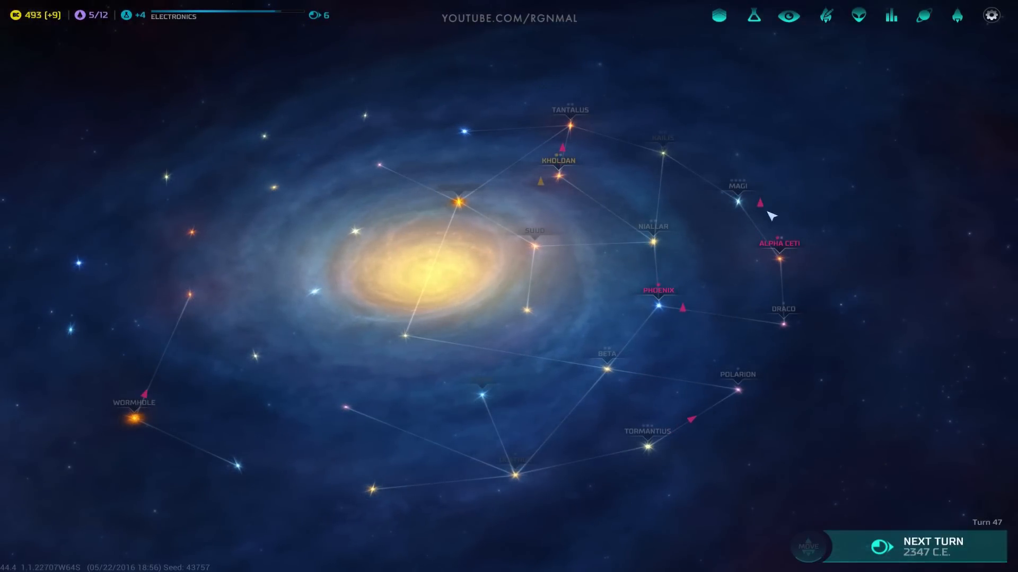
{"action": "left_click", "coordinate": [933, 542]}
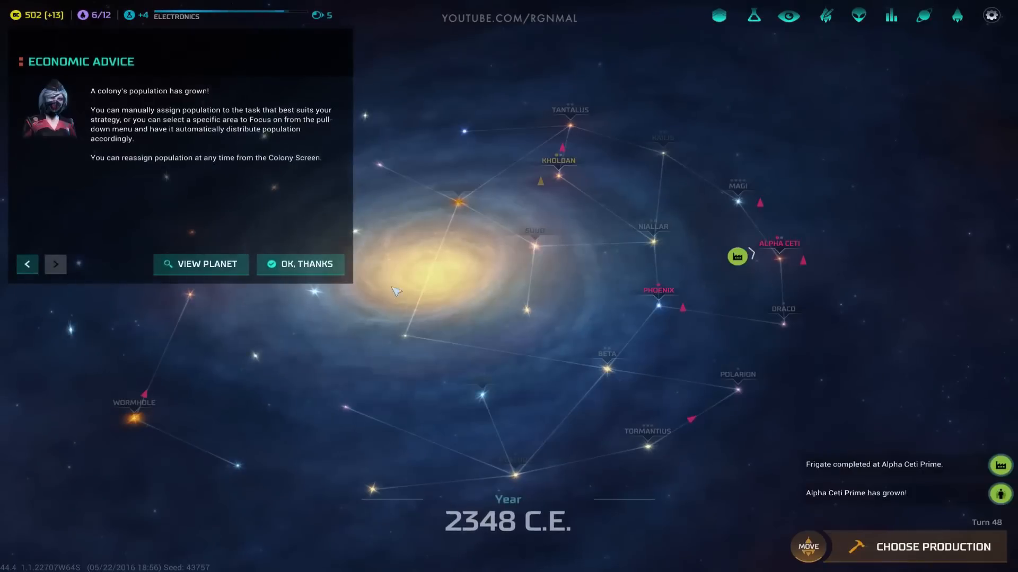
{"action": "left_click", "coordinate": [300, 265]}
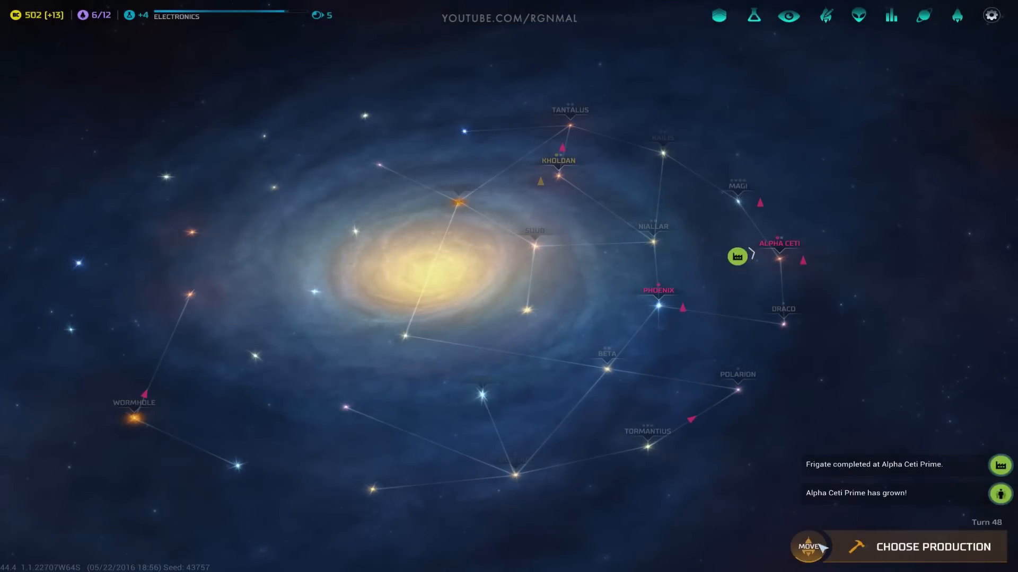
Step: Queue a Colony Ship at the idle Alpha Ceti Prime colony and return to the galaxy map
{"action": "left_click", "coordinate": [933, 547]}
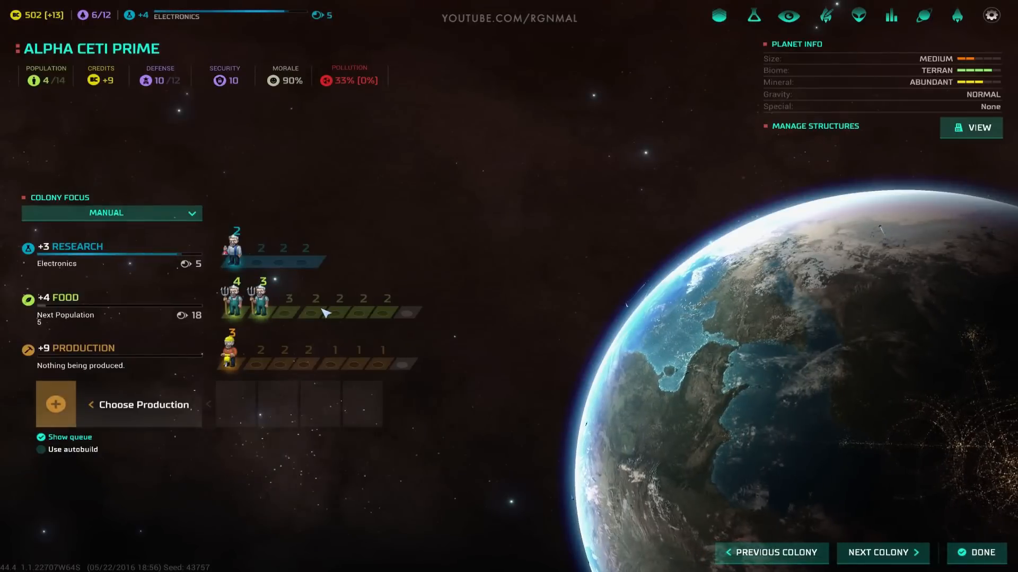
{"action": "left_click", "coordinate": [138, 405]}
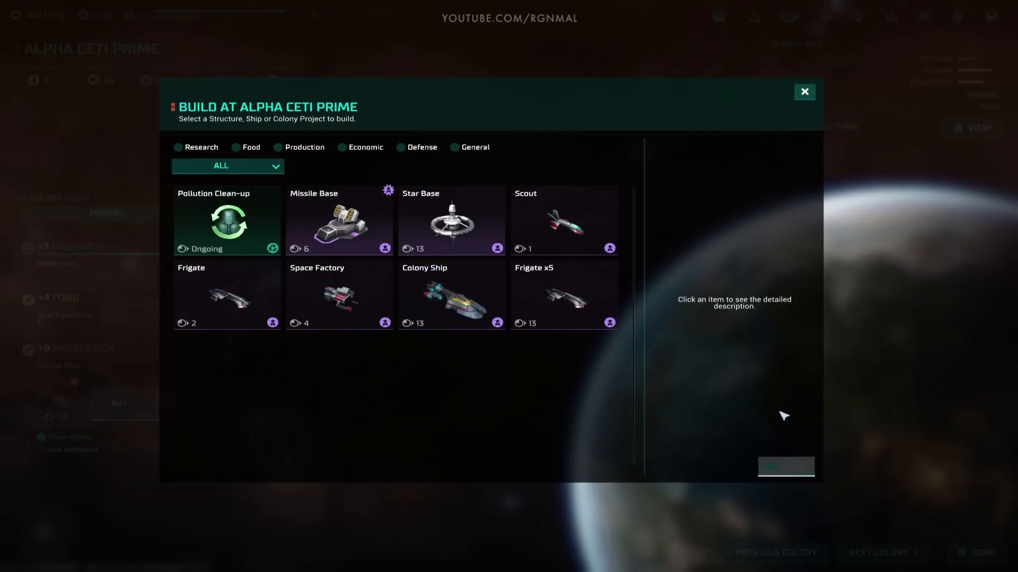
{"action": "left_click", "coordinate": [803, 91]}
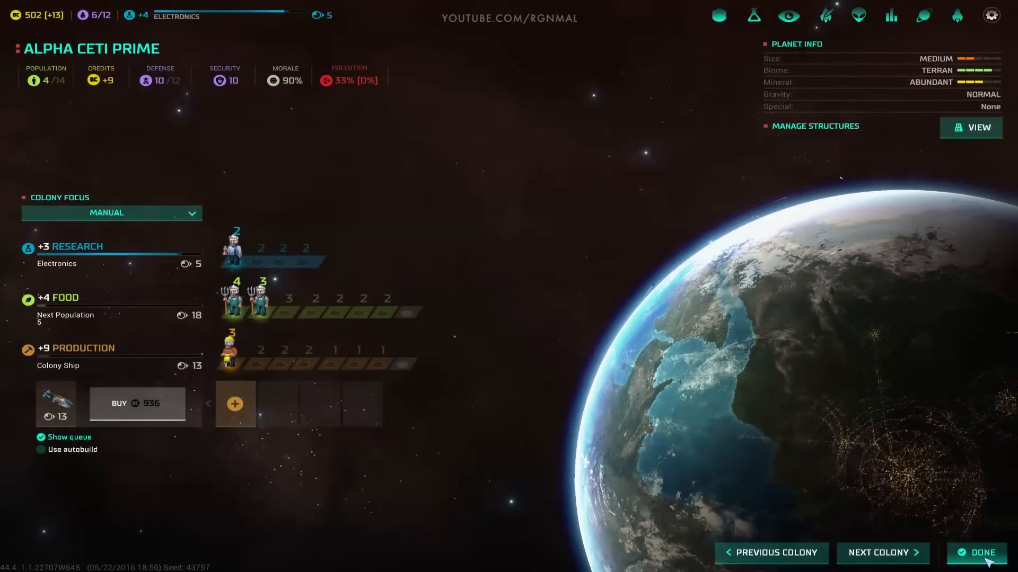
{"action": "left_click", "coordinate": [979, 552]}
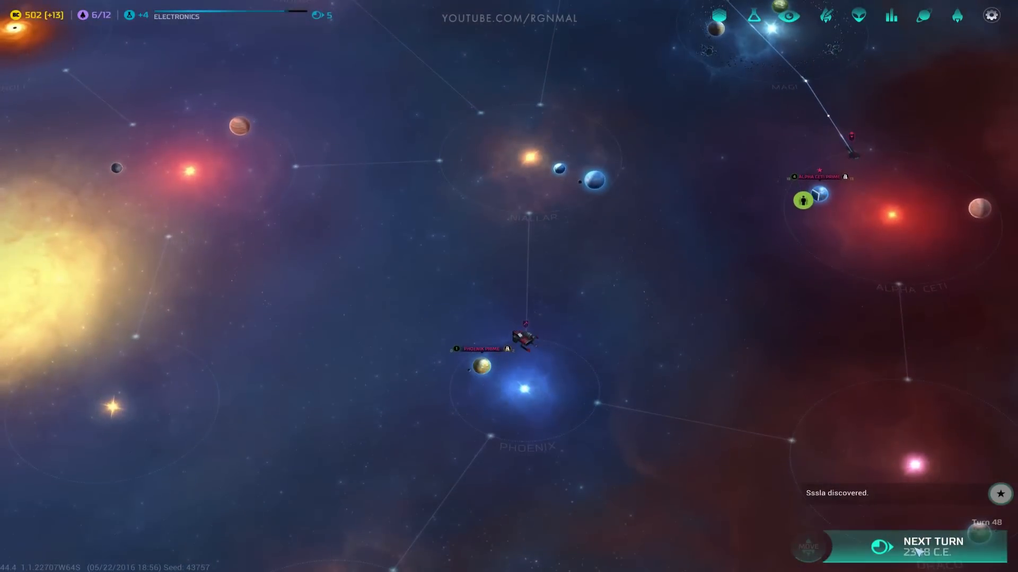
Step: On turn 49, have the space factory build a Military Outpost toward Niallar and dismiss the monster warning
{"action": "left_click", "coordinate": [933, 541]}
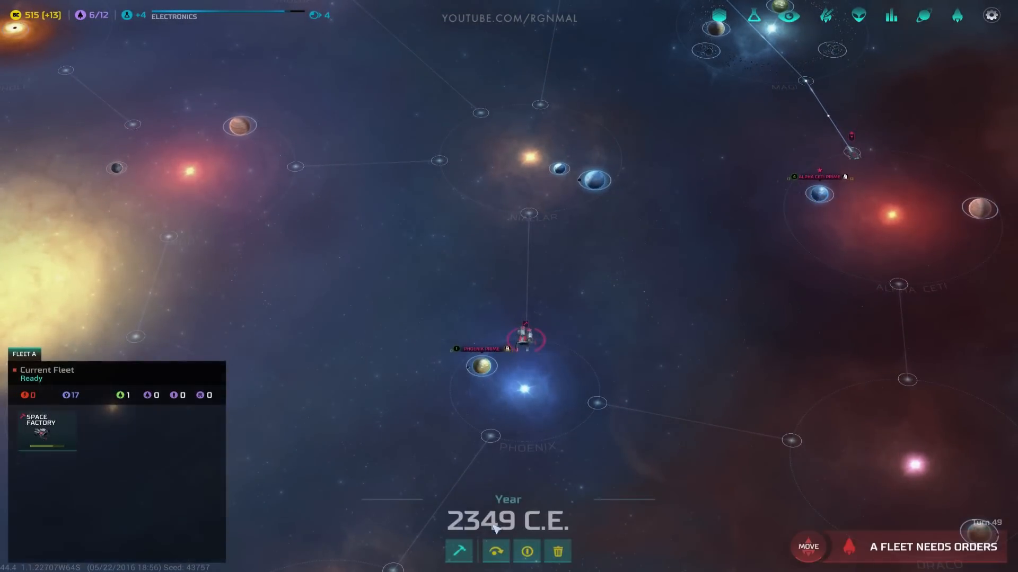
{"action": "left_click", "coordinate": [459, 551]}
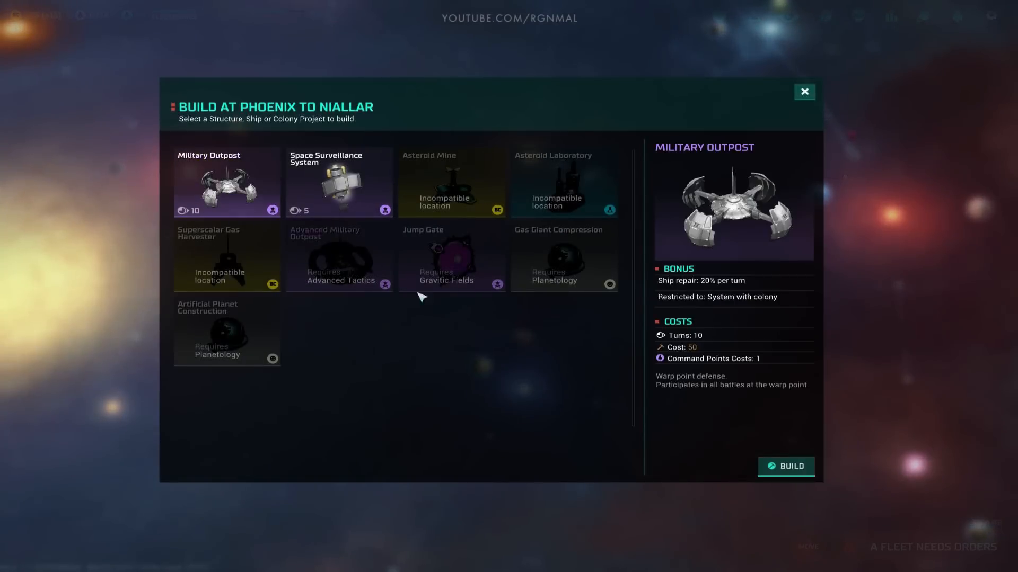
{"action": "left_click", "coordinate": [804, 91]}
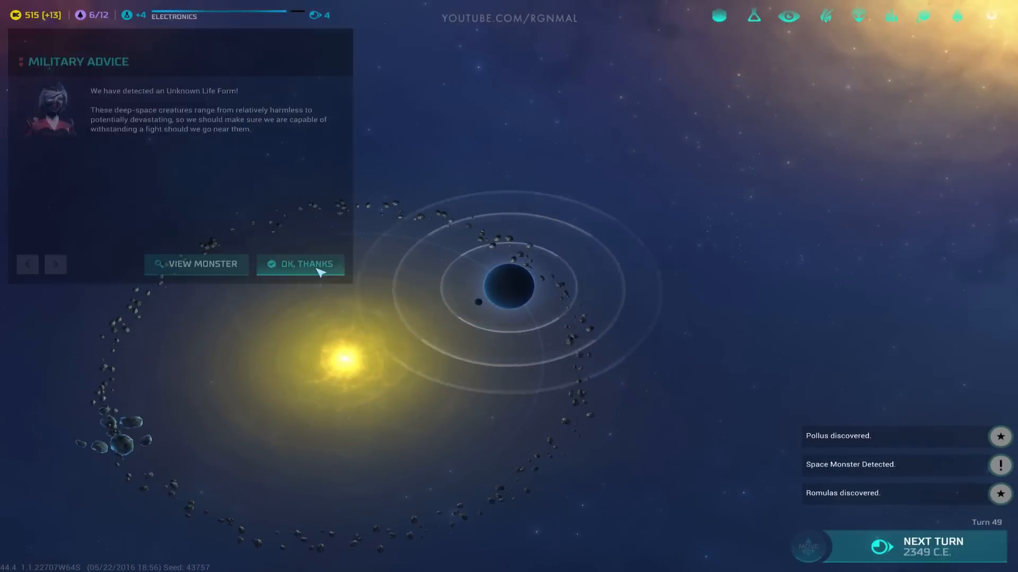
{"action": "left_click", "coordinate": [203, 264]}
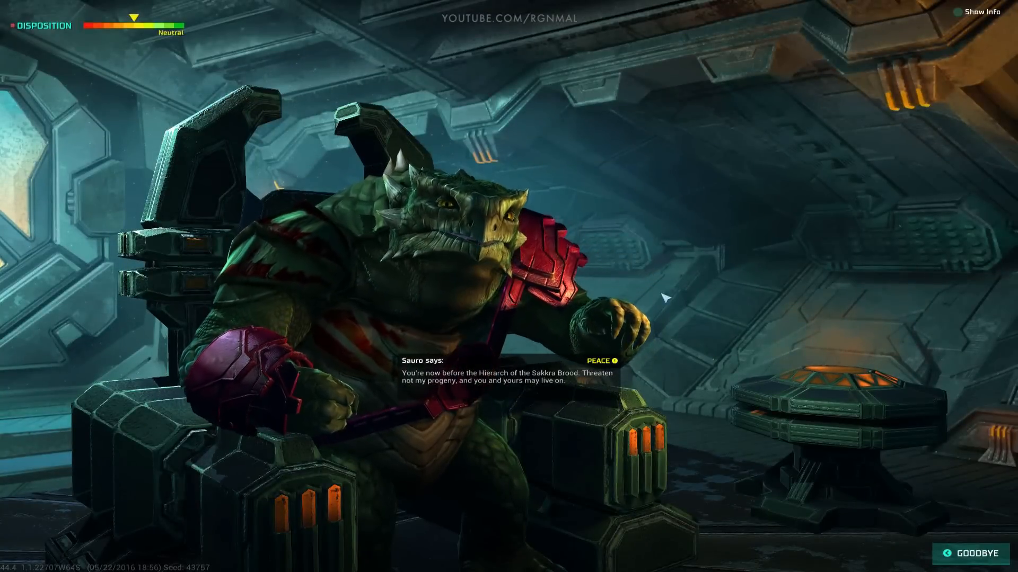
Step: Dismiss the Sakkra greeting, hold an audience and negotiations with the Klackon, then leave diplomacy
{"action": "left_click", "coordinate": [977, 553]}
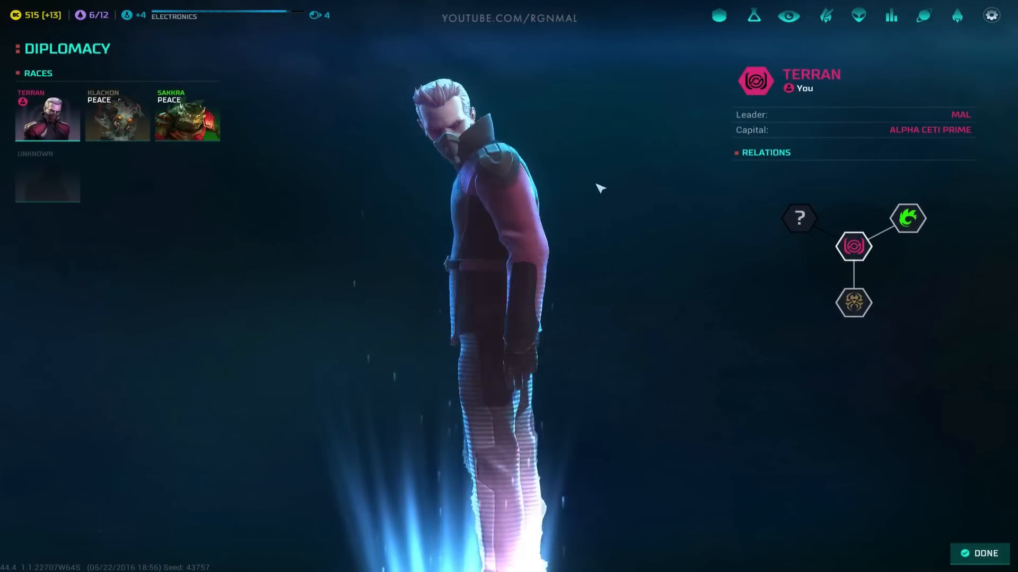
{"action": "left_click", "coordinate": [117, 115]}
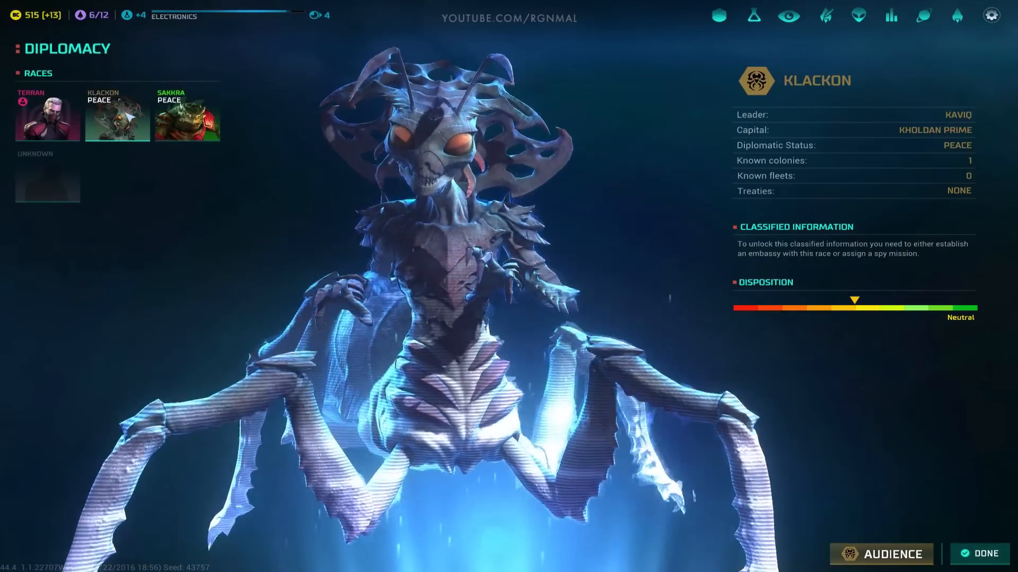
{"action": "left_click", "coordinate": [879, 555]}
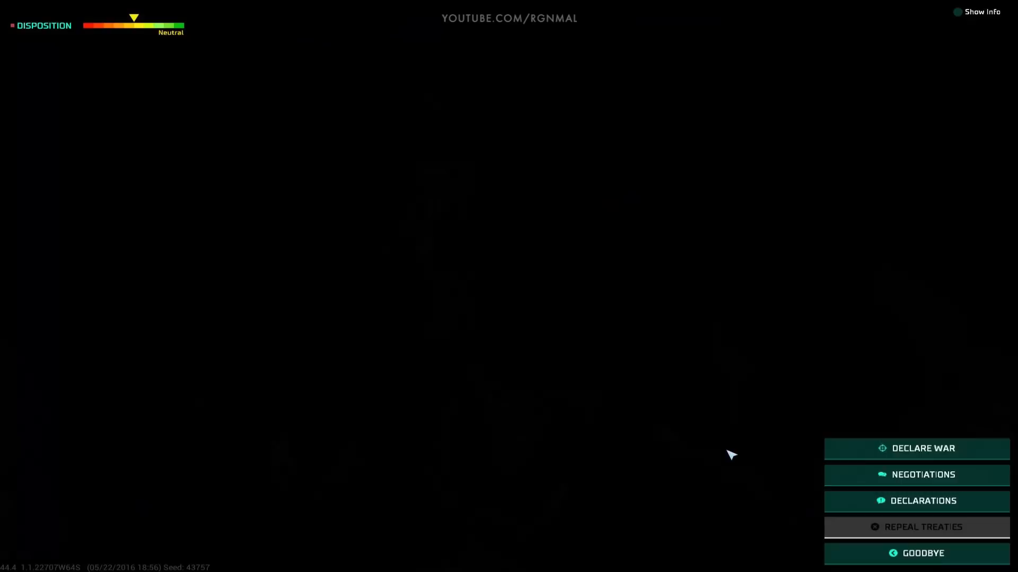
{"action": "left_click", "coordinate": [923, 474]}
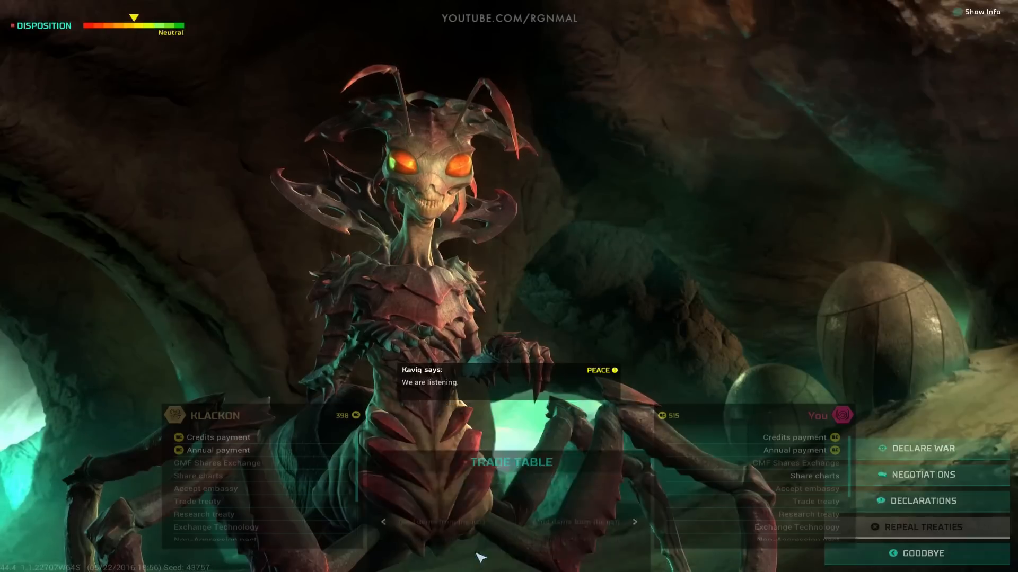
{"action": "left_click", "coordinate": [921, 552]}
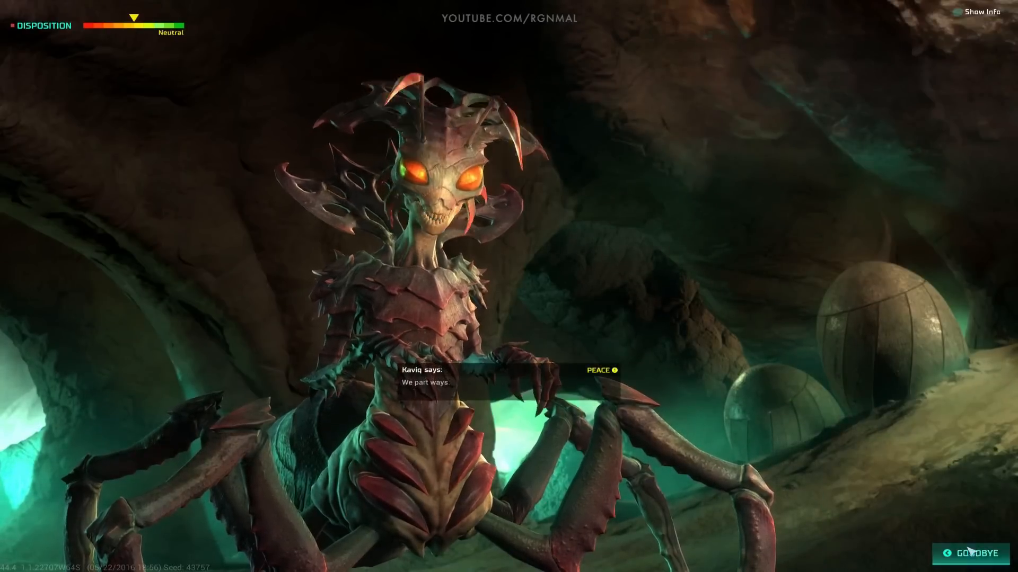
{"action": "left_click", "coordinate": [973, 554]}
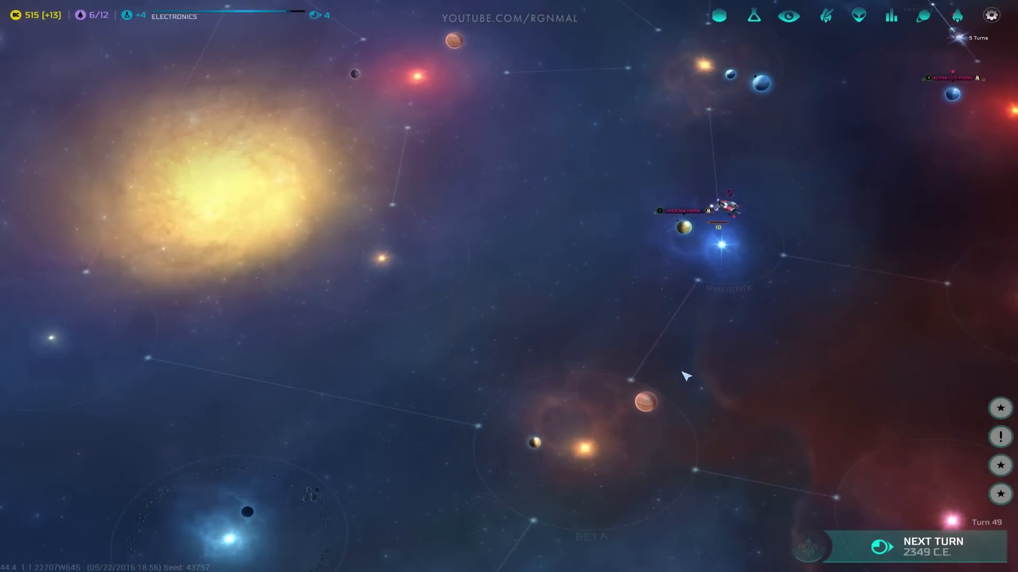
Step: Add a Frigate ahead of the Colony Ship in Alpha Ceti Prime's production queue
{"action": "left_click", "coordinate": [683, 226]}
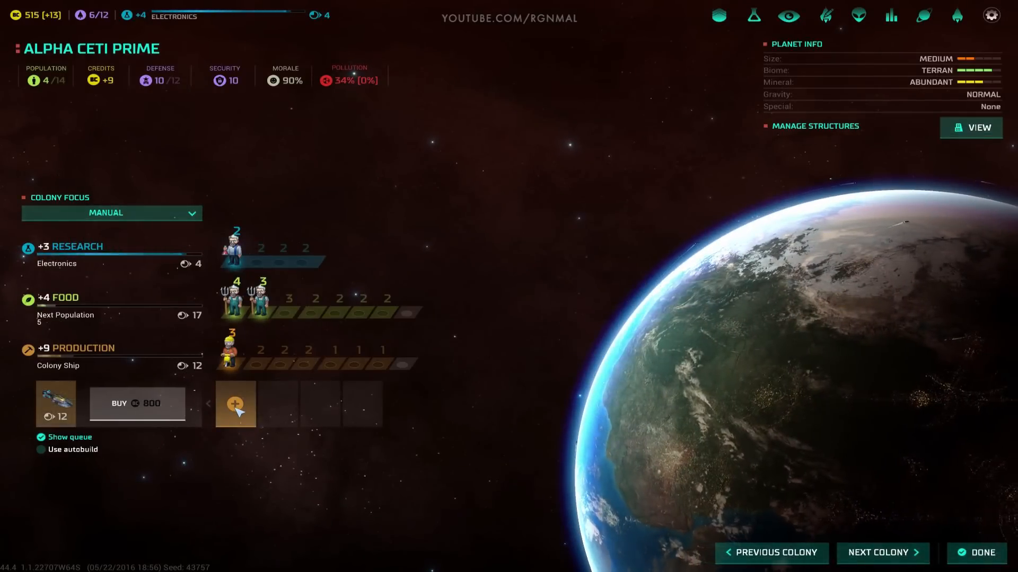
{"action": "left_click", "coordinate": [235, 405]}
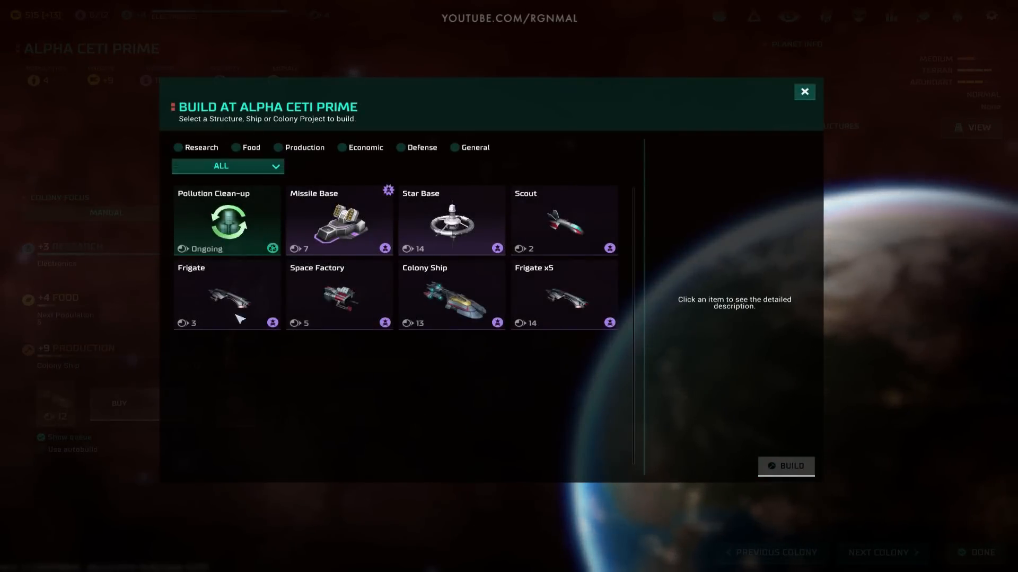
{"action": "left_click", "coordinate": [804, 91]}
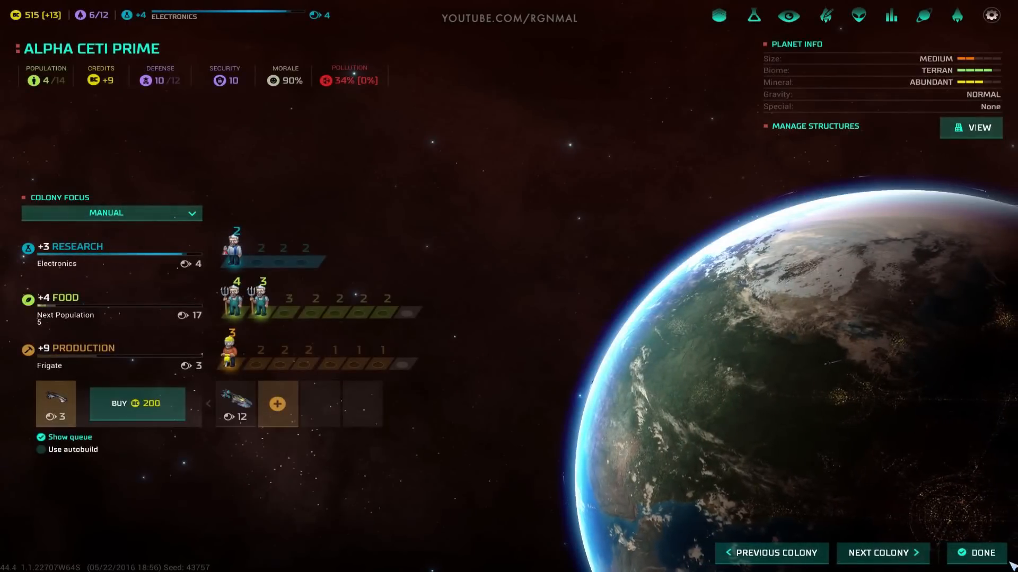
{"action": "left_click", "coordinate": [982, 553]}
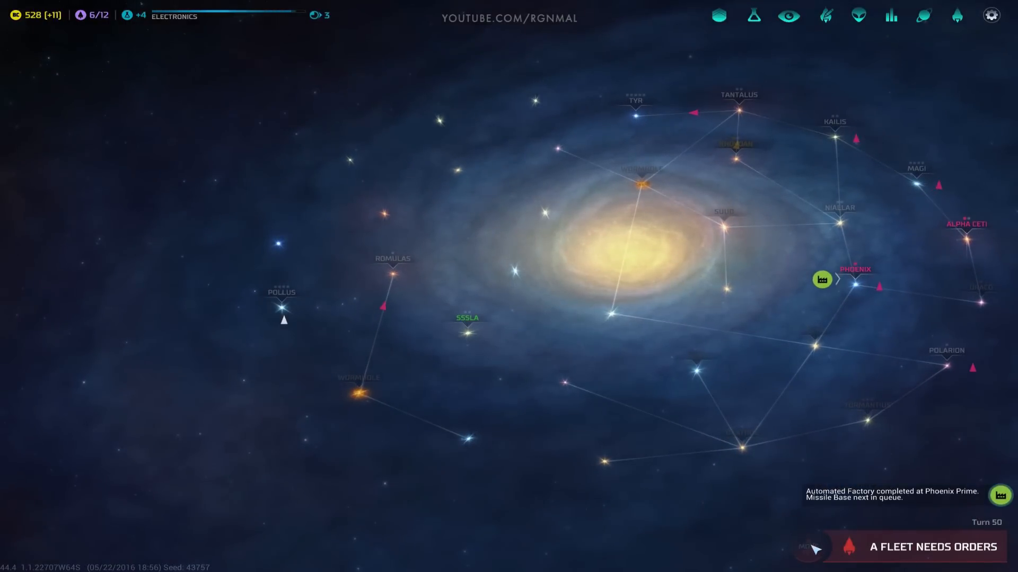
{"action": "mouse_move", "coordinate": [586, 396]}
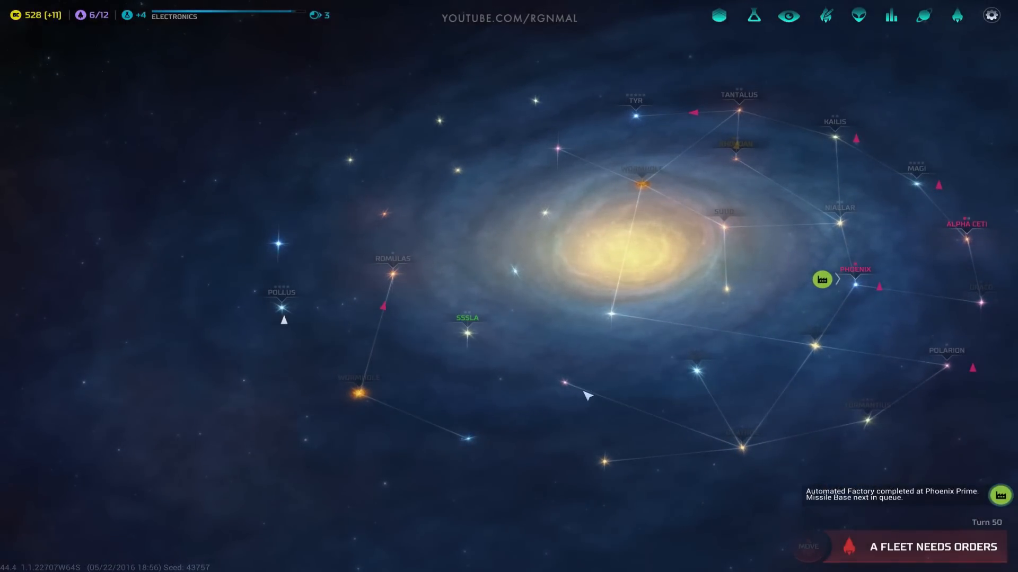
Step: Send the waiting scout fleet to a new star and end turns 50 and 51
{"action": "left_click", "coordinate": [931, 546]}
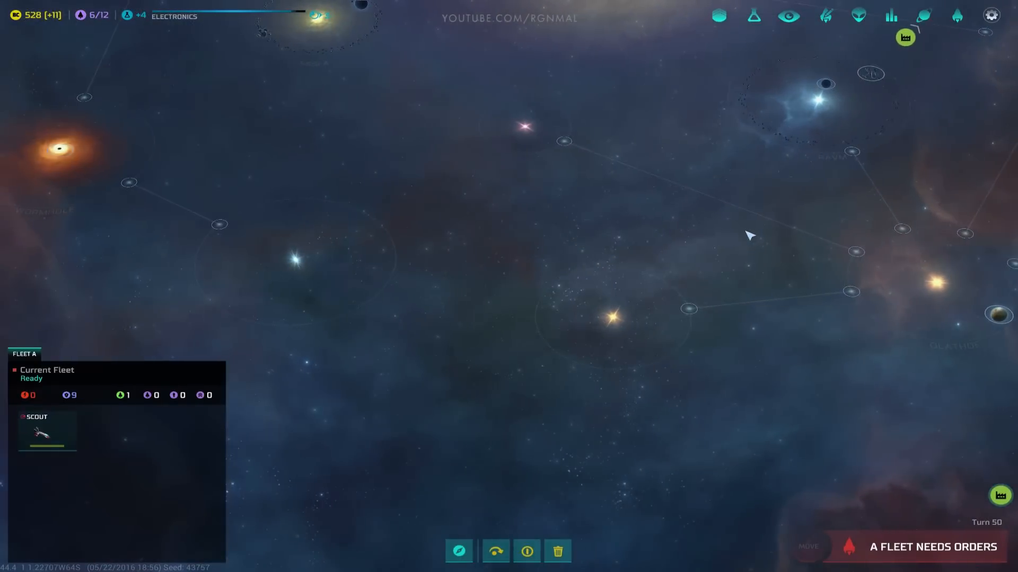
{"action": "left_click", "coordinate": [931, 547]}
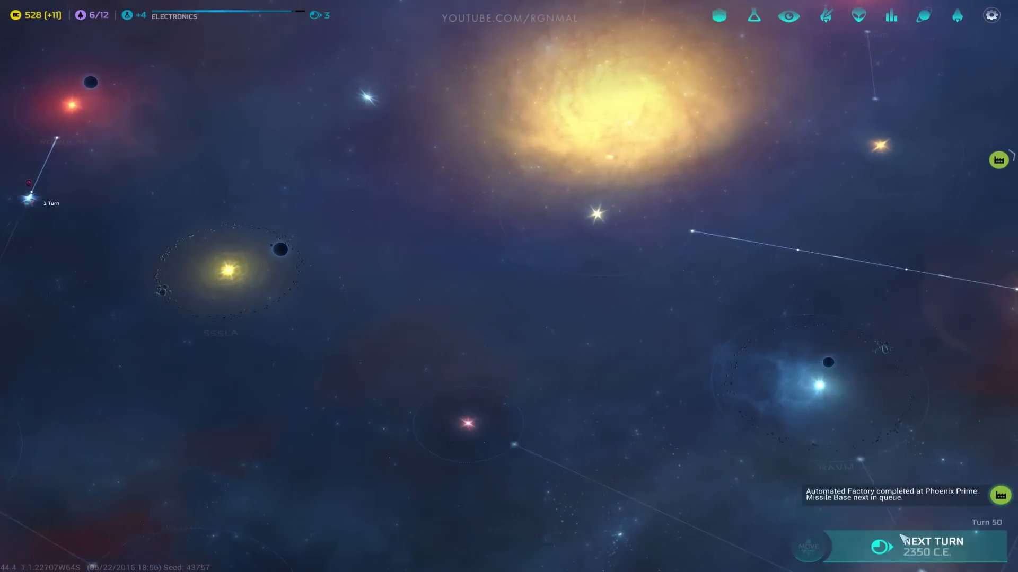
{"action": "left_click", "coordinate": [933, 547]}
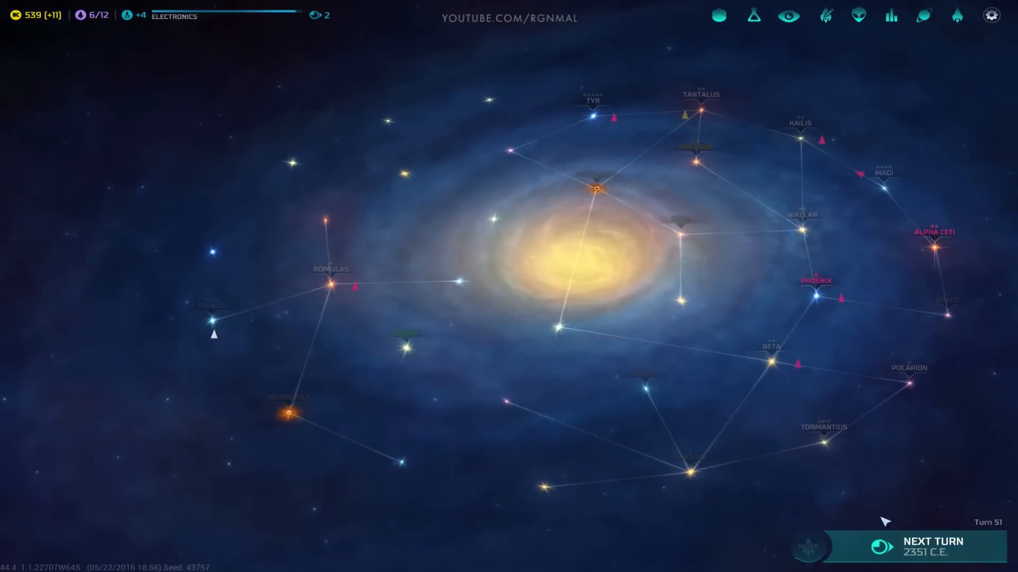
{"action": "left_click", "coordinate": [933, 547]}
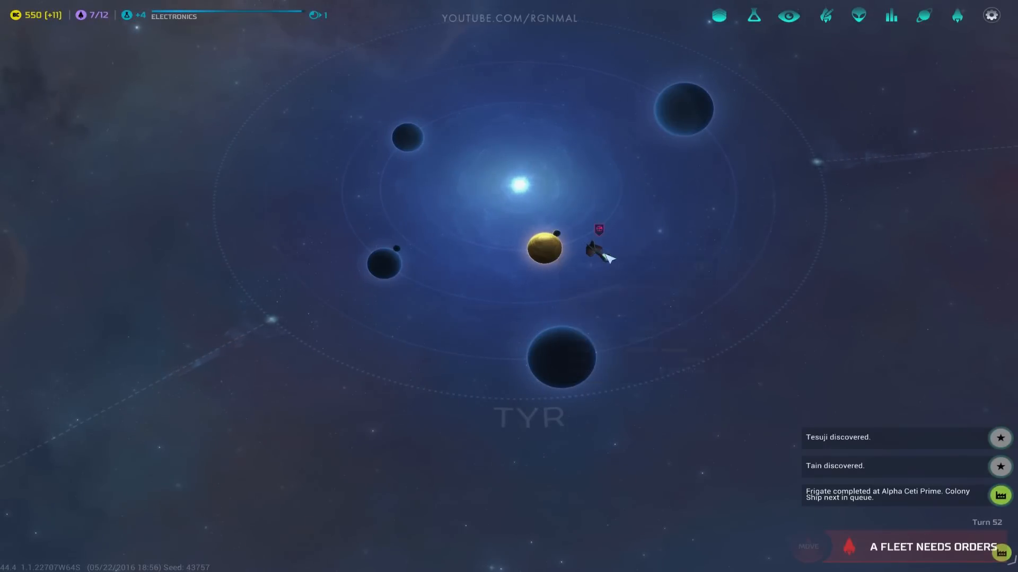
{"action": "scroll", "scroll_direction": "down", "scroll_amount": 3}
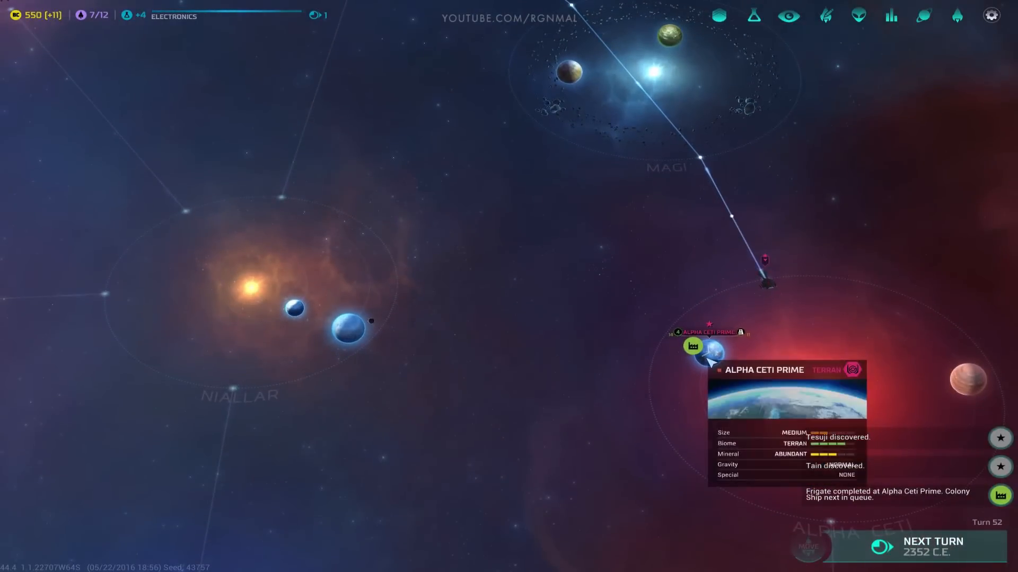
Step: View Alpha Ceti Prime's build list, answer the Klackon trade proposal, and reach turn 53
{"action": "left_click", "coordinate": [711, 352]}
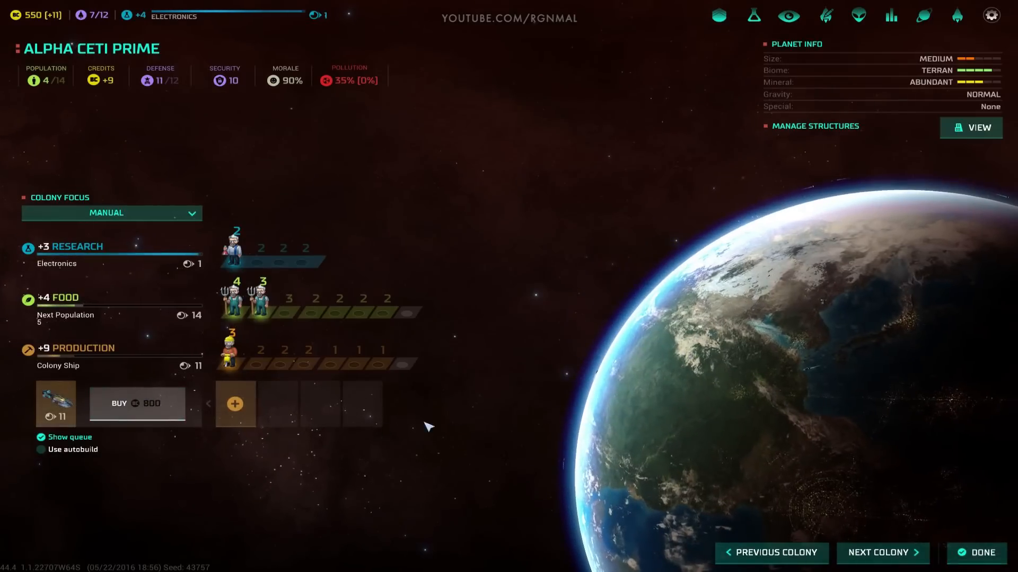
{"action": "left_click", "coordinate": [234, 404]}
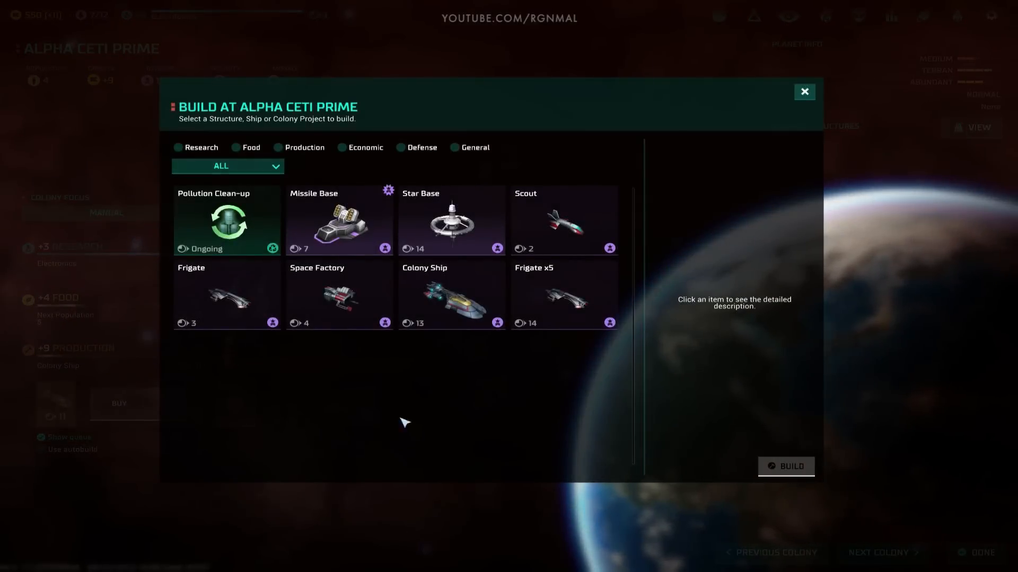
{"action": "left_click", "coordinate": [803, 92]}
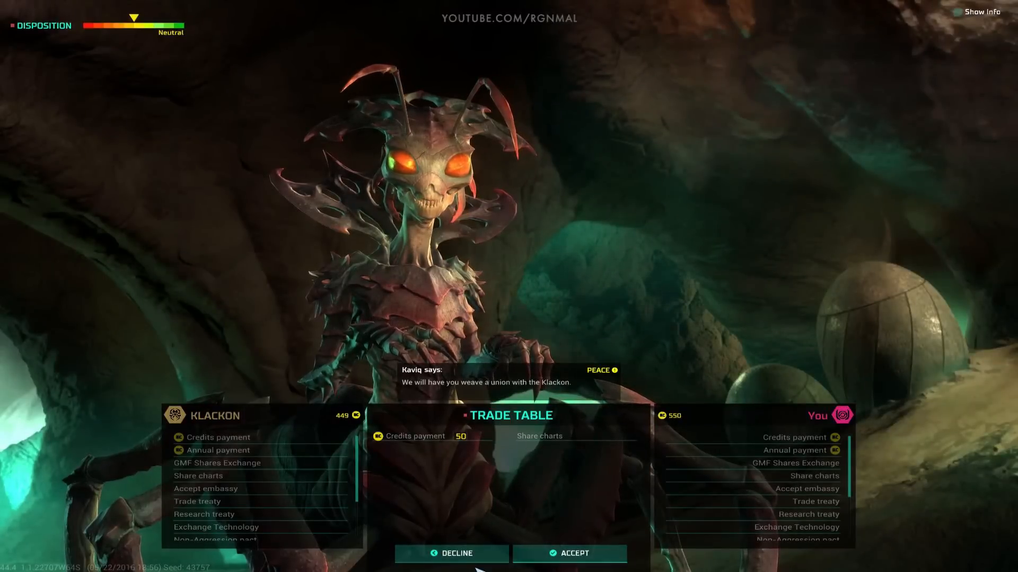
{"action": "left_click", "coordinate": [455, 553]}
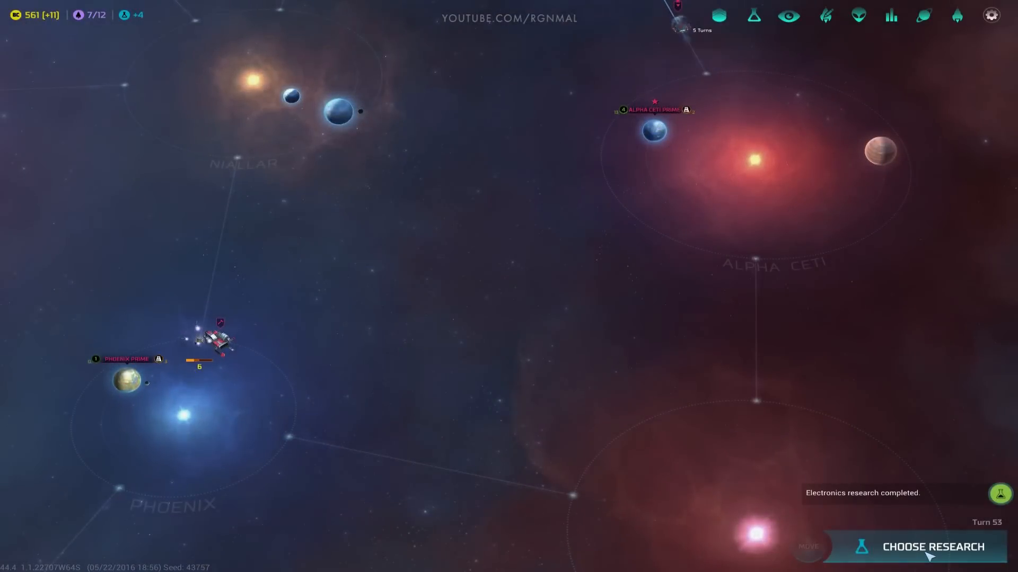
{"action": "left_click", "coordinate": [933, 546]}
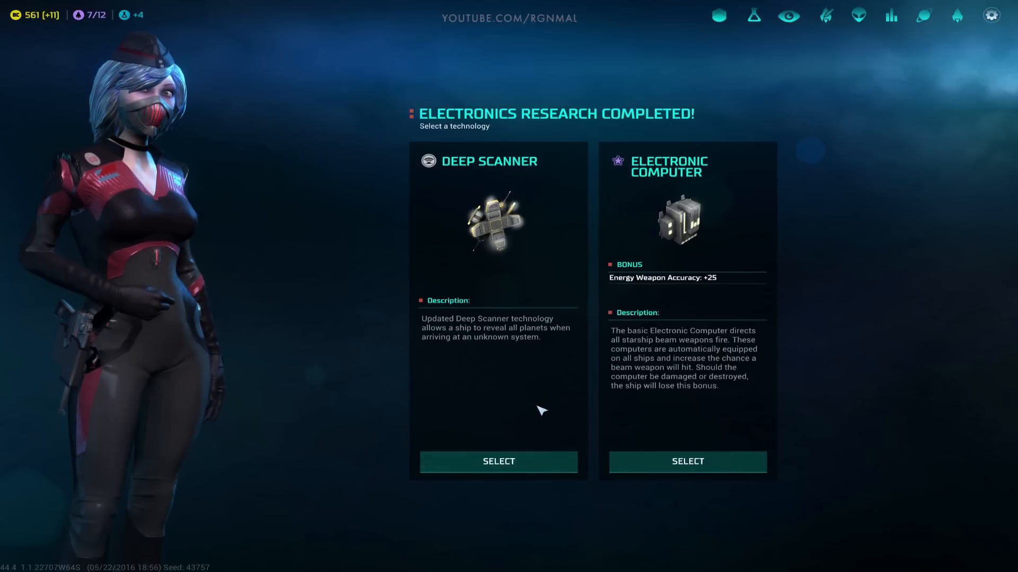
{"action": "mouse_move", "coordinate": [712, 410]}
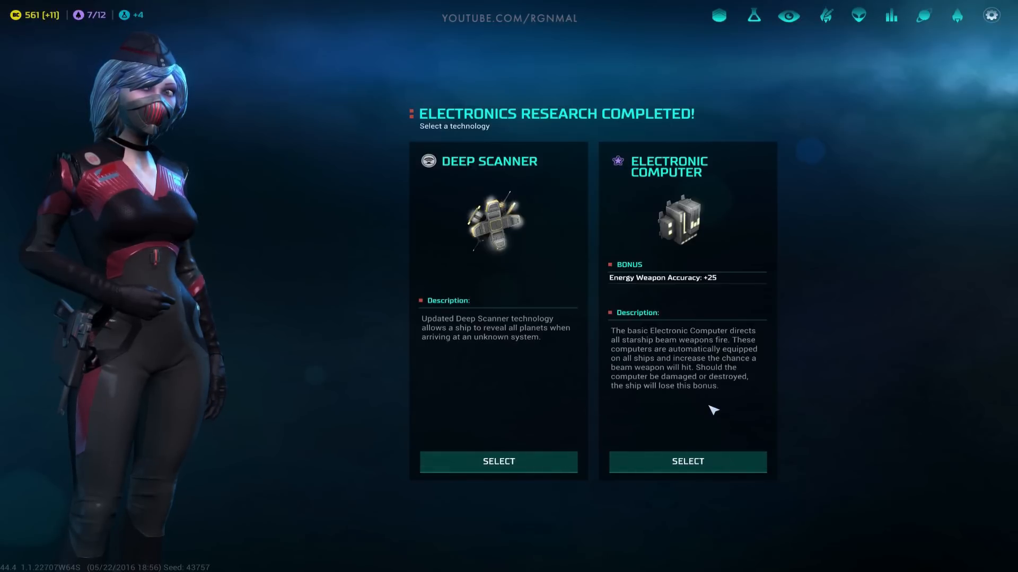
Step: Take Electronic Computer (+25 energy weapon accuracy) from the completed Electronics research
{"action": "left_click", "coordinate": [687, 462]}
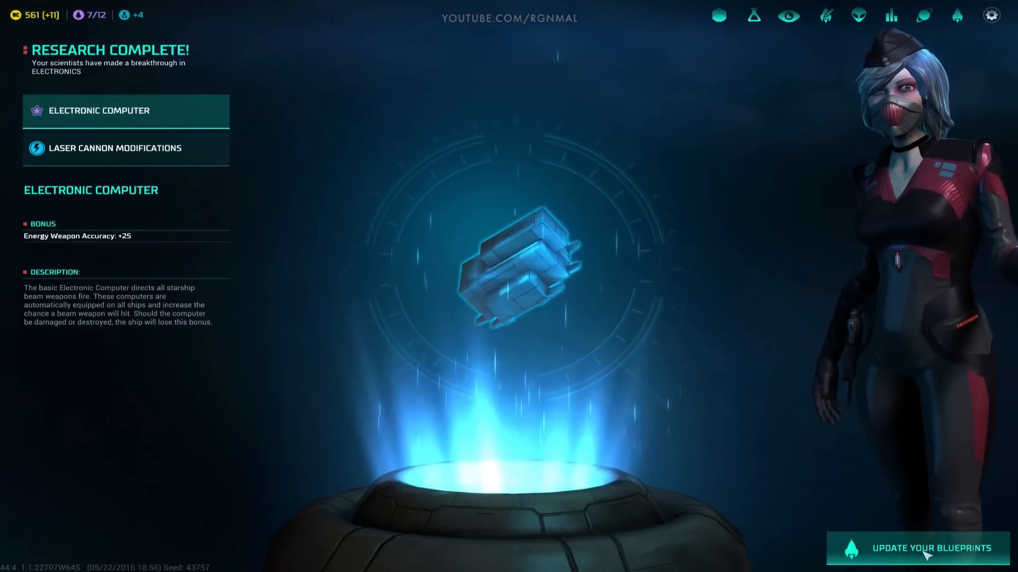
Step: Upgrade the Frigate blueprint to Frigate II with the Electronic Computer, beam attack 56.25
{"action": "left_click", "coordinate": [929, 548]}
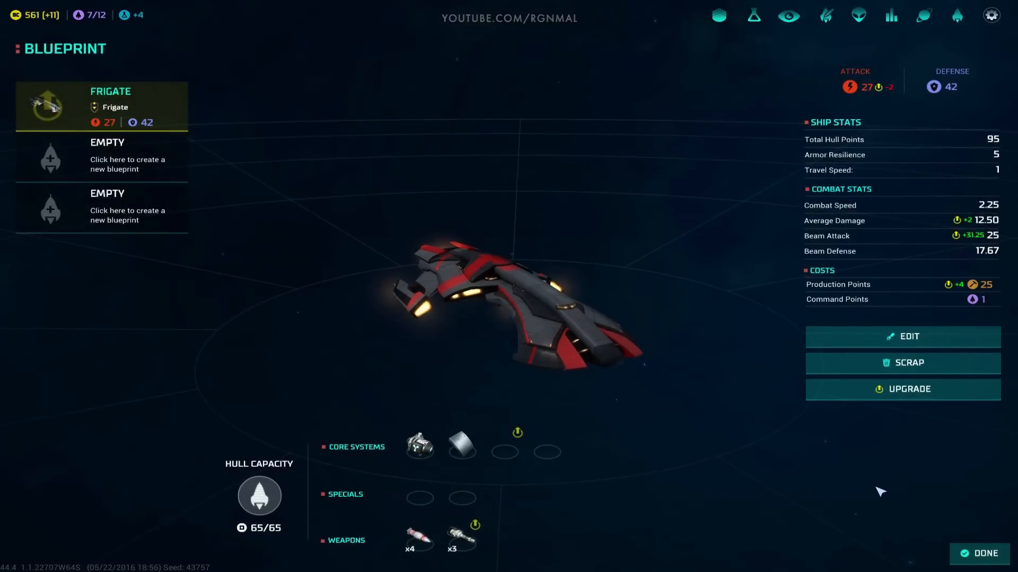
{"action": "mouse_move", "coordinate": [902, 389]}
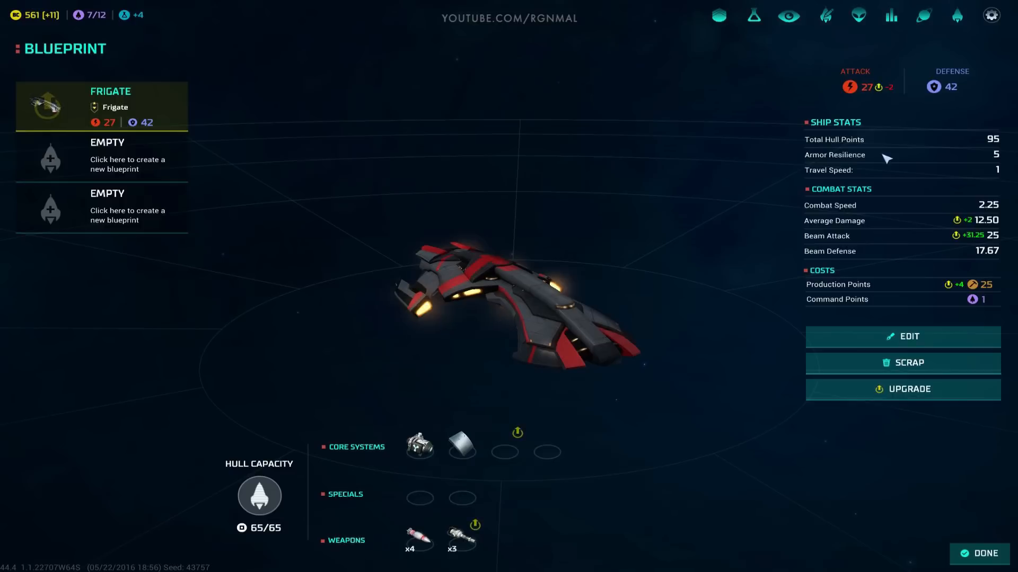
{"action": "mouse_move", "coordinate": [902, 388]}
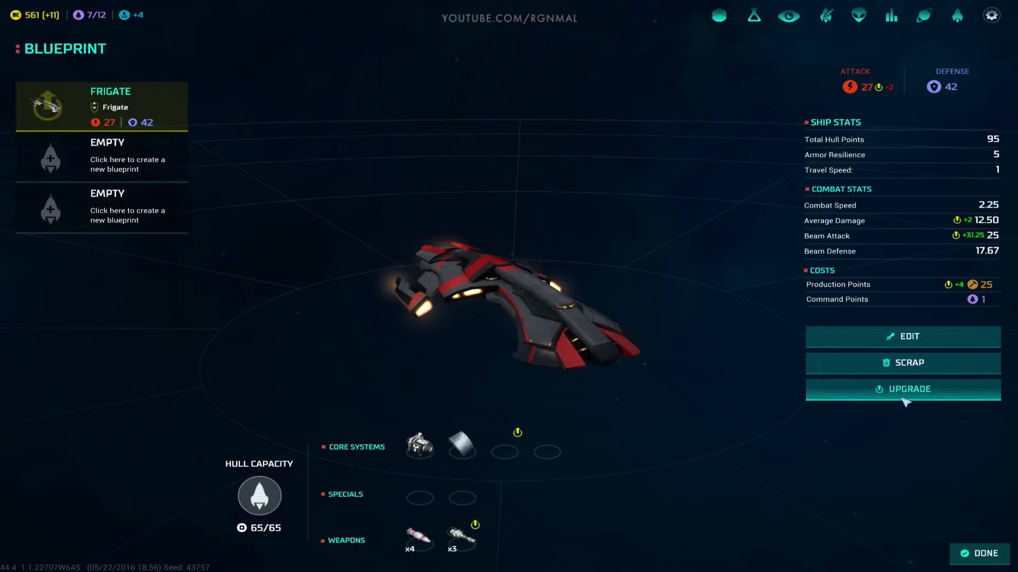
{"action": "mouse_move", "coordinate": [504, 452]}
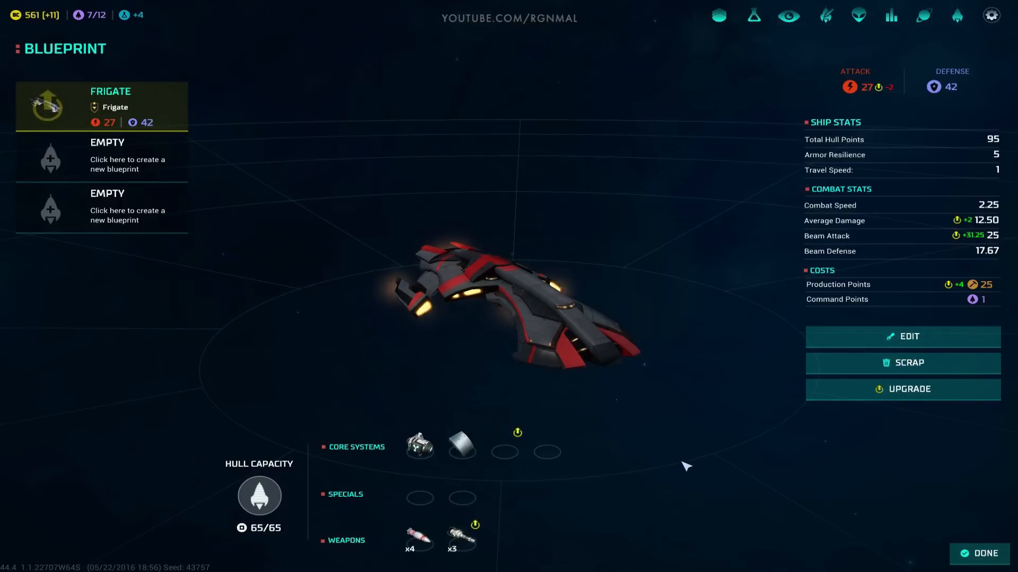
{"action": "mouse_move", "coordinate": [909, 393]}
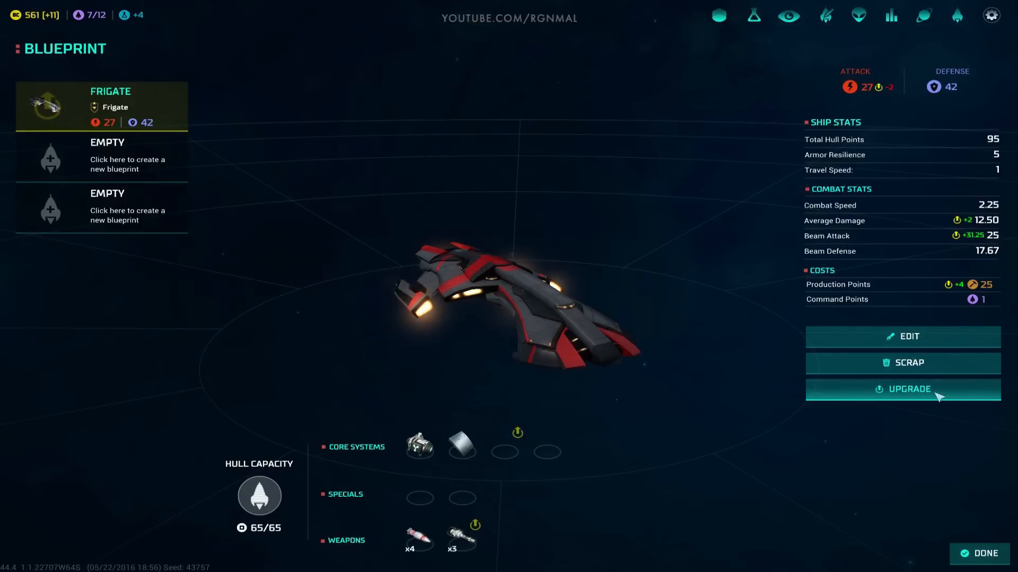
{"action": "left_click", "coordinate": [902, 388]}
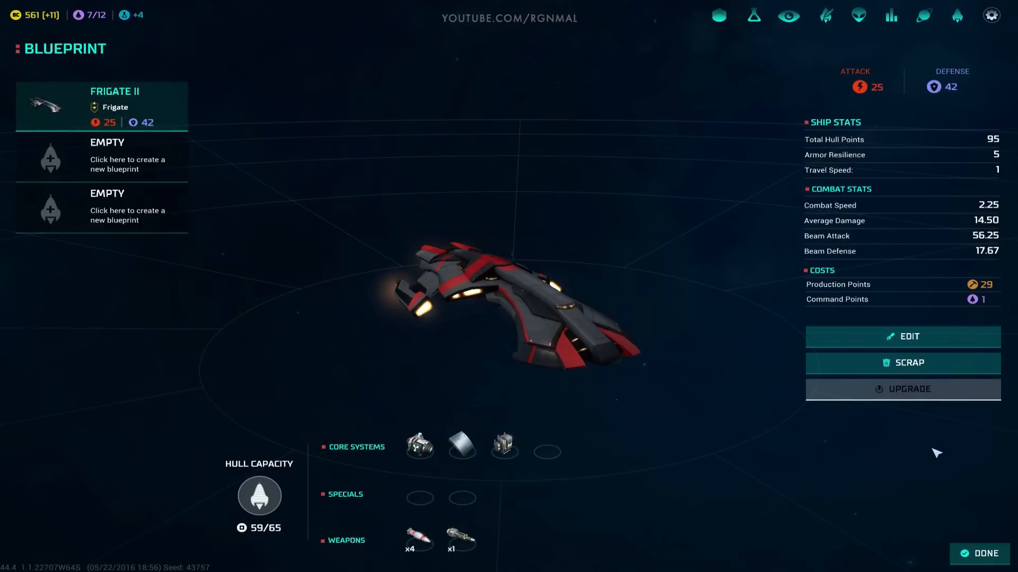
{"action": "mouse_move", "coordinate": [643, 335]}
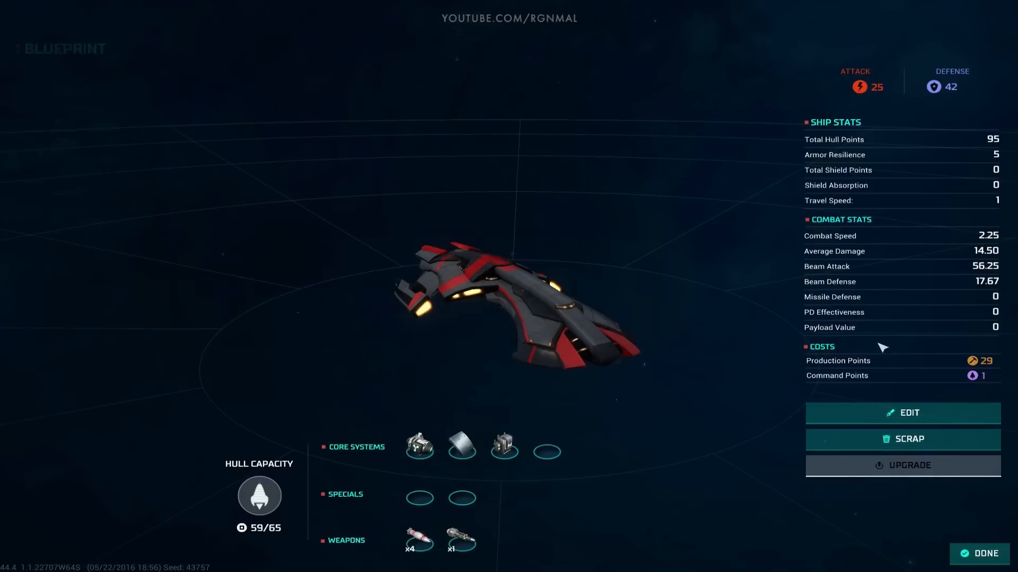
Step: Set the frigate's Neutron Blaster facing to Any, making Frigate III at 65/65 hull space
{"action": "left_click", "coordinate": [901, 413]}
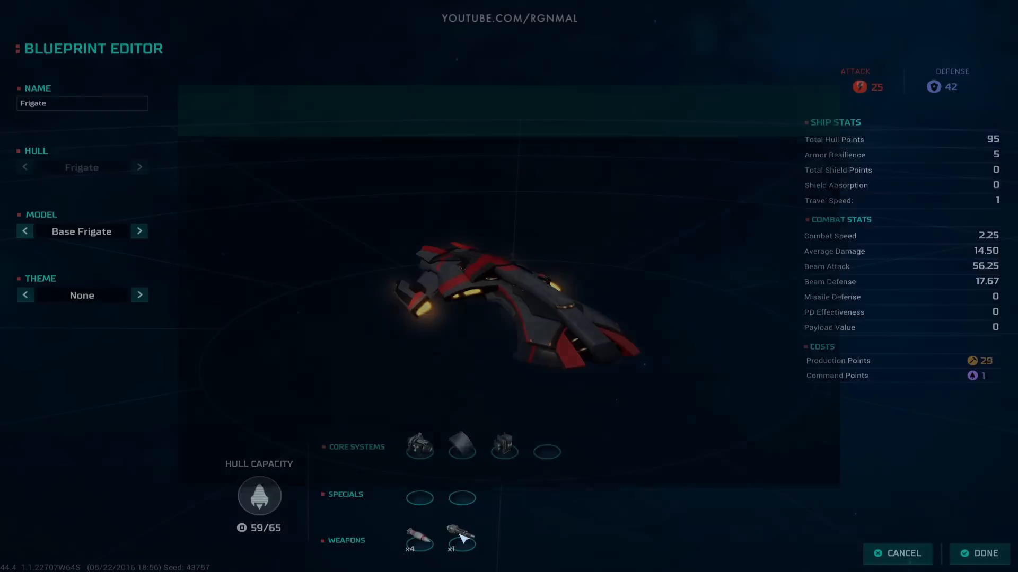
{"action": "left_click", "coordinate": [461, 537]}
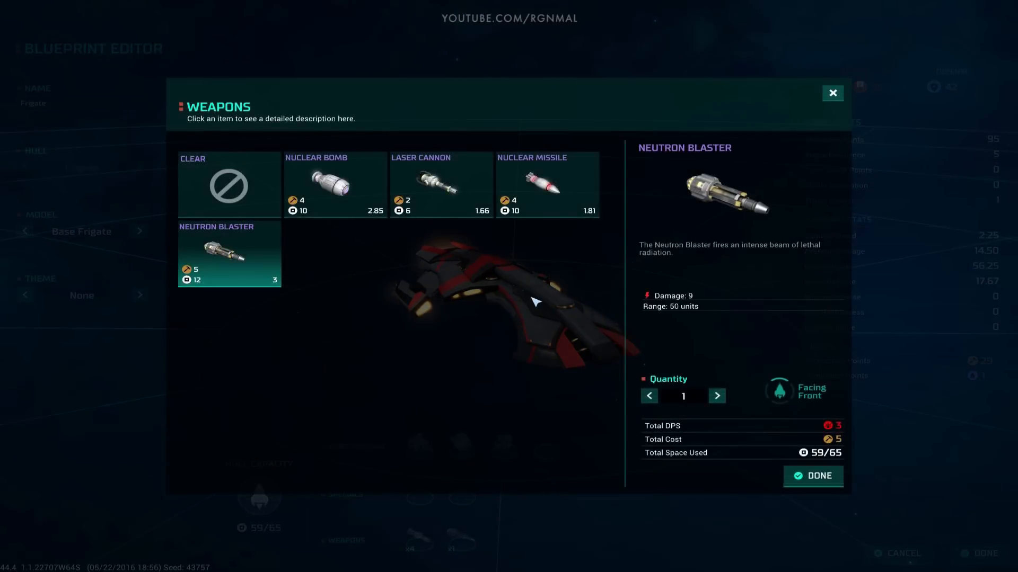
{"action": "left_click", "coordinate": [778, 389]}
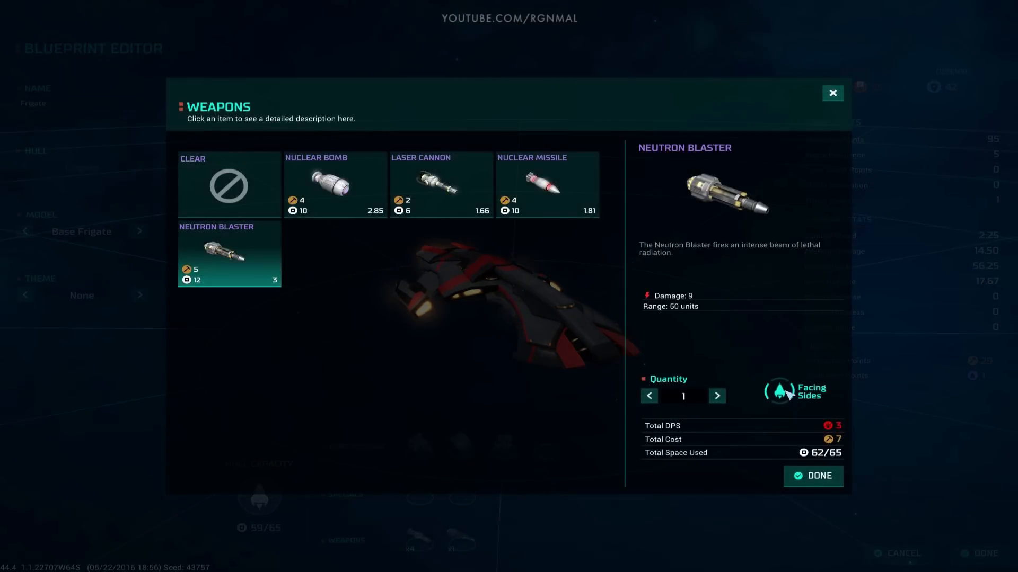
{"action": "left_click", "coordinate": [780, 392]}
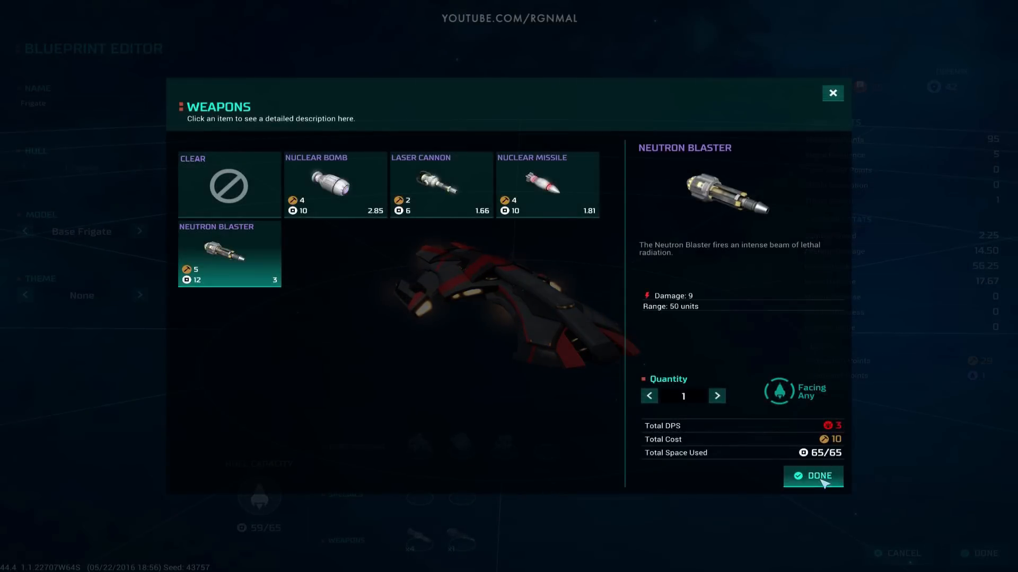
{"action": "left_click", "coordinate": [813, 476]}
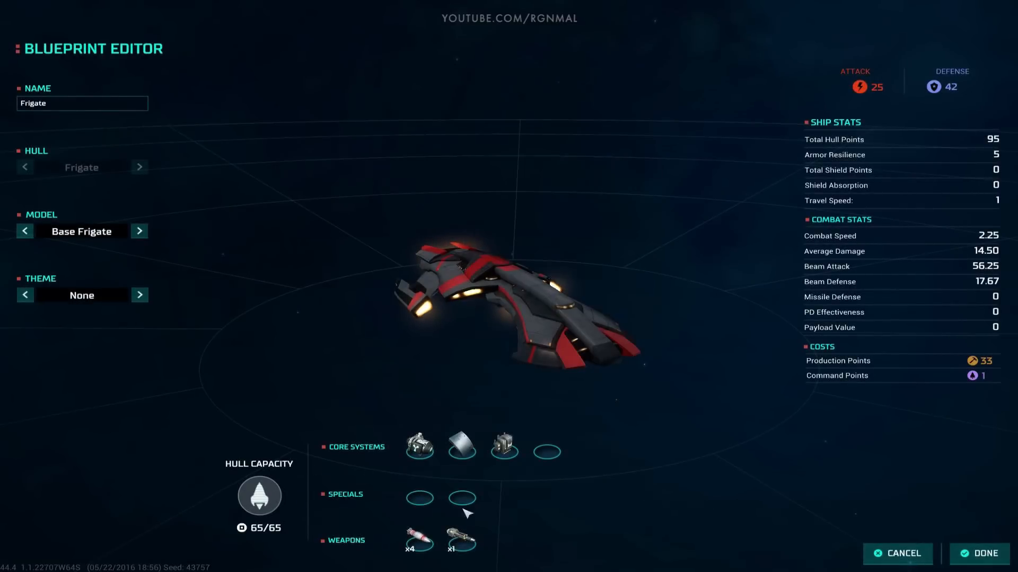
{"action": "mouse_move", "coordinate": [418, 538]}
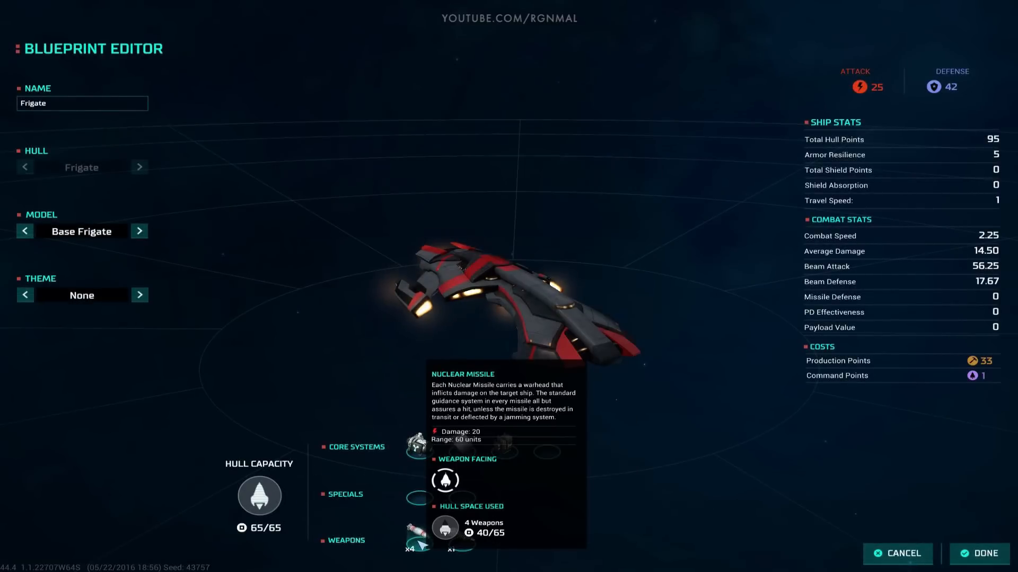
{"action": "mouse_move", "coordinate": [656, 481]}
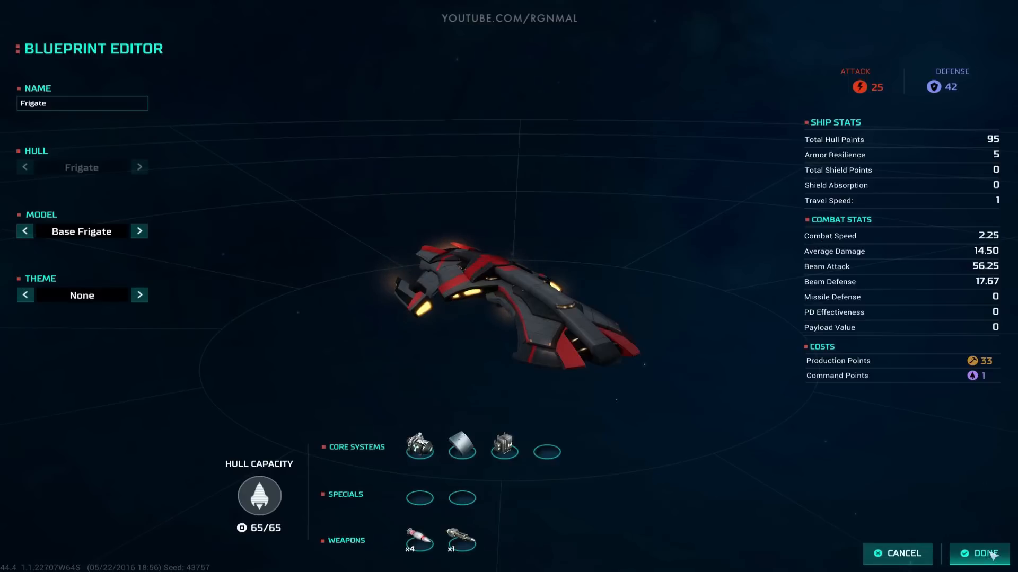
{"action": "left_click", "coordinate": [982, 553]}
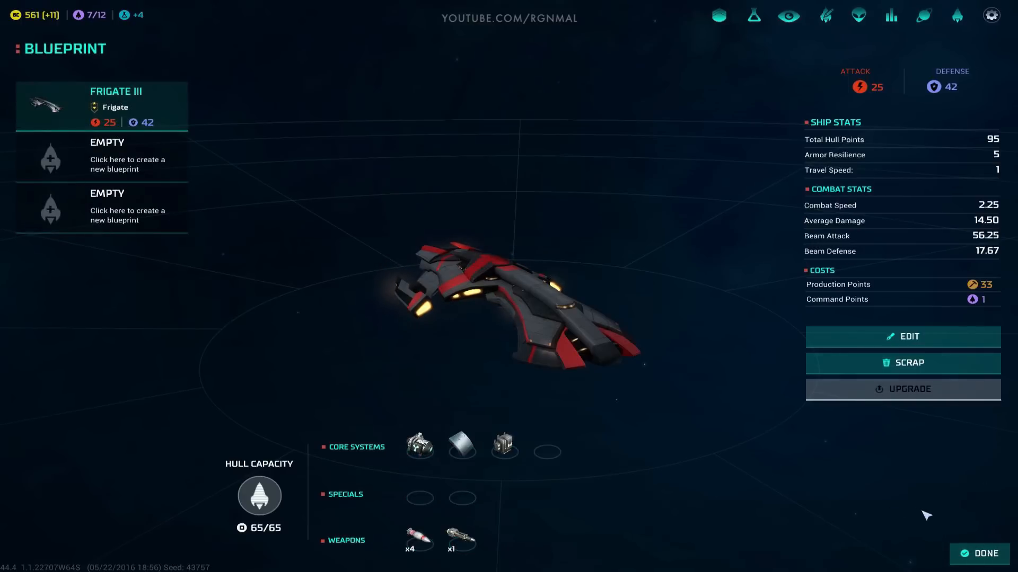
{"action": "mouse_move", "coordinate": [504, 445]}
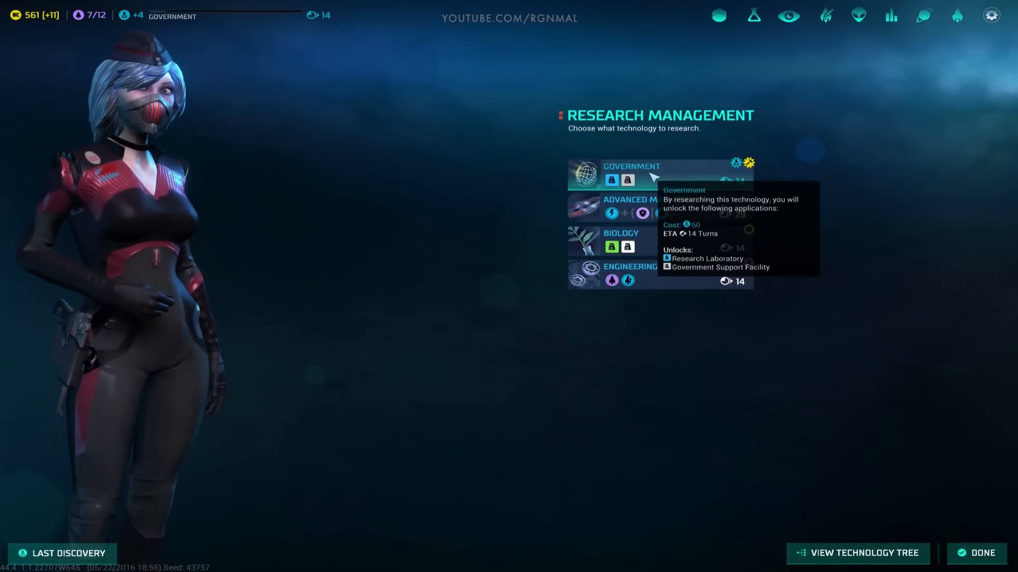
Step: Close the blueprints and research Government (14 turns), back on the Turn 53 galaxy map
{"action": "left_click", "coordinate": [980, 552]}
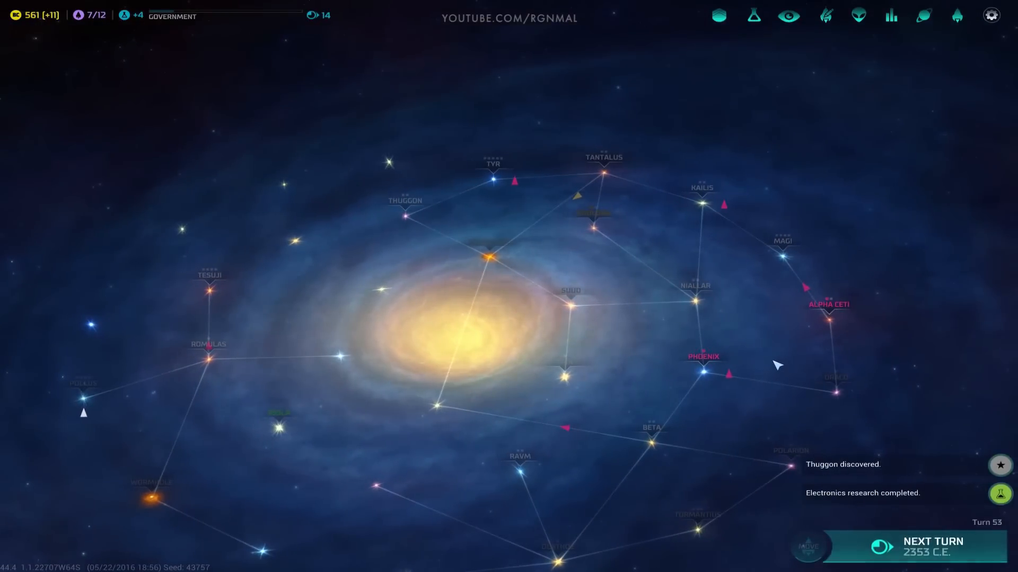
Step: End turn 53, view the Meklar Combine's empire info, and say goodbye
{"action": "left_click", "coordinate": [932, 542]}
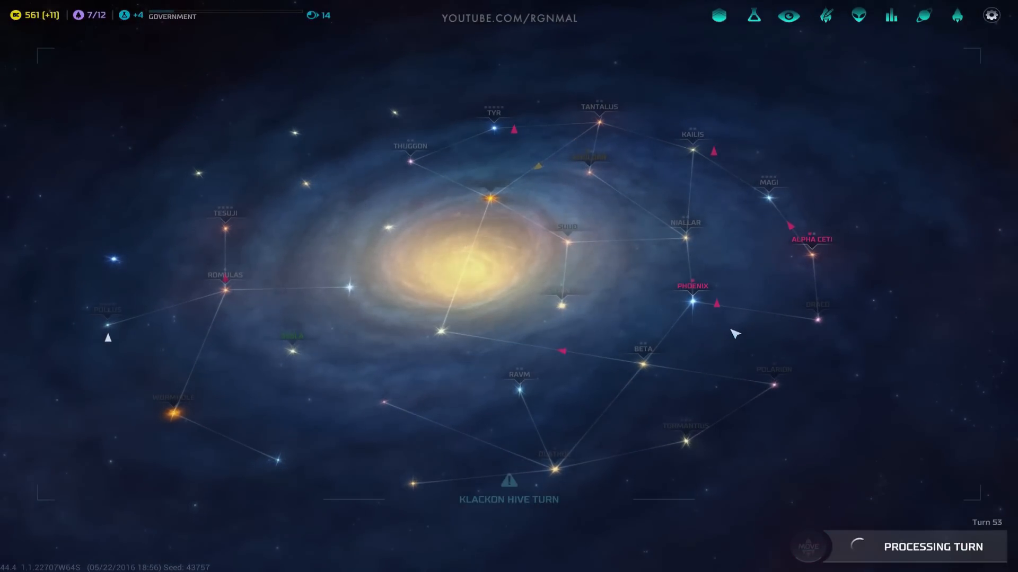
{"action": "mouse_move", "coordinate": [726, 284]}
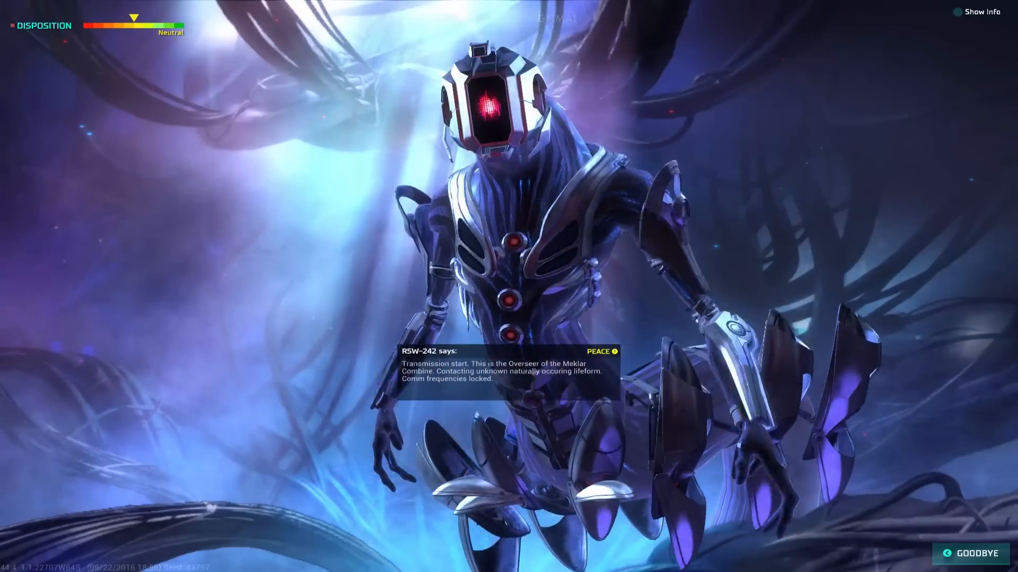
{"action": "left_click", "coordinate": [980, 12]}
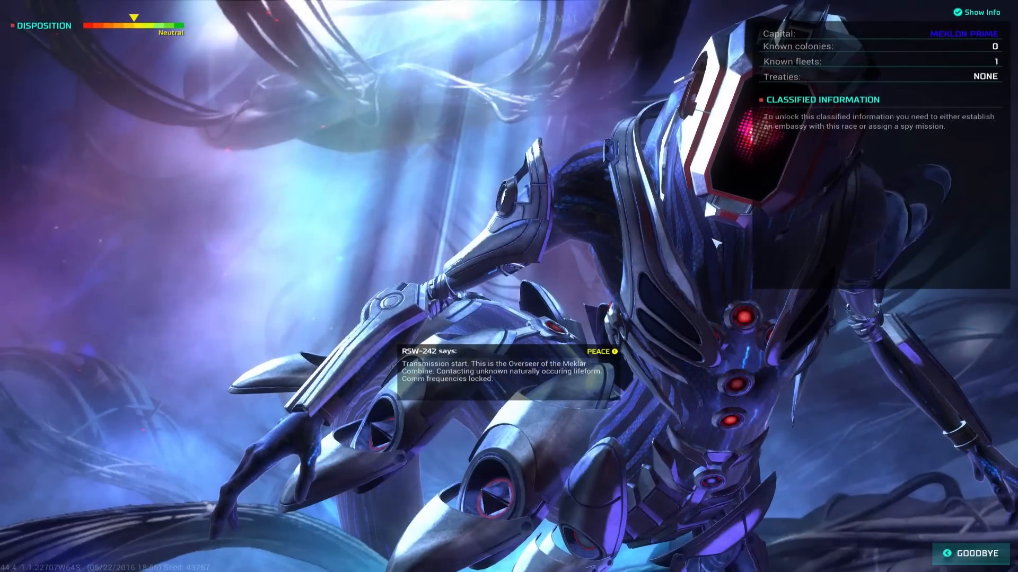
{"action": "left_click", "coordinate": [970, 553]}
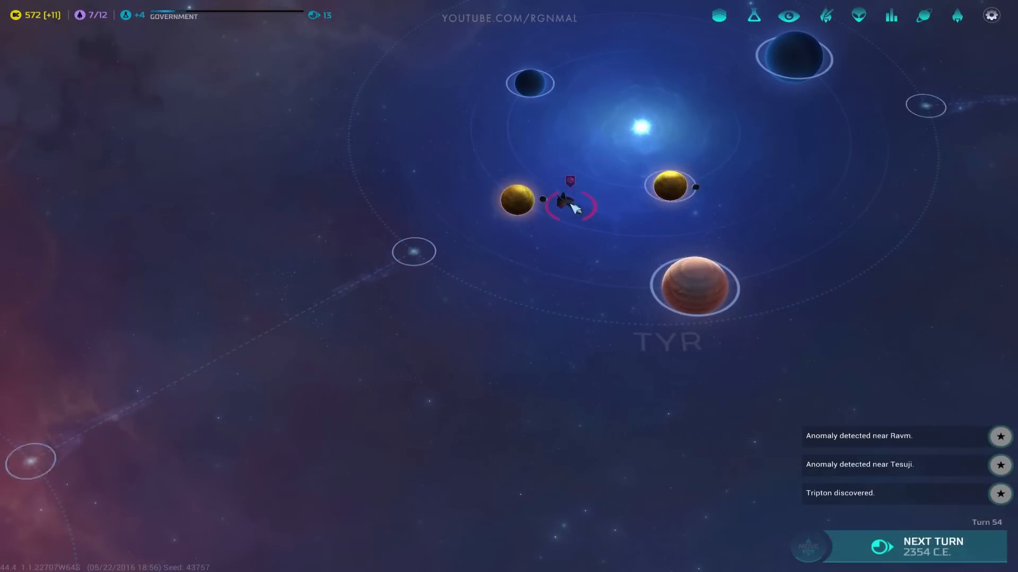
Step: Zoom out over the systems near Tyr and Phoenix, then end turn 54
{"action": "scroll", "scroll_direction": "down", "scroll_amount": 3}
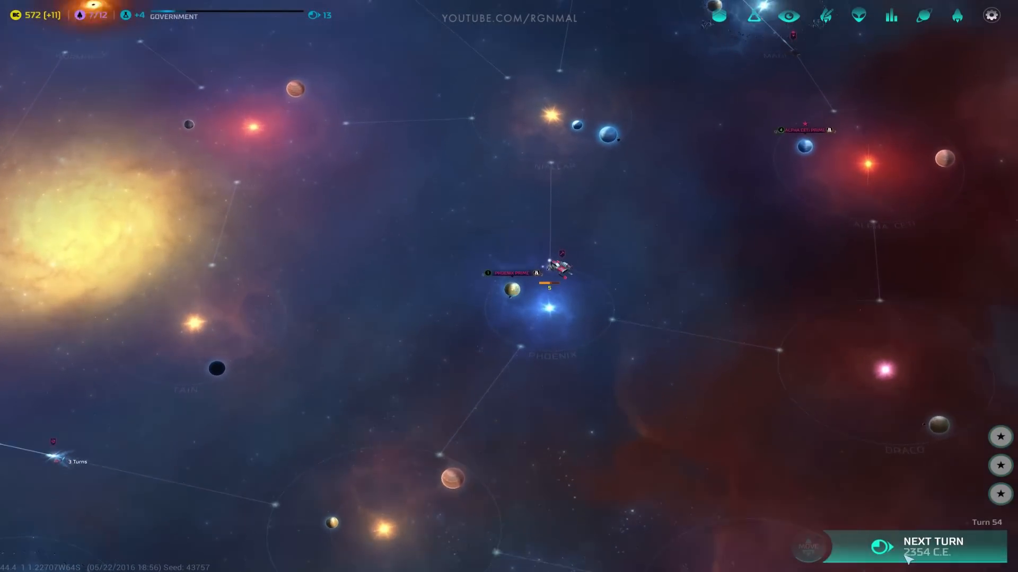
{"action": "left_click", "coordinate": [933, 543]}
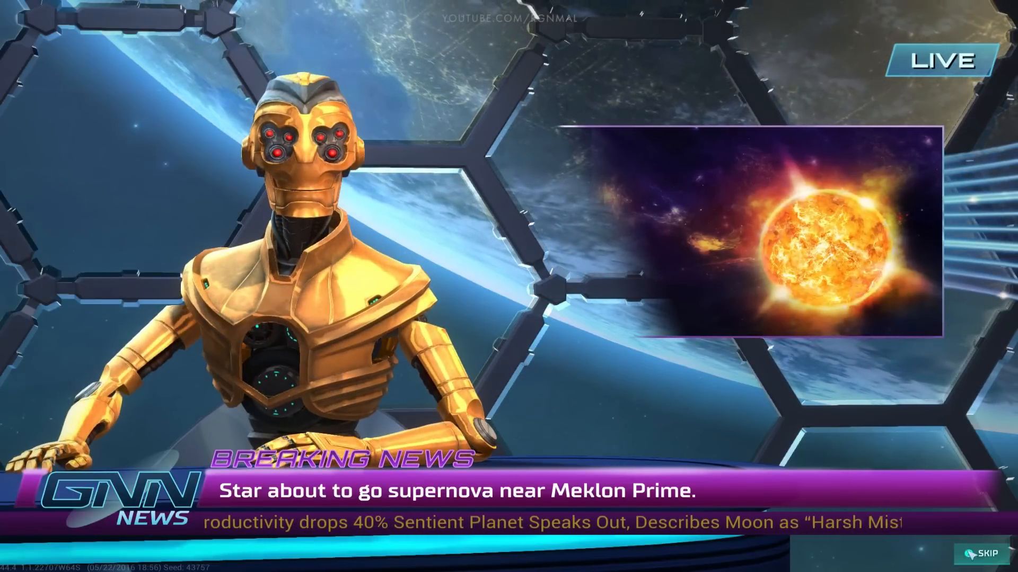
Step: Dismiss the supernova news broadcast and the scientific advice about Orion
{"action": "left_click", "coordinate": [992, 553]}
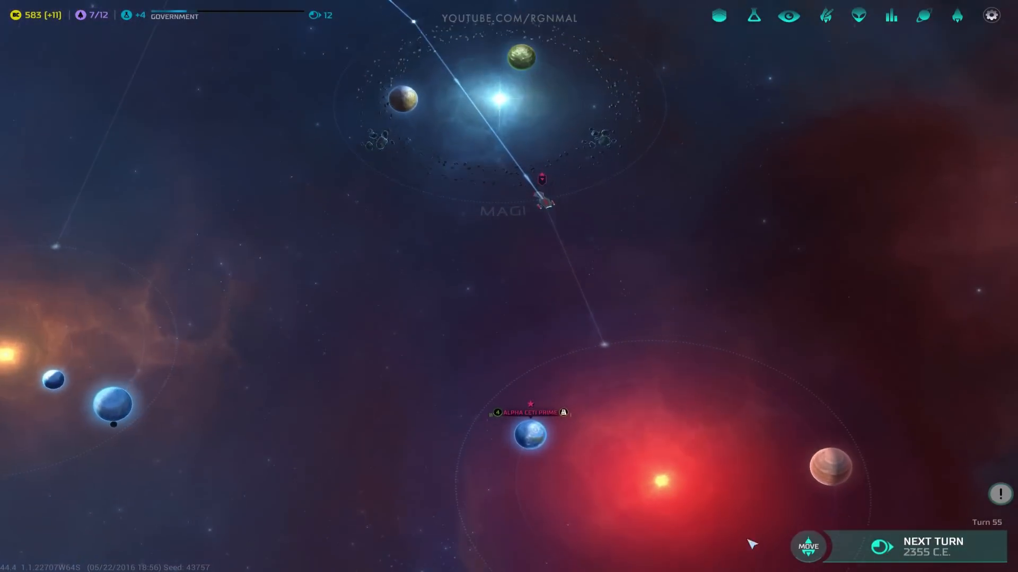
{"action": "left_click", "coordinate": [932, 547]}
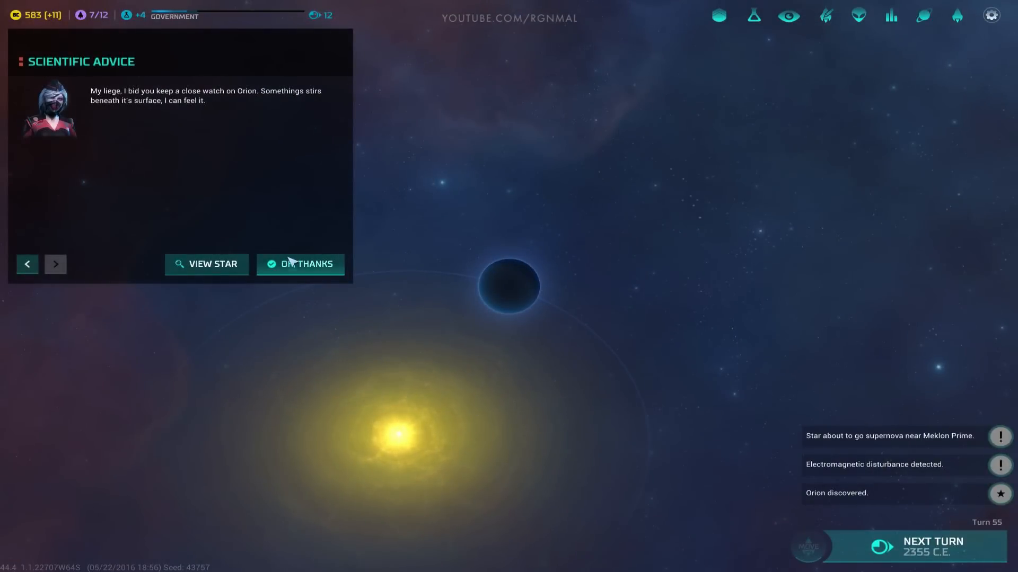
{"action": "left_click", "coordinate": [300, 264]}
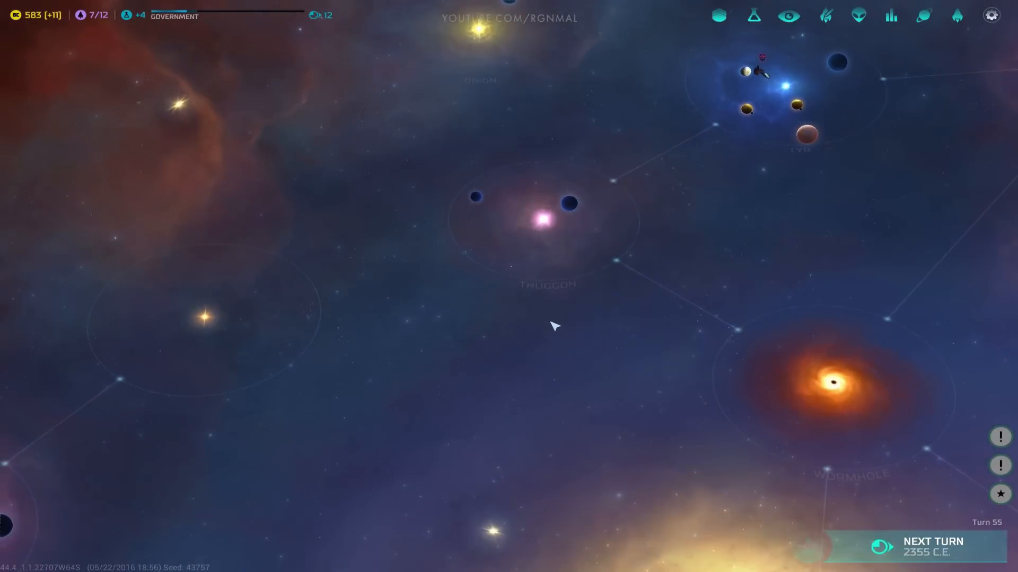
Step: End turn 55 and bring up production choices for the idle Phoenix colony
{"action": "left_click", "coordinate": [933, 542]}
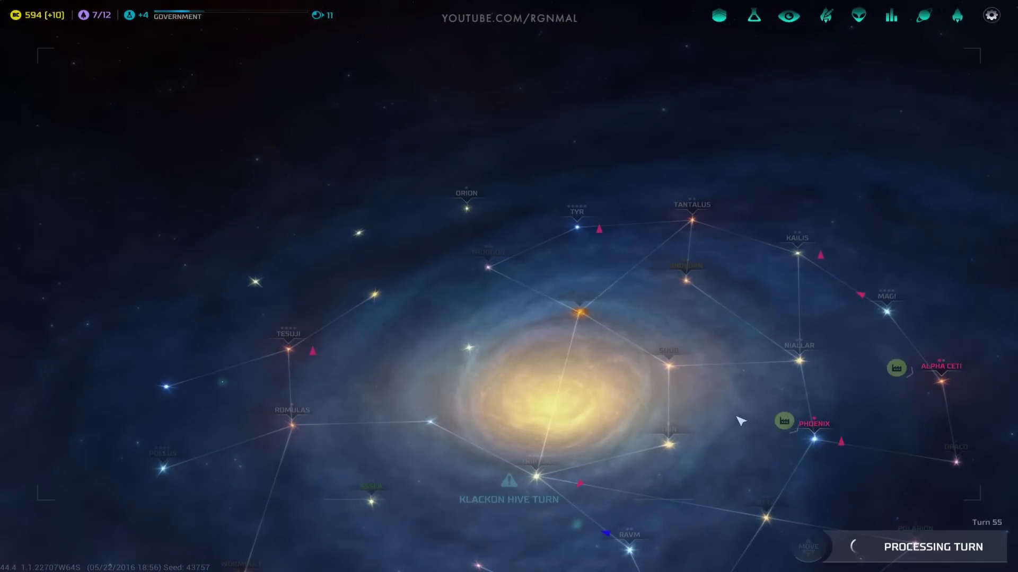
{"action": "left_click", "coordinate": [933, 546]}
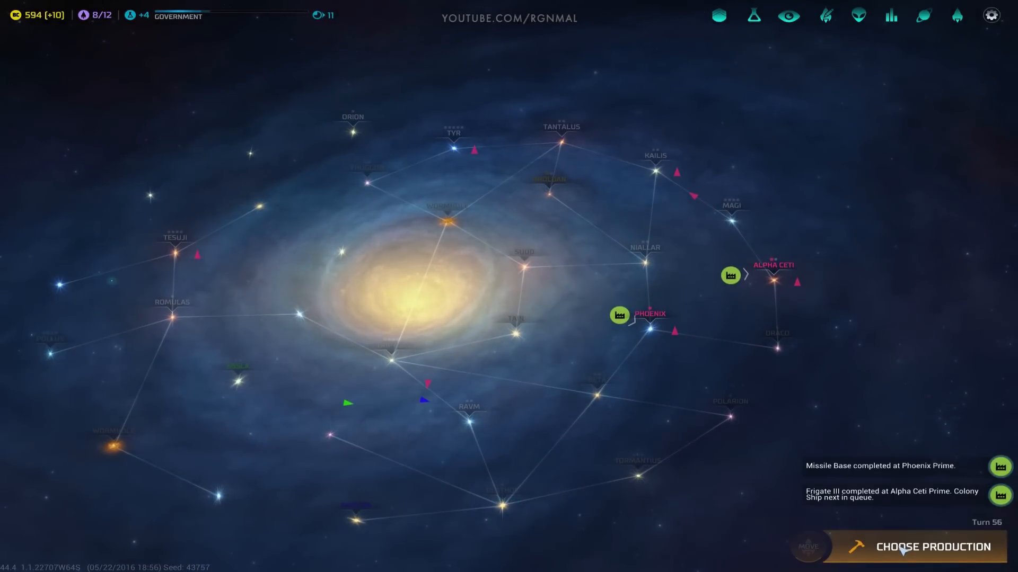
{"action": "left_click", "coordinate": [934, 546]}
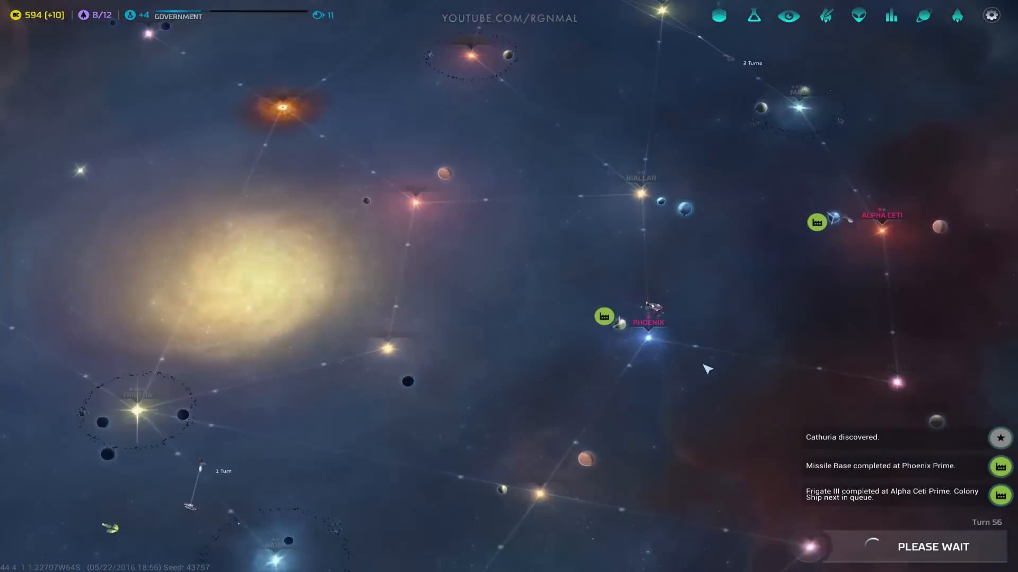
Step: Queue a Frigate III at Phoenix Prime, due in 3 turns, and close the build options
{"action": "left_click", "coordinate": [604, 317]}
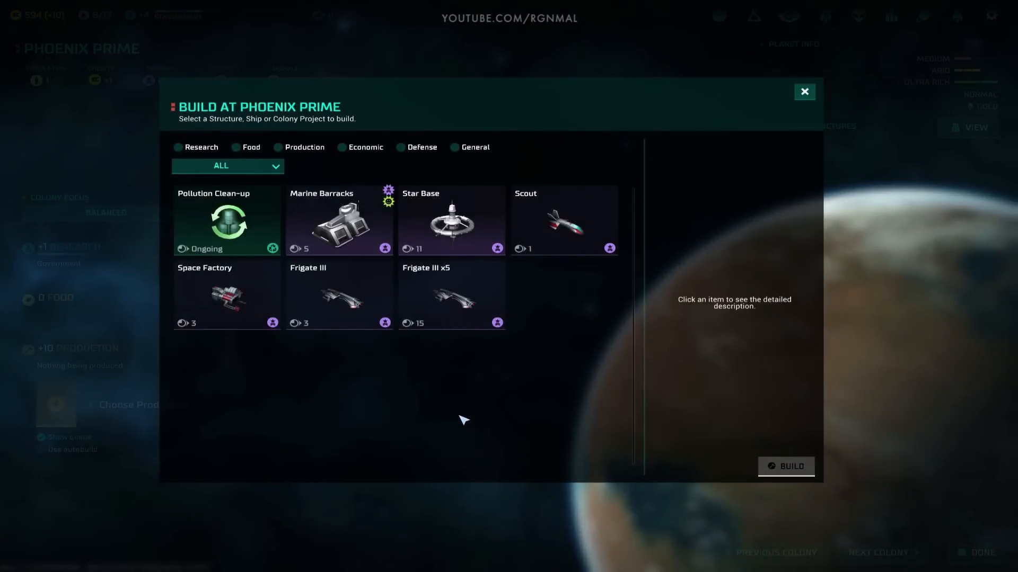
{"action": "left_click", "coordinate": [339, 295]}
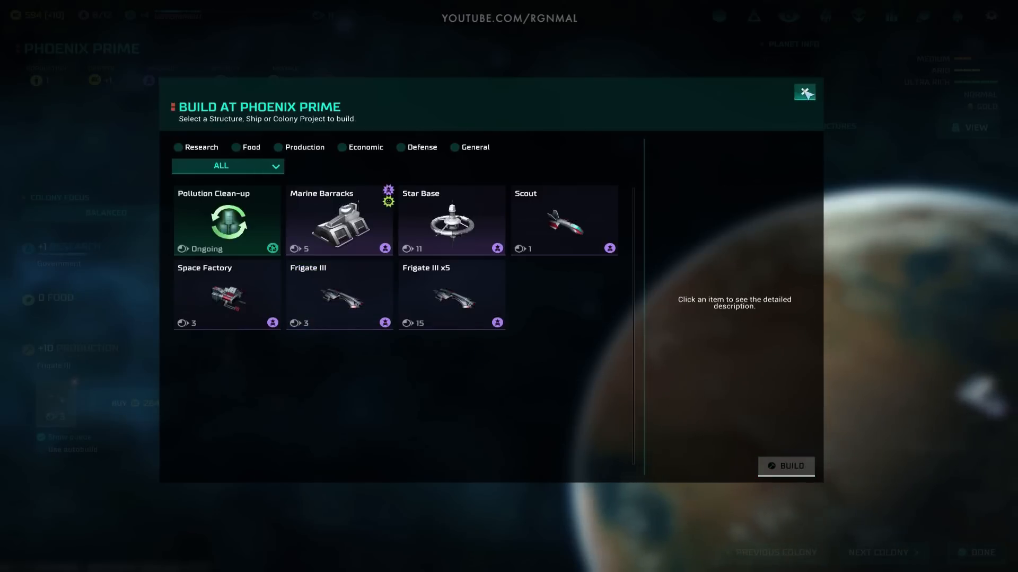
{"action": "left_click", "coordinate": [804, 92]}
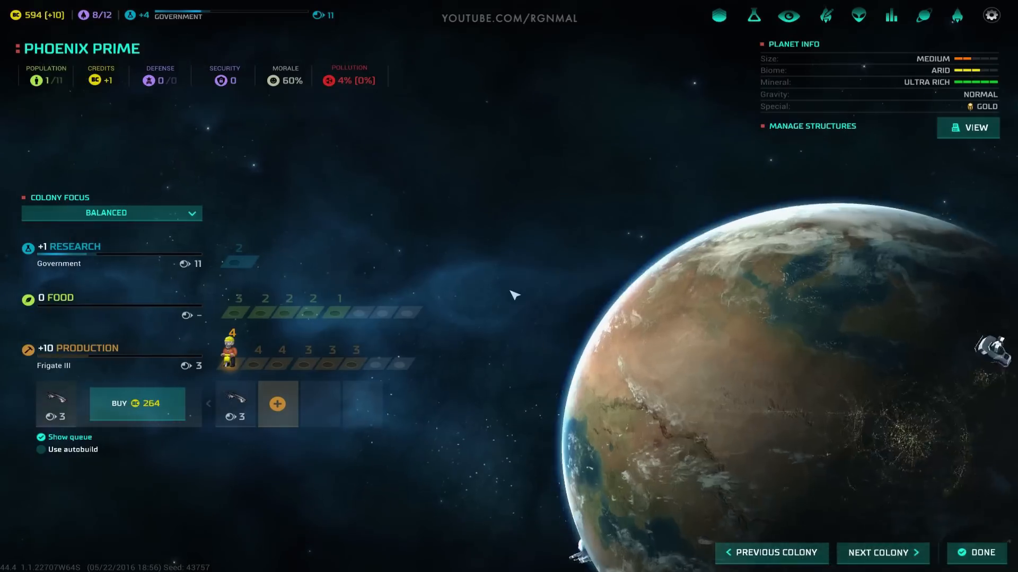
{"action": "left_click", "coordinate": [277, 404]}
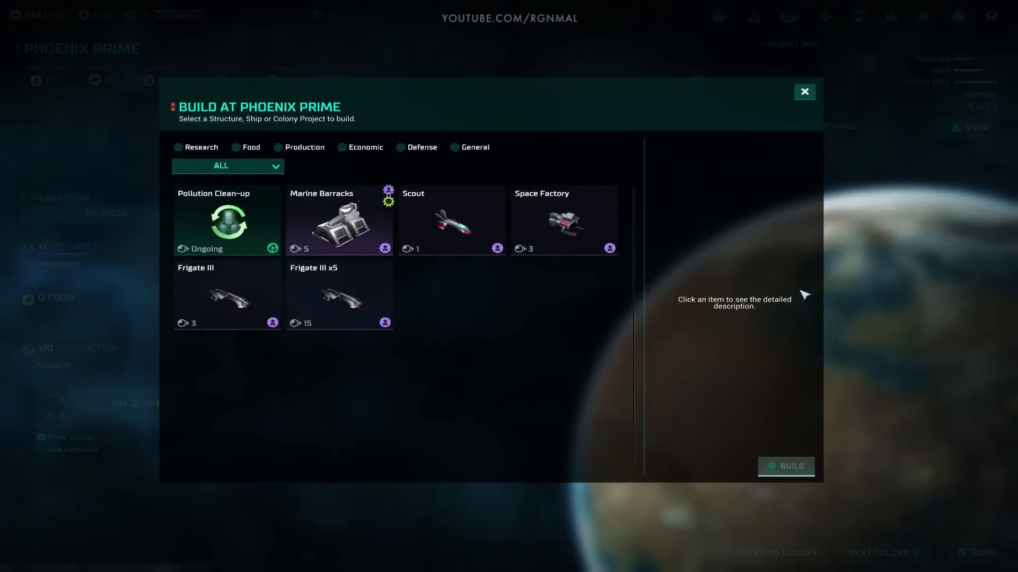
{"action": "left_click", "coordinate": [803, 91]}
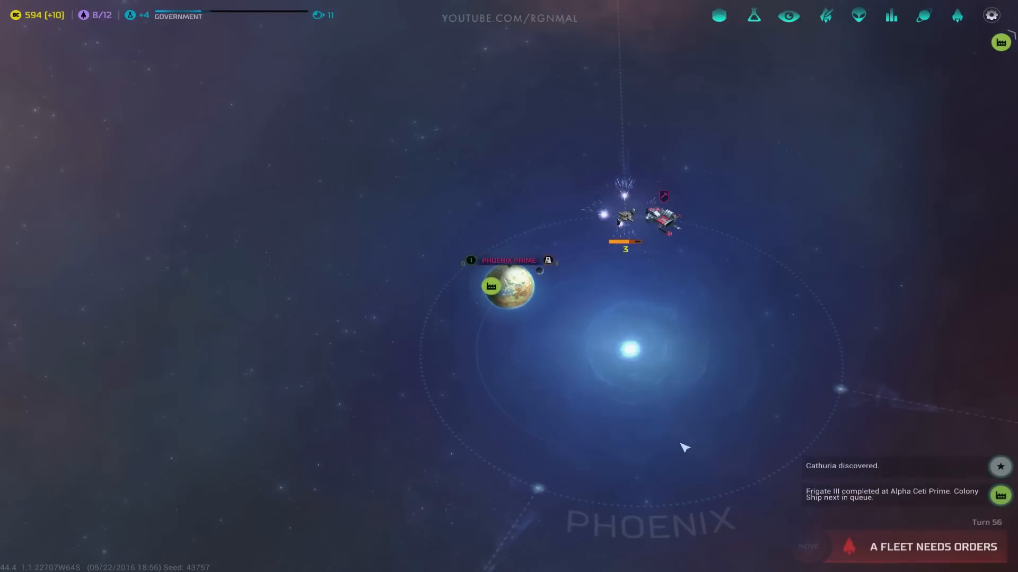
Step: Send the waiting fleet onward and end turn 56, reaching Turn 57 with 604 credits
{"action": "left_click", "coordinate": [622, 217]}
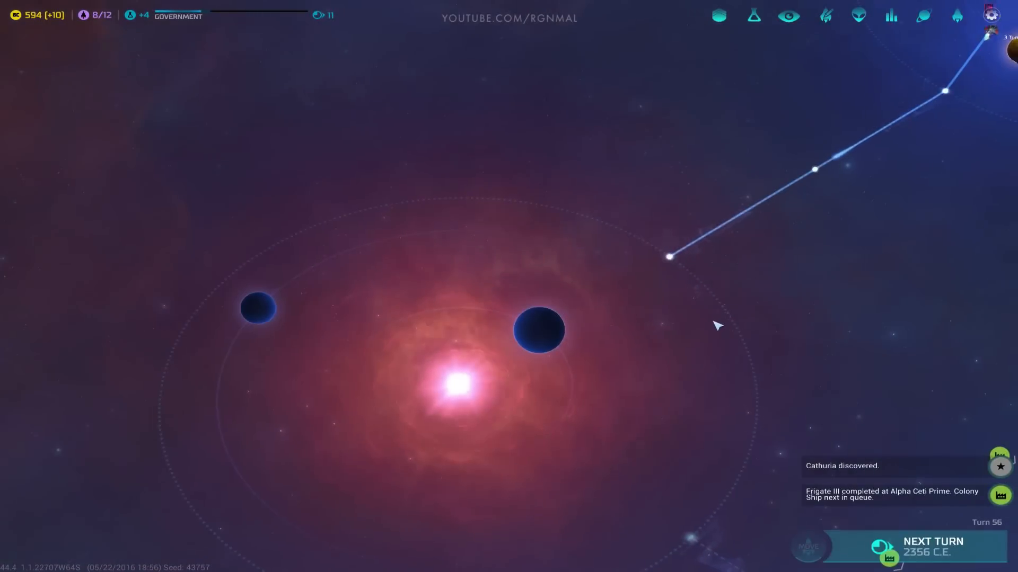
{"action": "scroll", "scroll_direction": "down", "scroll_amount": 3}
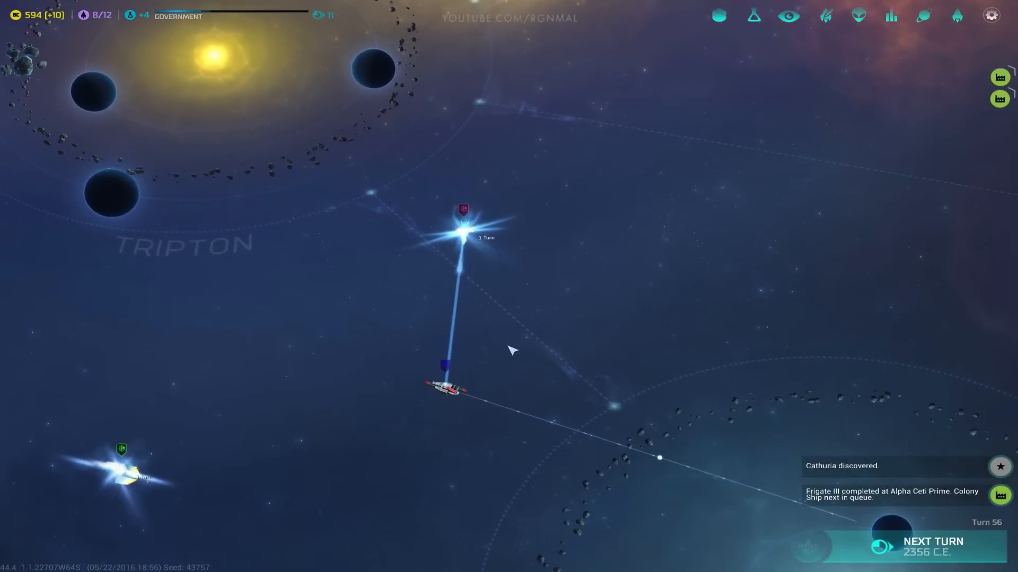
{"action": "left_click", "coordinate": [933, 542]}
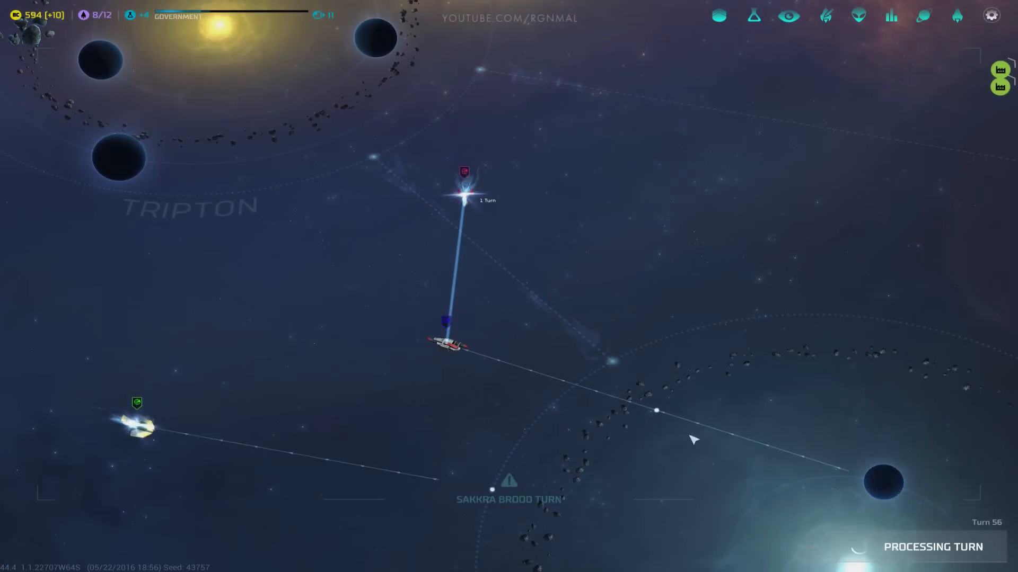
{"action": "left_click", "coordinate": [933, 546]}
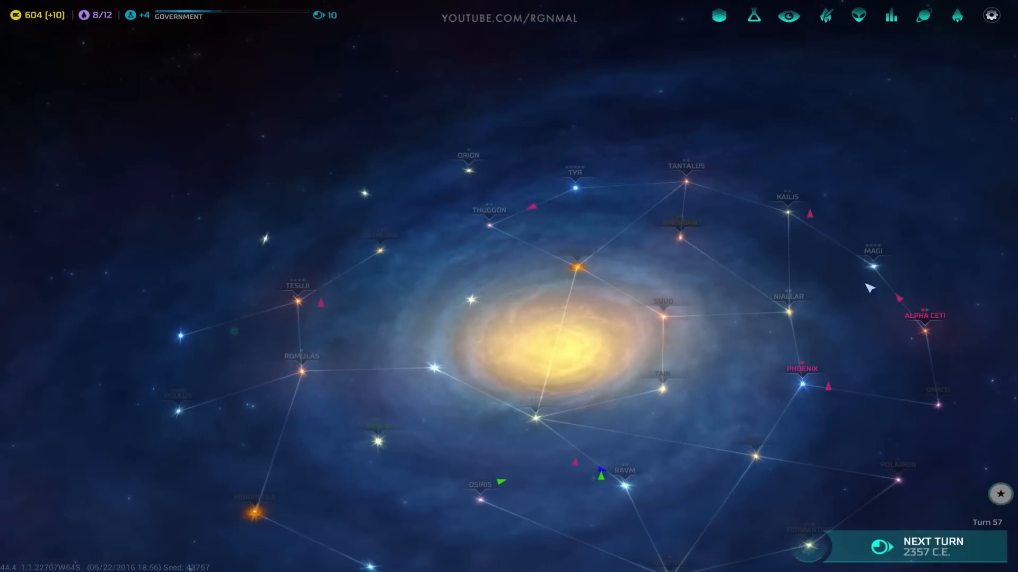
{"action": "scroll", "scroll_direction": "down", "scroll_amount": 3}
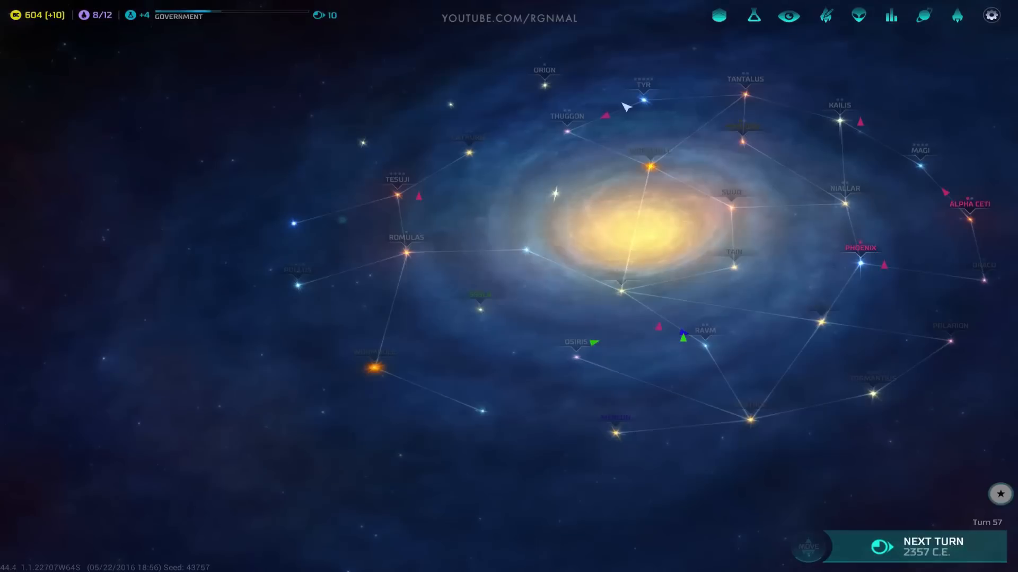
{"action": "mouse_move", "coordinate": [355, 336]}
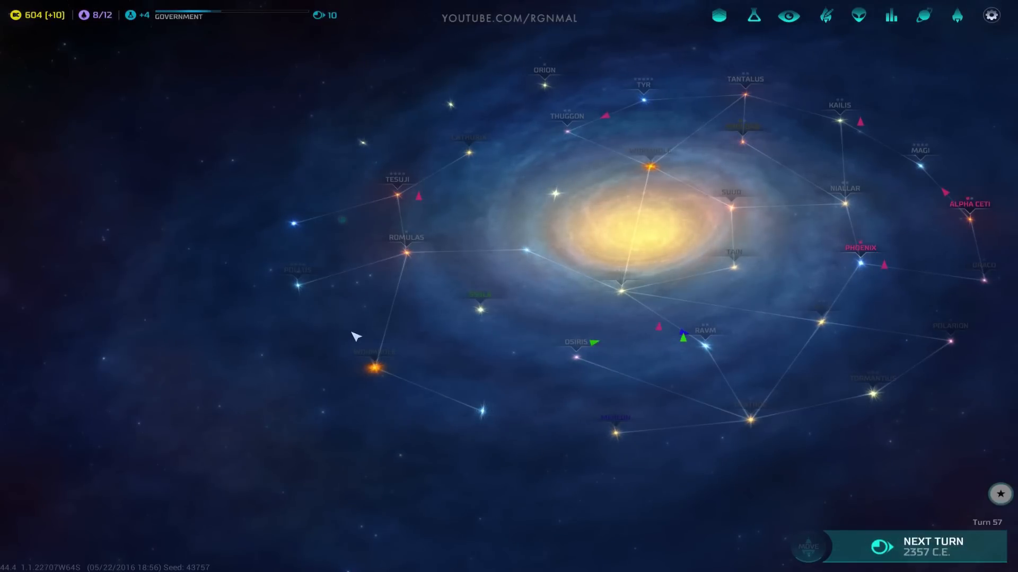
{"action": "mouse_move", "coordinate": [366, 179]}
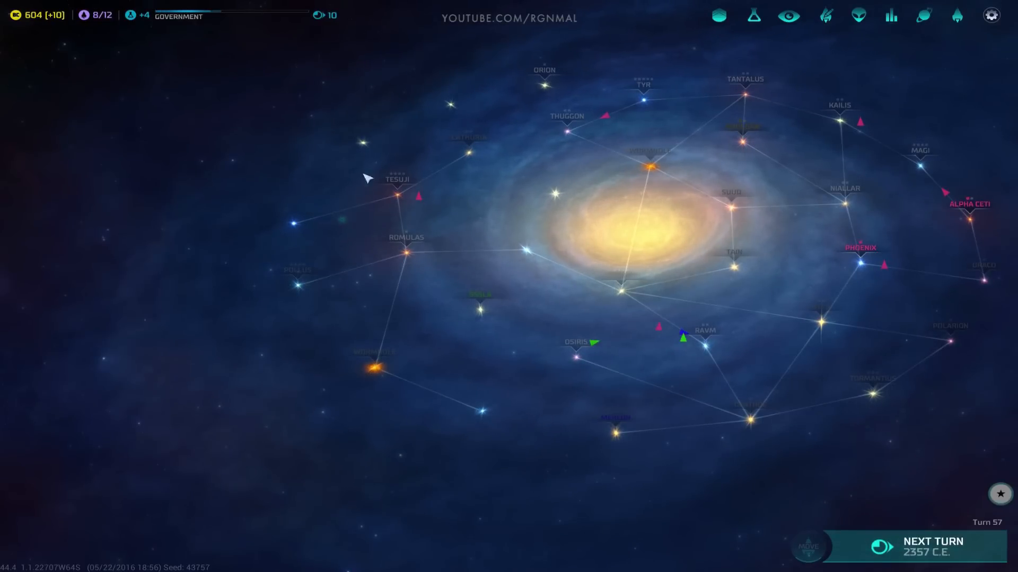